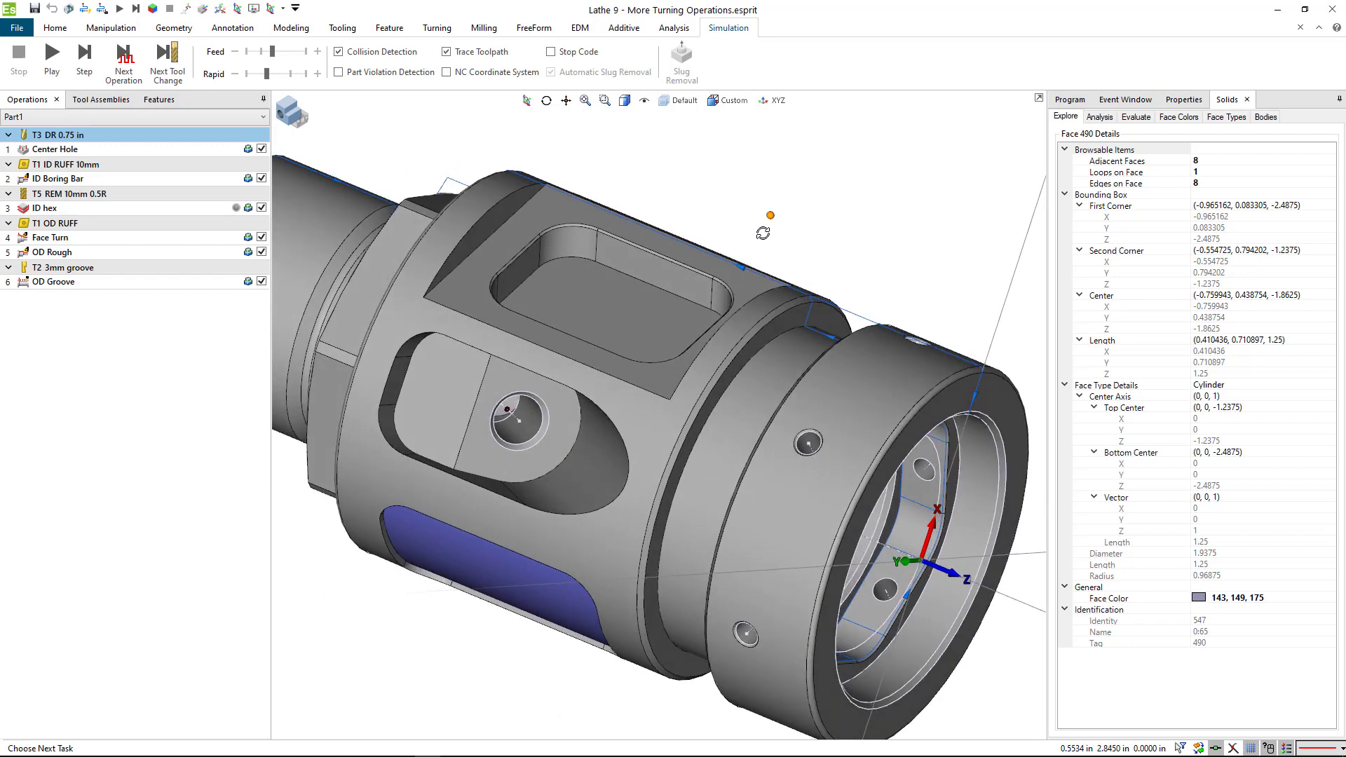
Step: Re-pick the pocket's rounded corner face and toggle panels to inspect its details
{"action": "left_click", "coordinate": [763, 257]}
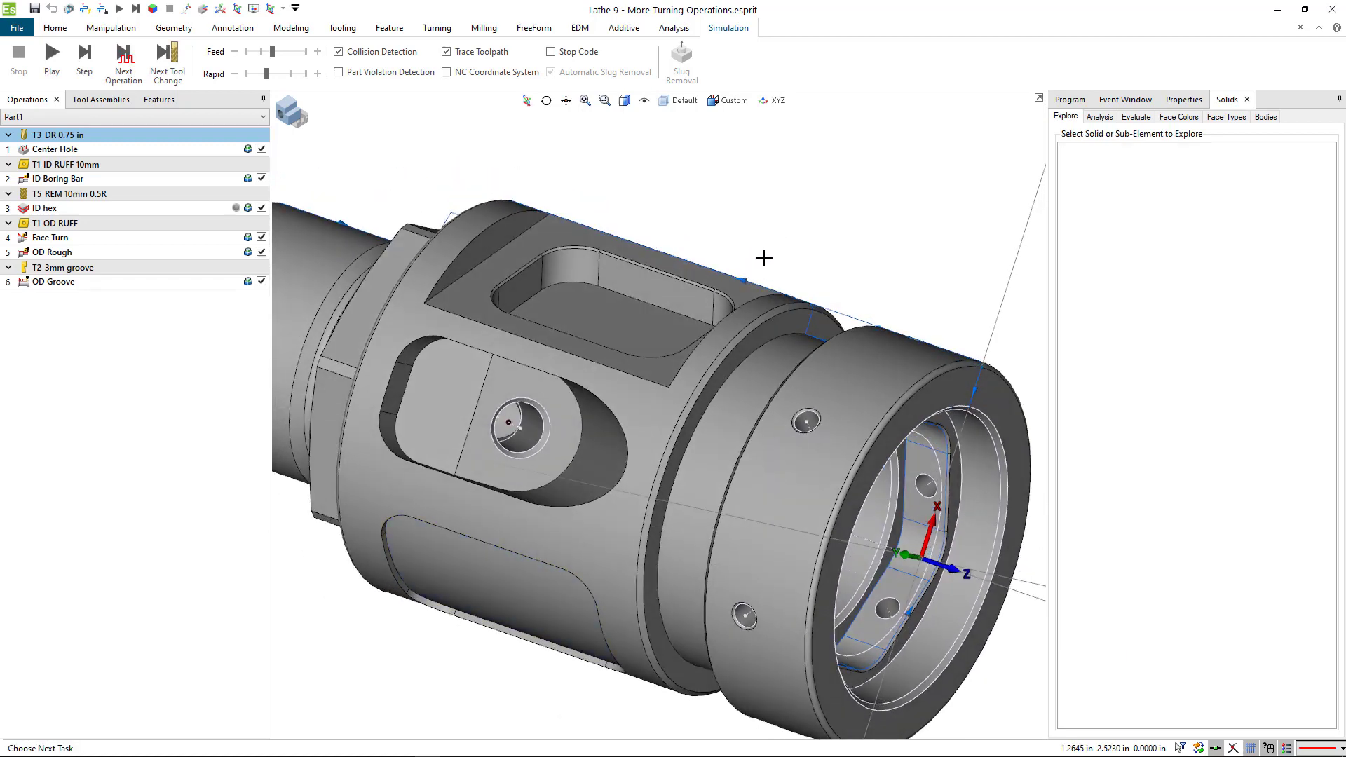
{"action": "mouse_move", "coordinate": [698, 245]}
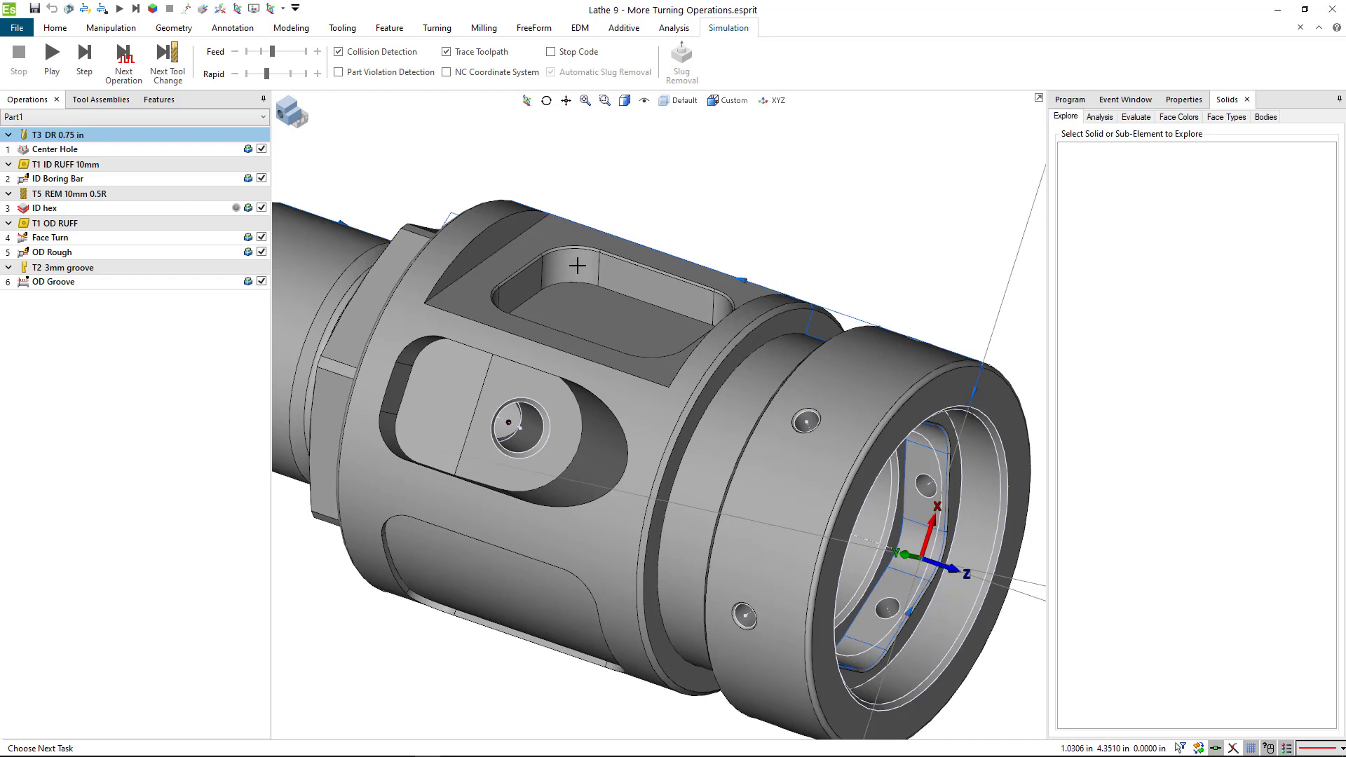
{"action": "left_click", "coordinate": [501, 246]}
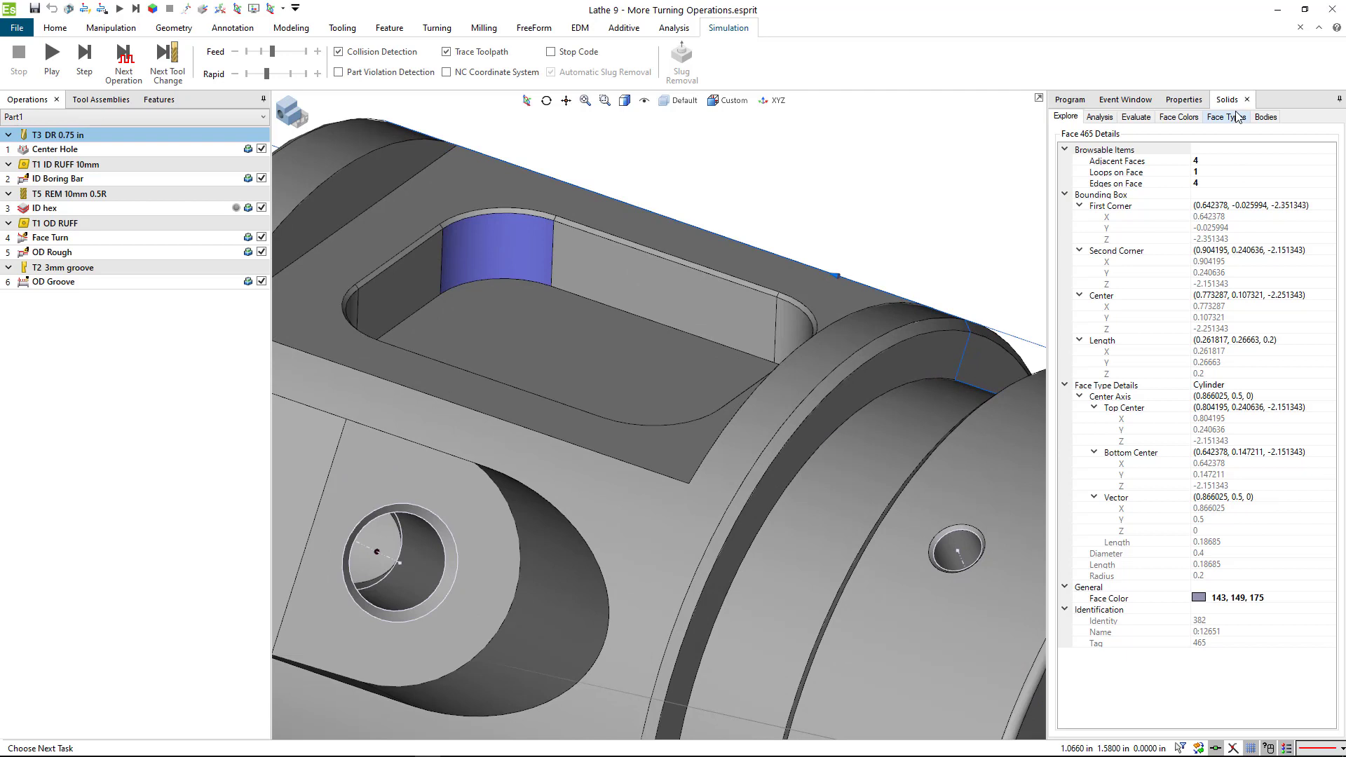
{"action": "mouse_move", "coordinate": [1216, 124]}
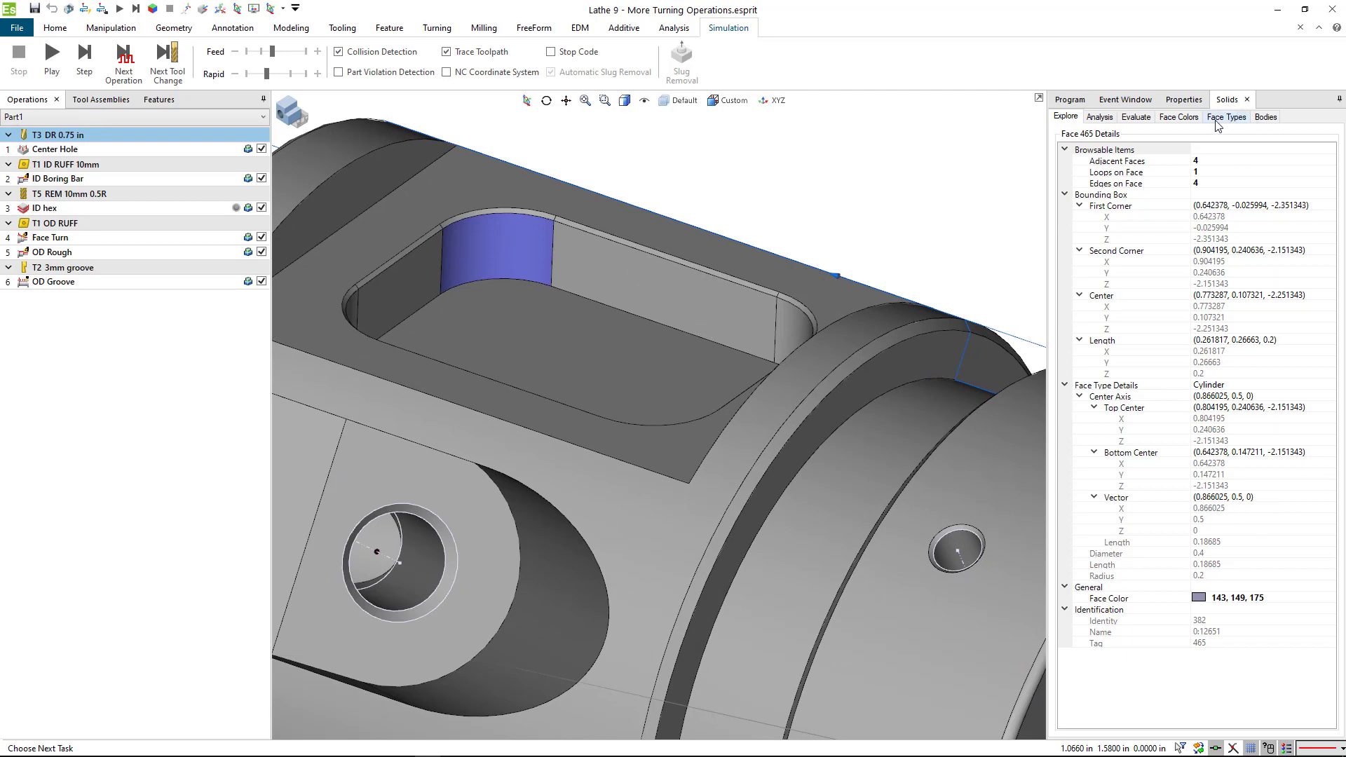
{"action": "left_click", "coordinate": [54, 27]}
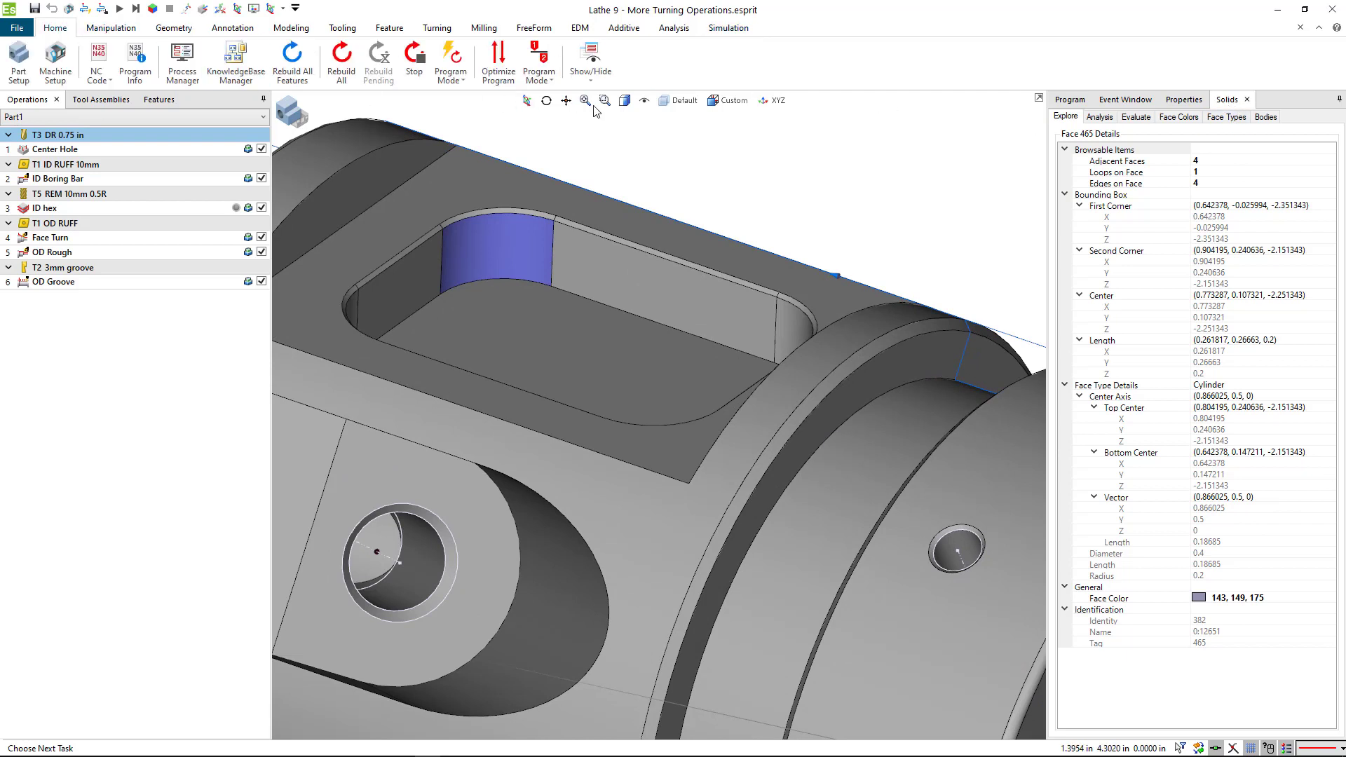
{"action": "left_click", "coordinate": [590, 62]}
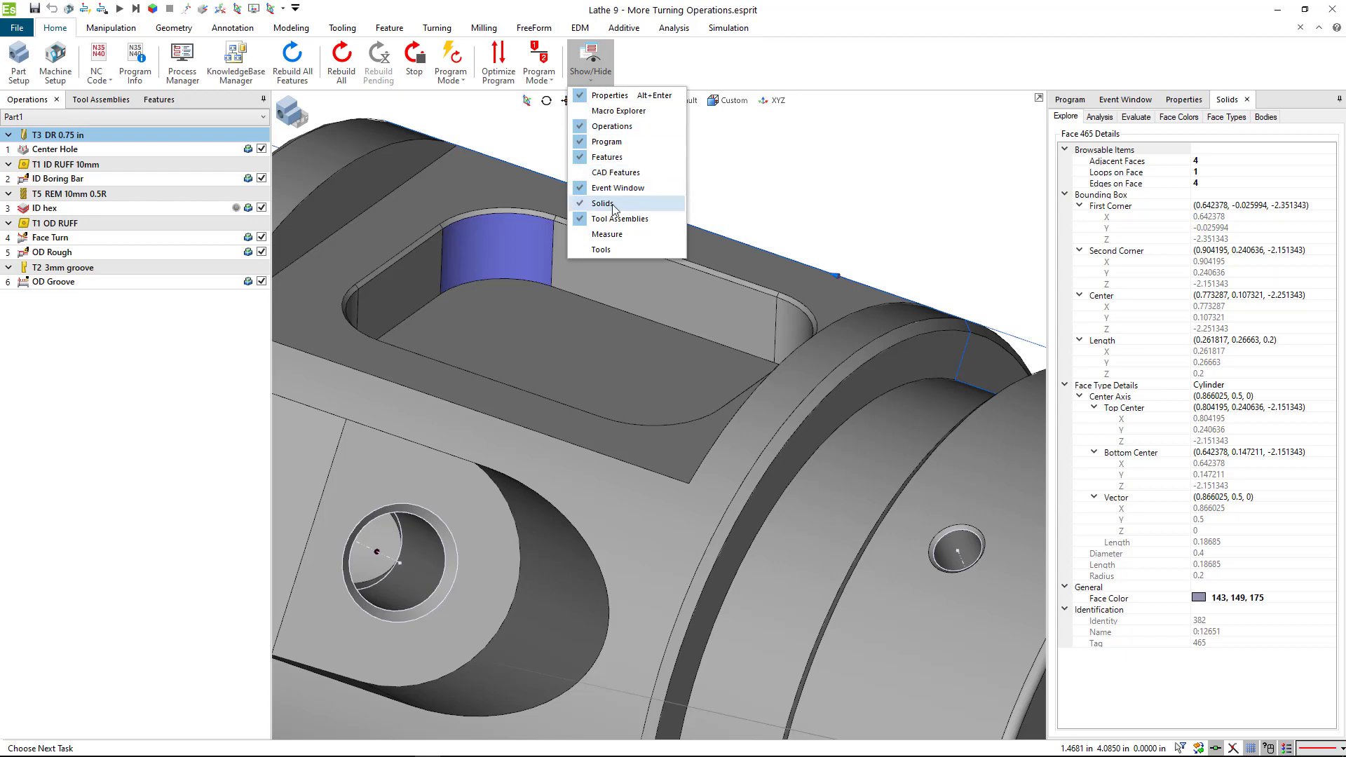
{"action": "mouse_move", "coordinate": [612, 206]}
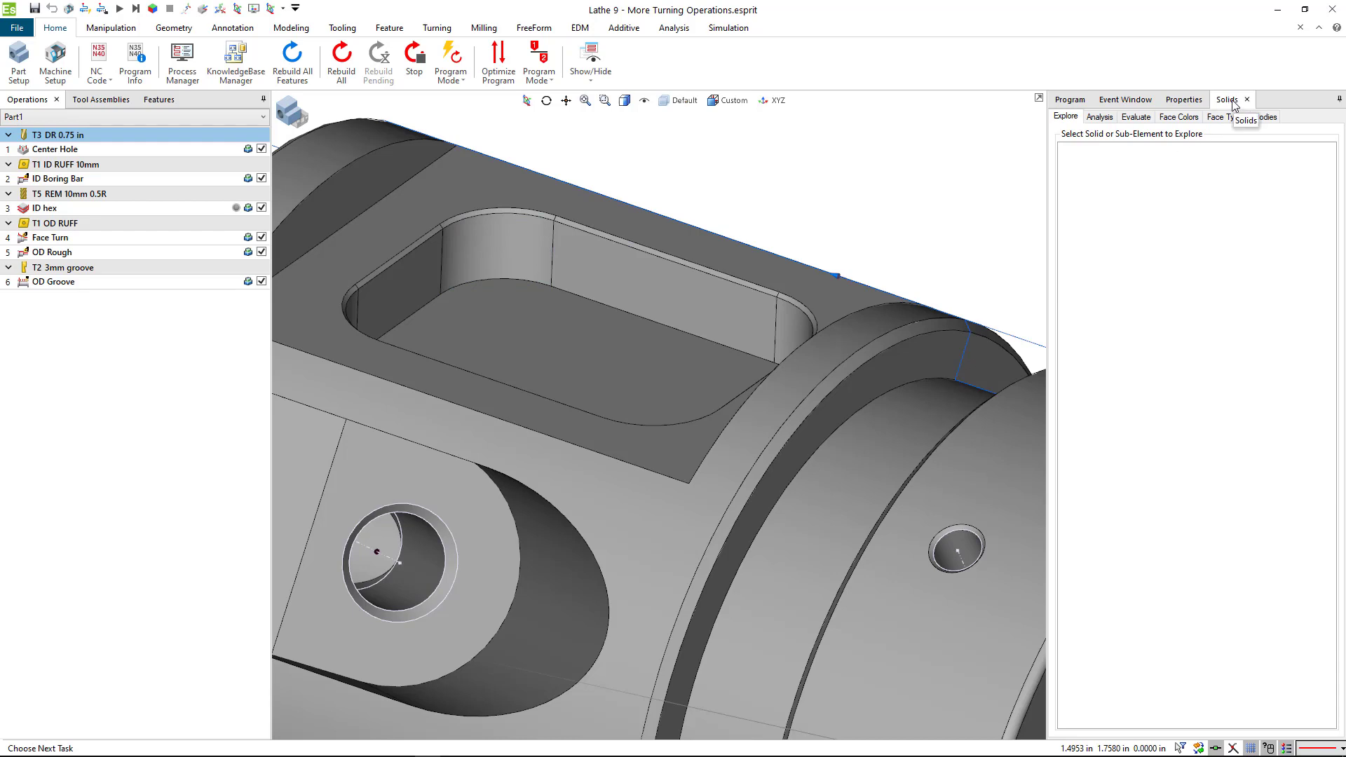
{"action": "left_click", "coordinate": [505, 259]}
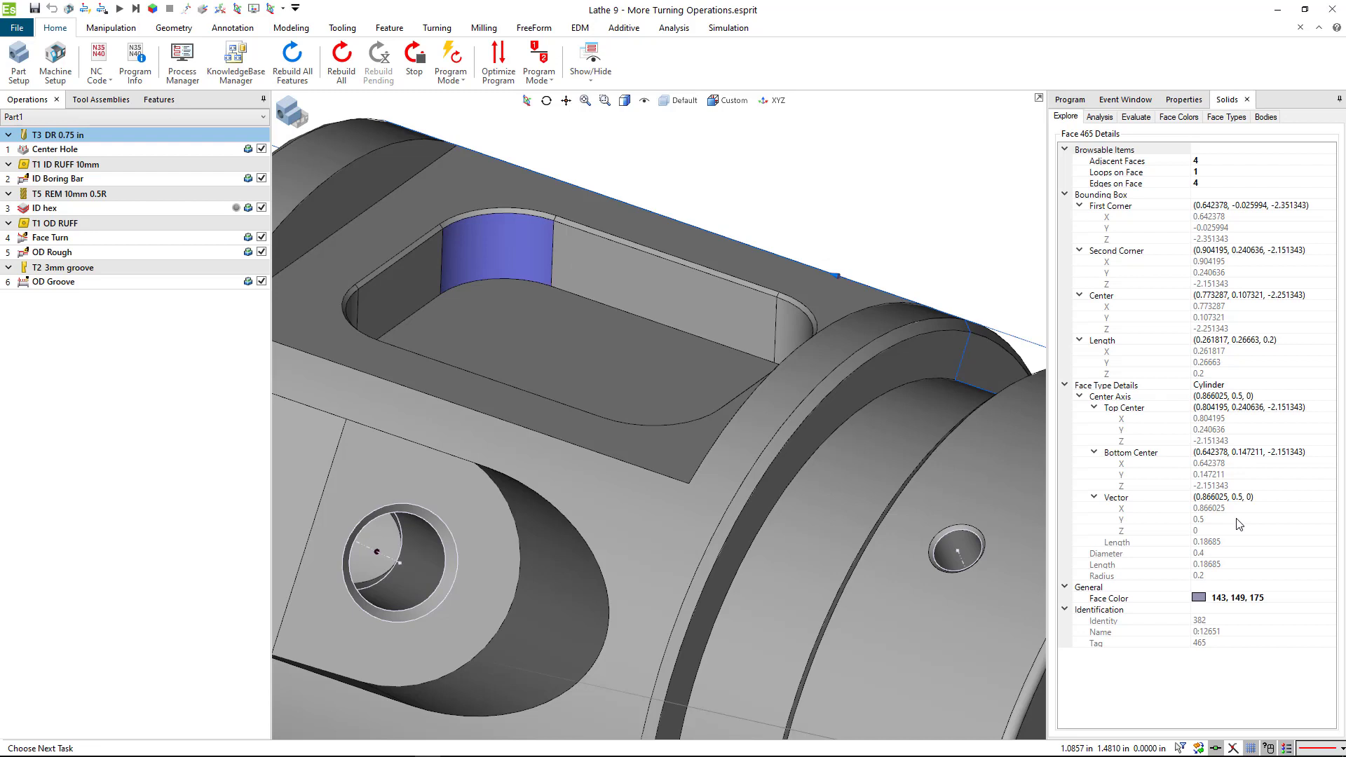
{"action": "mouse_move", "coordinate": [1217, 568]}
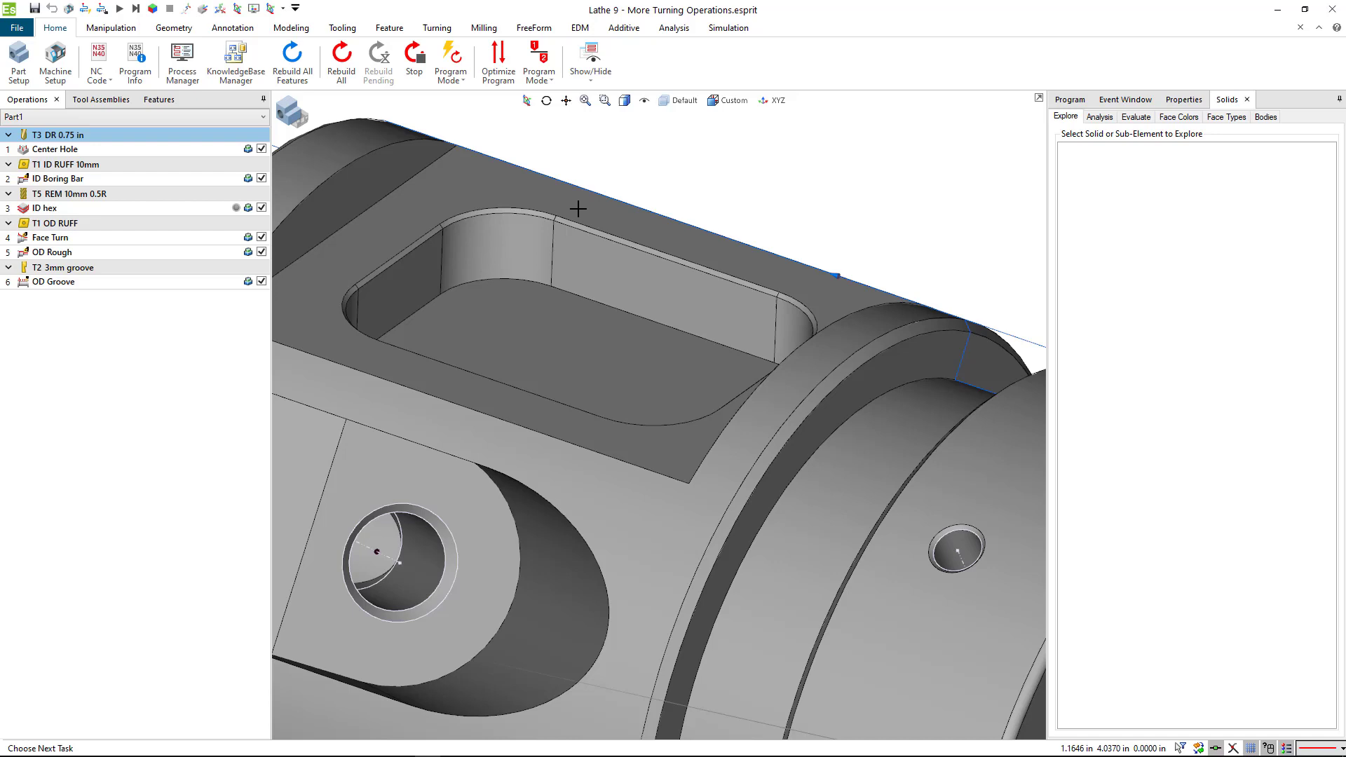
Step: Select T1201 EM 4mm in the tool station list and zoom out to view the turret
{"action": "left_click", "coordinate": [101, 100]}
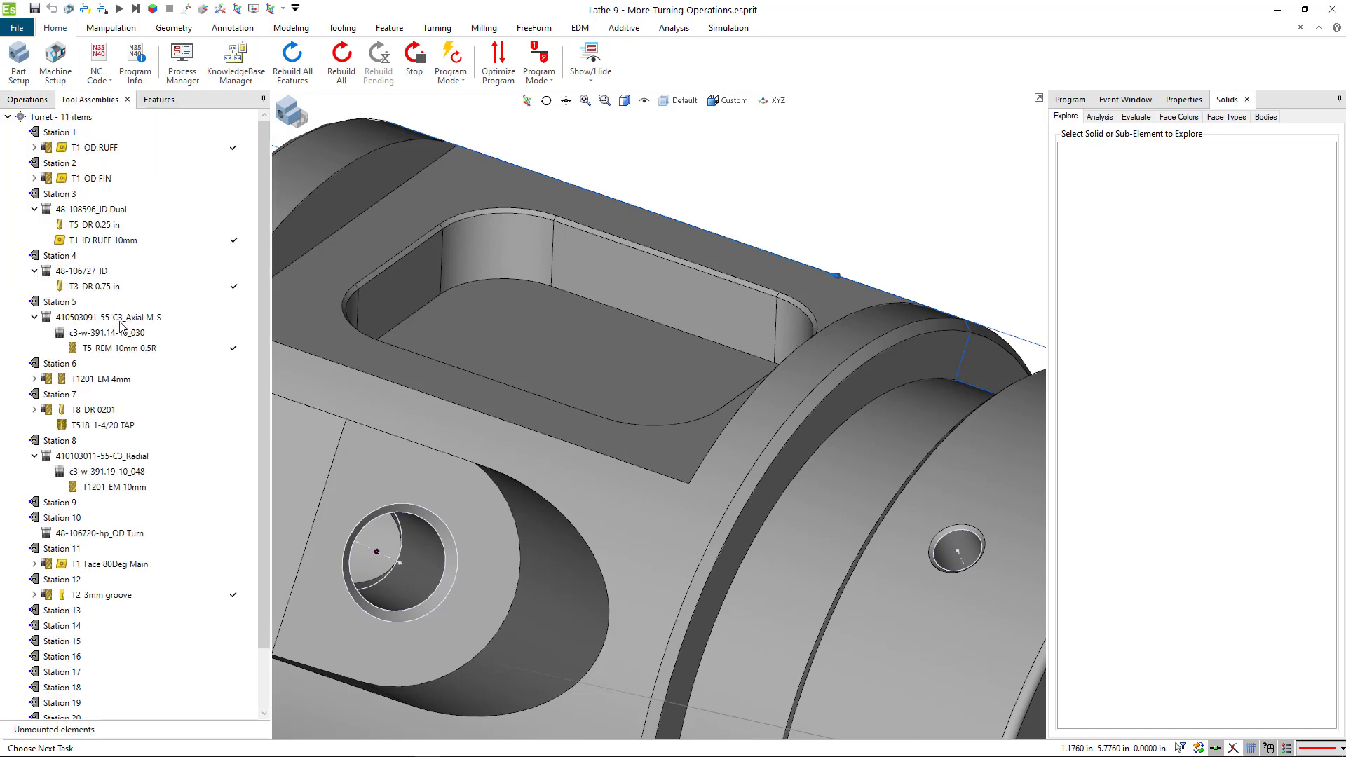
{"action": "left_click", "coordinate": [87, 378]}
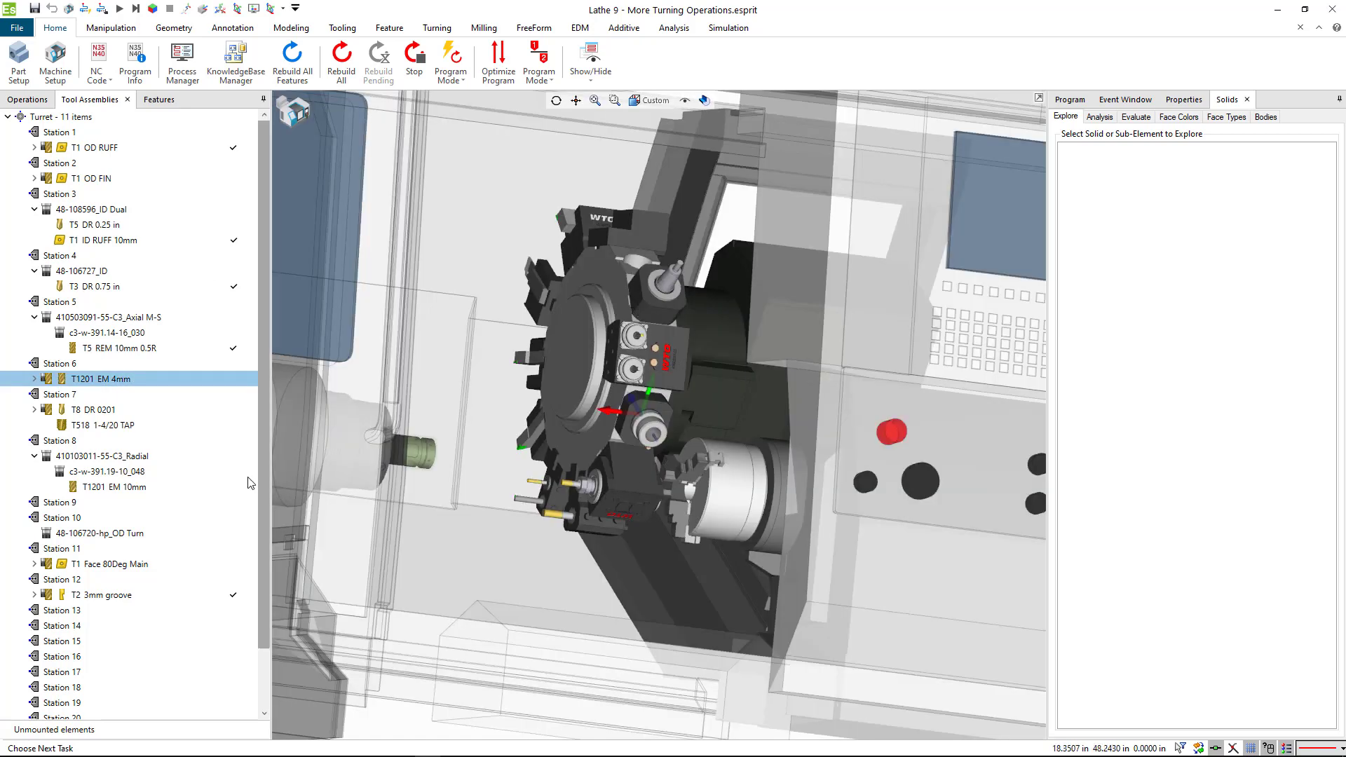
{"action": "left_click_drag", "start_coordinate": [677, 451], "coordinate": [677, 455]}
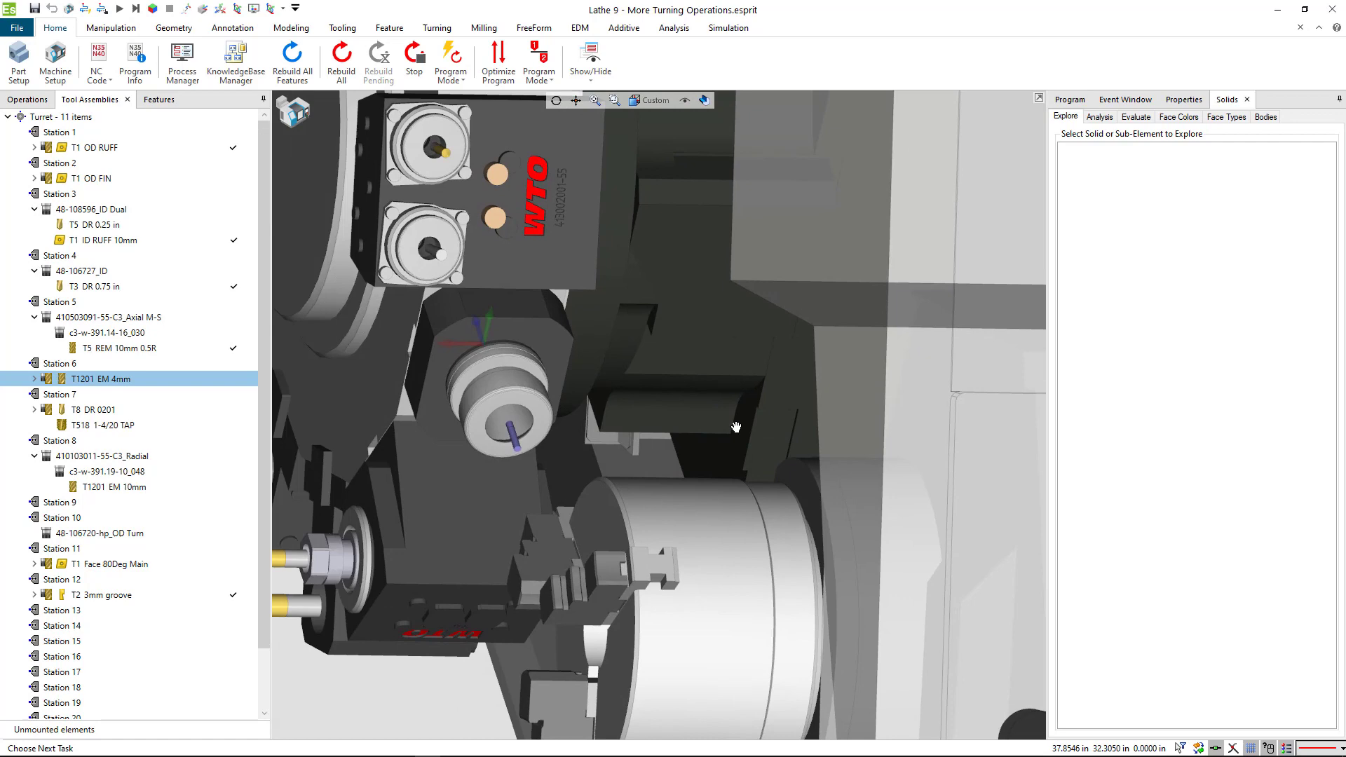
{"action": "left_click_drag", "start_coordinate": [735, 426], "coordinate": [648, 415]}
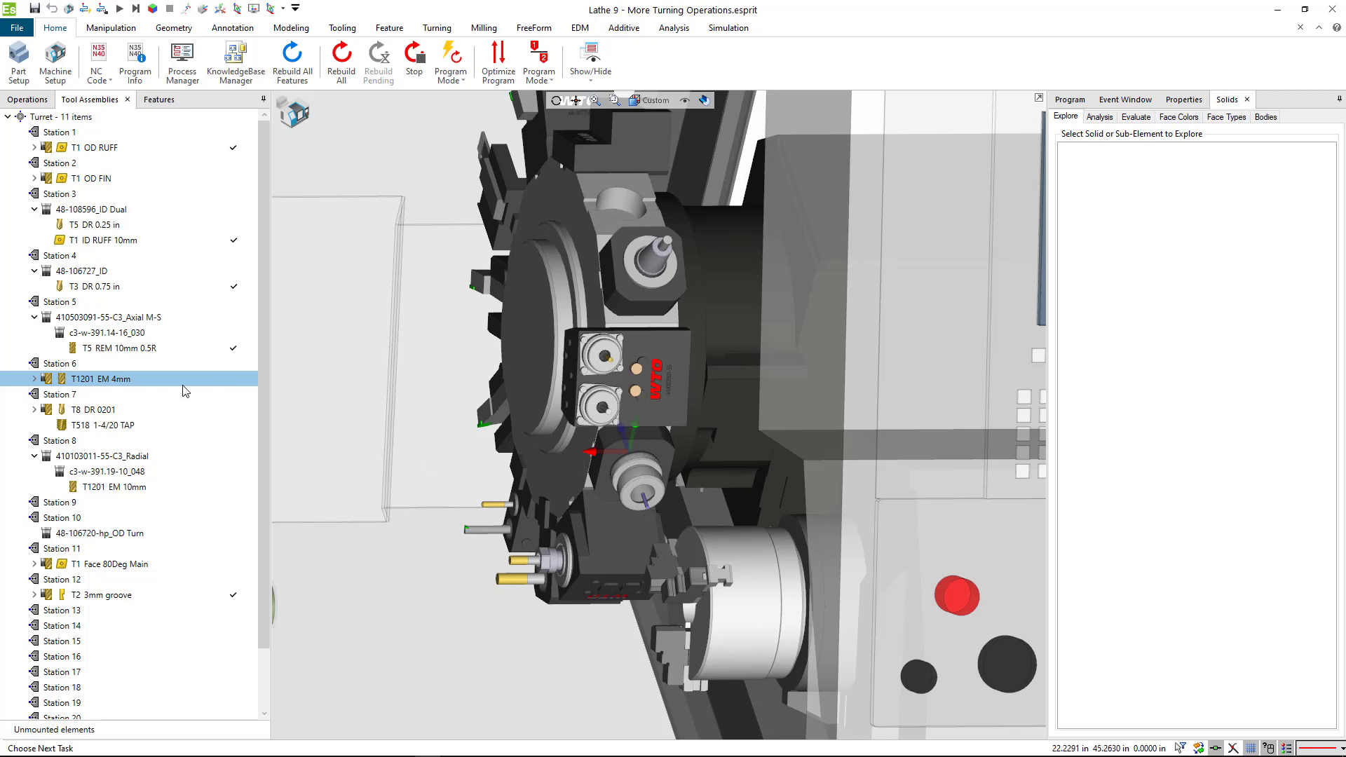
{"action": "mouse_move", "coordinate": [101, 425]}
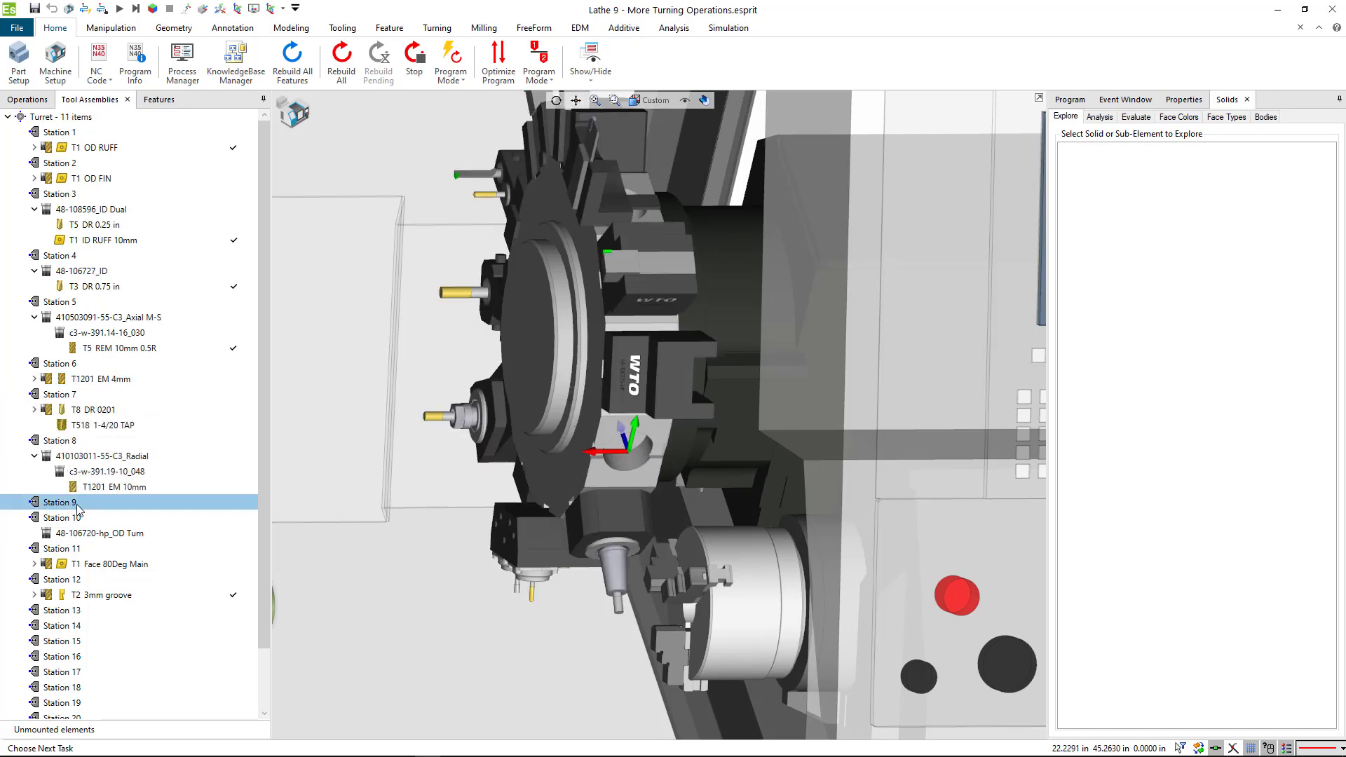
Step: Add an adaptive item to Station 9, previewing CAT40 holders BC100-0300, EM012-0500 and EM012-0250
{"action": "right_click", "coordinate": [57, 502]}
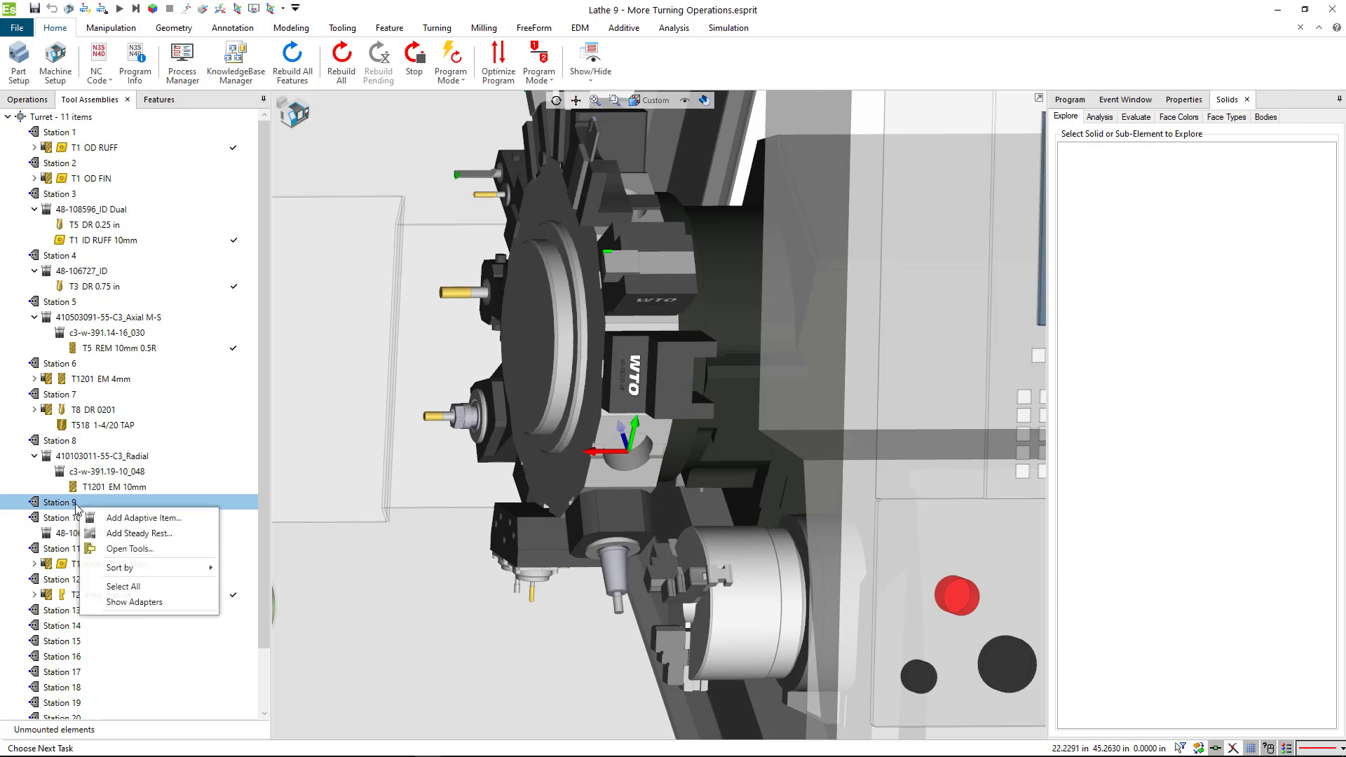
{"action": "left_click", "coordinate": [130, 549]}
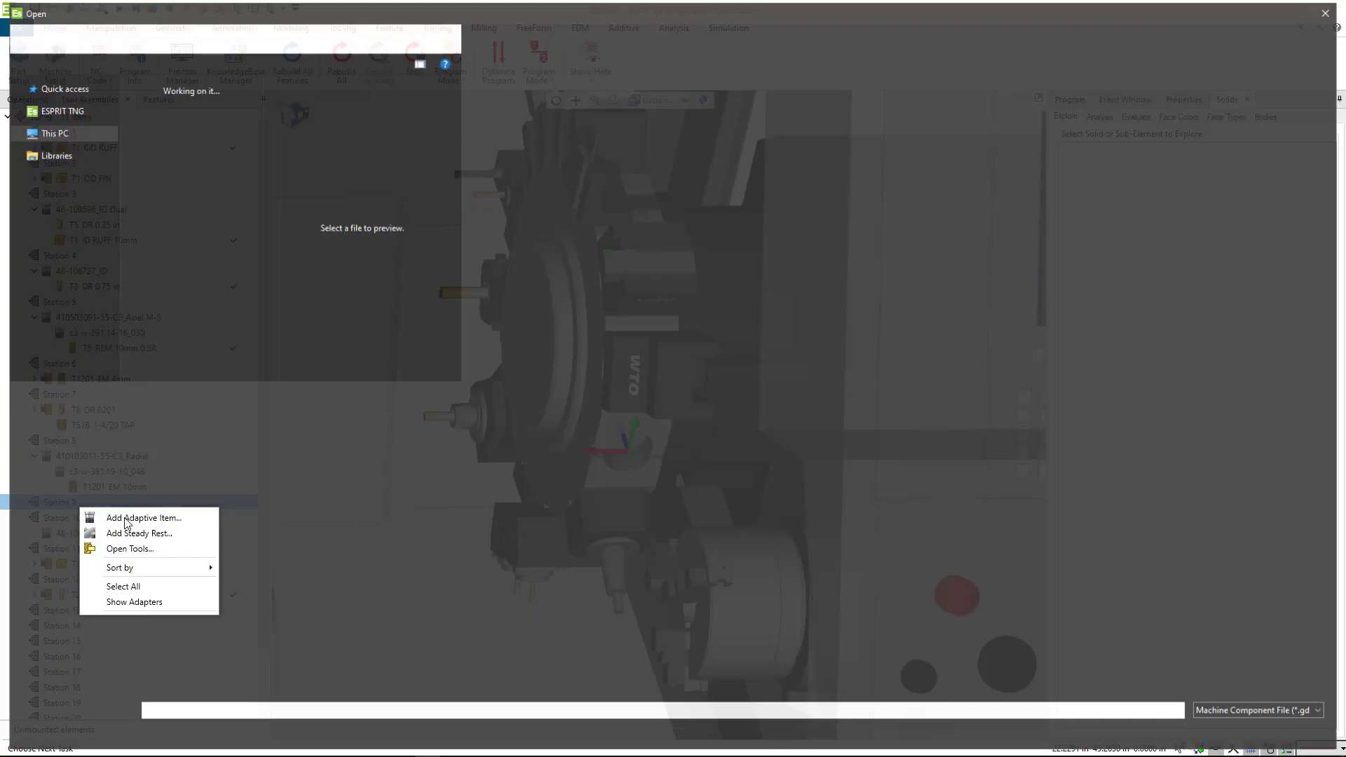
{"action": "left_click", "coordinate": [144, 517]}
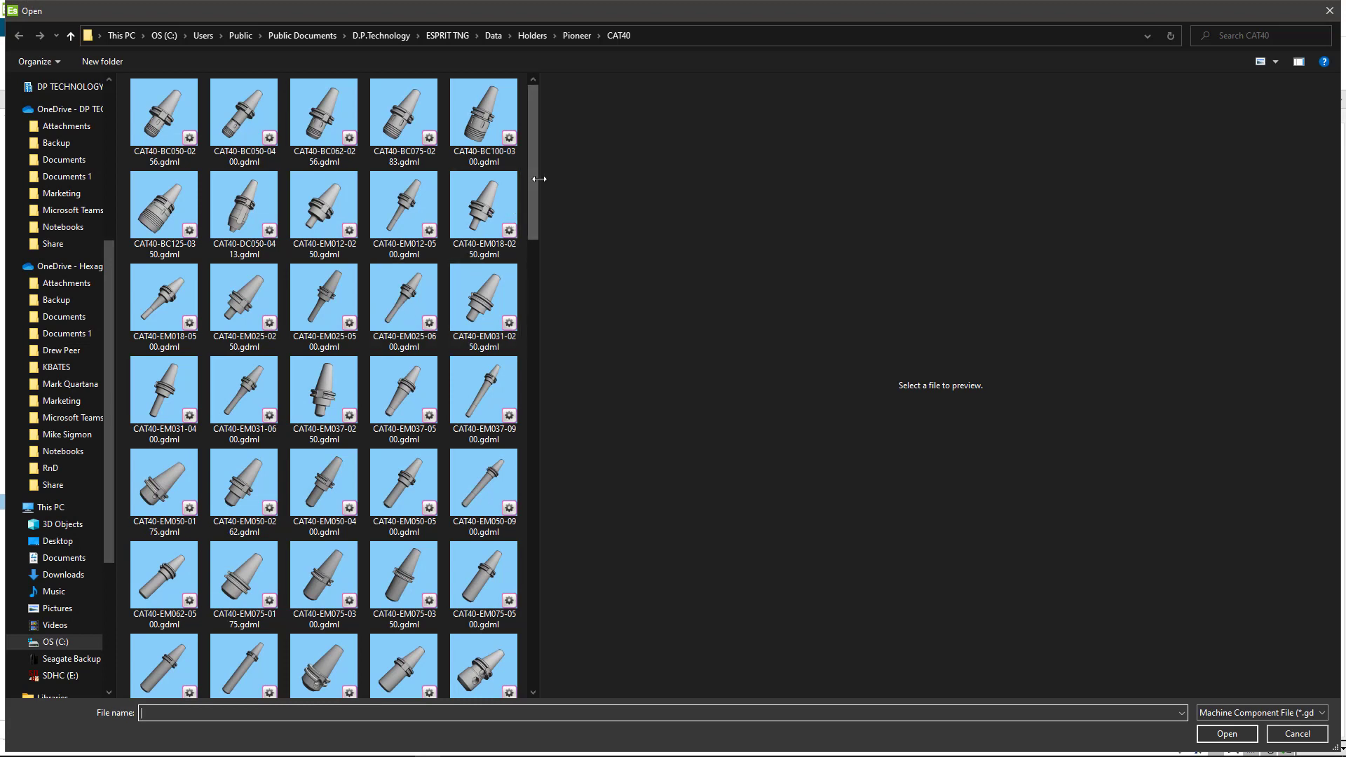
{"action": "mouse_move", "coordinate": [664, 98]}
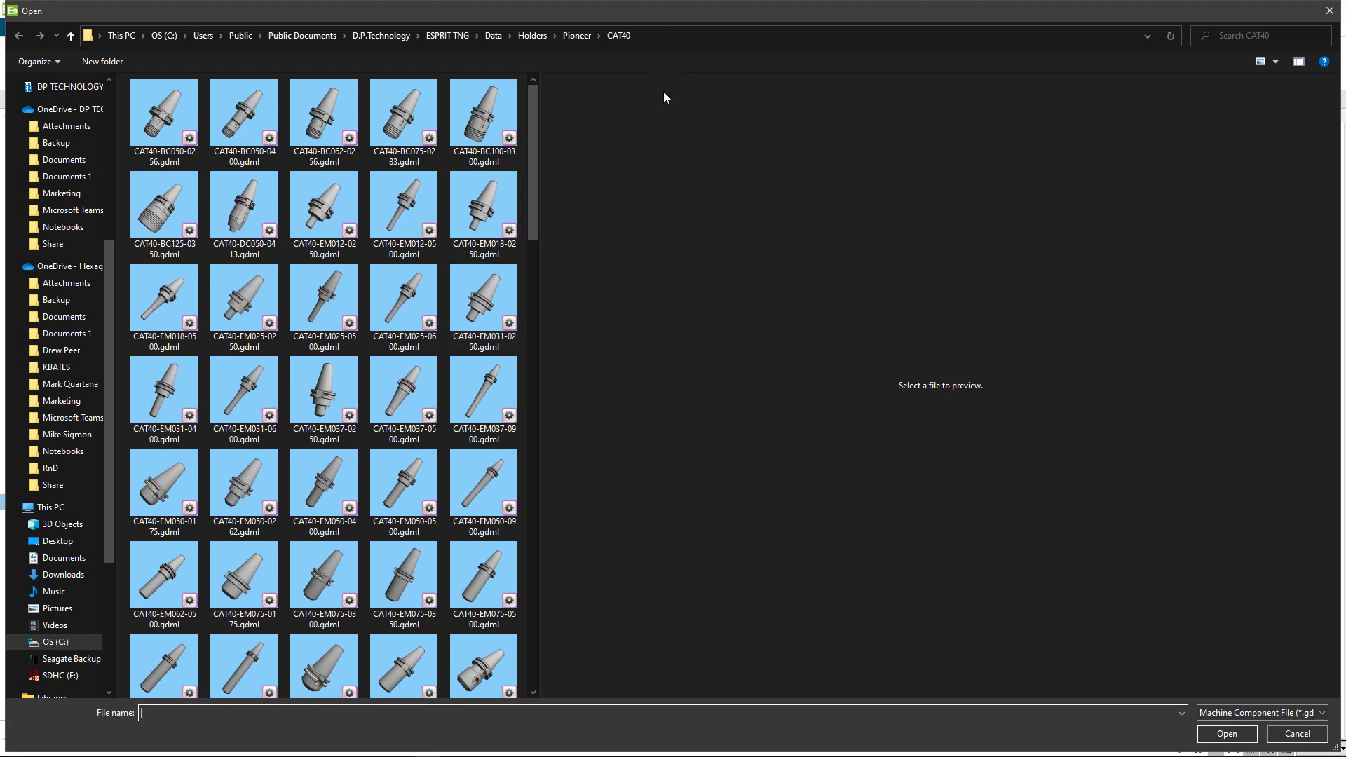
{"action": "left_click", "coordinate": [482, 111]}
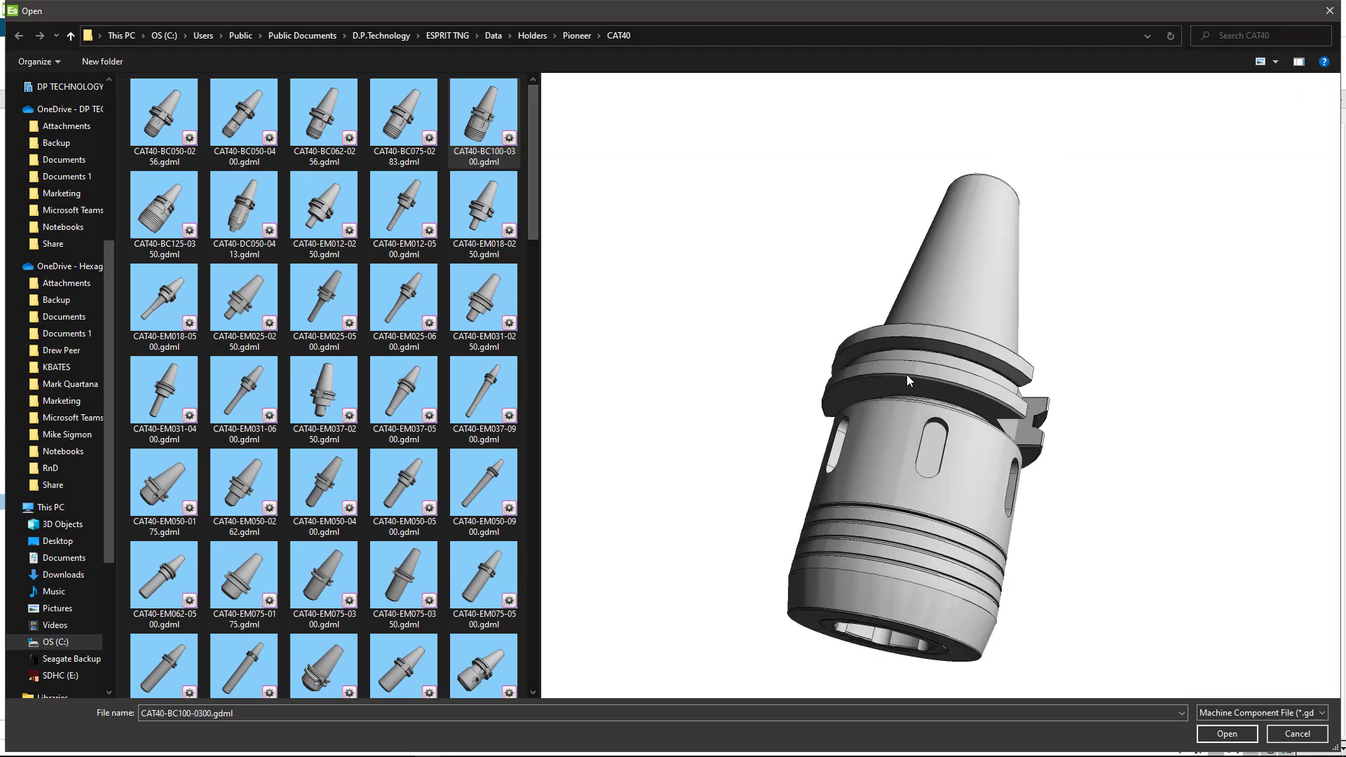
{"action": "left_click_drag", "start_coordinate": [909, 380], "coordinate": [861, 357]}
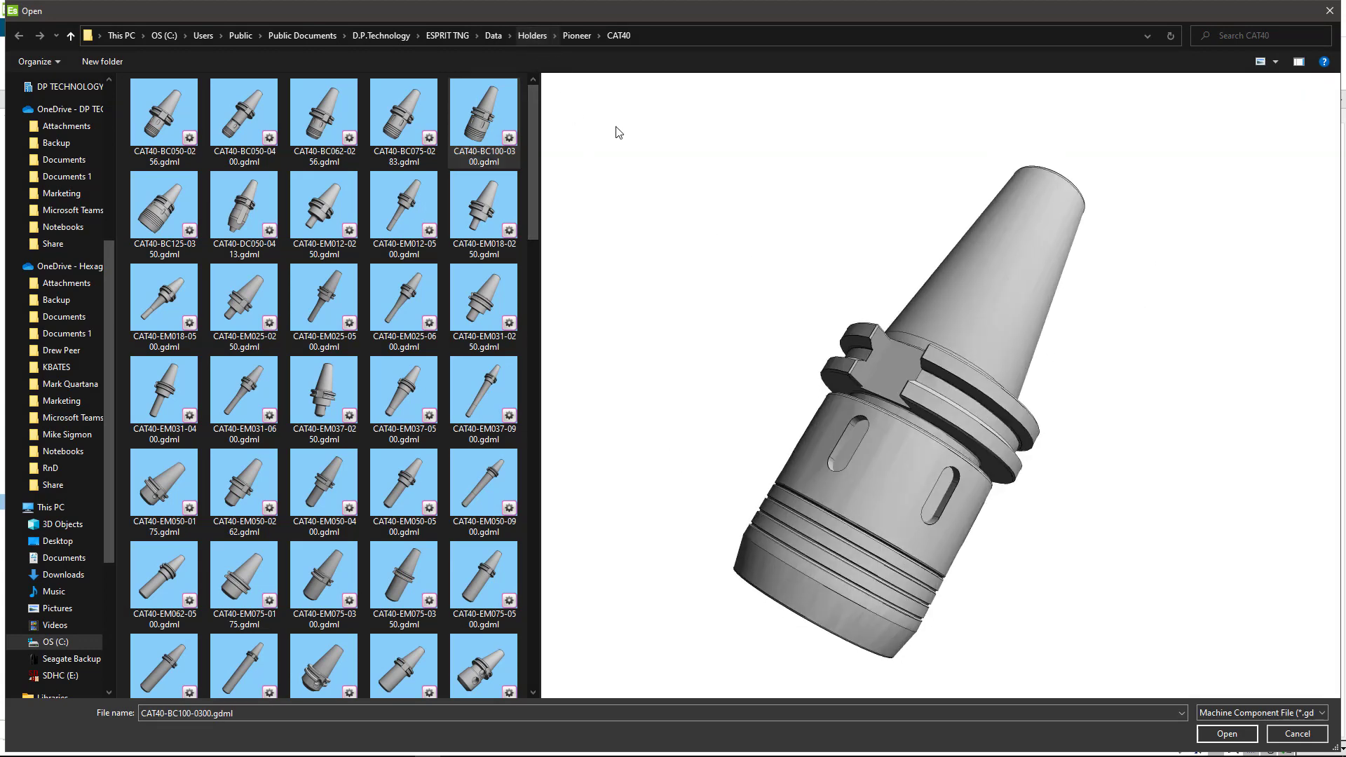
{"action": "left_click", "coordinate": [403, 210]}
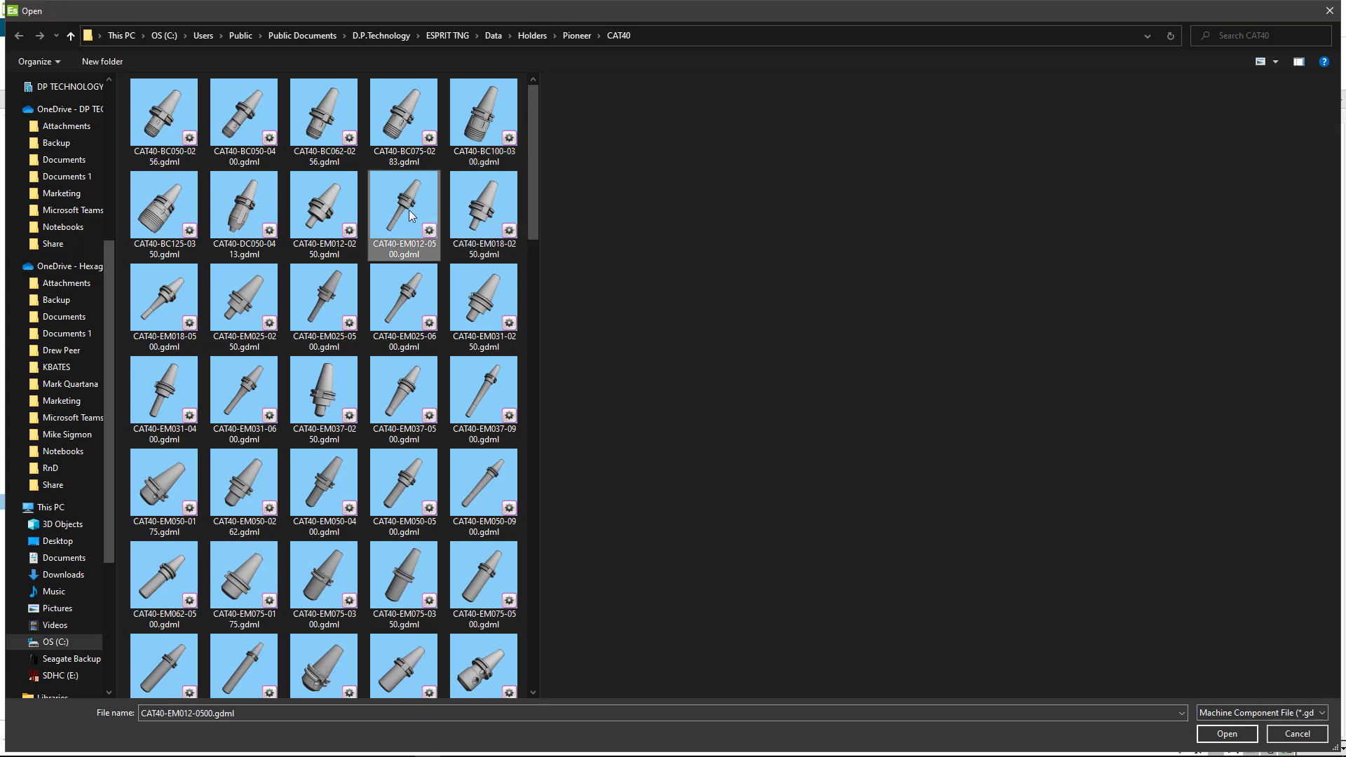
{"action": "left_click", "coordinate": [324, 210]}
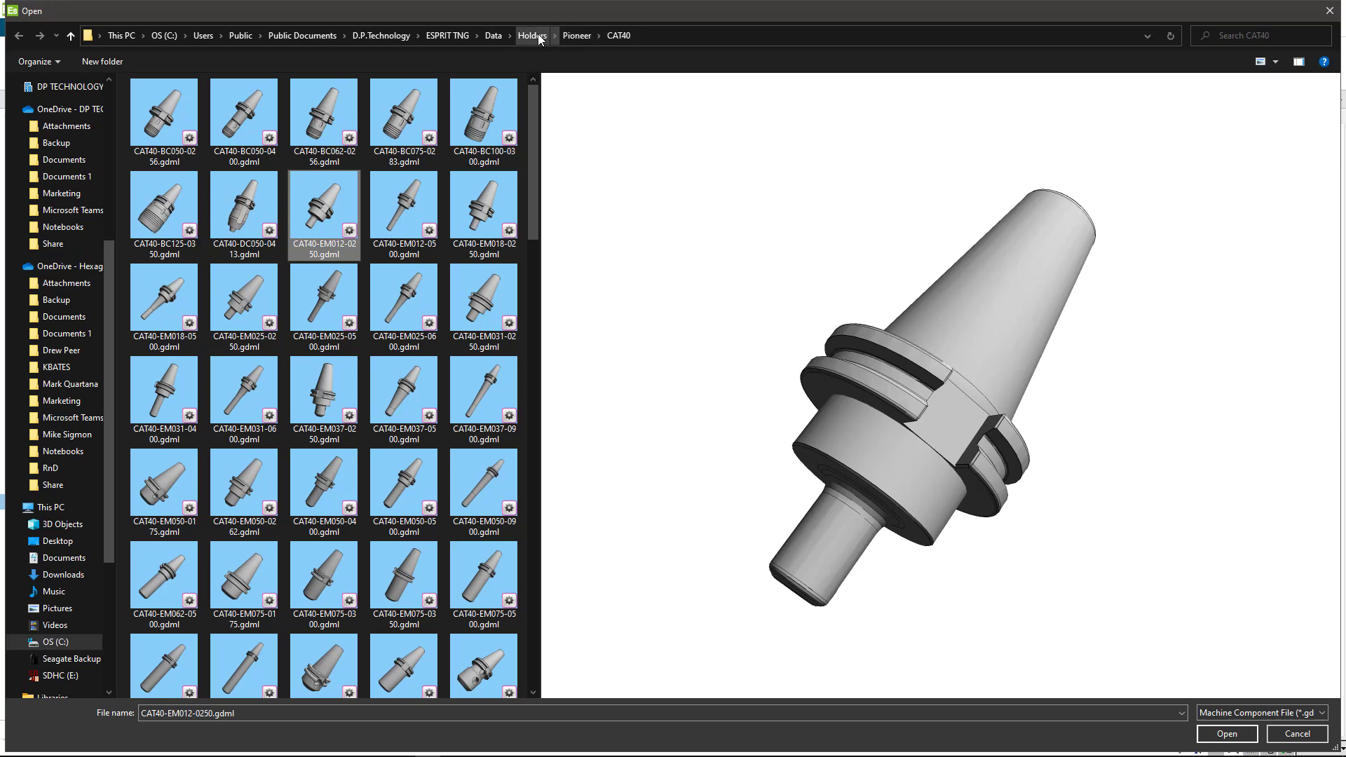
Step: Navigate from Pioneer to Holders > WTO and enter the NA55A - NTY3 150 250 II folder
{"action": "left_click", "coordinate": [532, 35]}
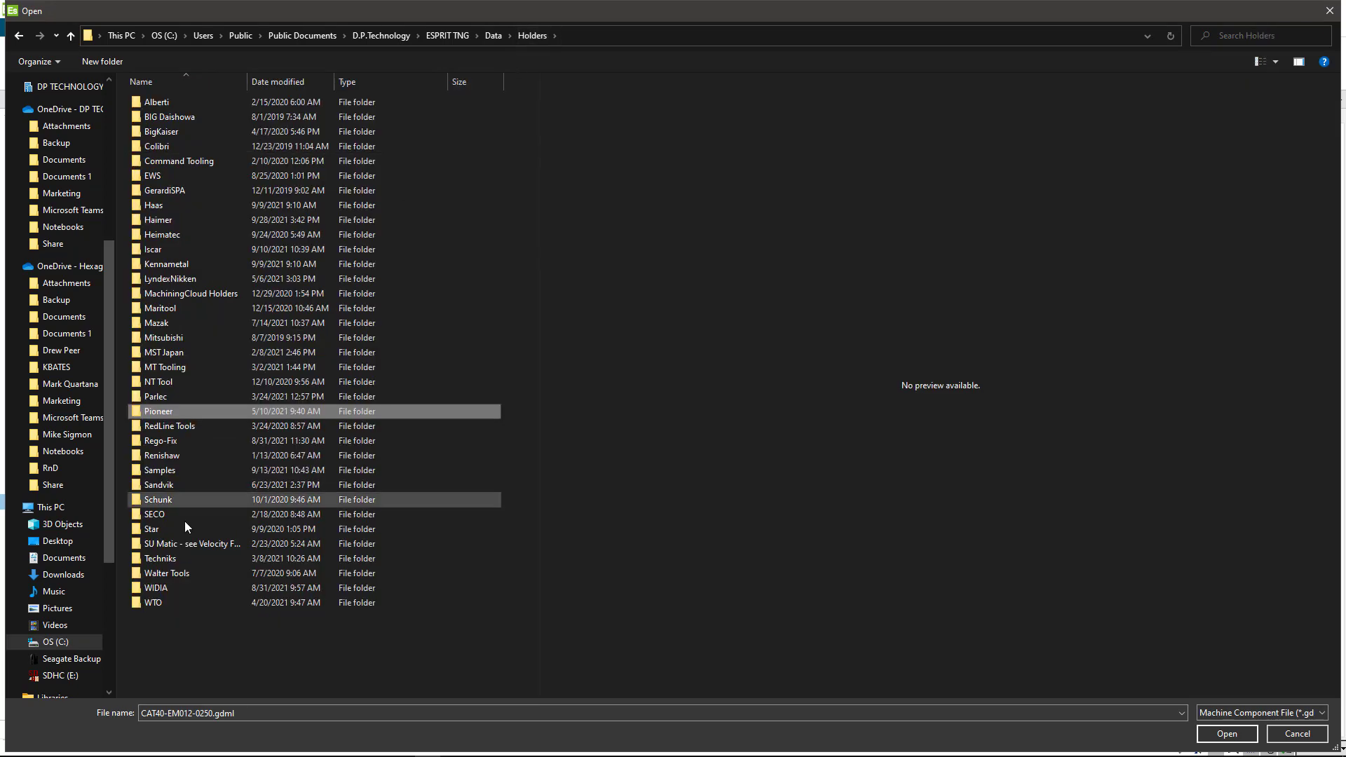
{"action": "double_click", "coordinate": [152, 602]}
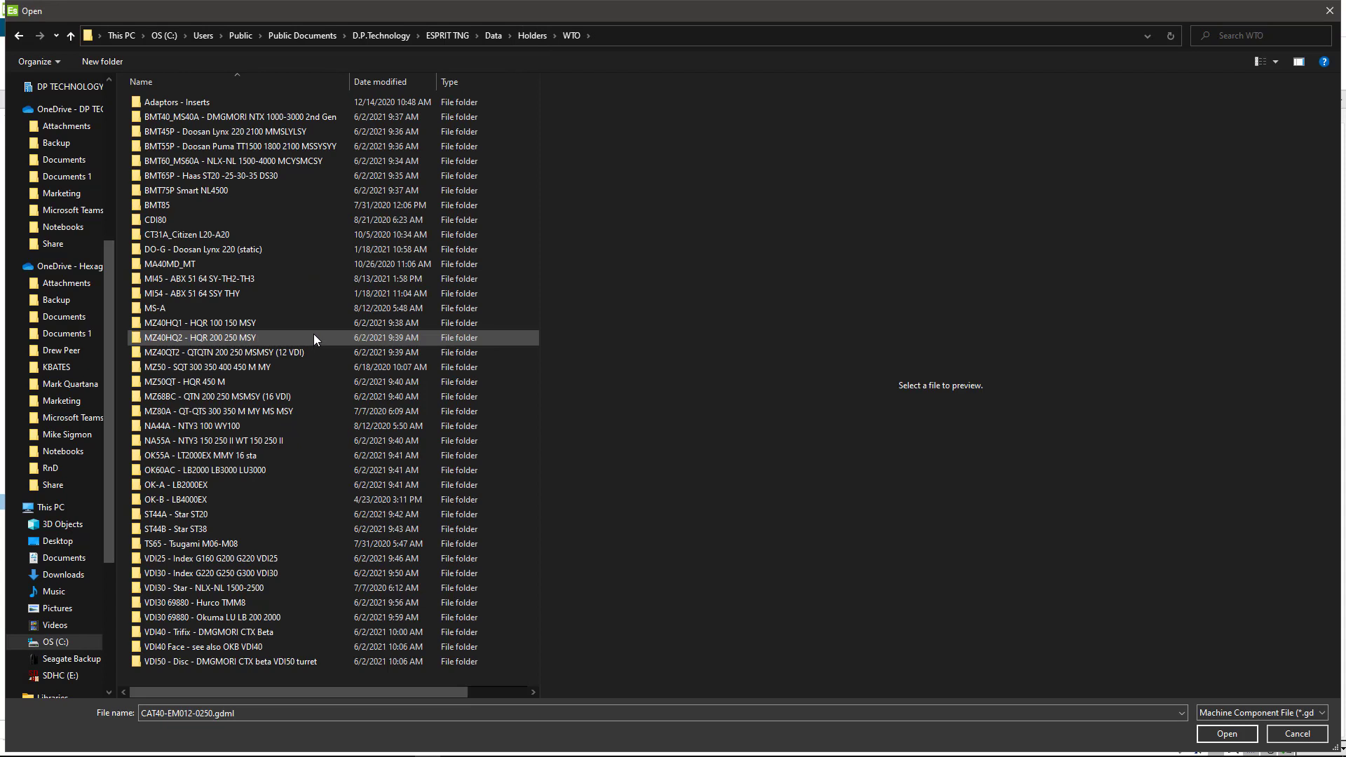
{"action": "mouse_move", "coordinate": [315, 339]}
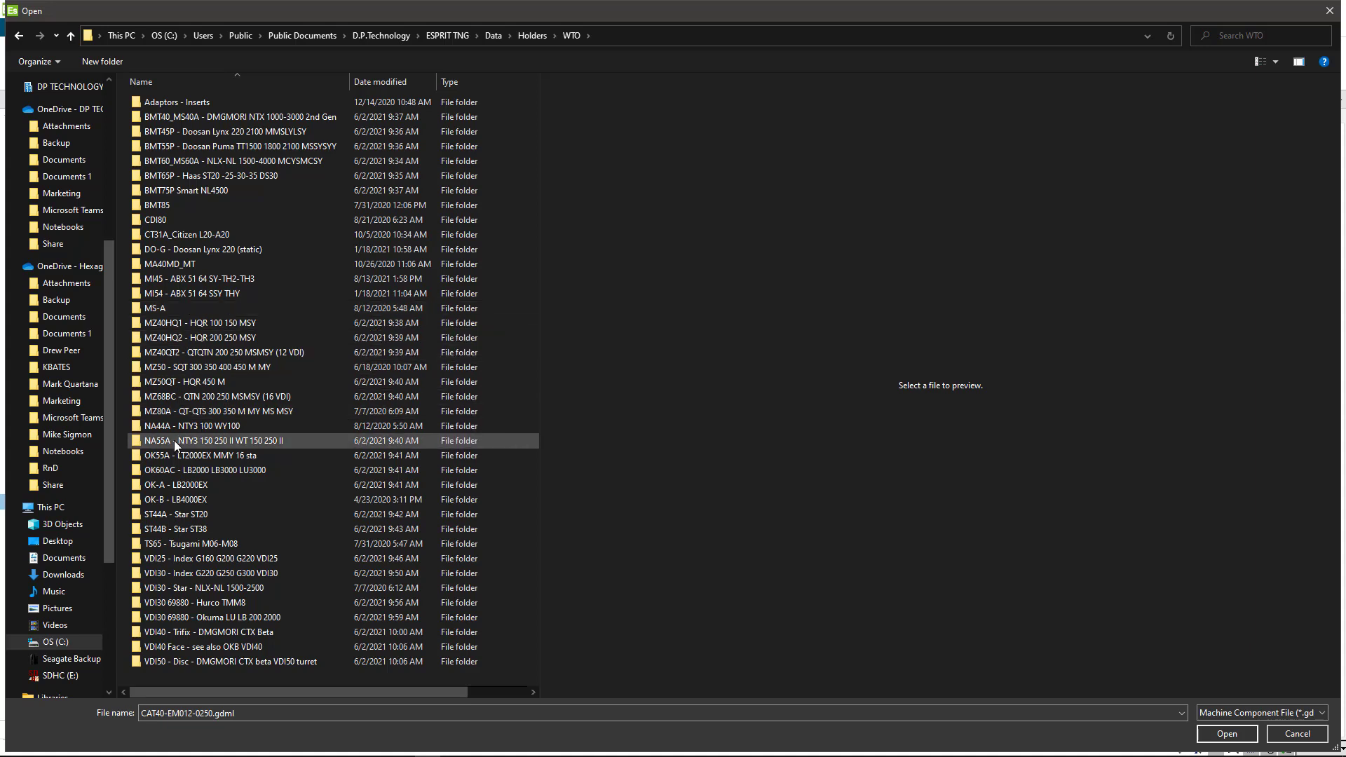
{"action": "left_click", "coordinate": [182, 440]}
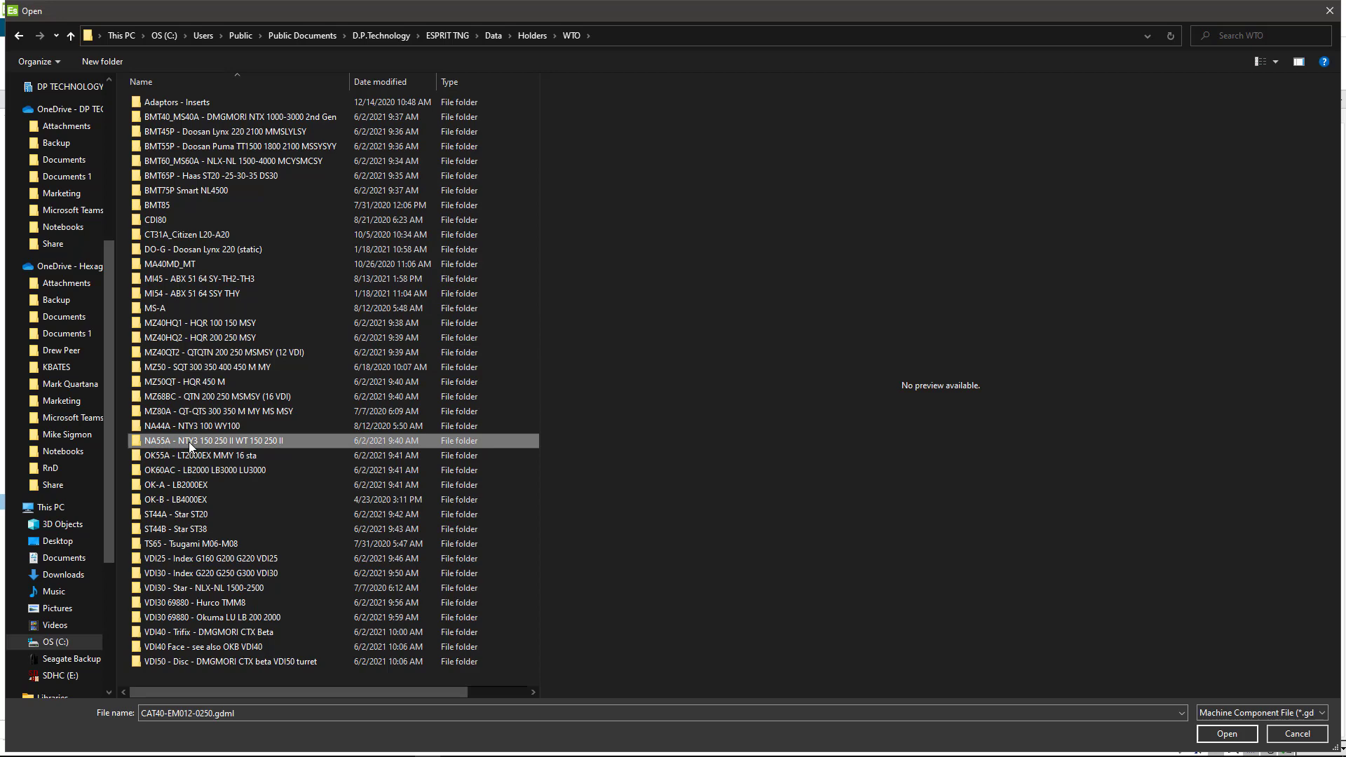
{"action": "mouse_move", "coordinate": [211, 446]}
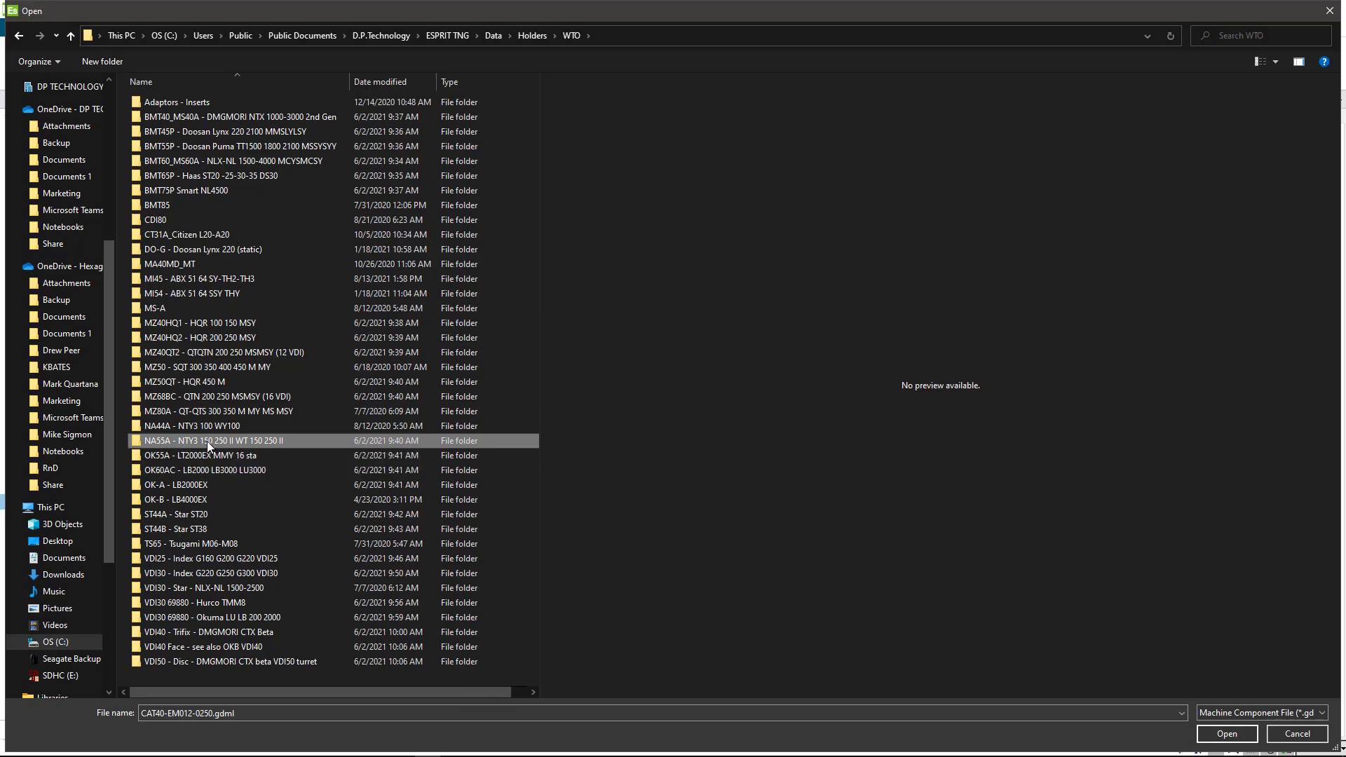
{"action": "double_click", "coordinate": [207, 440]}
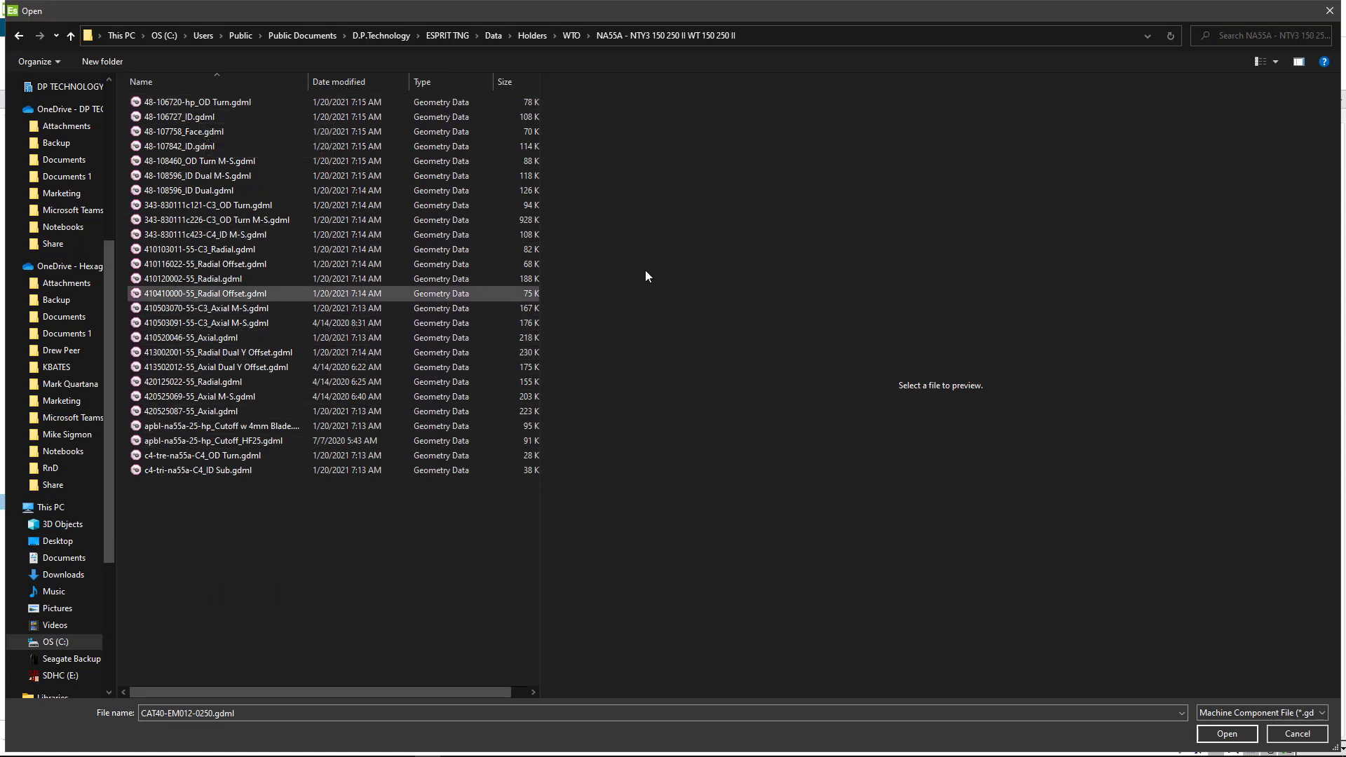
Step: Switch the Open dialog to extra large icons and scroll through the holder thumbnails
{"action": "left_click", "coordinate": [1258, 61]}
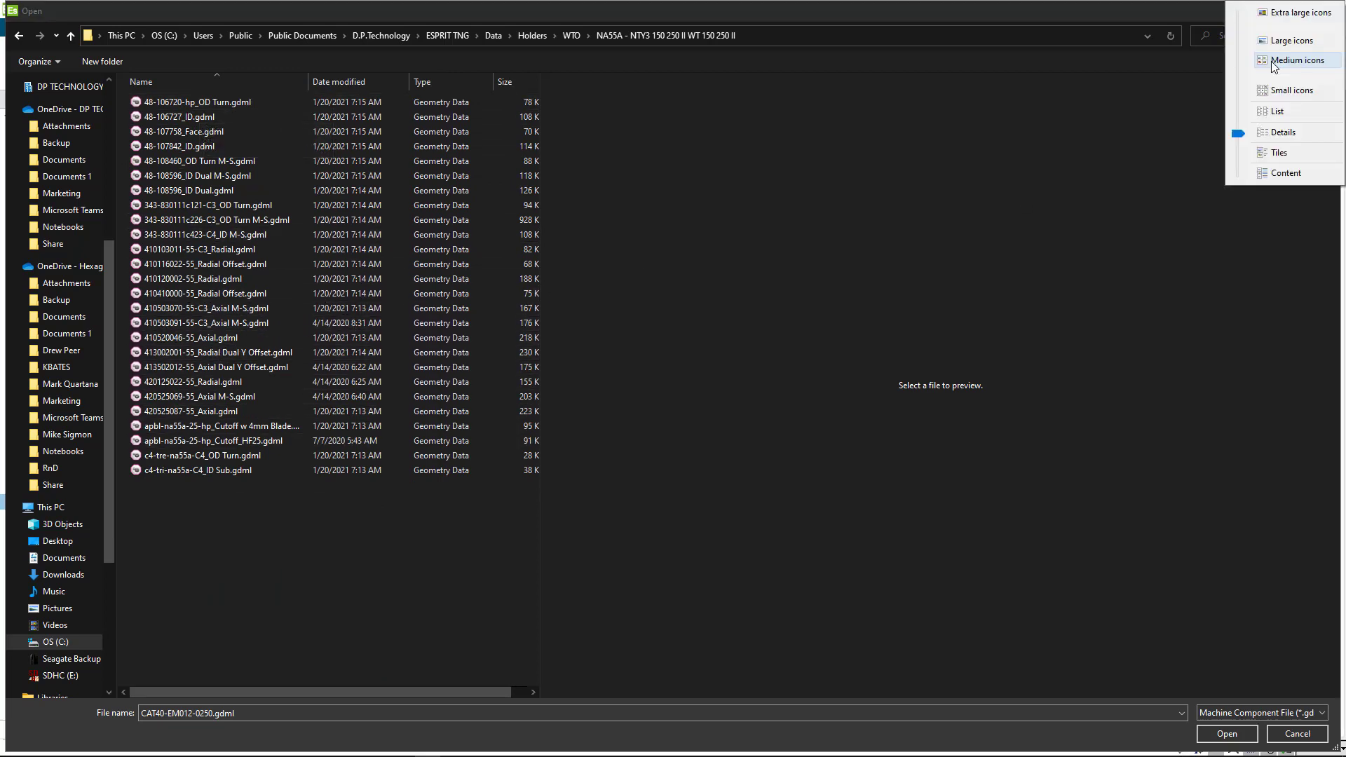
{"action": "left_click", "coordinate": [1296, 60]}
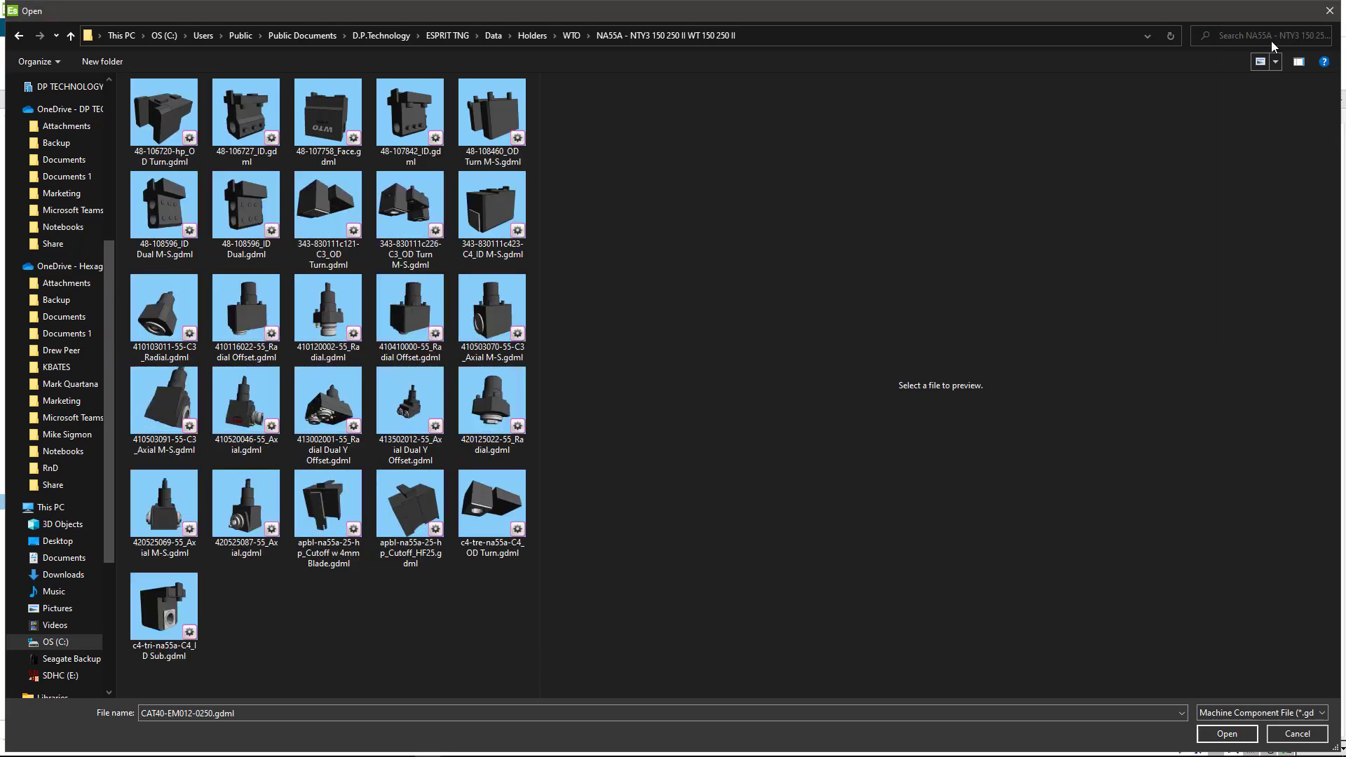
{"action": "left_click", "coordinate": [1276, 62]}
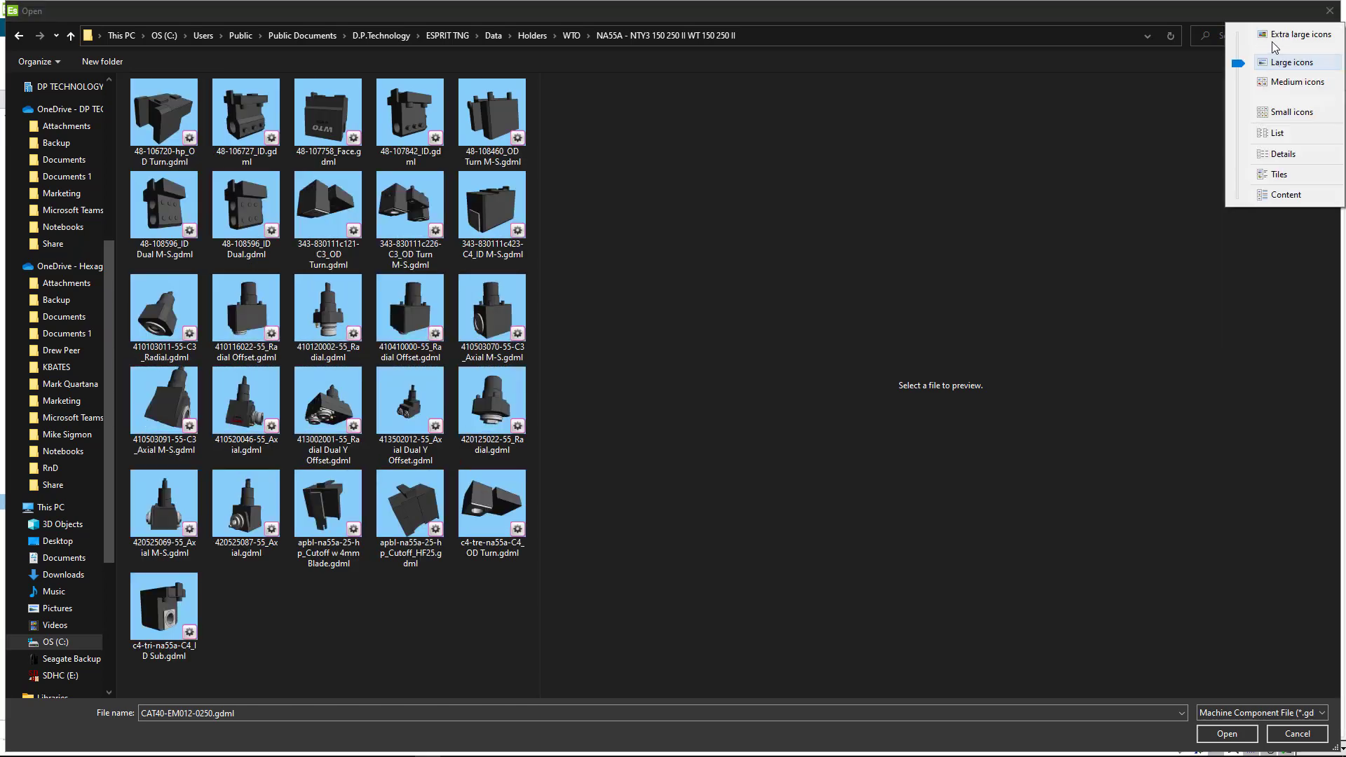
{"action": "left_click", "coordinate": [1284, 33]}
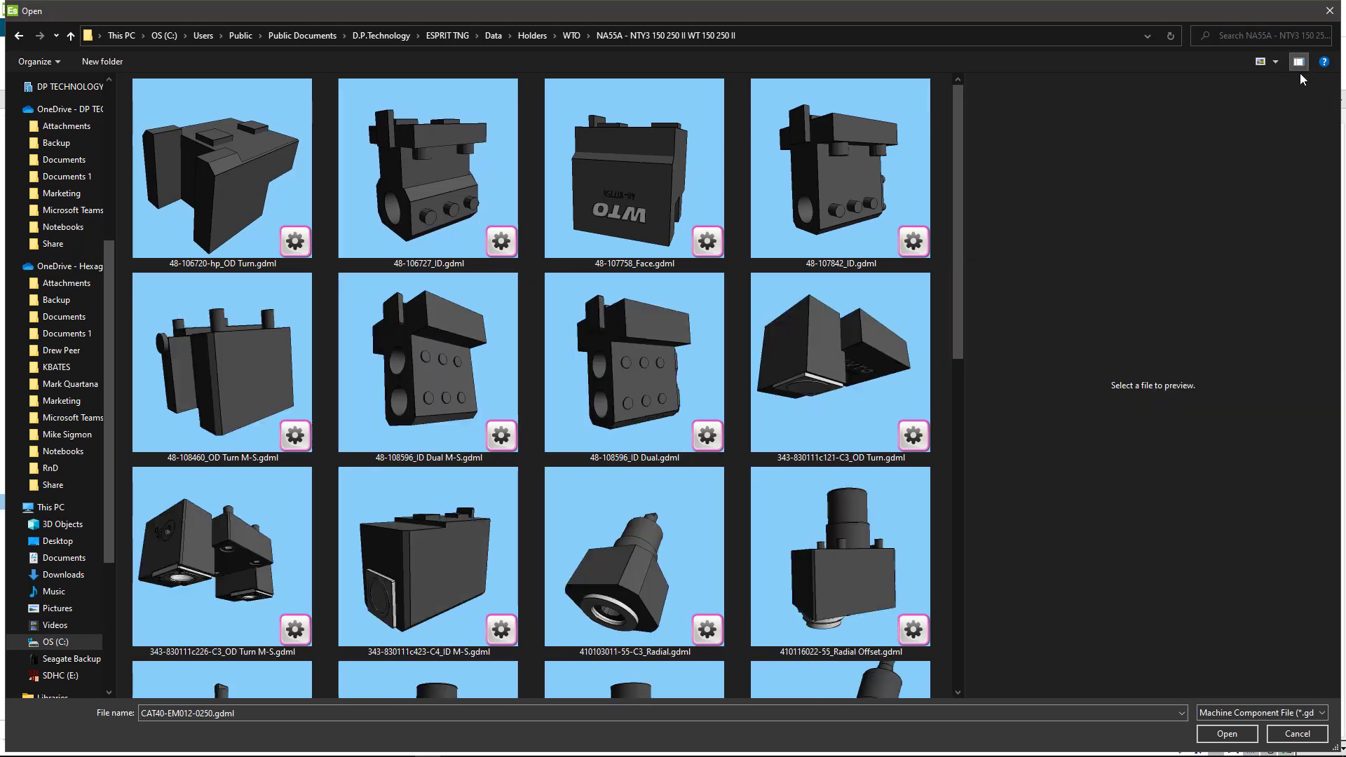
{"action": "scroll", "scroll_direction": "down", "scroll_amount": 3}
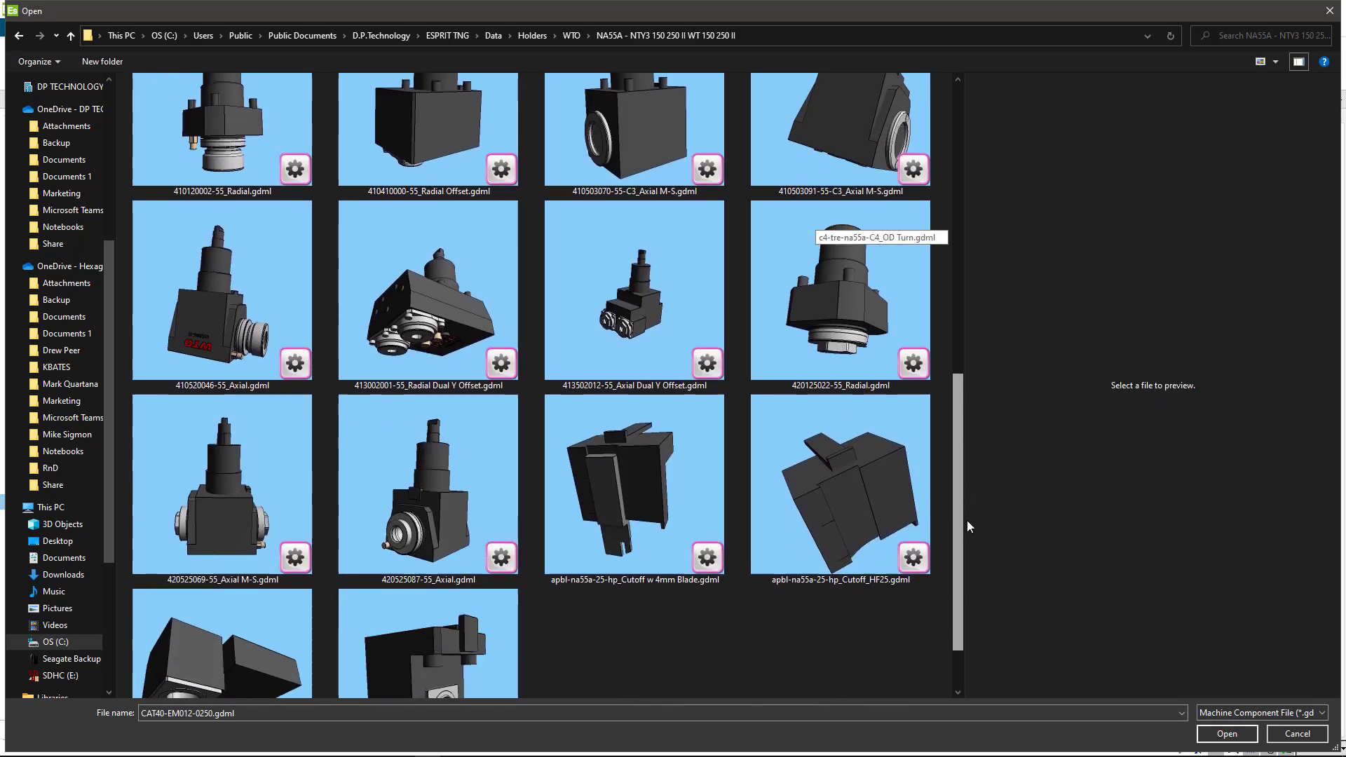
{"action": "scroll", "scroll_direction": "down", "scroll_amount": 3}
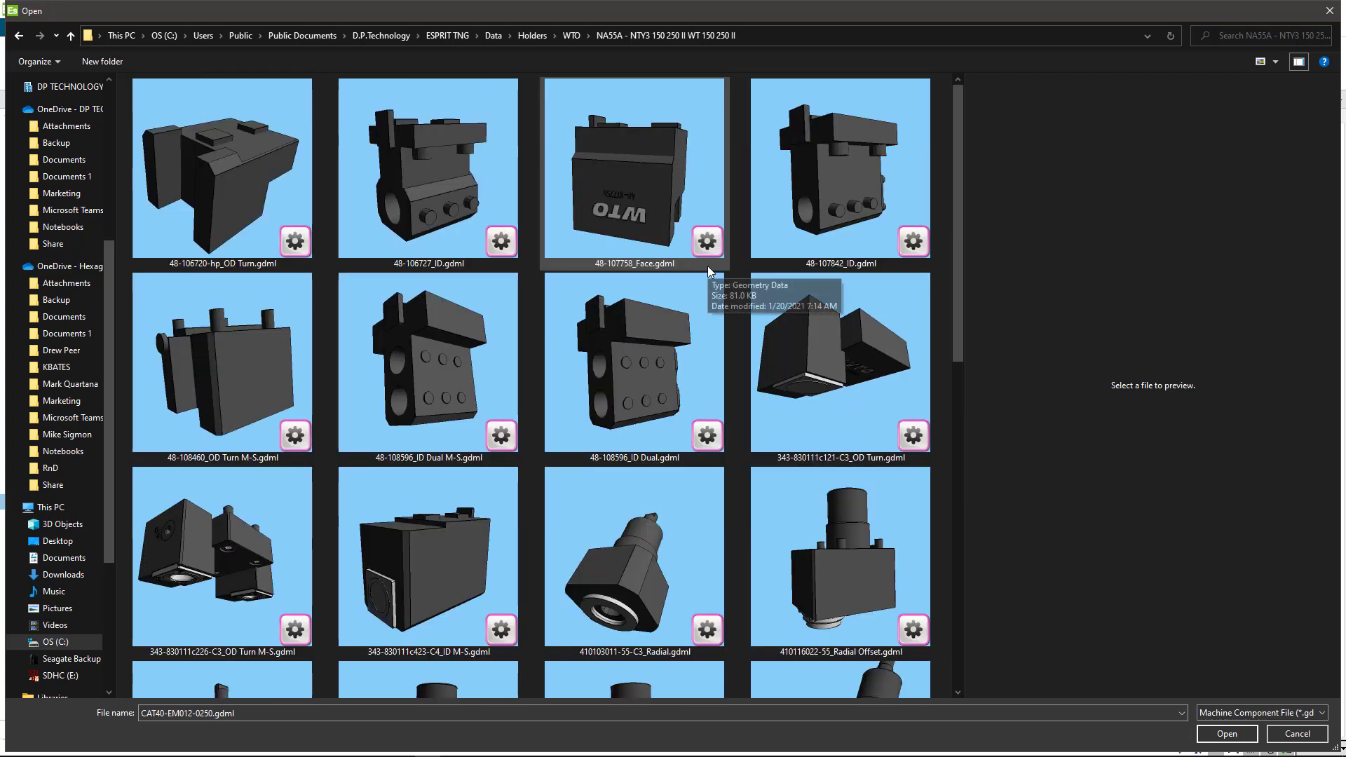
{"action": "scroll", "scroll_direction": "down", "scroll_amount": 3}
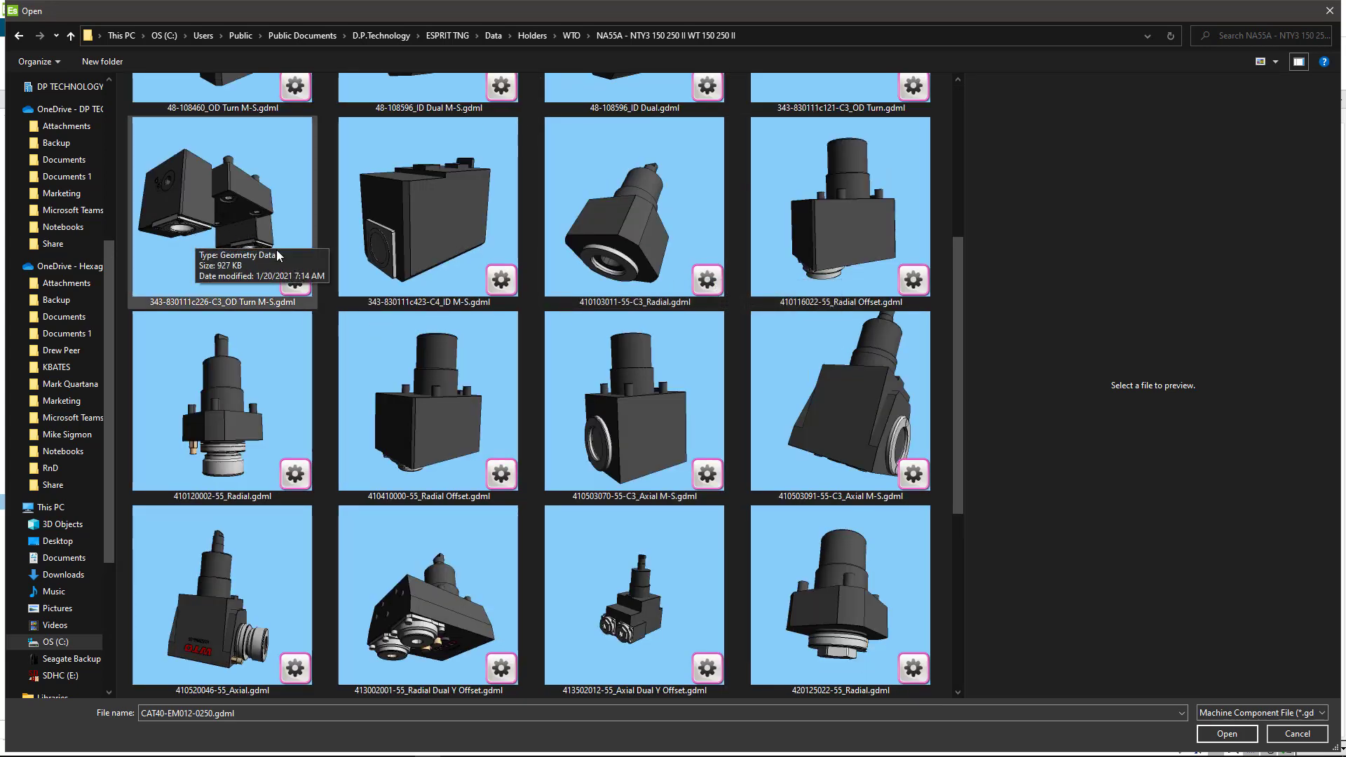
{"action": "mouse_move", "coordinate": [303, 276]}
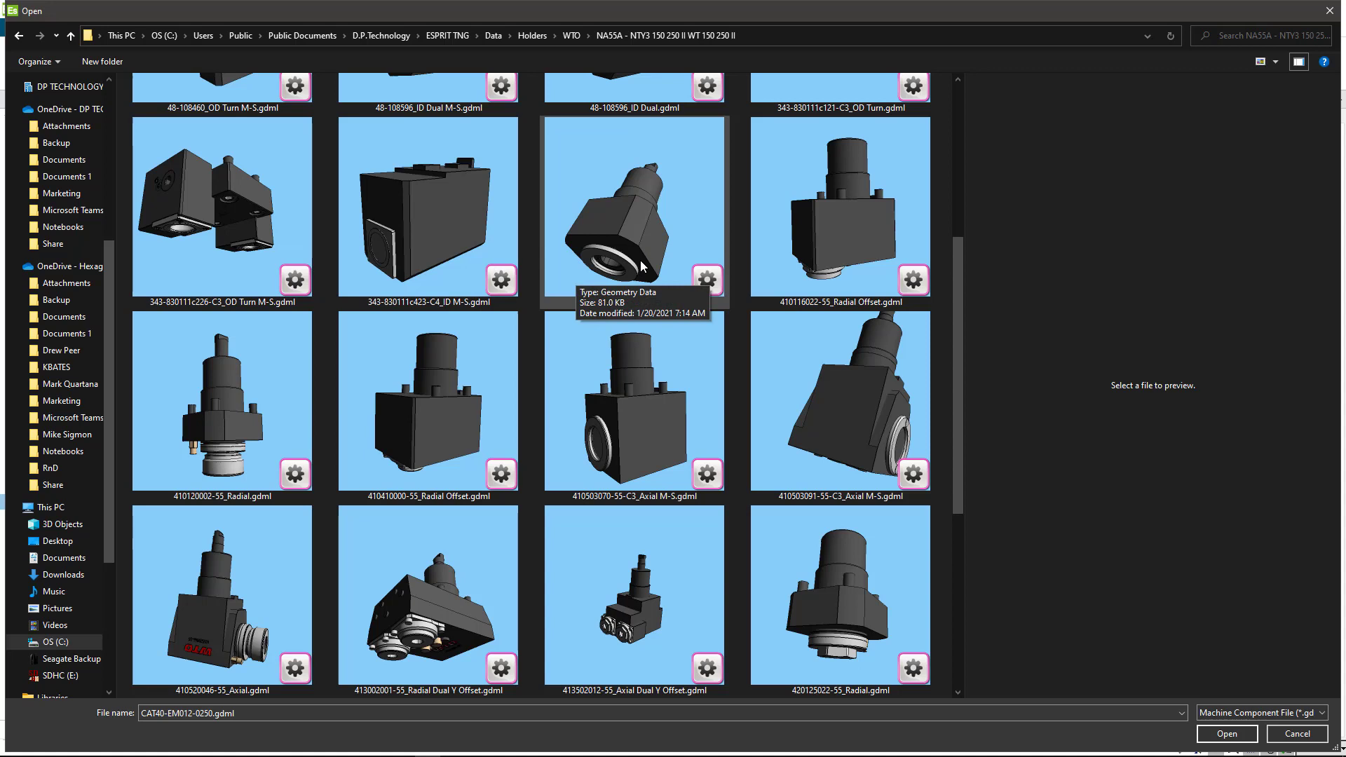
{"action": "mouse_move", "coordinate": [702, 203]}
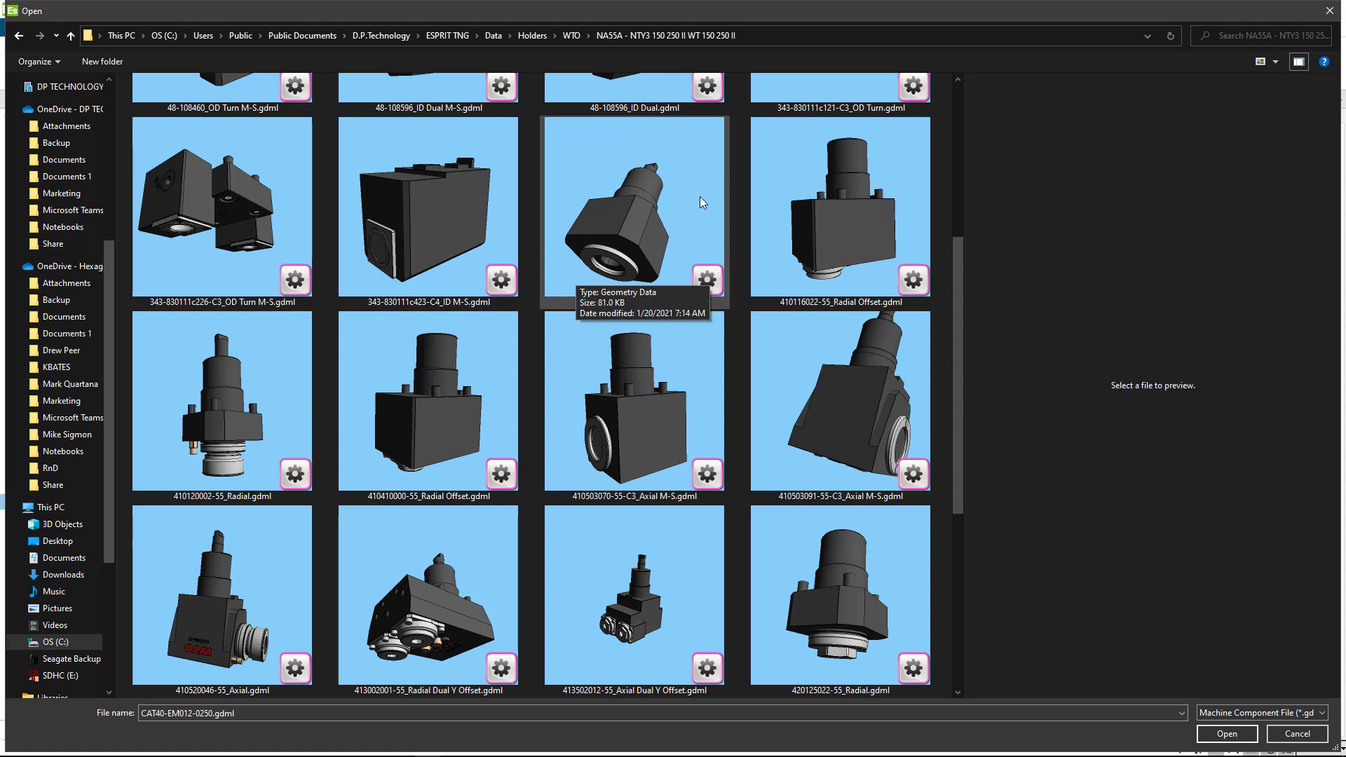
{"action": "left_click", "coordinate": [634, 210]}
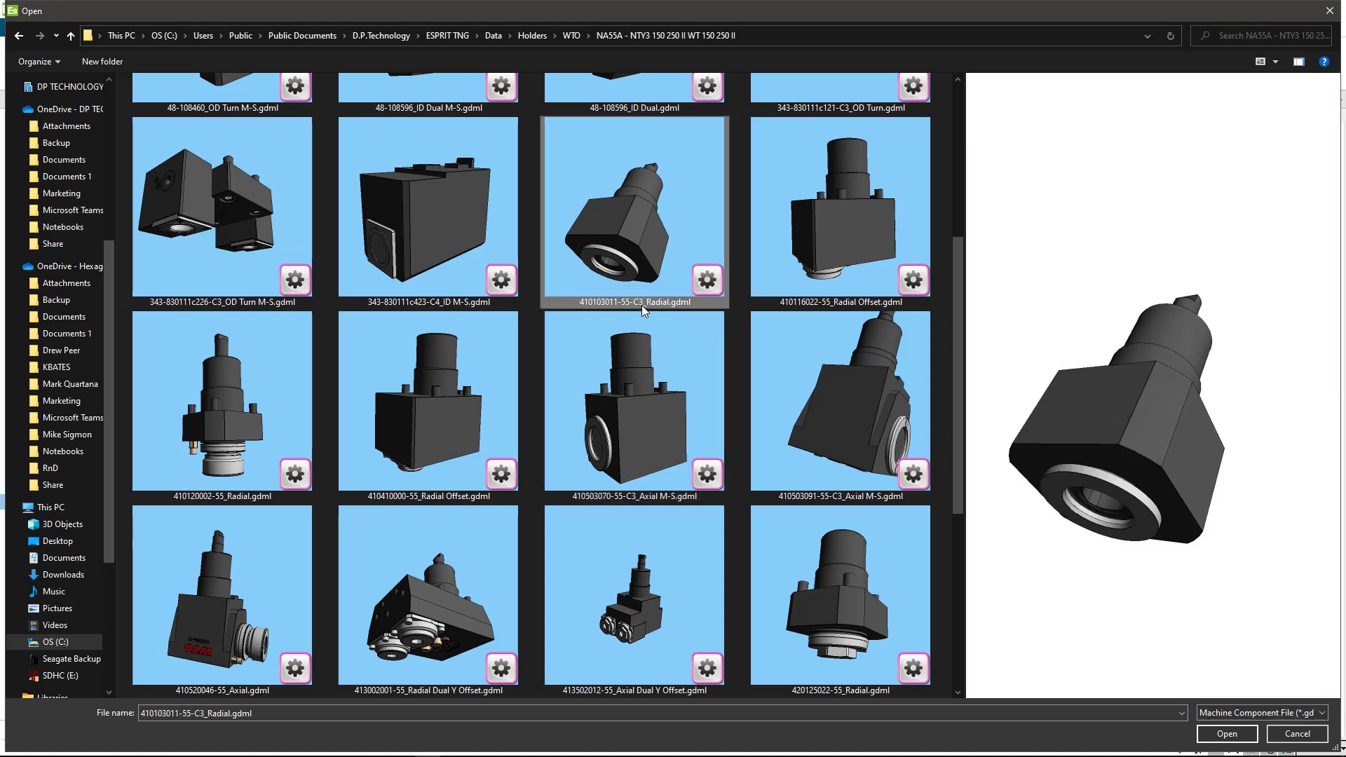
{"action": "left_click", "coordinate": [1227, 733]}
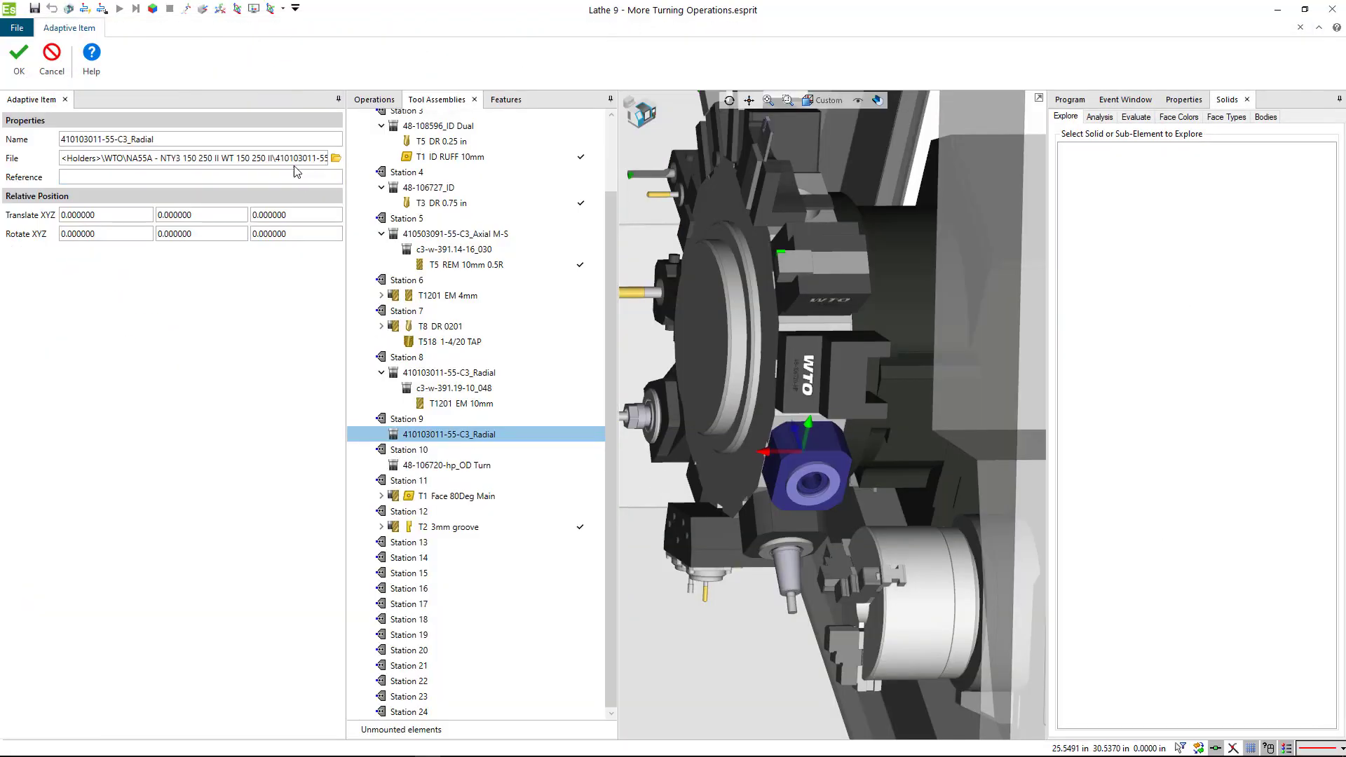
{"action": "double_click", "coordinate": [136, 138]}
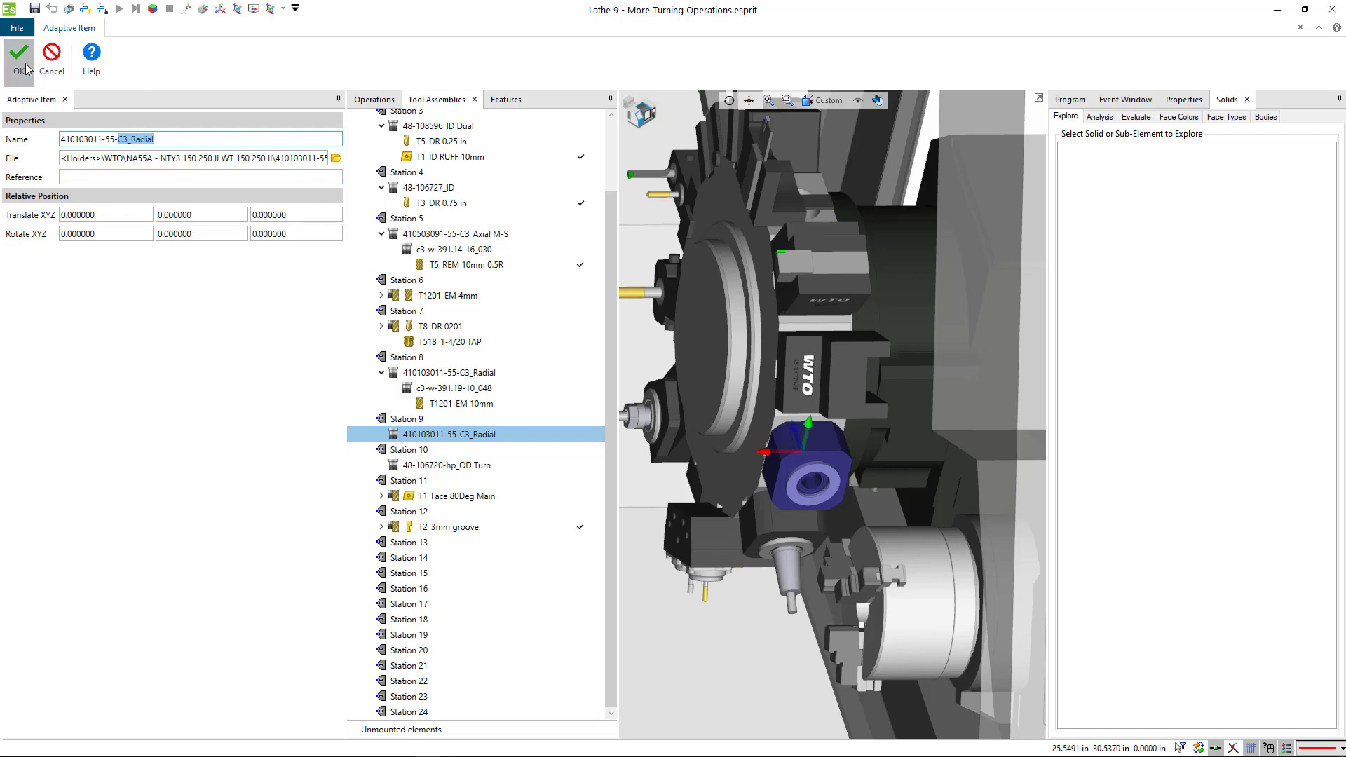
Step: Confirm the radial holder, then add collet c3-w-391.14-20_035 from Adaptors - Inserts > Collet
{"action": "left_click", "coordinate": [21, 53]}
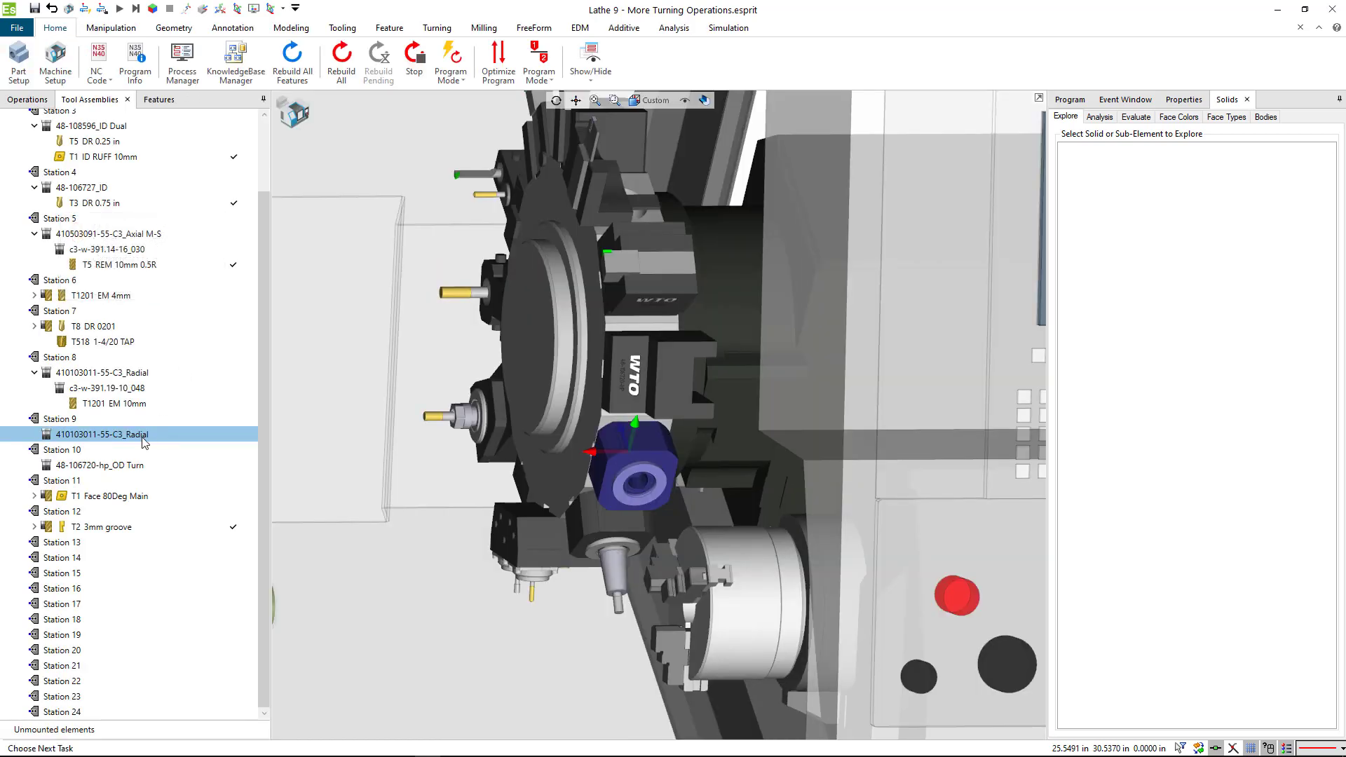
{"action": "right_click", "coordinate": [140, 435]}
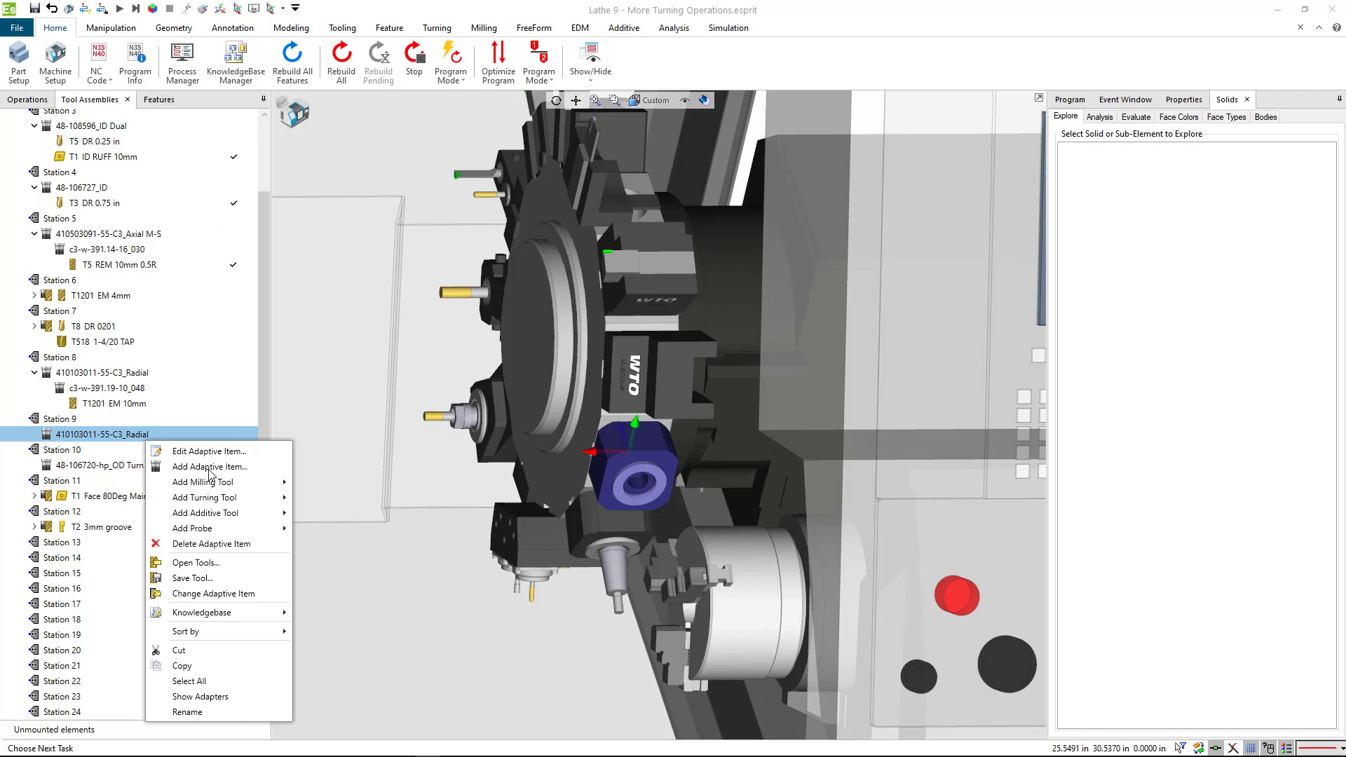
{"action": "left_click", "coordinate": [195, 562]}
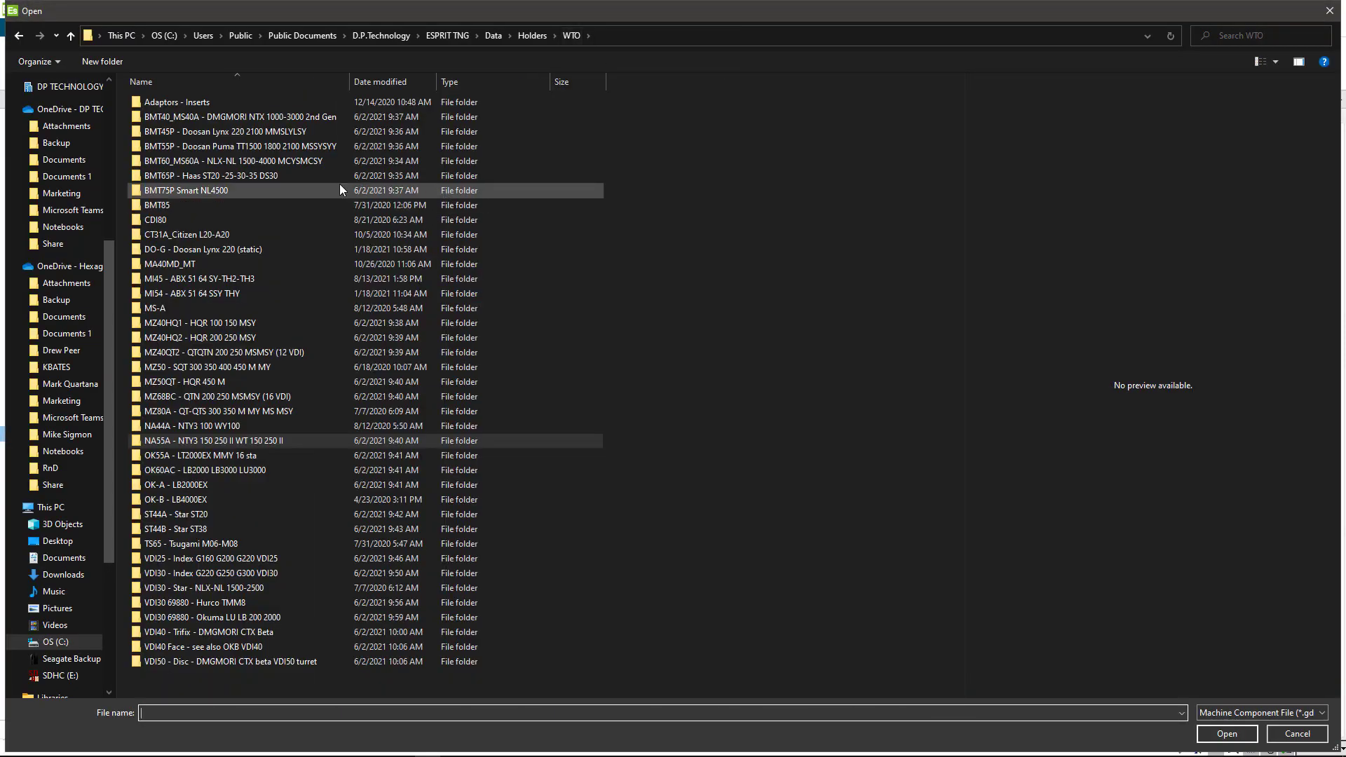
{"action": "double_click", "coordinate": [166, 102]}
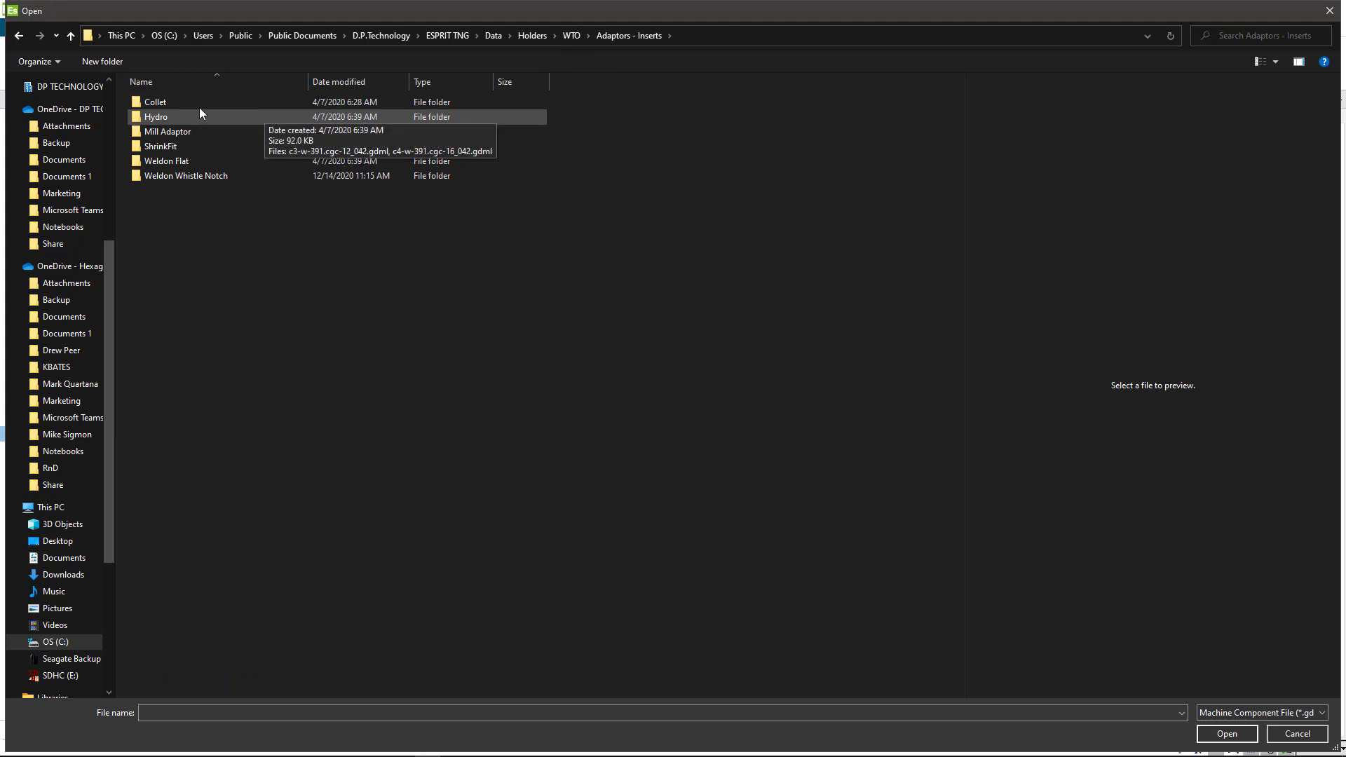
{"action": "double_click", "coordinate": [155, 102]}
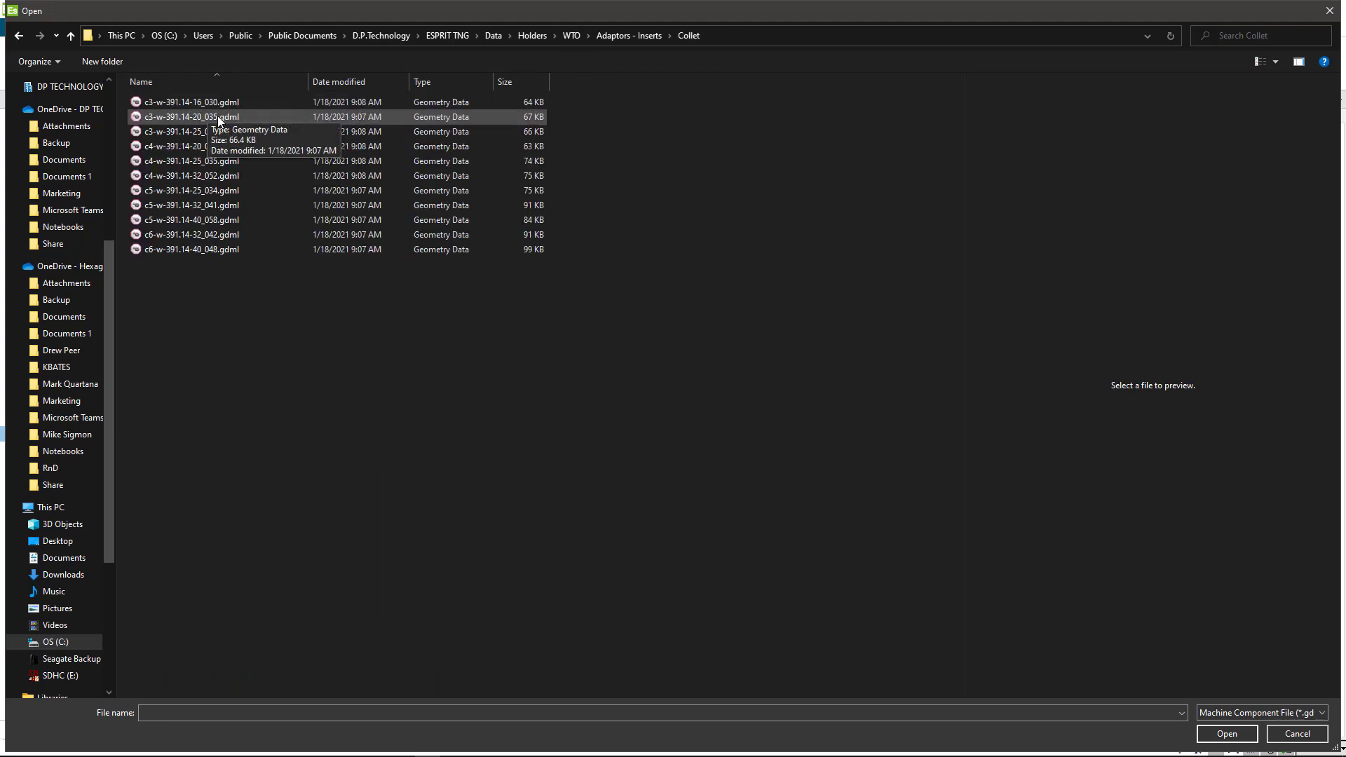
{"action": "left_click", "coordinate": [191, 131]}
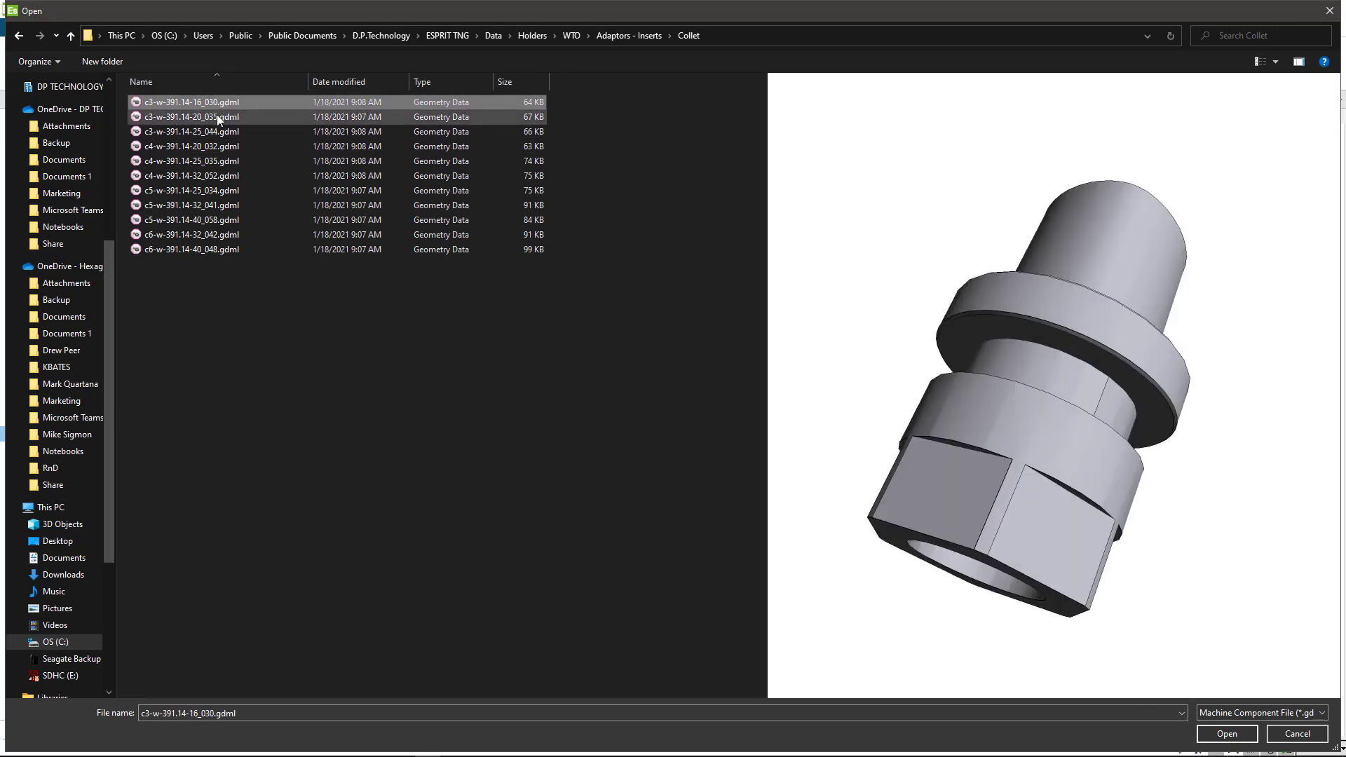
{"action": "left_click", "coordinate": [185, 117]}
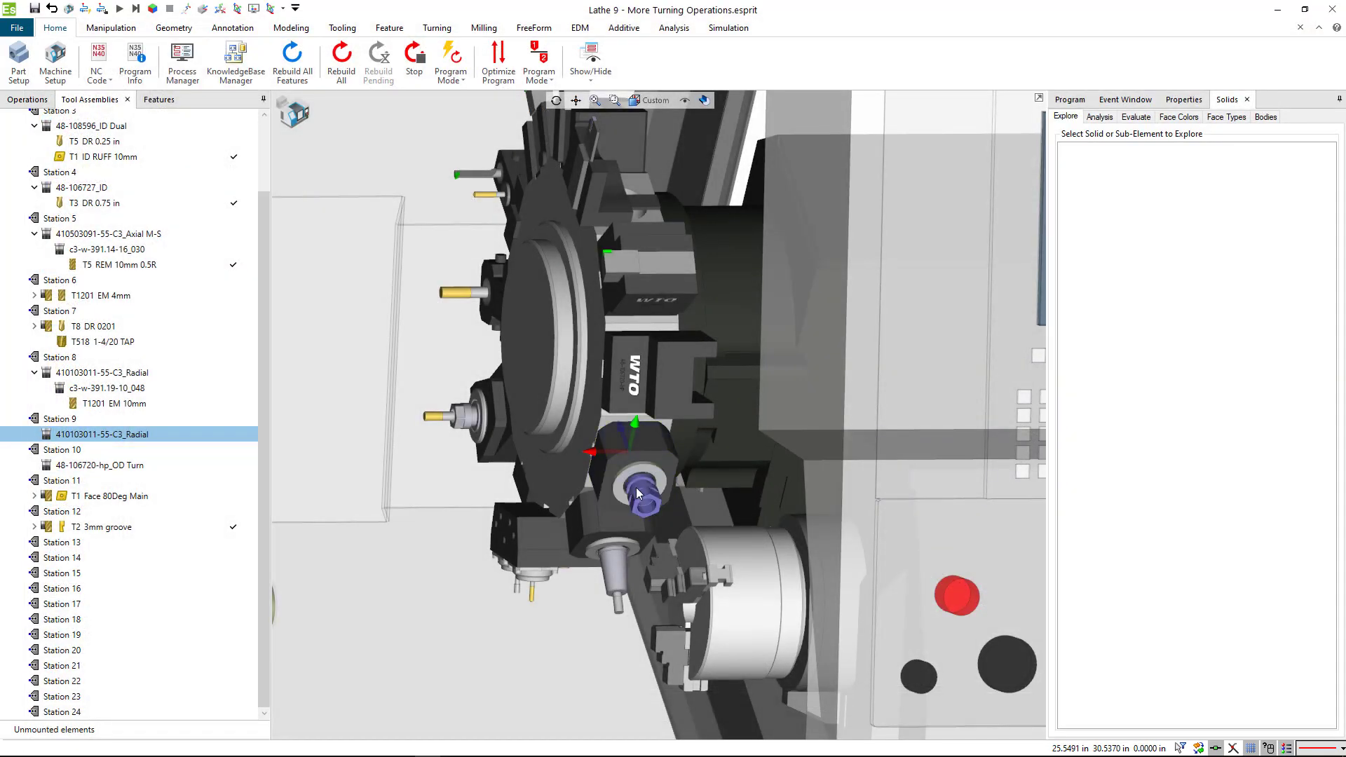
Step: Set the collet adaptor's Translate Z offset to -4 and apply it
{"action": "double_click", "coordinate": [639, 501]}
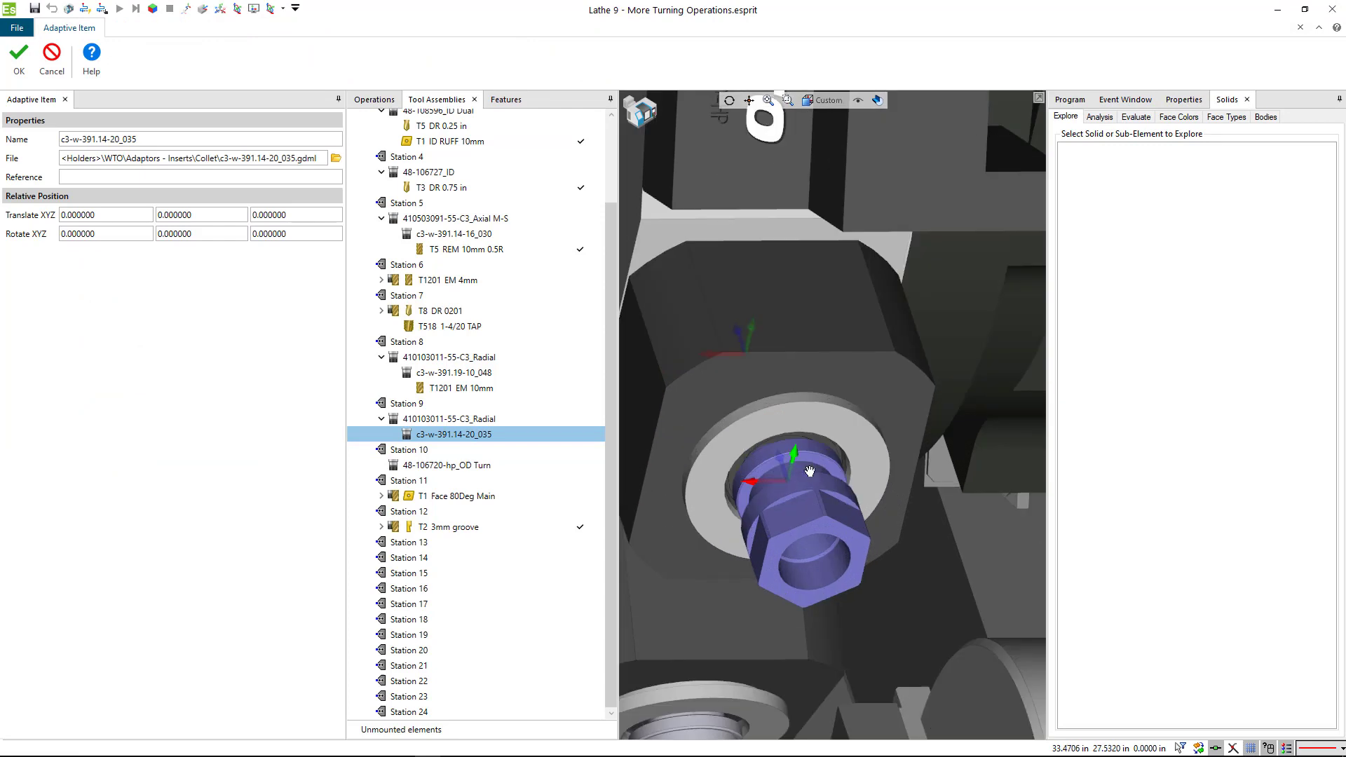
{"action": "left_click_drag", "start_coordinate": [807, 470], "coordinate": [833, 400]}
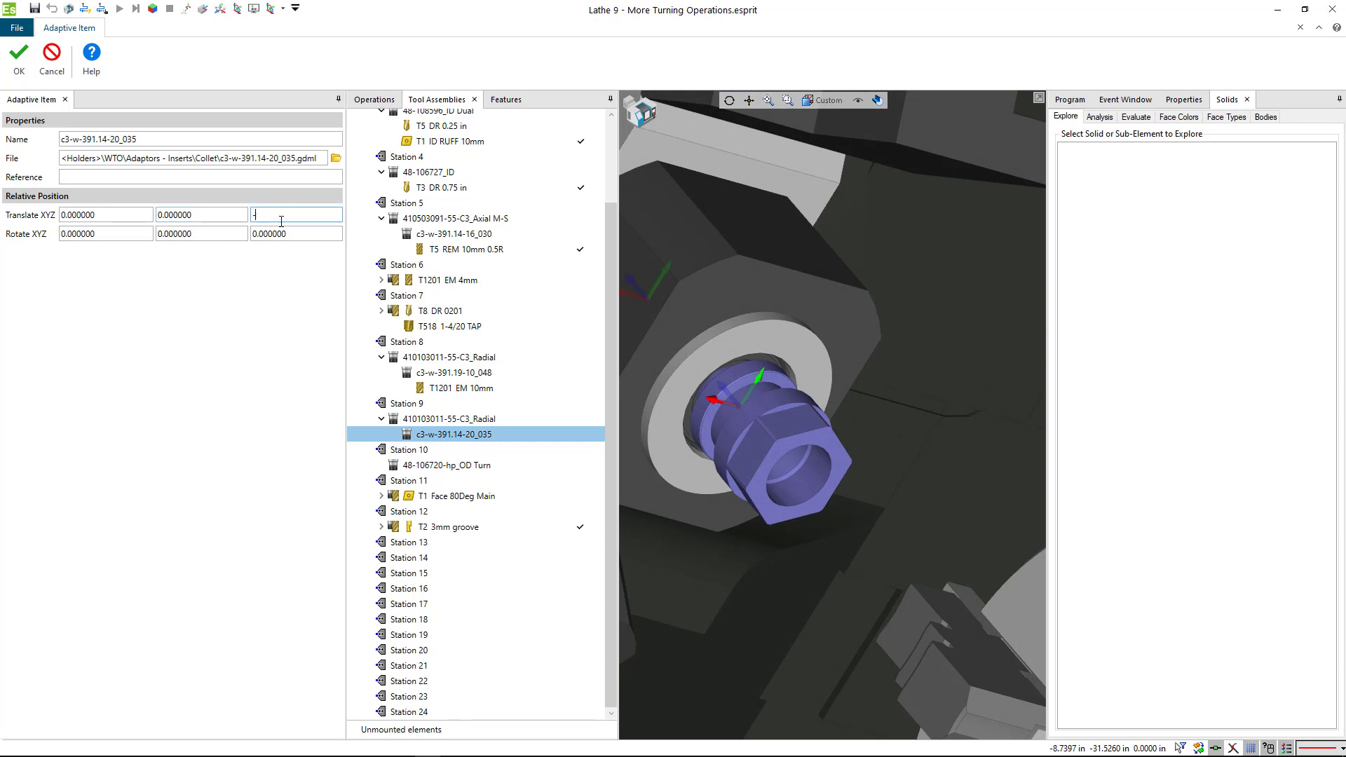
{"action": "type", "text": "-4.000000"}
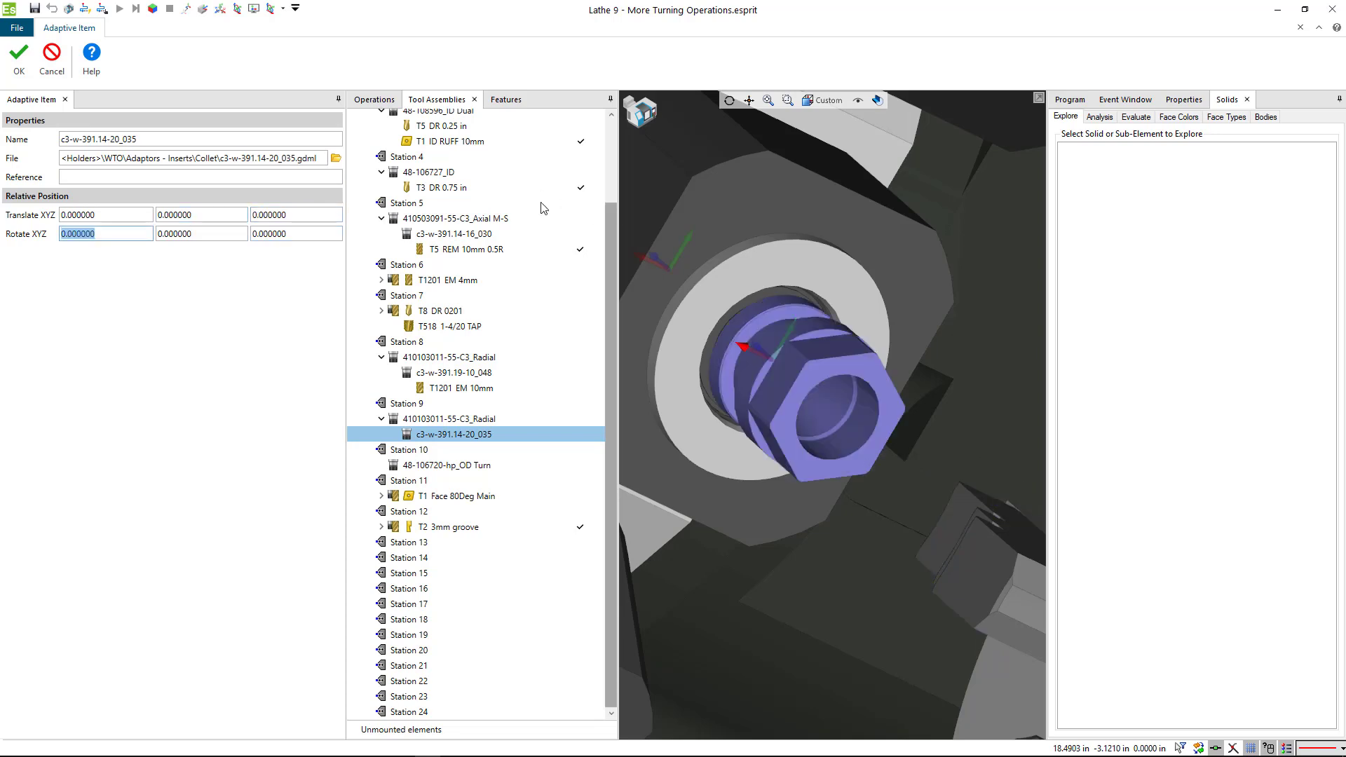
{"action": "left_click", "coordinate": [16, 56]}
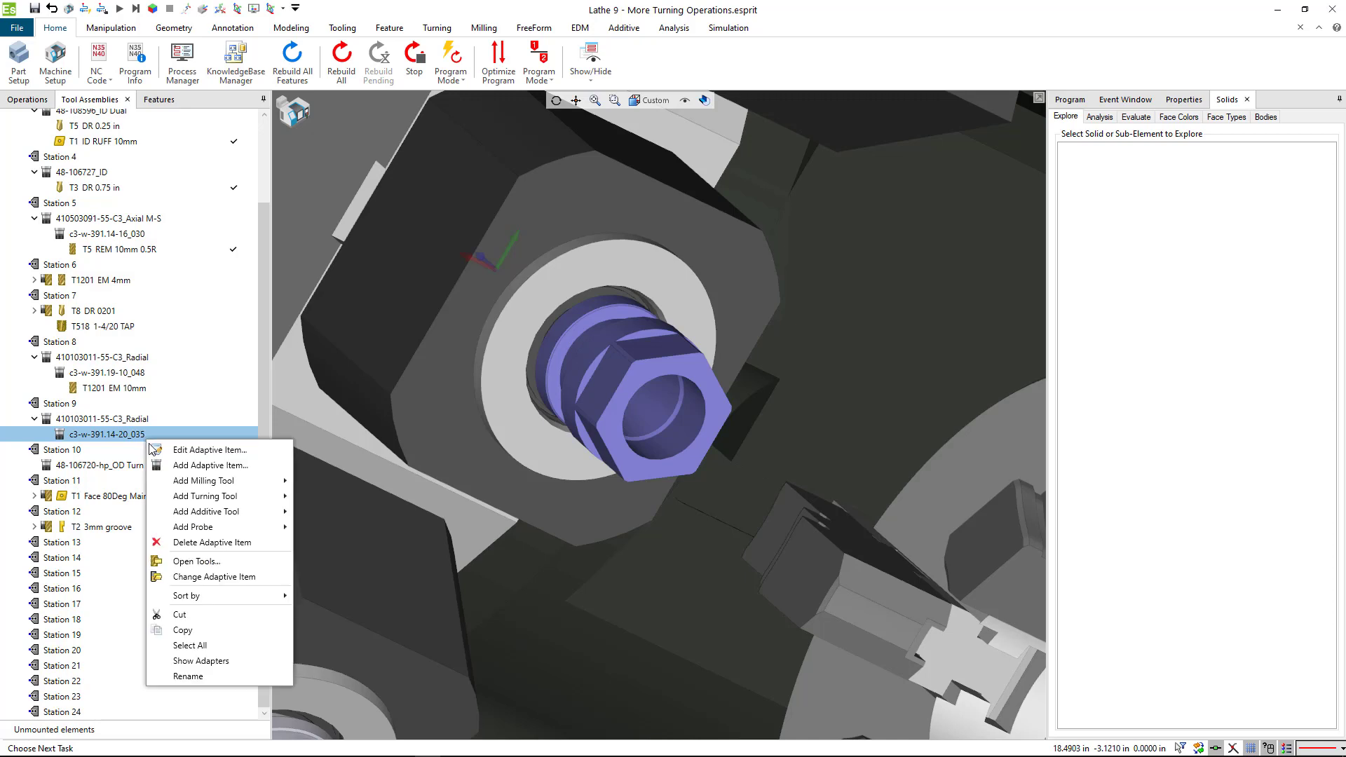
{"action": "mouse_move", "coordinate": [203, 480]}
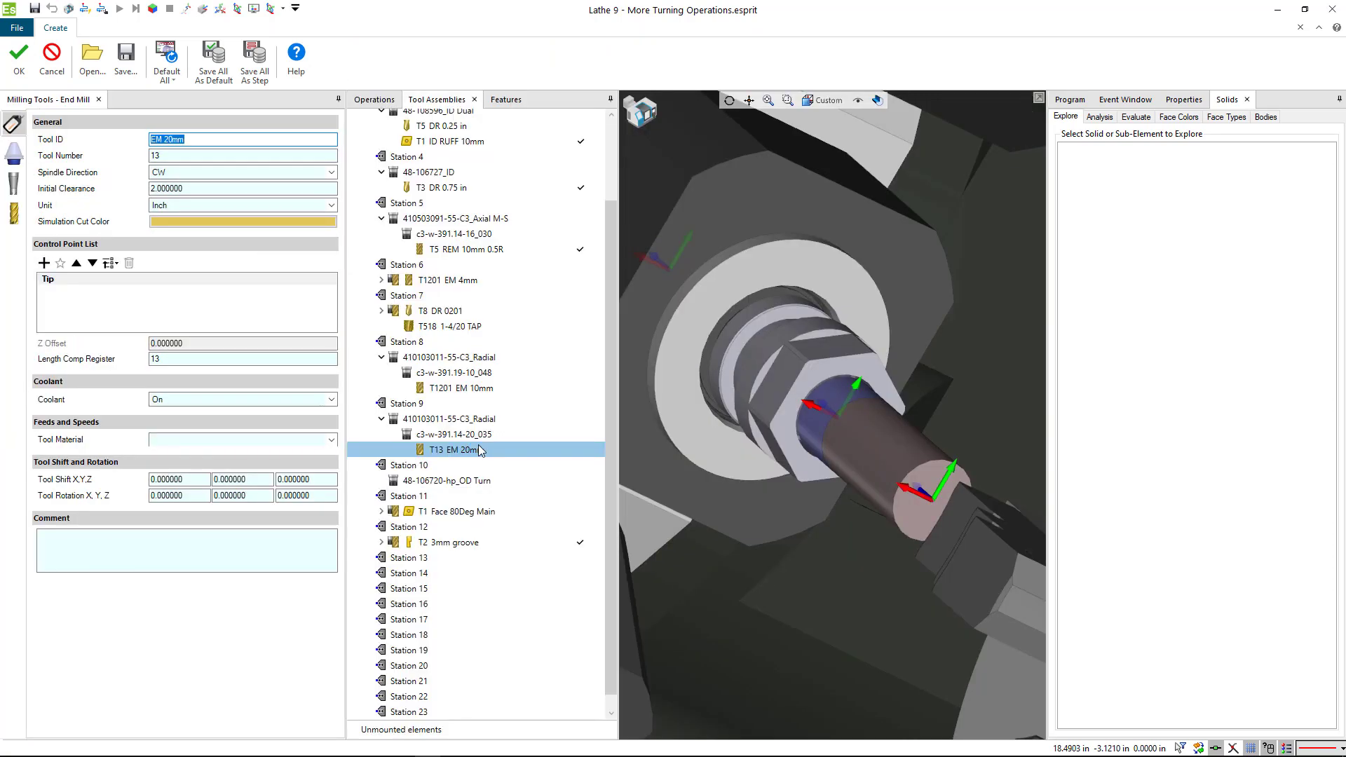
{"action": "mouse_move", "coordinate": [456, 416]}
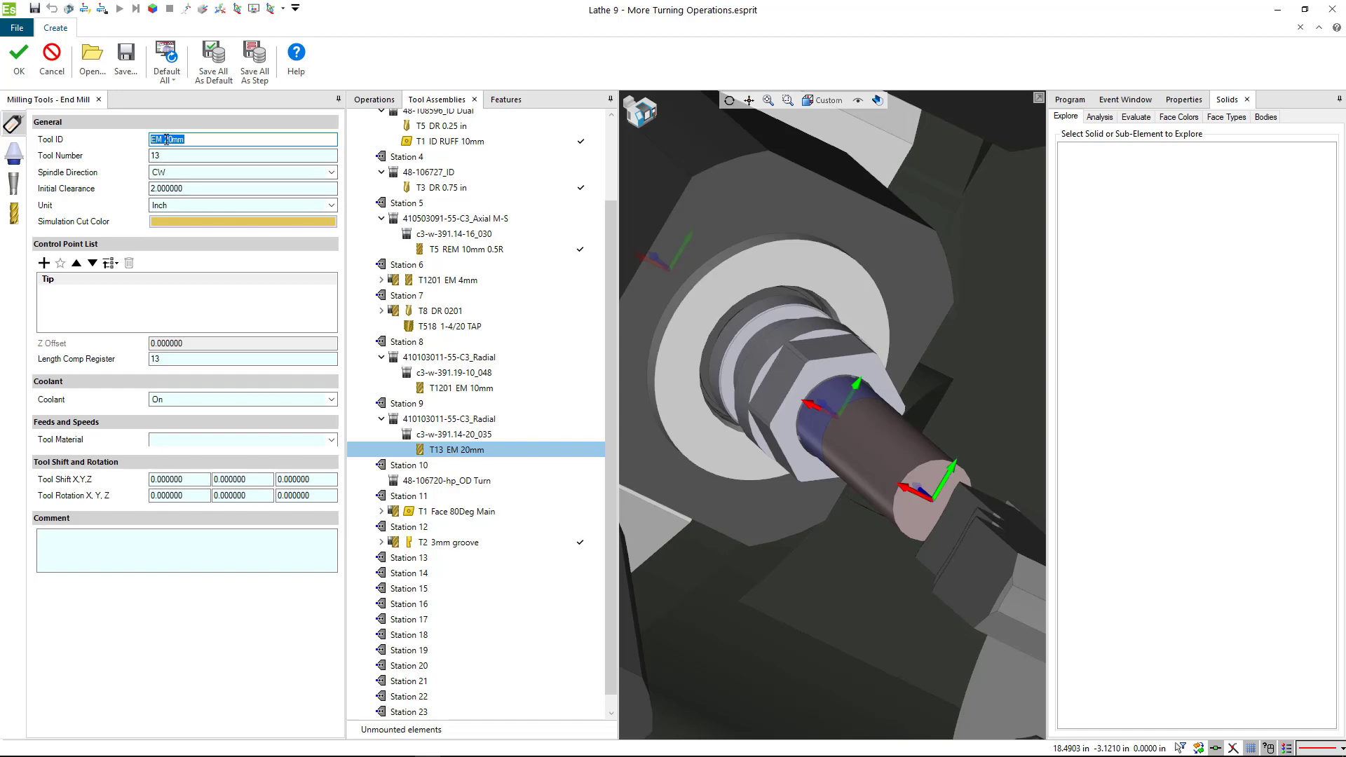
Step: Enter 'EM 6' as the station 9 end mill's Tool ID
{"action": "type", "text": "EM 6"}
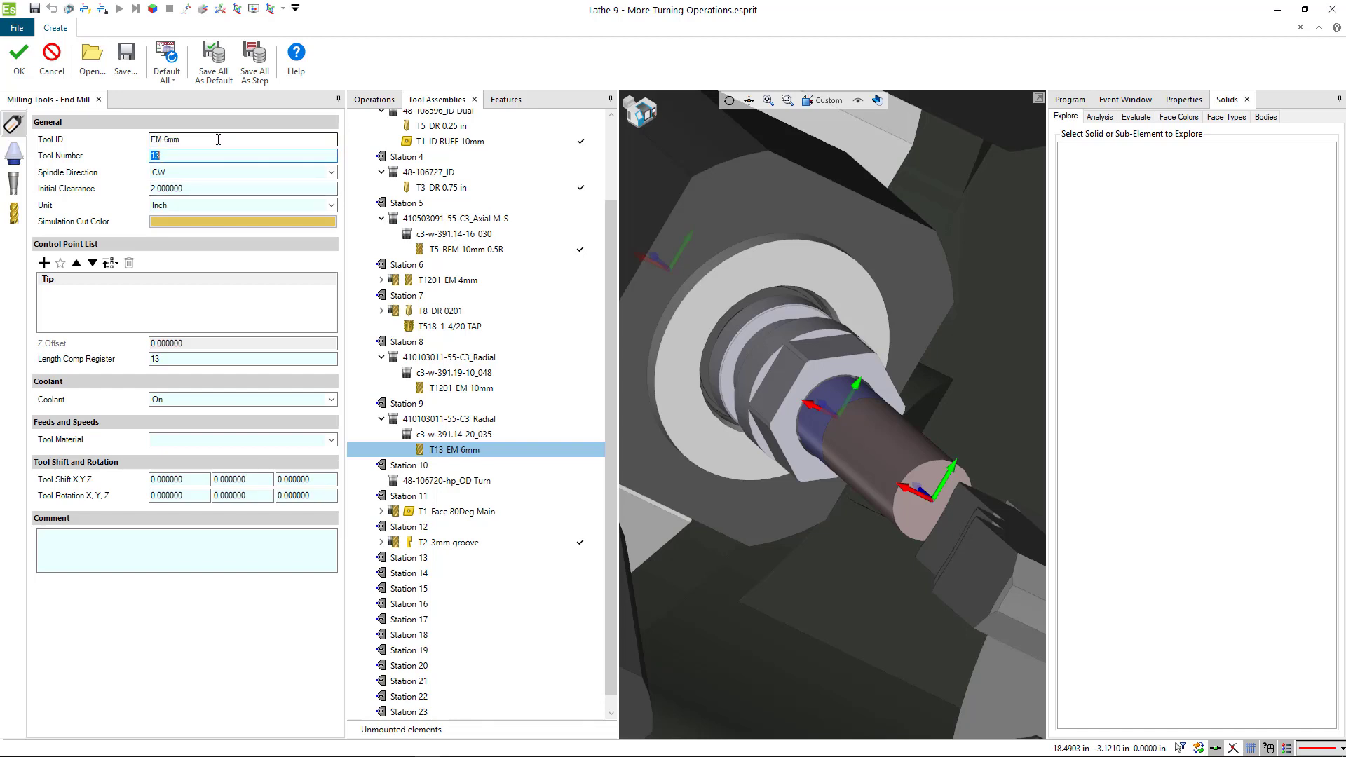
{"action": "mouse_move", "coordinate": [109, 204]}
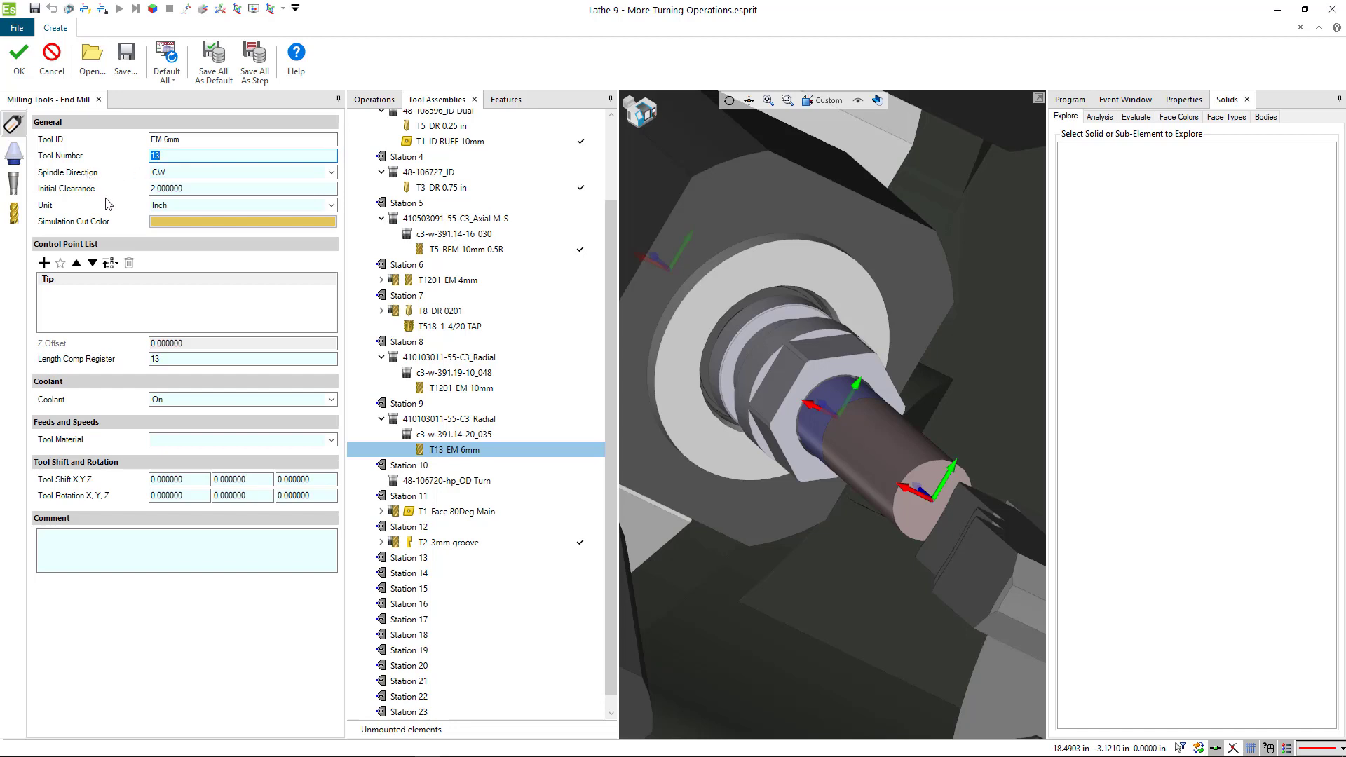
{"action": "mouse_move", "coordinate": [149, 302]}
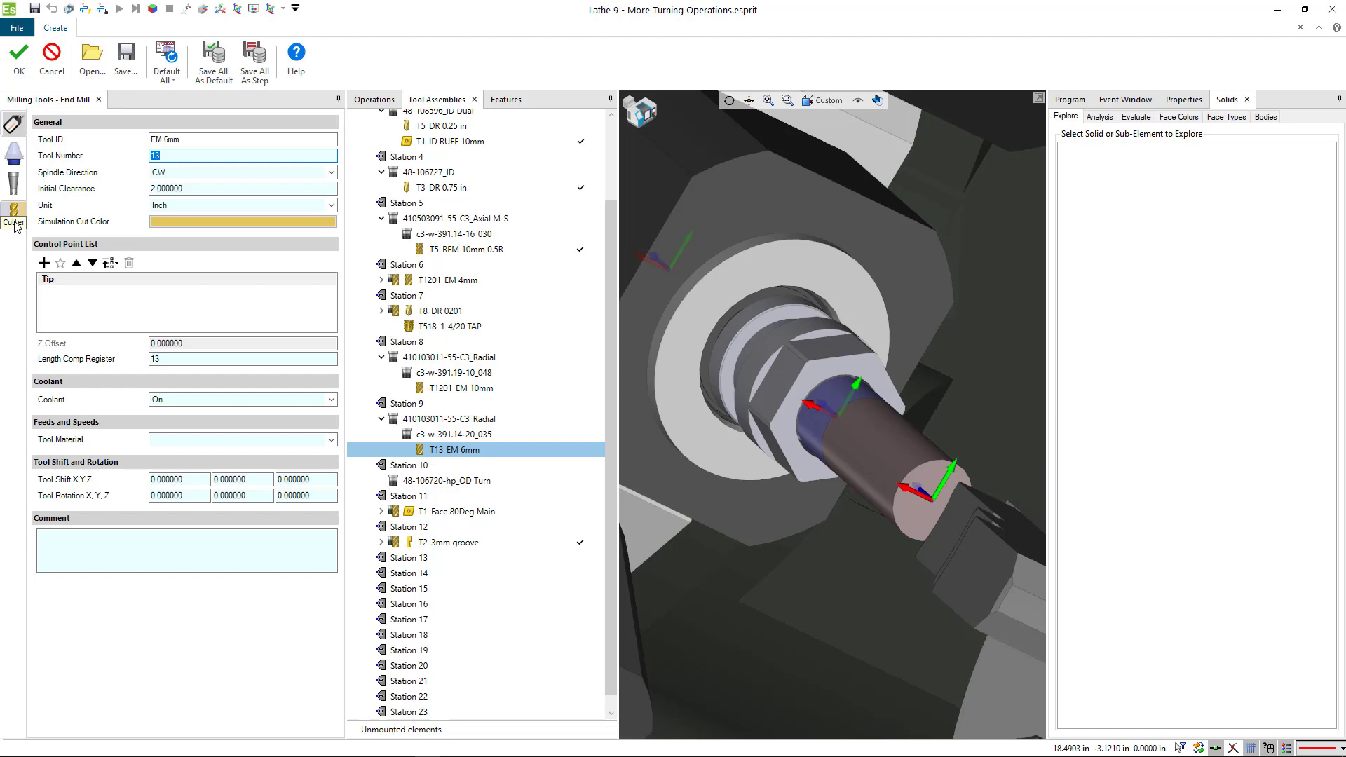
Step: Set the cutter diameter to =6/25.4 (0.23622 in) and overall tool length to 1
{"action": "left_click", "coordinate": [11, 210]}
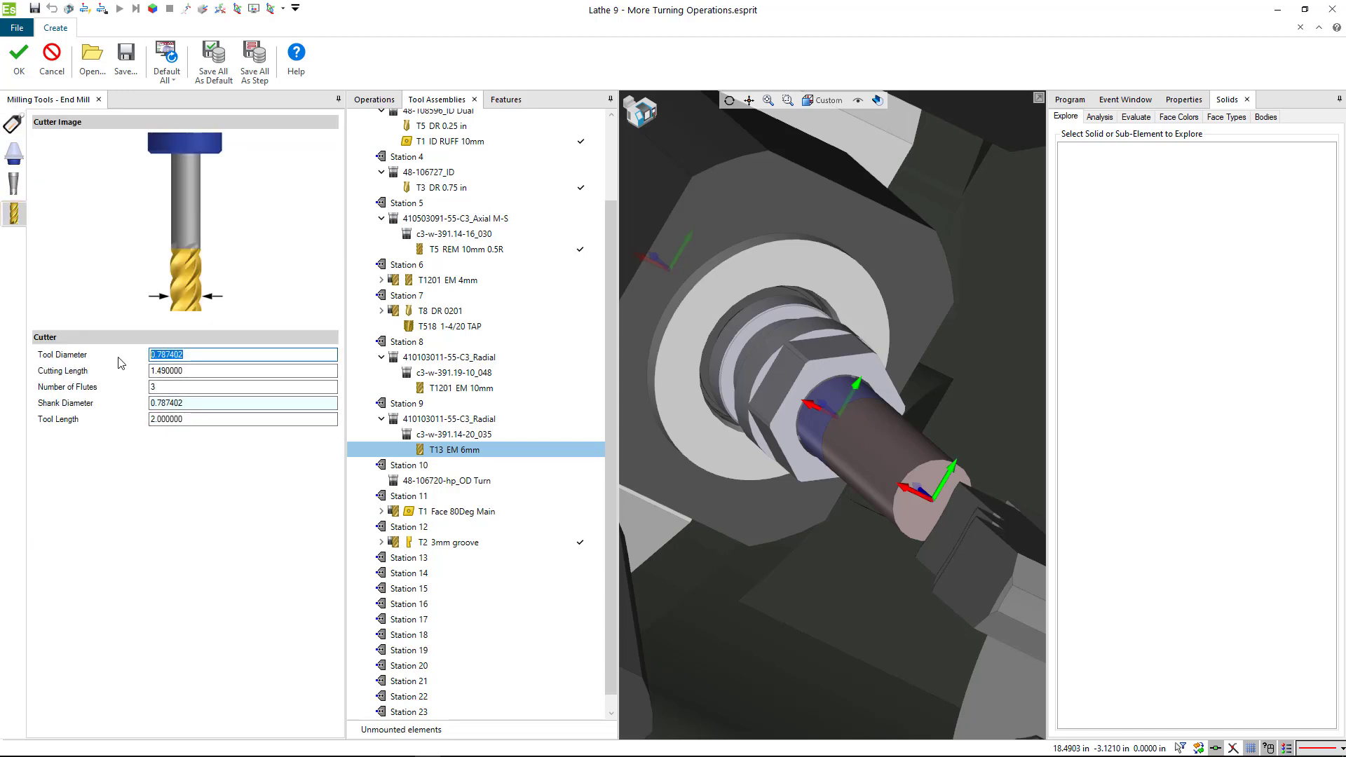
{"action": "type", "text": ".236"}
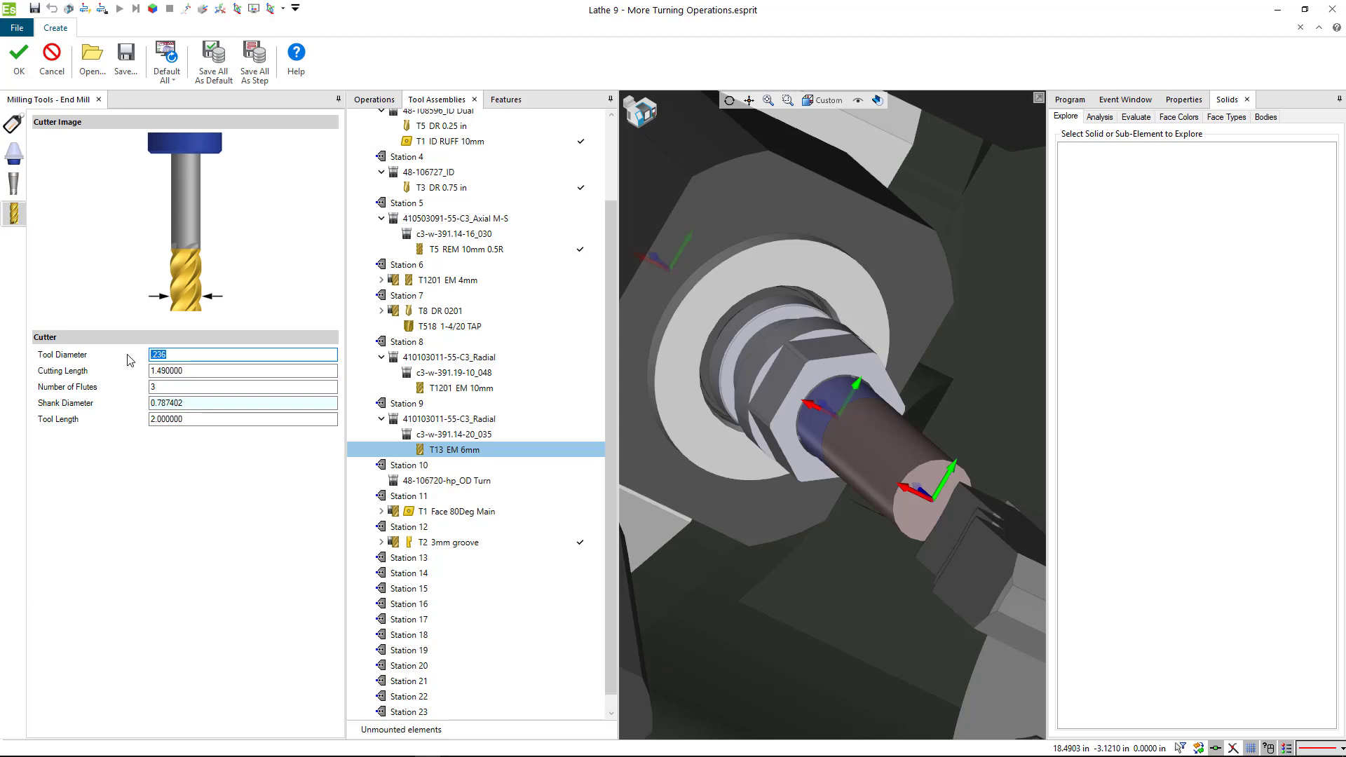
{"action": "type", "text": "=6"}
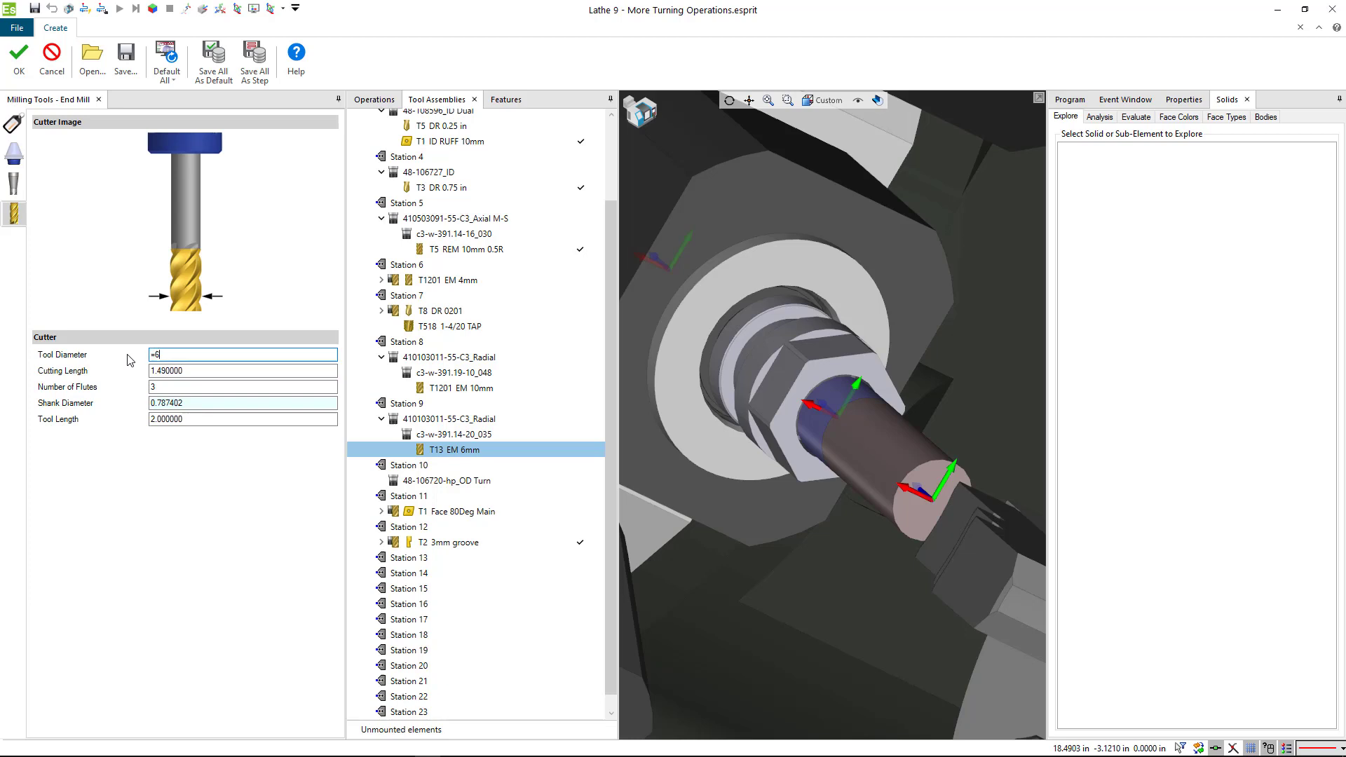
{"action": "type", "text": "/25.4"}
{"action": "left_click", "coordinate": [244, 370]}
{"action": "type", "text": "0.500000"}
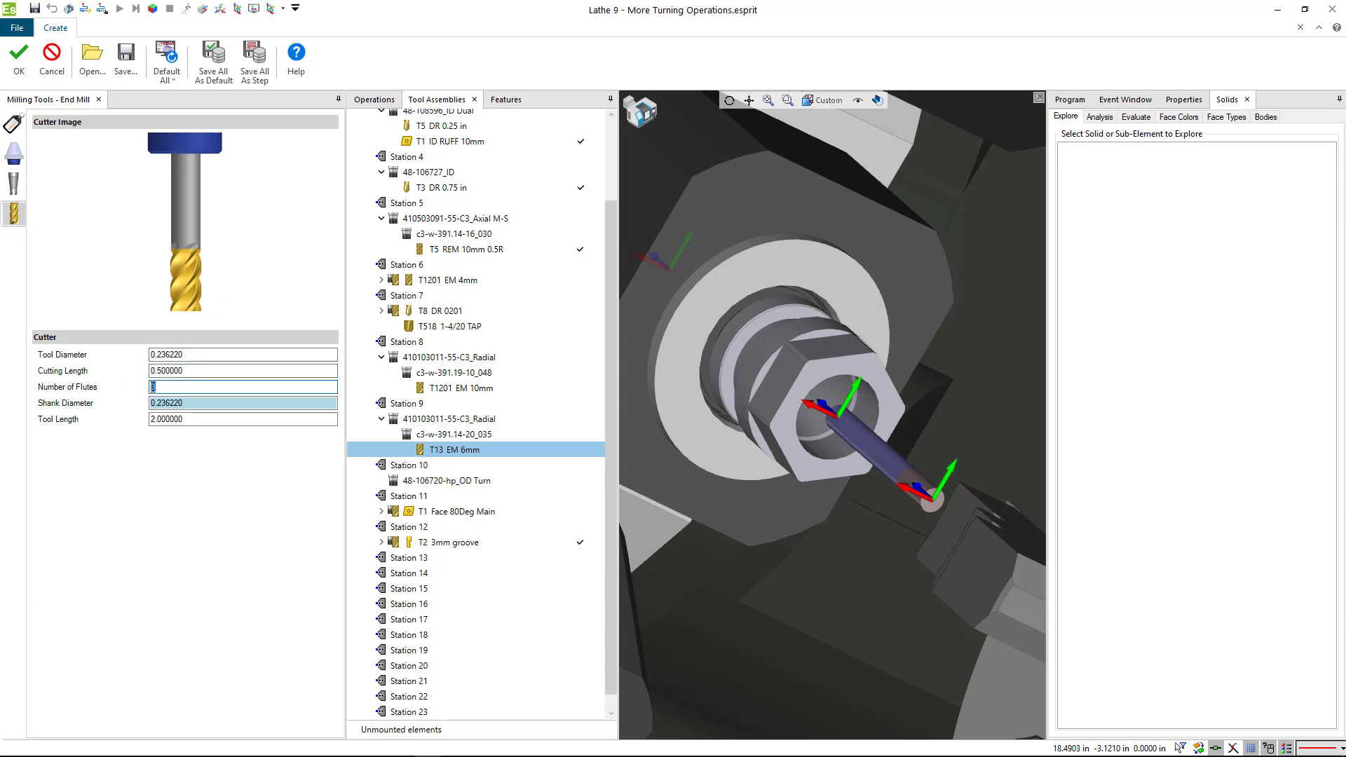
{"action": "left_click", "coordinate": [242, 402]}
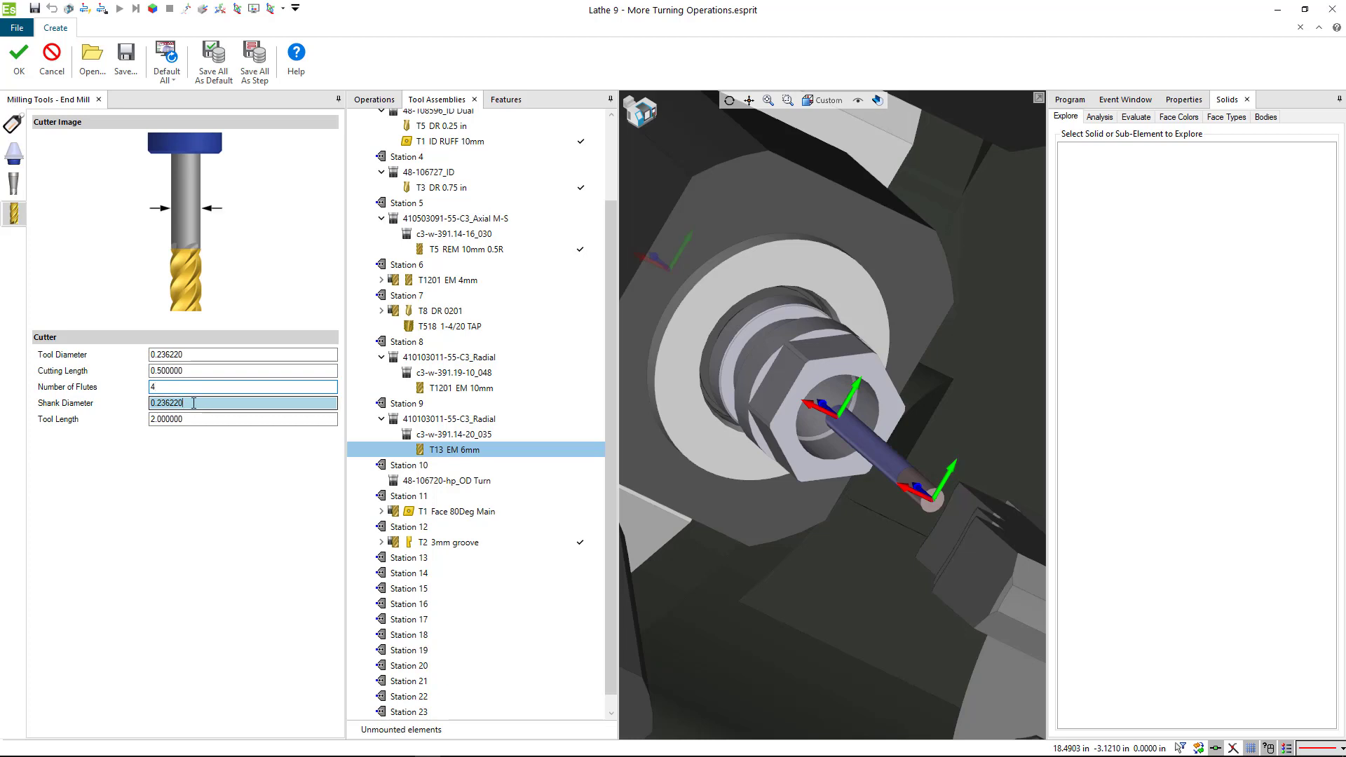
{"action": "left_click", "coordinate": [242, 419]}
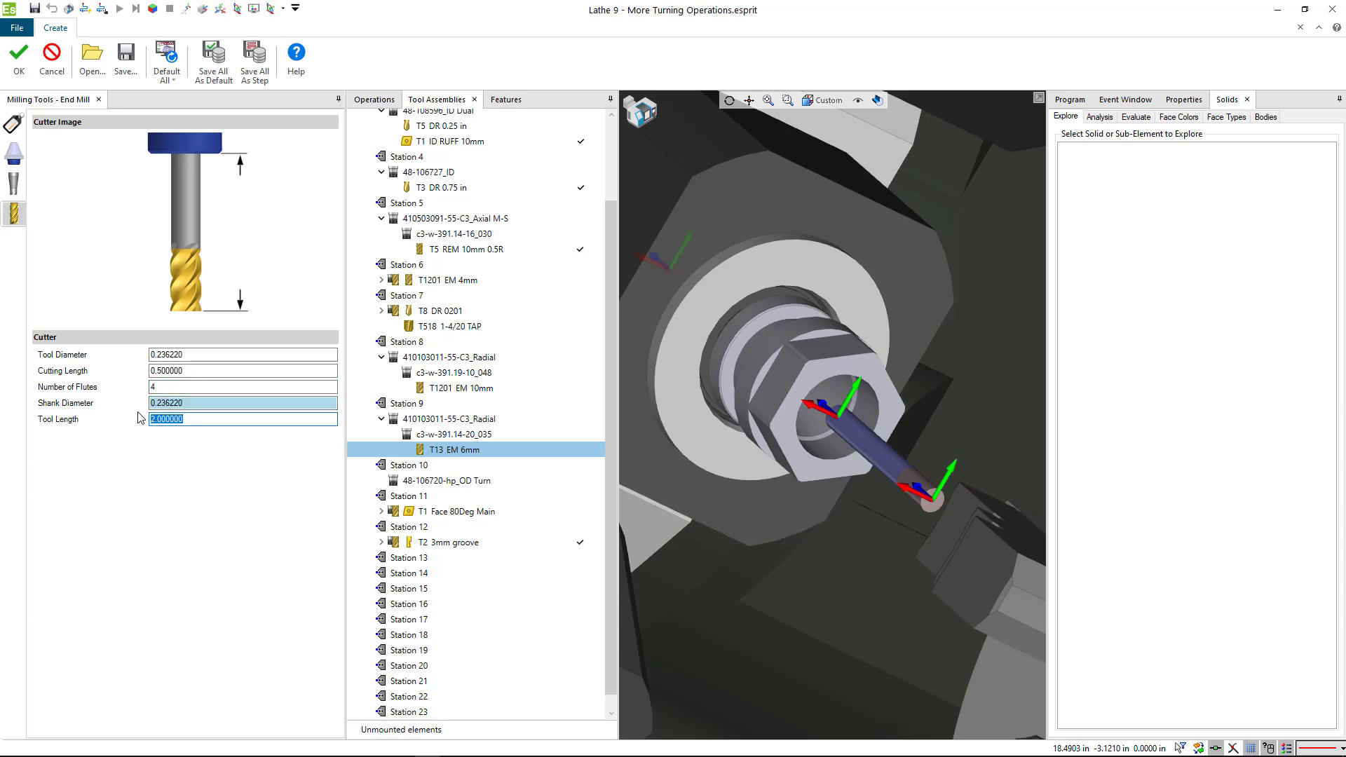
{"action": "type", "text": "1.000000"}
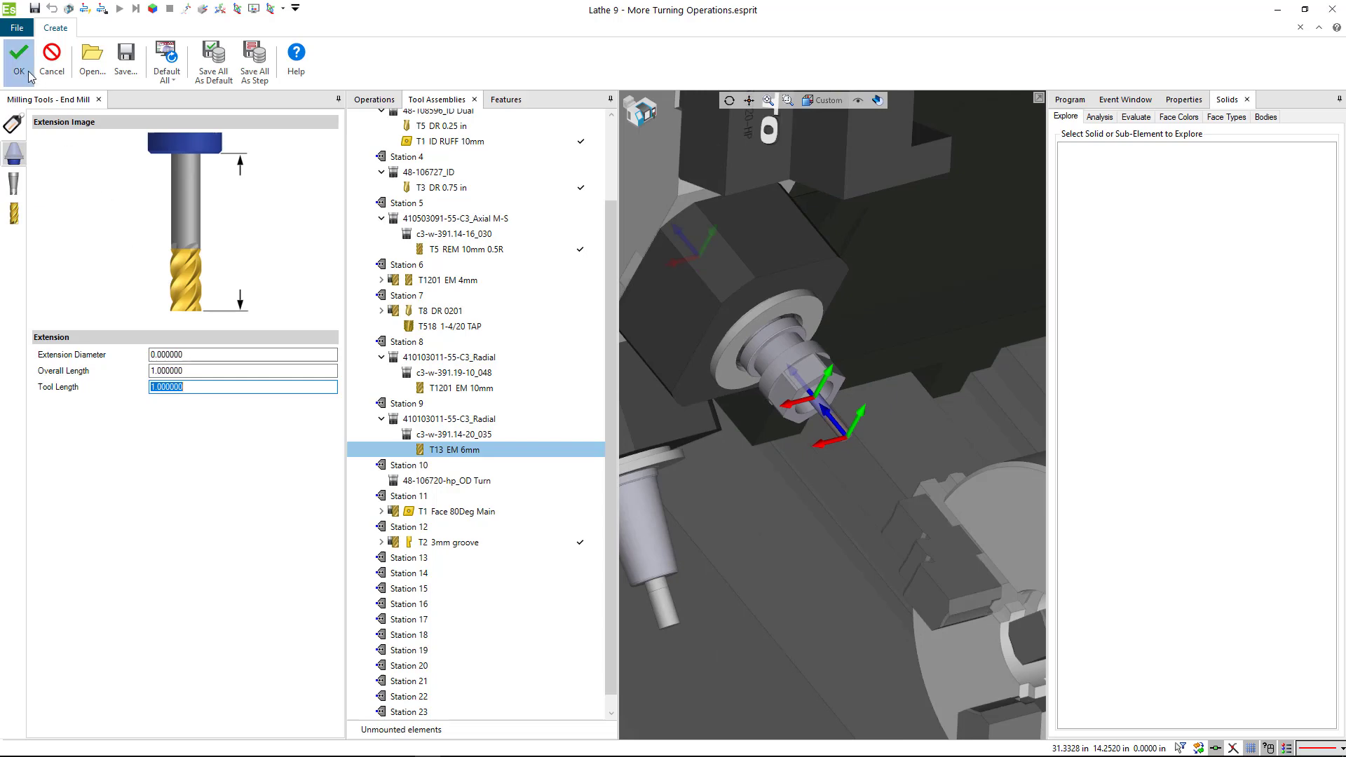
Step: Accept the EM 6mm end mill so it mounts in station 9
{"action": "left_click", "coordinate": [19, 53]}
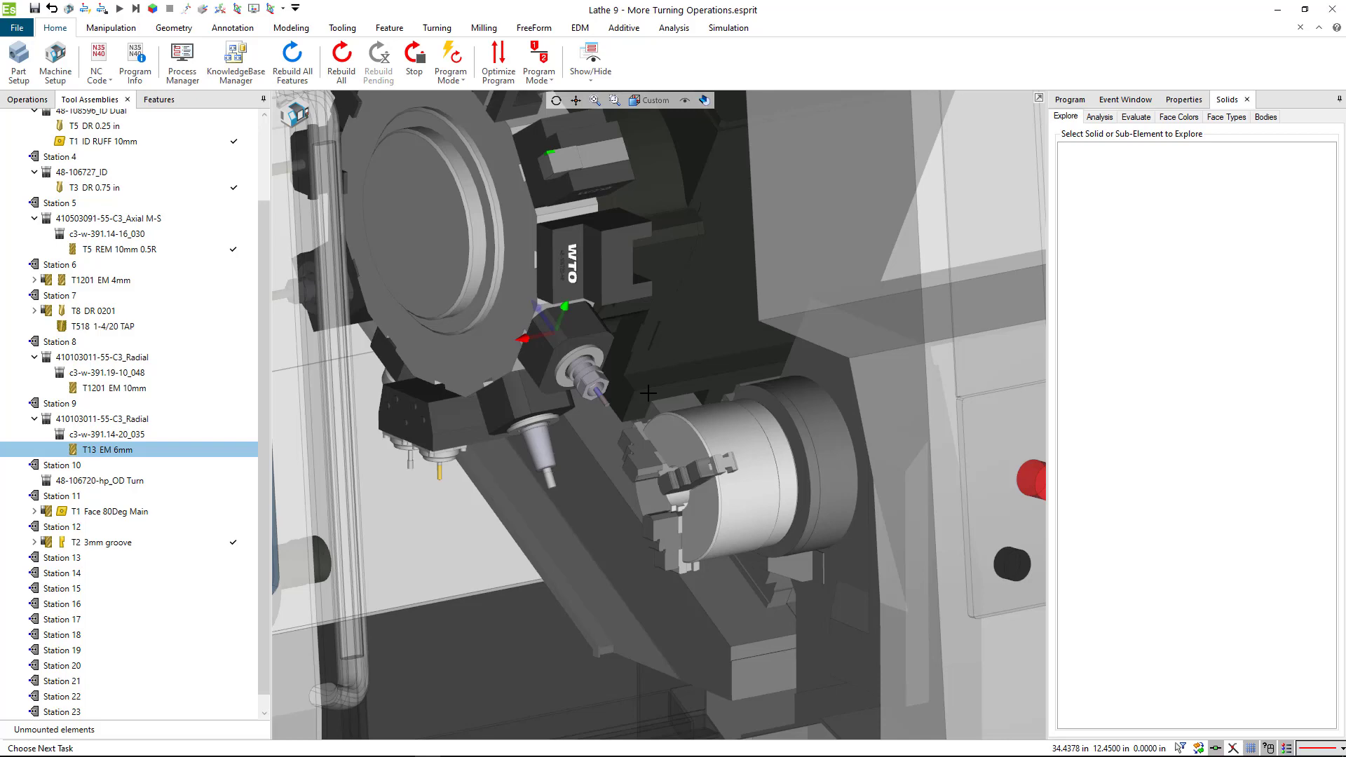
{"action": "mouse_move", "coordinate": [445, 290]}
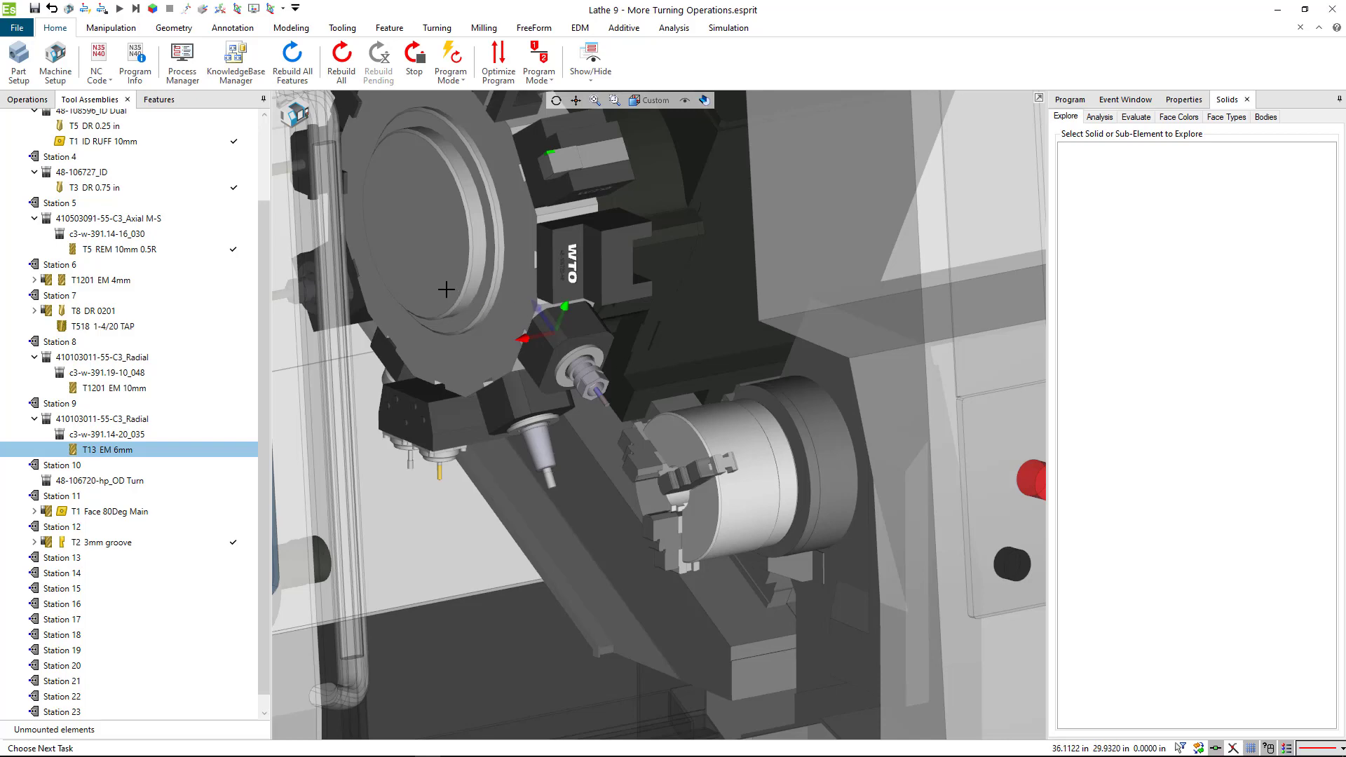
{"action": "mouse_move", "coordinate": [297, 117]}
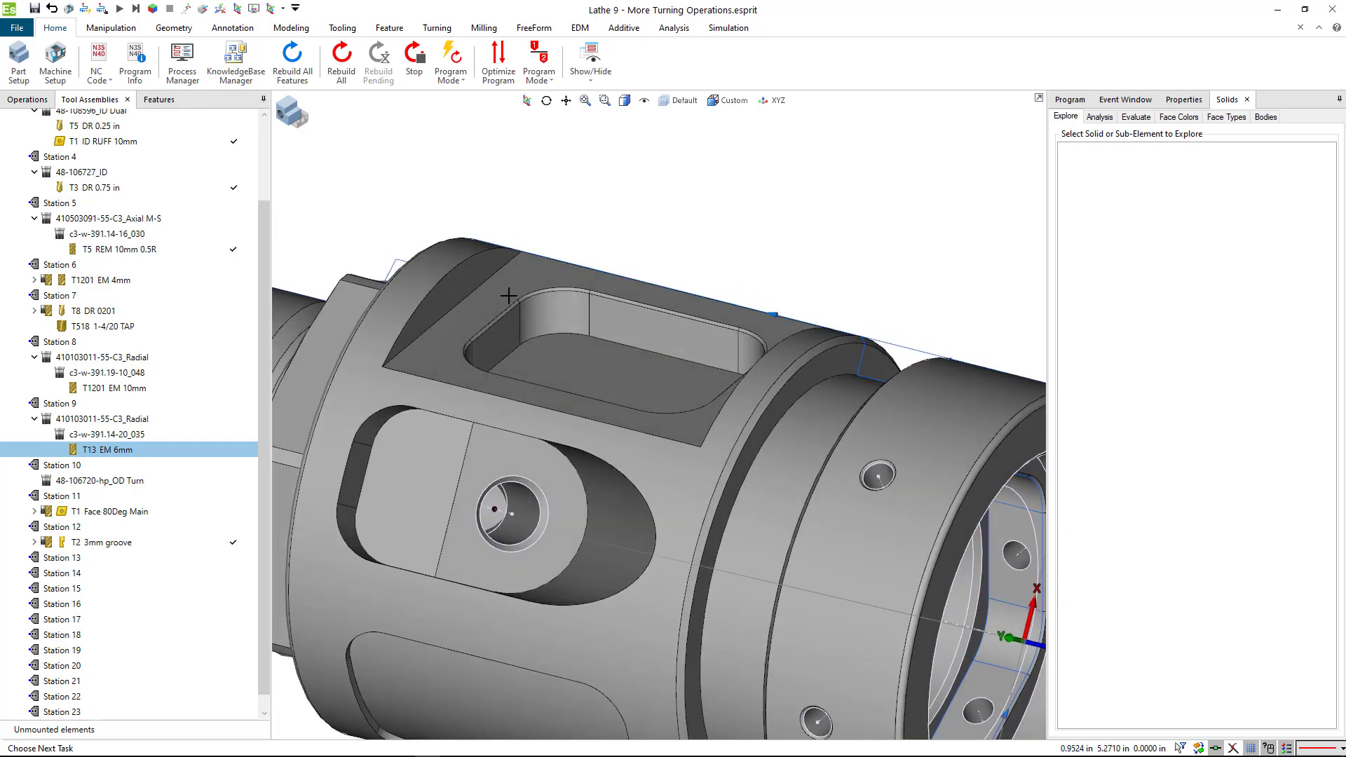
Step: Pick the flat top face around the pocket and show the Feature tab commands
{"action": "left_click", "coordinate": [544, 270]}
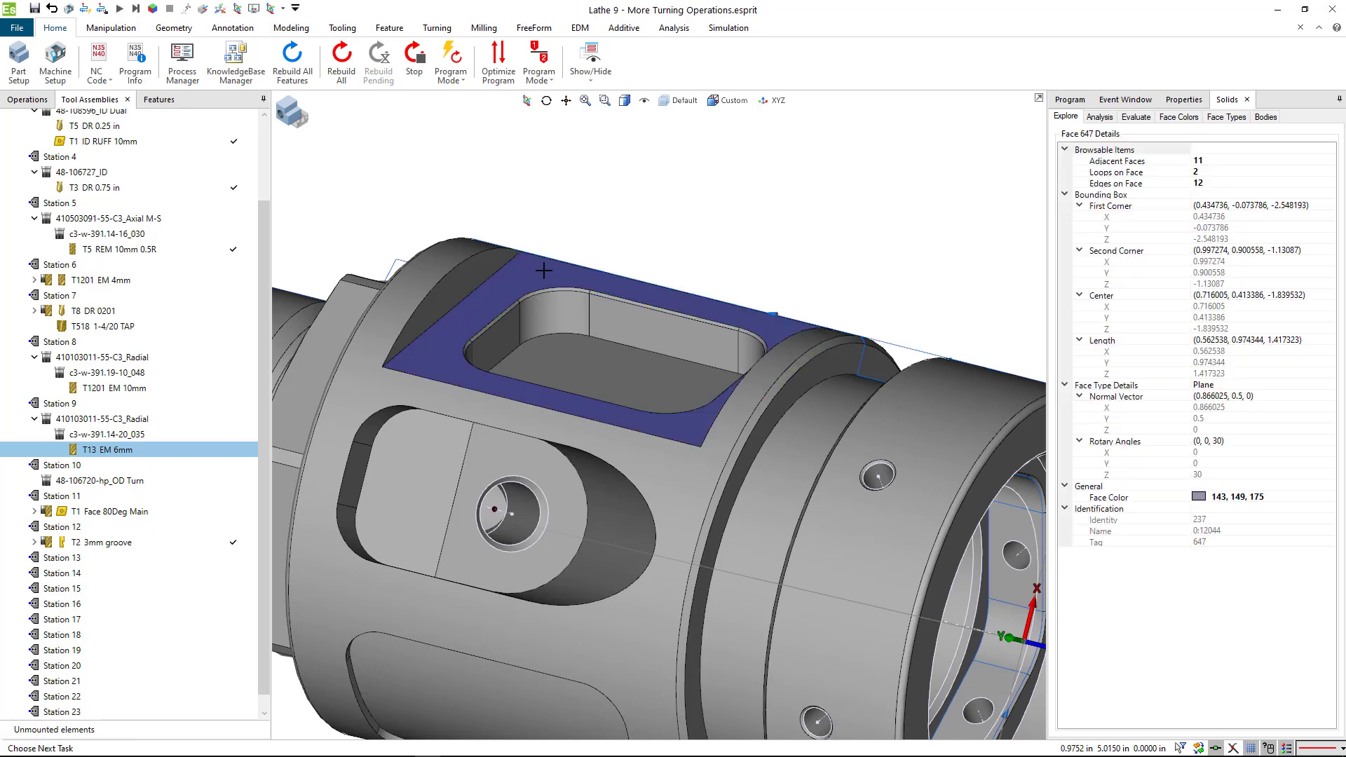
{"action": "mouse_move", "coordinate": [477, 261]}
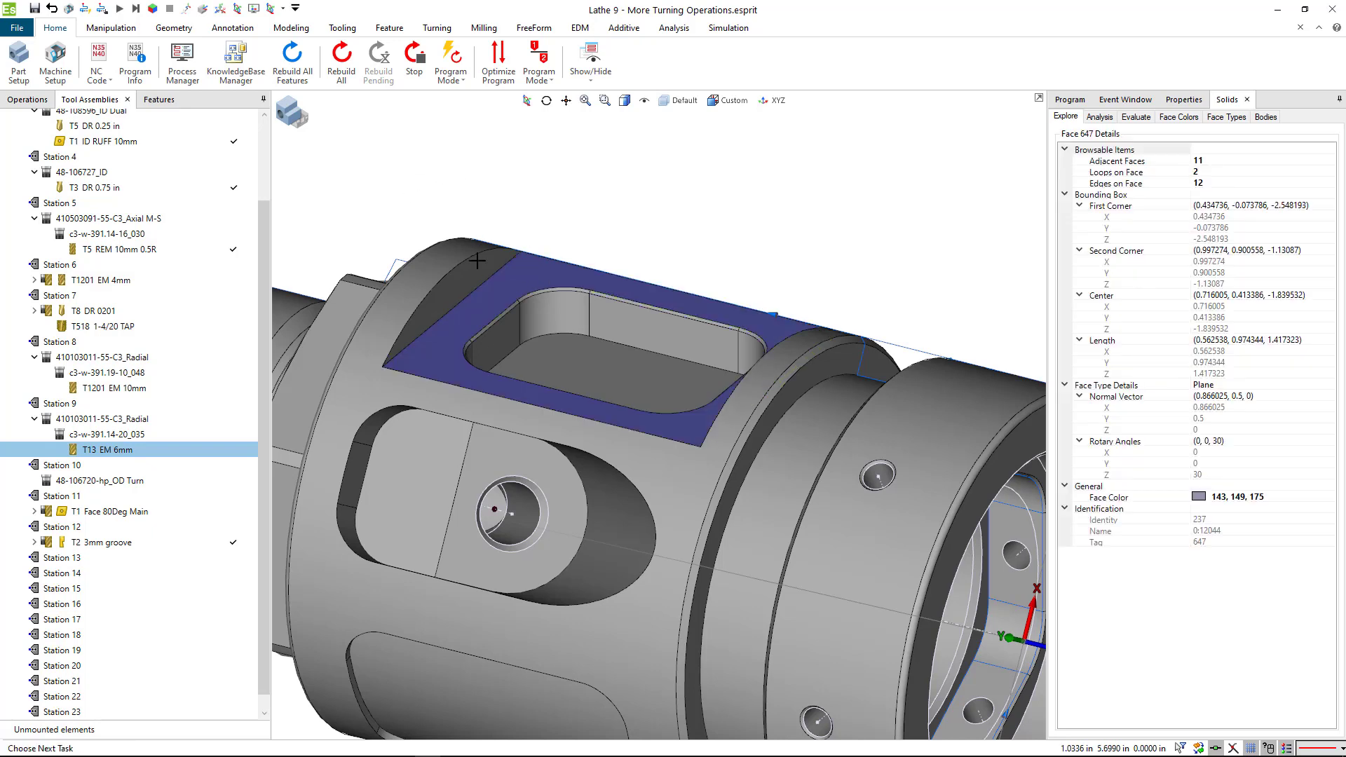
{"action": "mouse_move", "coordinate": [291, 59]}
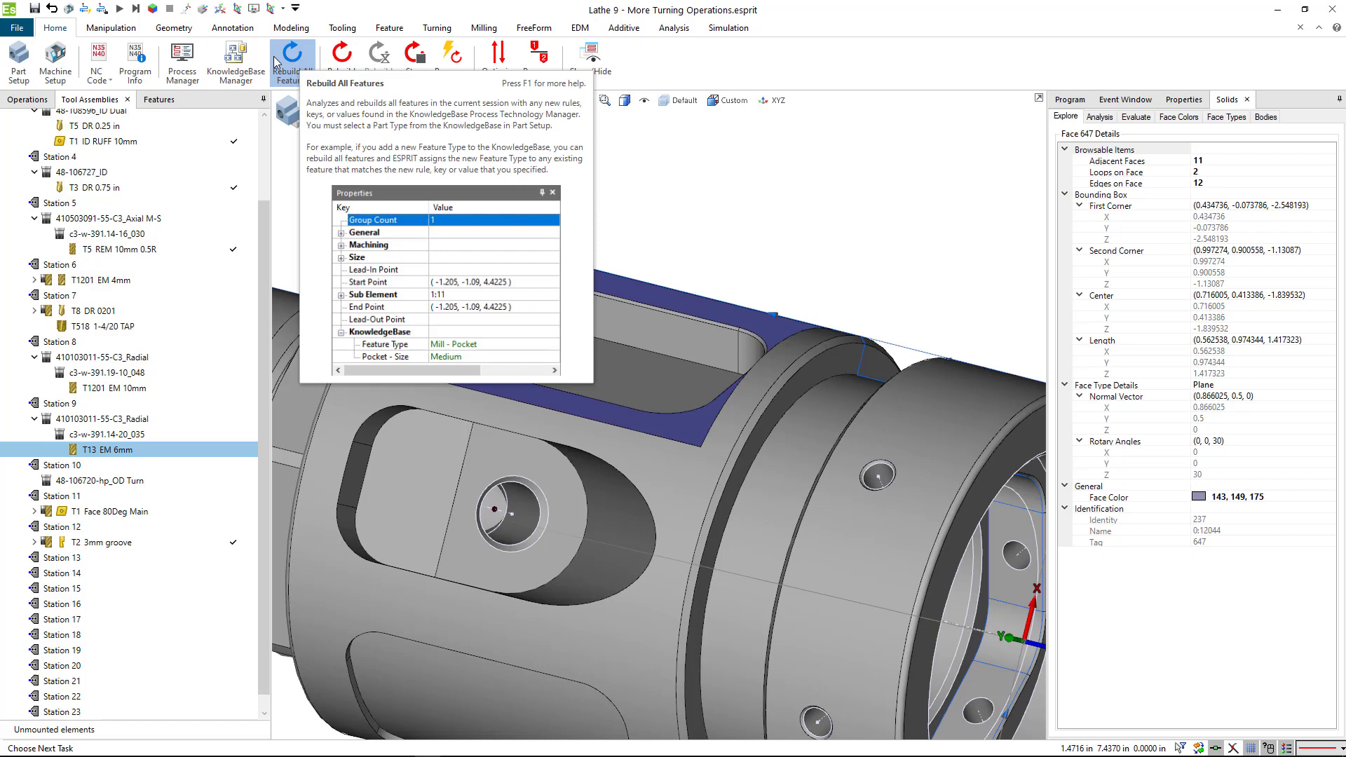
{"action": "left_click", "coordinate": [389, 27]}
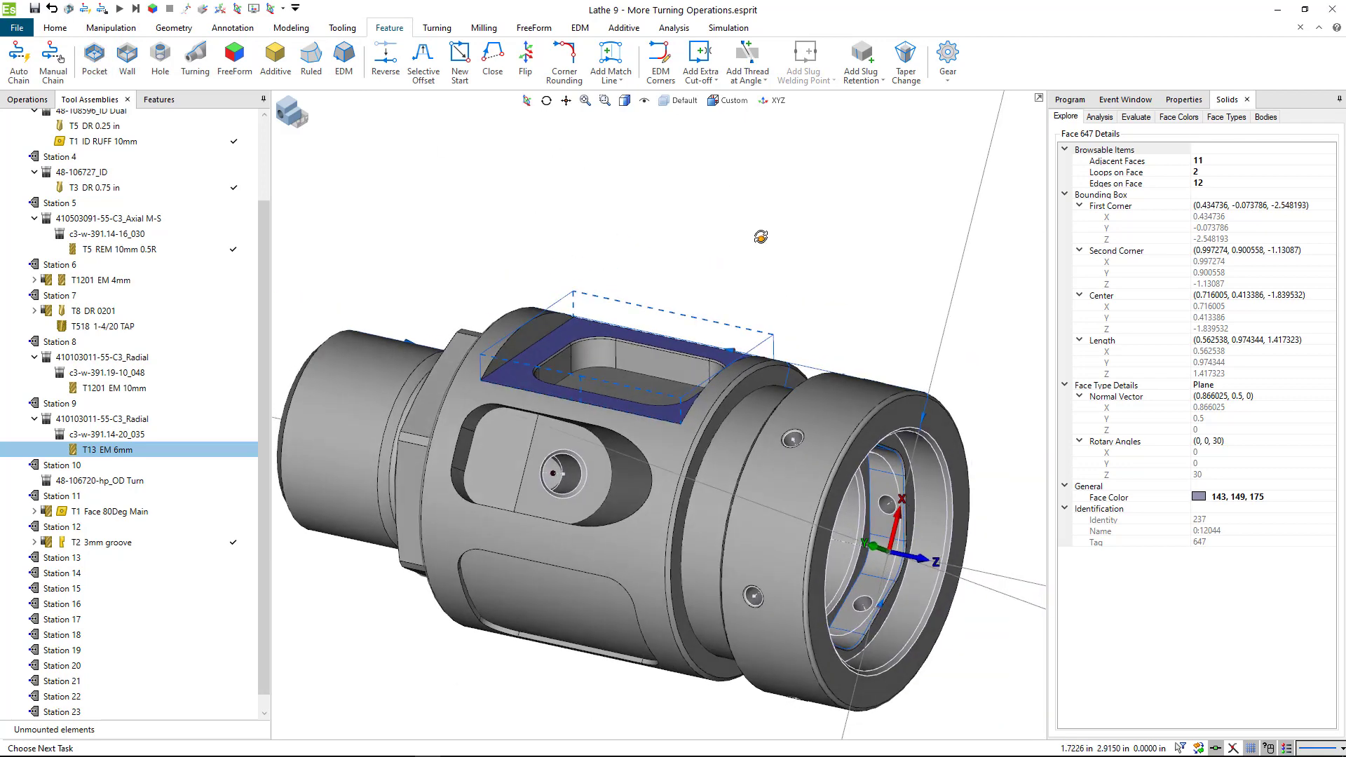
Step: Select the existing Pocket 2 feature and orbit to view its extent around the top slot
{"action": "left_click", "coordinate": [157, 99]}
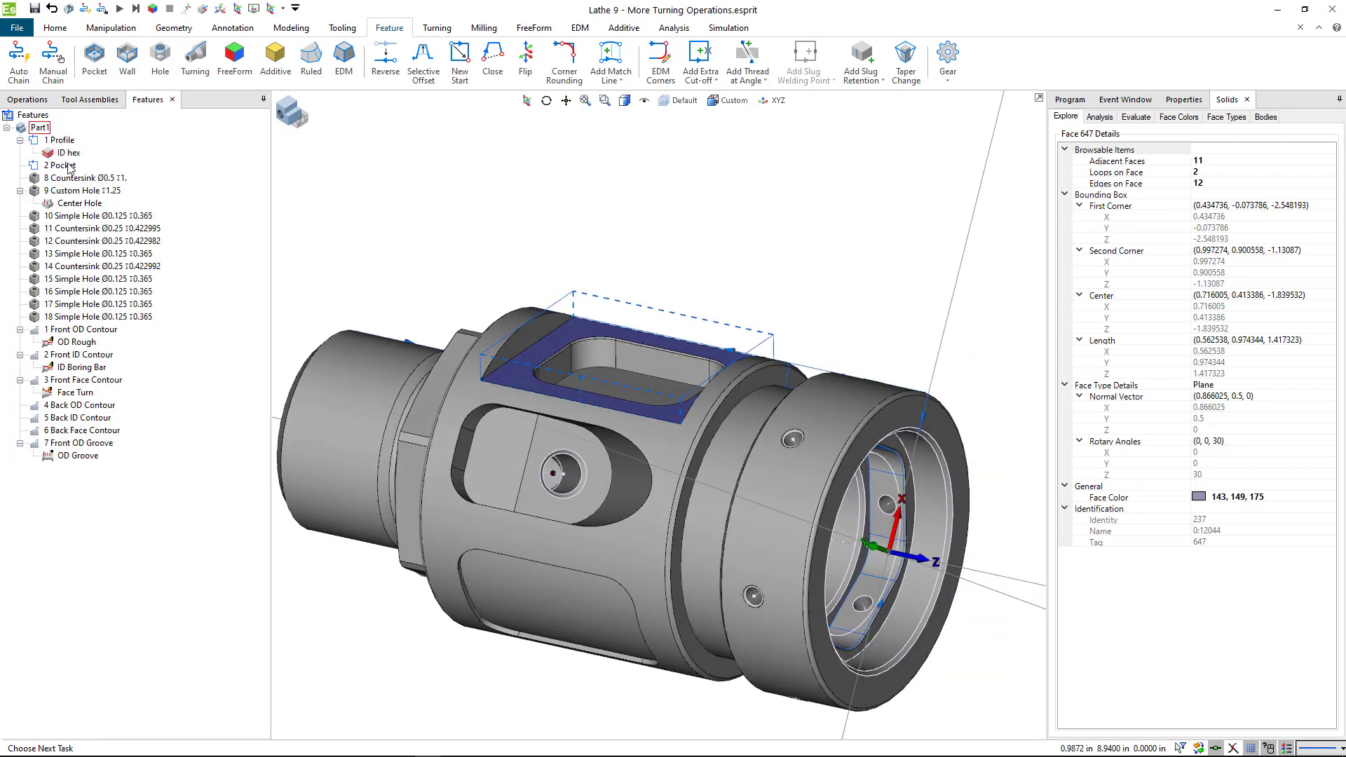
{"action": "left_click", "coordinate": [51, 165]}
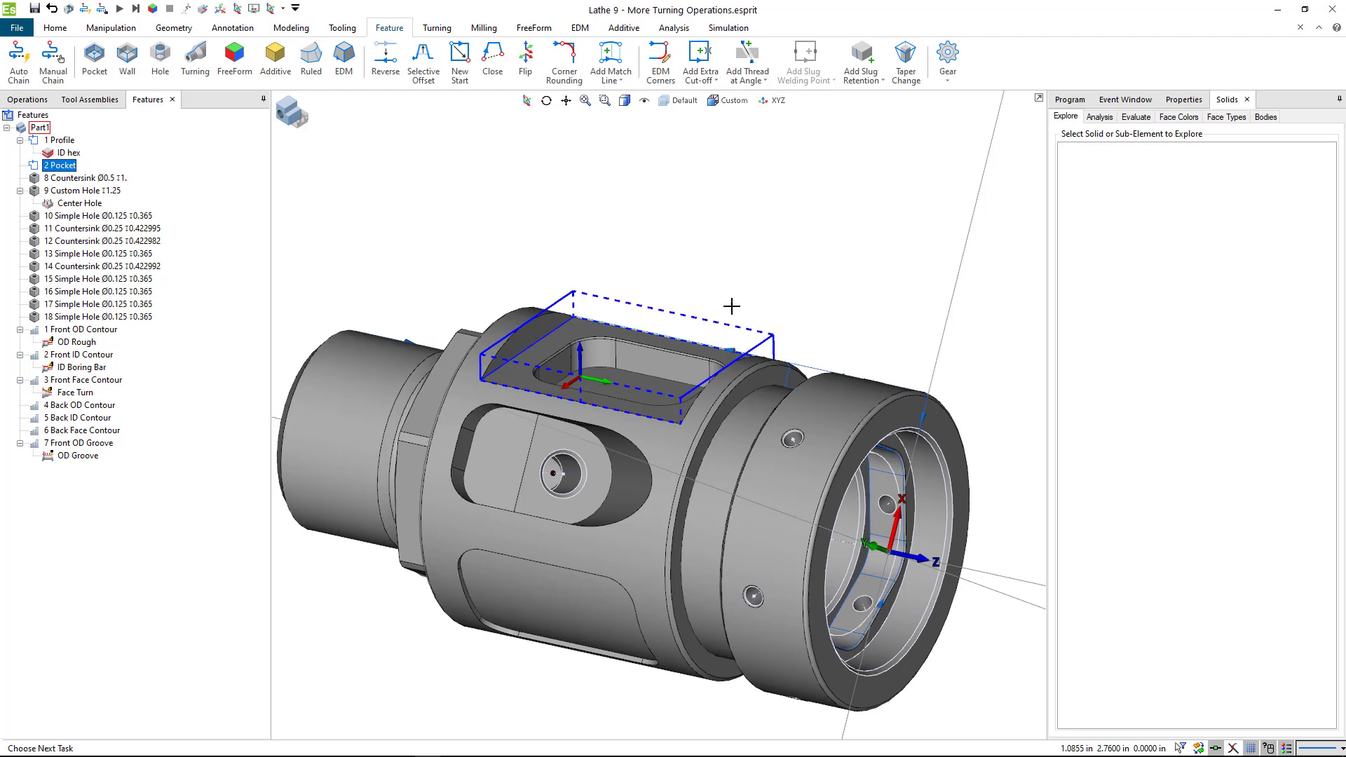
{"action": "mouse_move", "coordinate": [714, 321]}
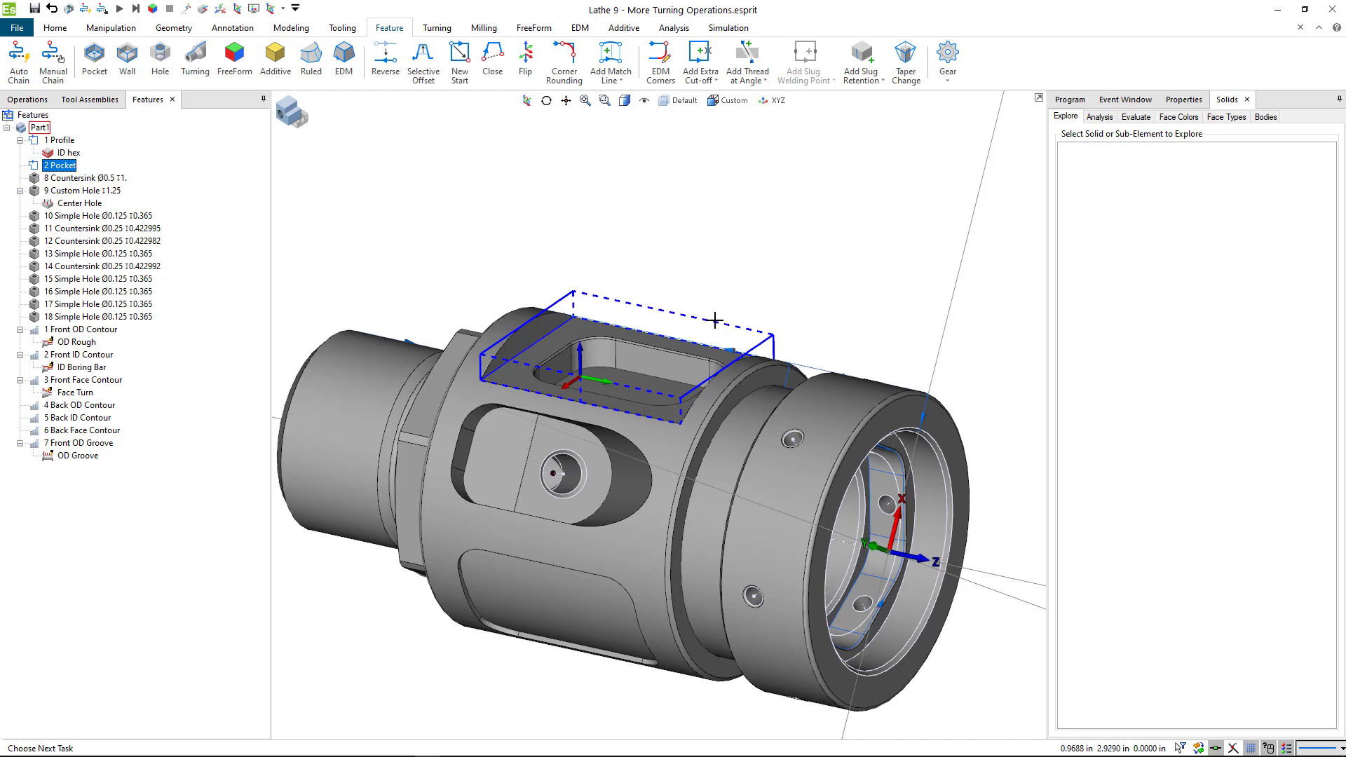
{"action": "mouse_move", "coordinate": [657, 300]}
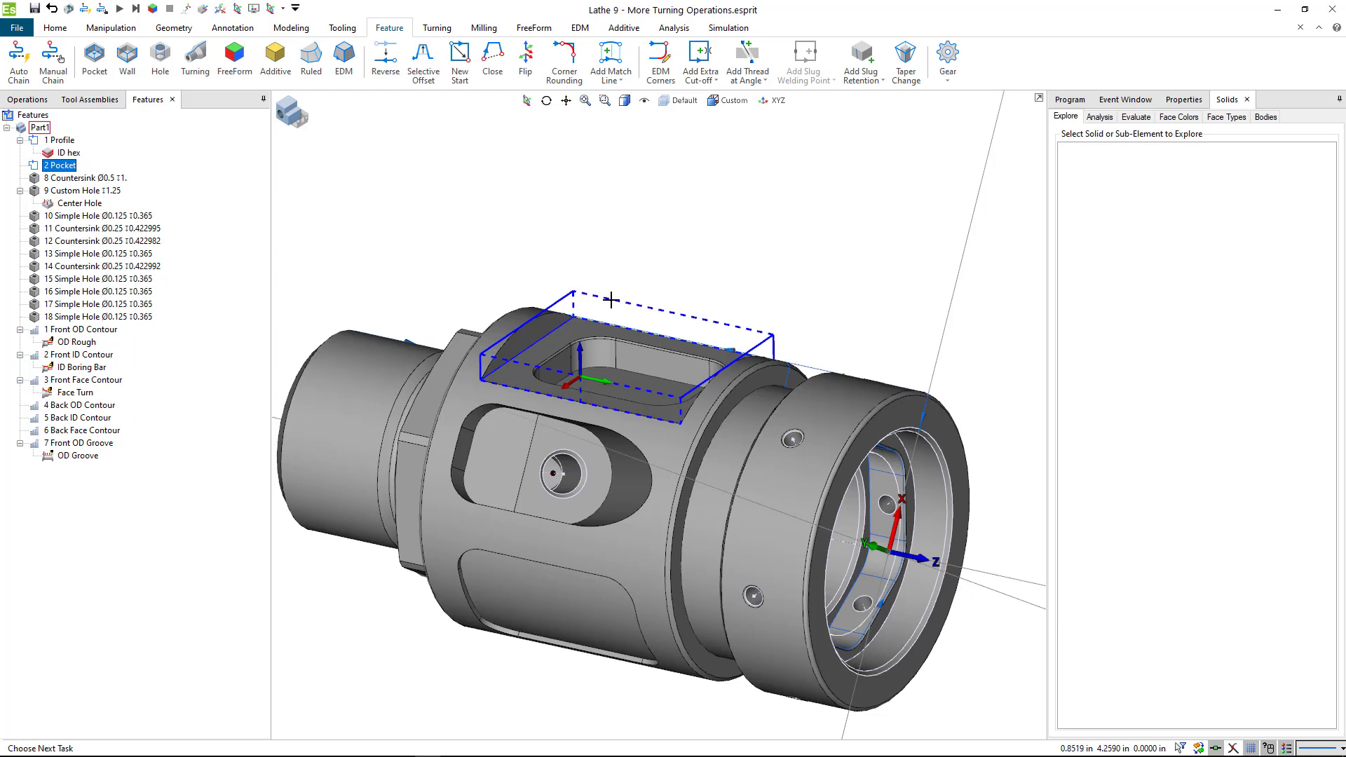
{"action": "mouse_move", "coordinate": [608, 312]}
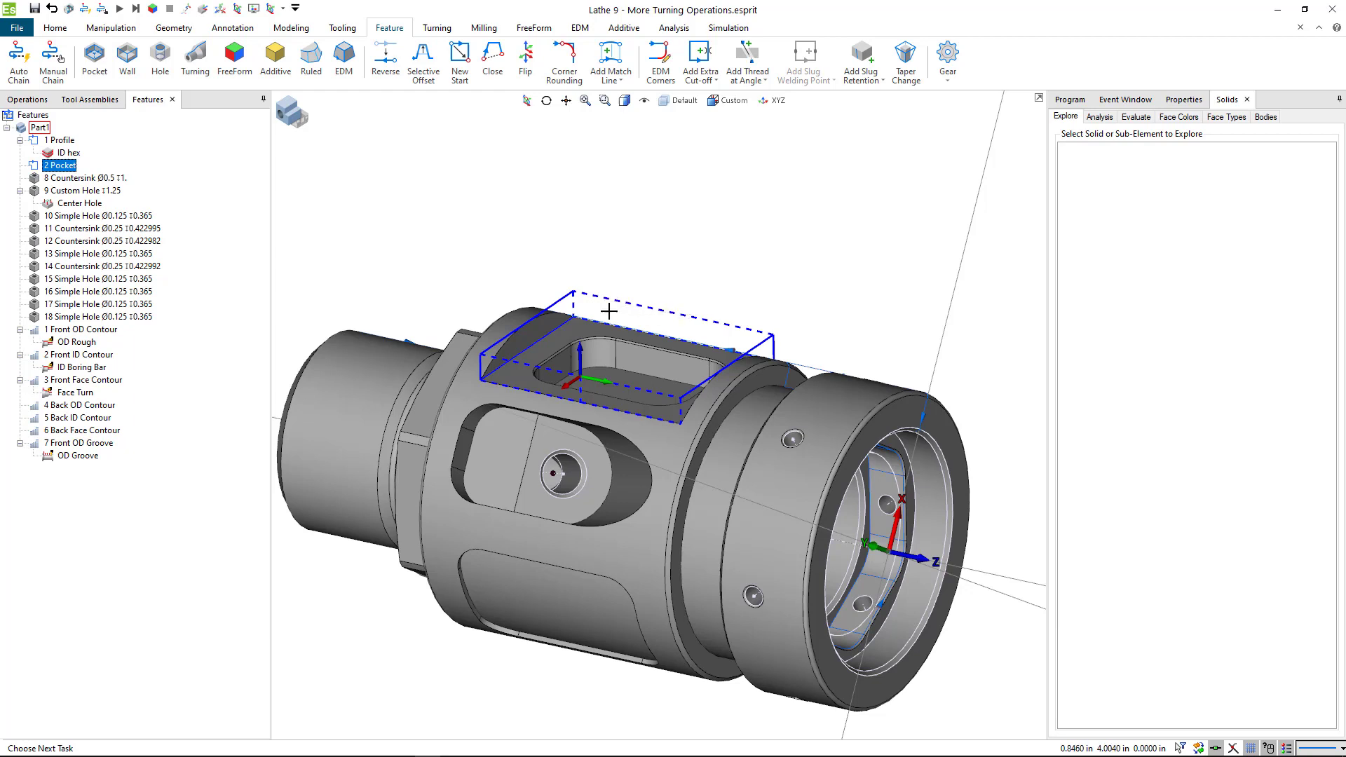
{"action": "mouse_move", "coordinate": [483, 345]}
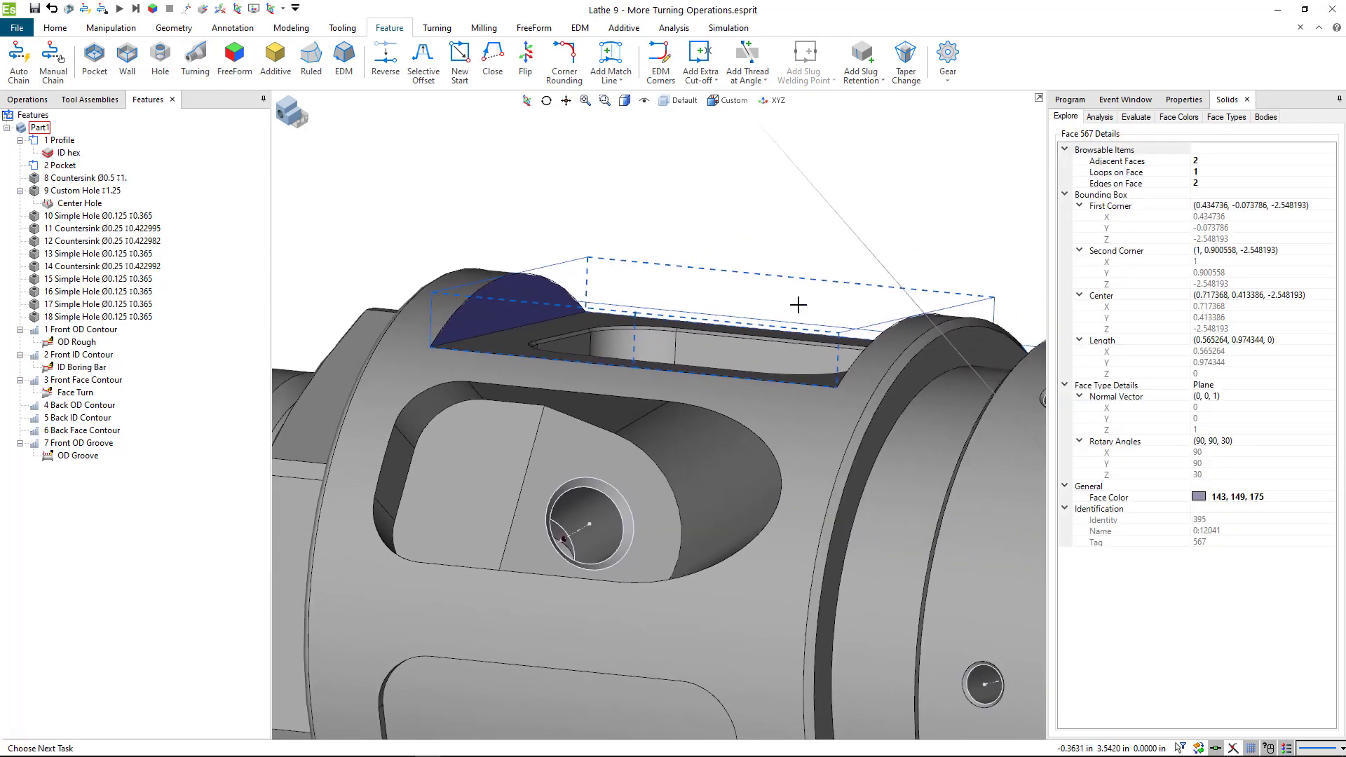
{"action": "left_click", "coordinate": [55, 165]}
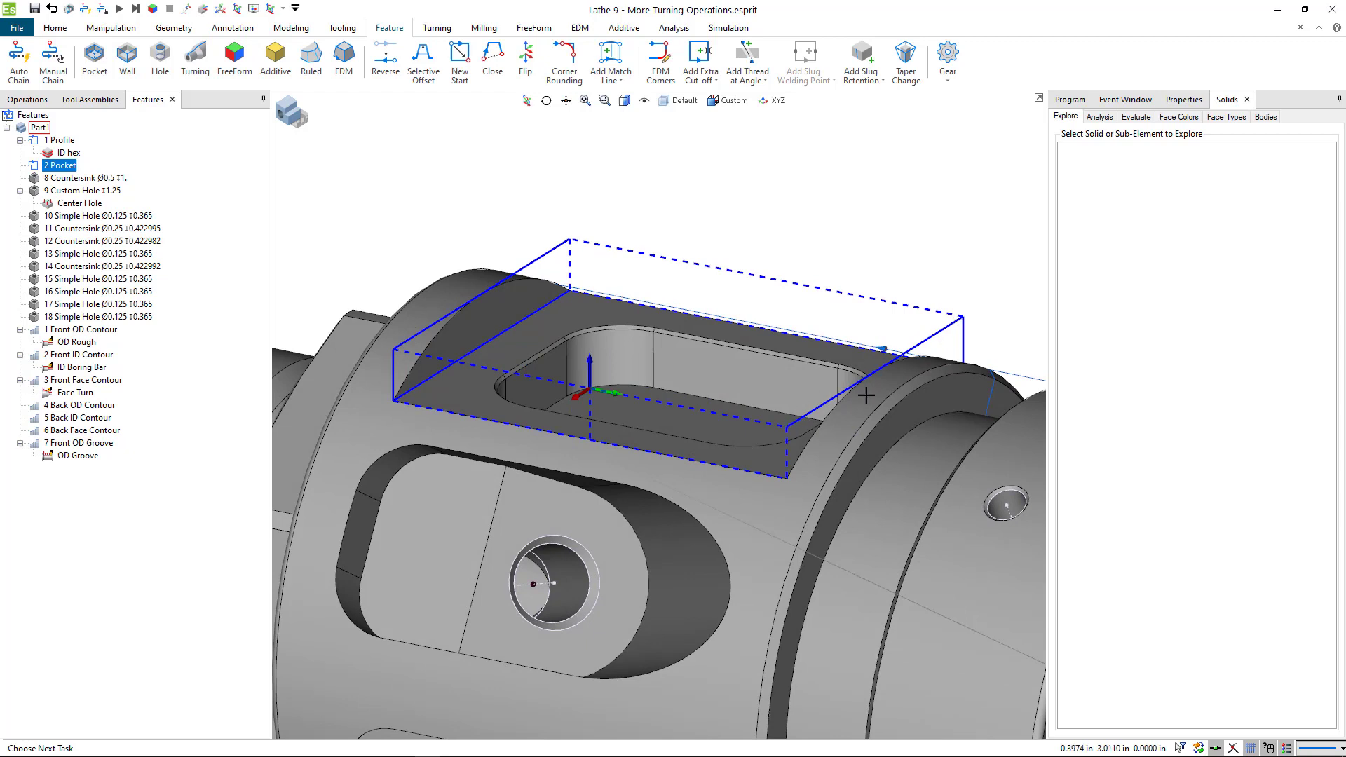
{"action": "mouse_move", "coordinate": [808, 248]}
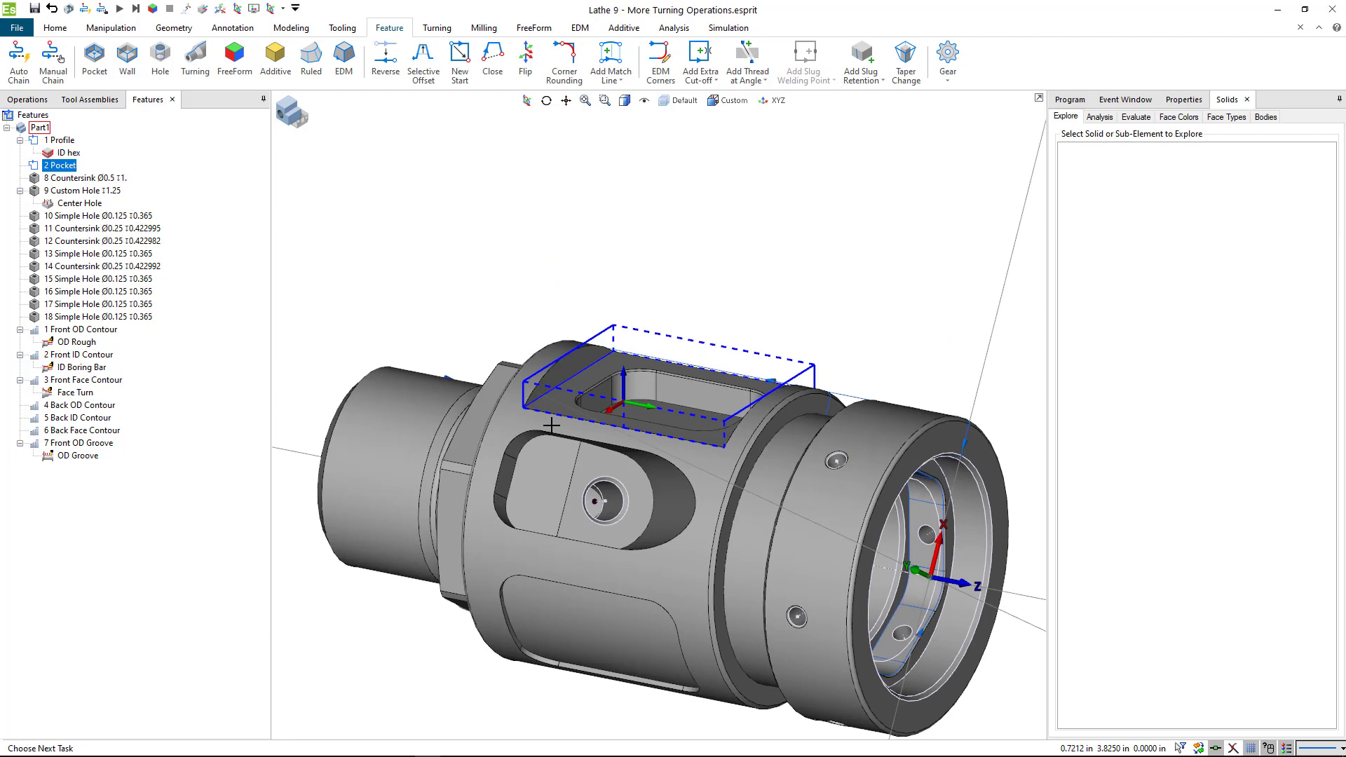
{"action": "mouse_move", "coordinate": [708, 337]}
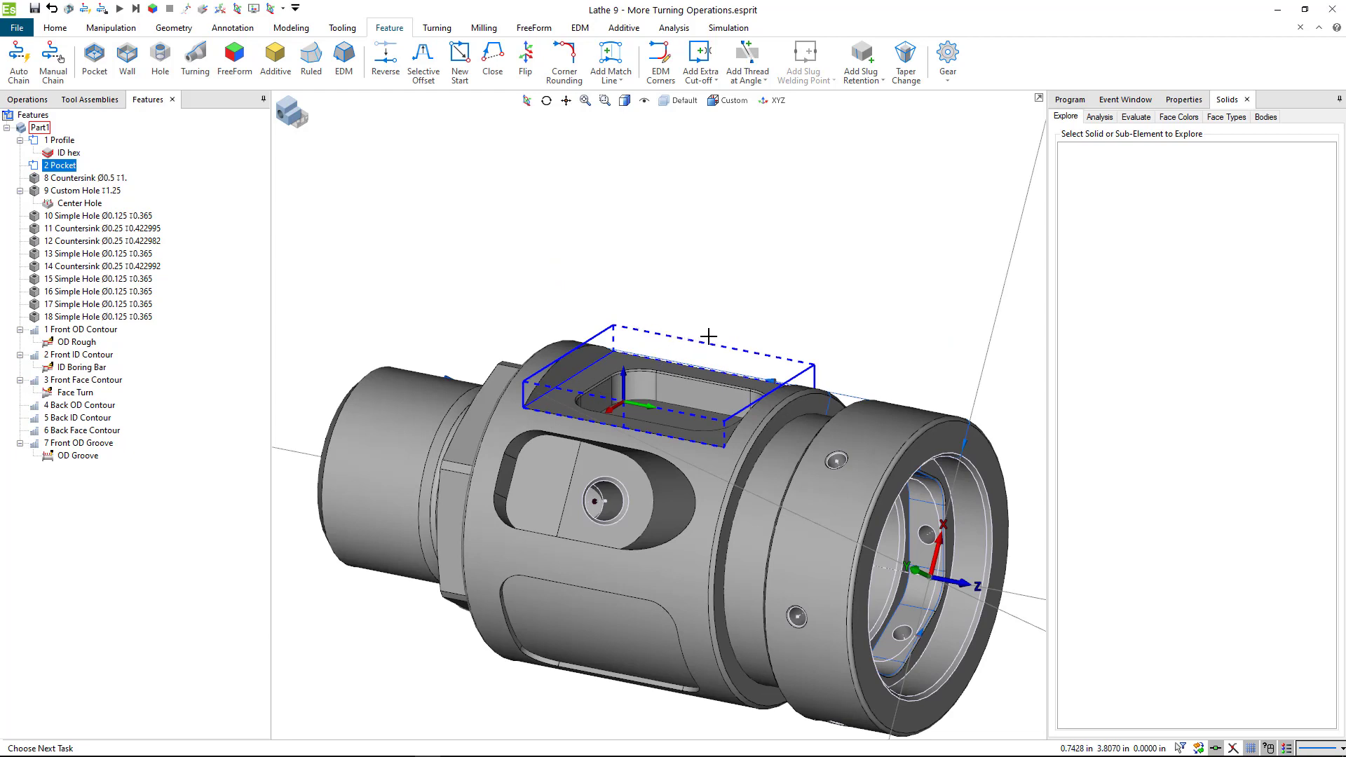
{"action": "left_click_drag", "start_coordinate": [707, 335], "coordinate": [740, 279]}
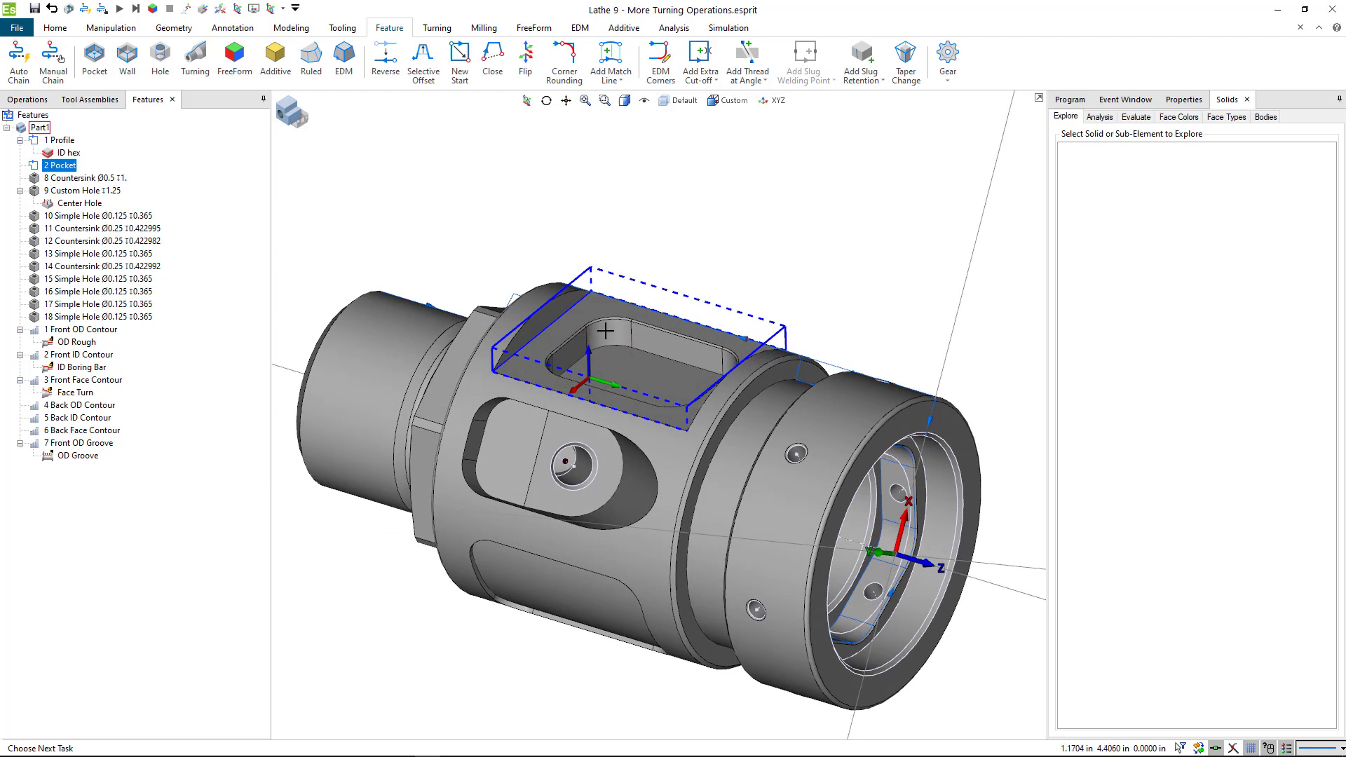
{"action": "mouse_move", "coordinate": [471, 412]}
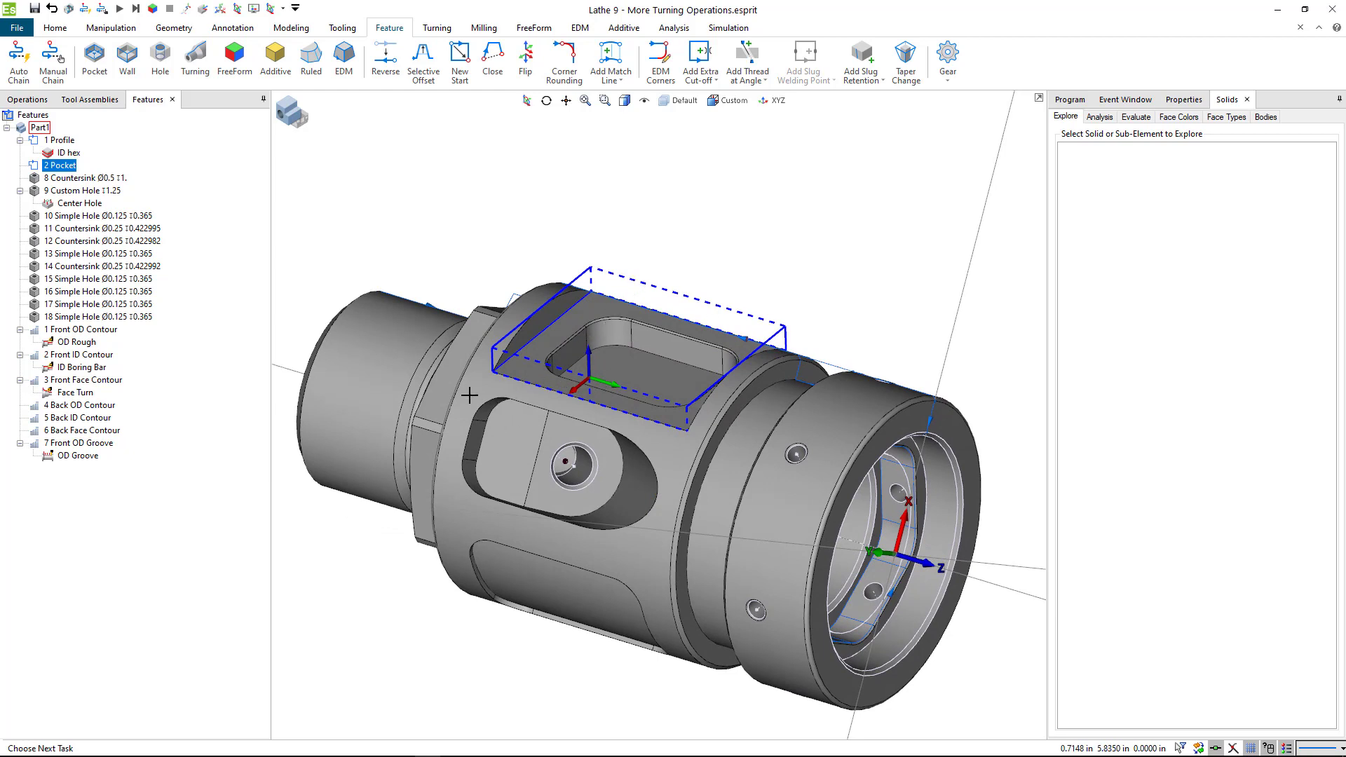
{"action": "mouse_move", "coordinate": [504, 159]}
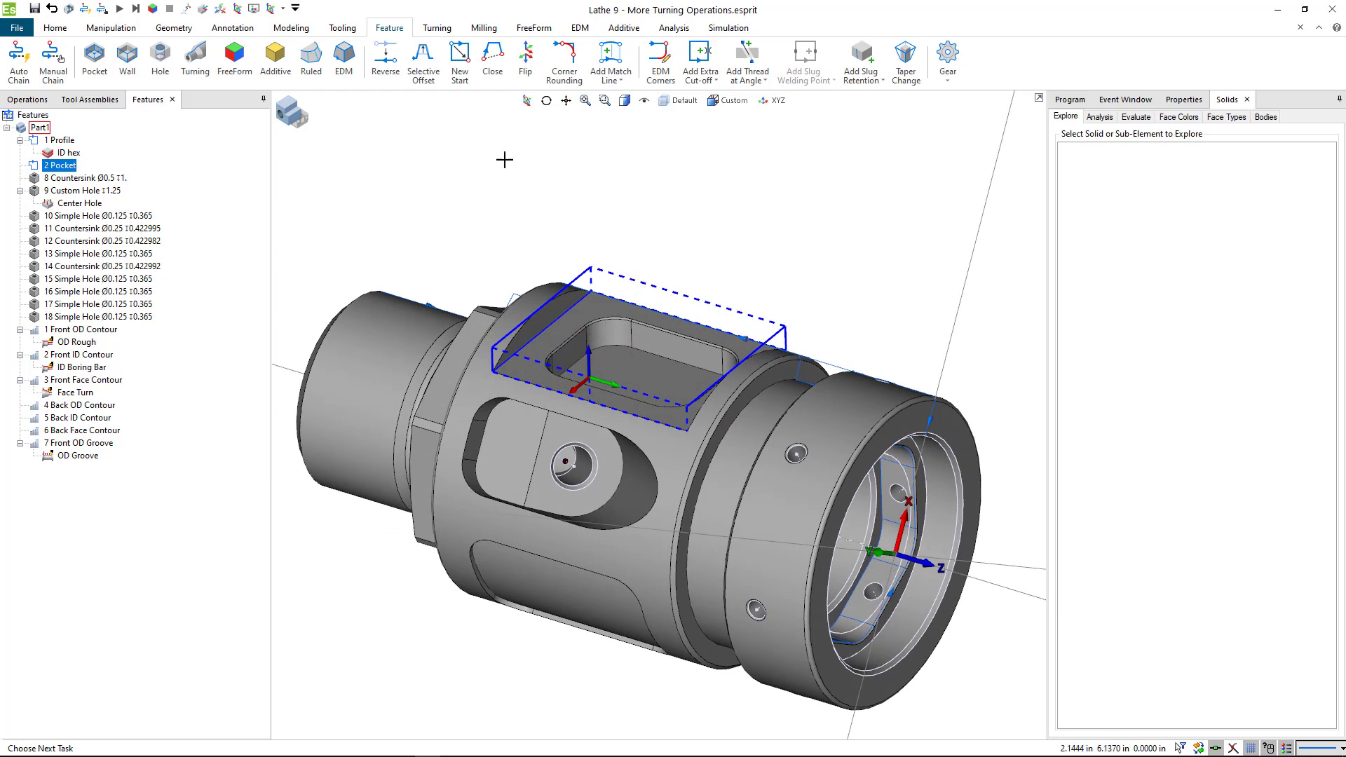
{"action": "mouse_move", "coordinate": [493, 47]}
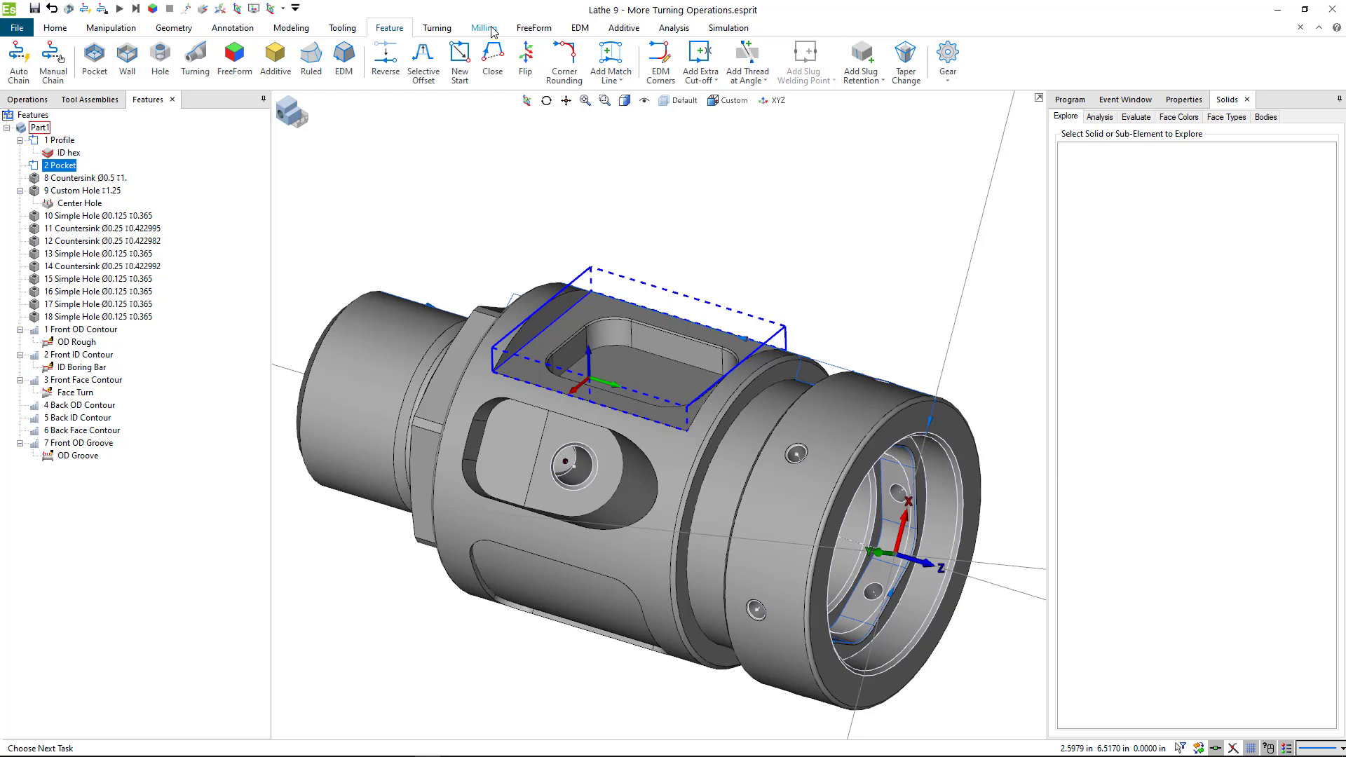
Step: Start a SolidMill Pocketing operation from the Milling tab for Pocket 2
{"action": "left_click", "coordinate": [484, 27]}
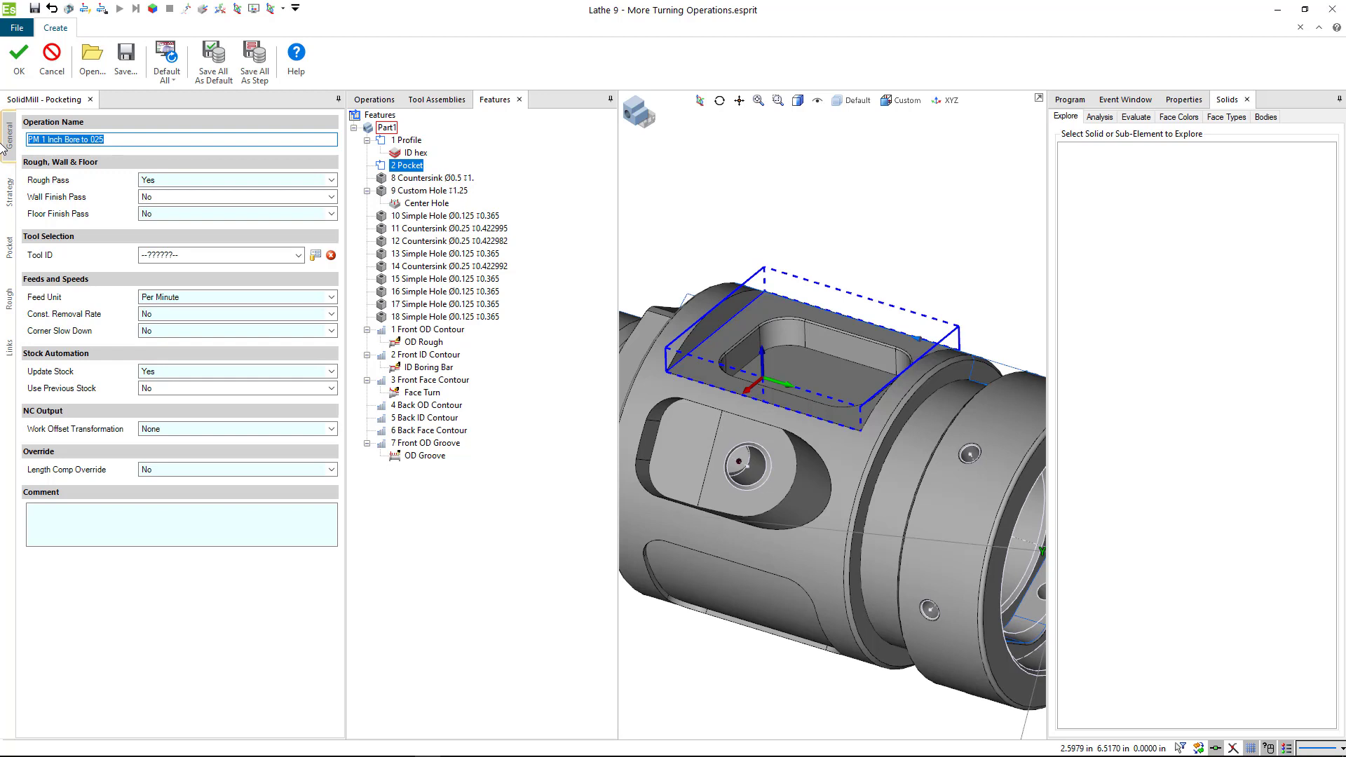
Step: Name the pocketing operation OD Flat 10mm with the EM 10mm end mill
{"action": "type", "text": "OD Fi"}
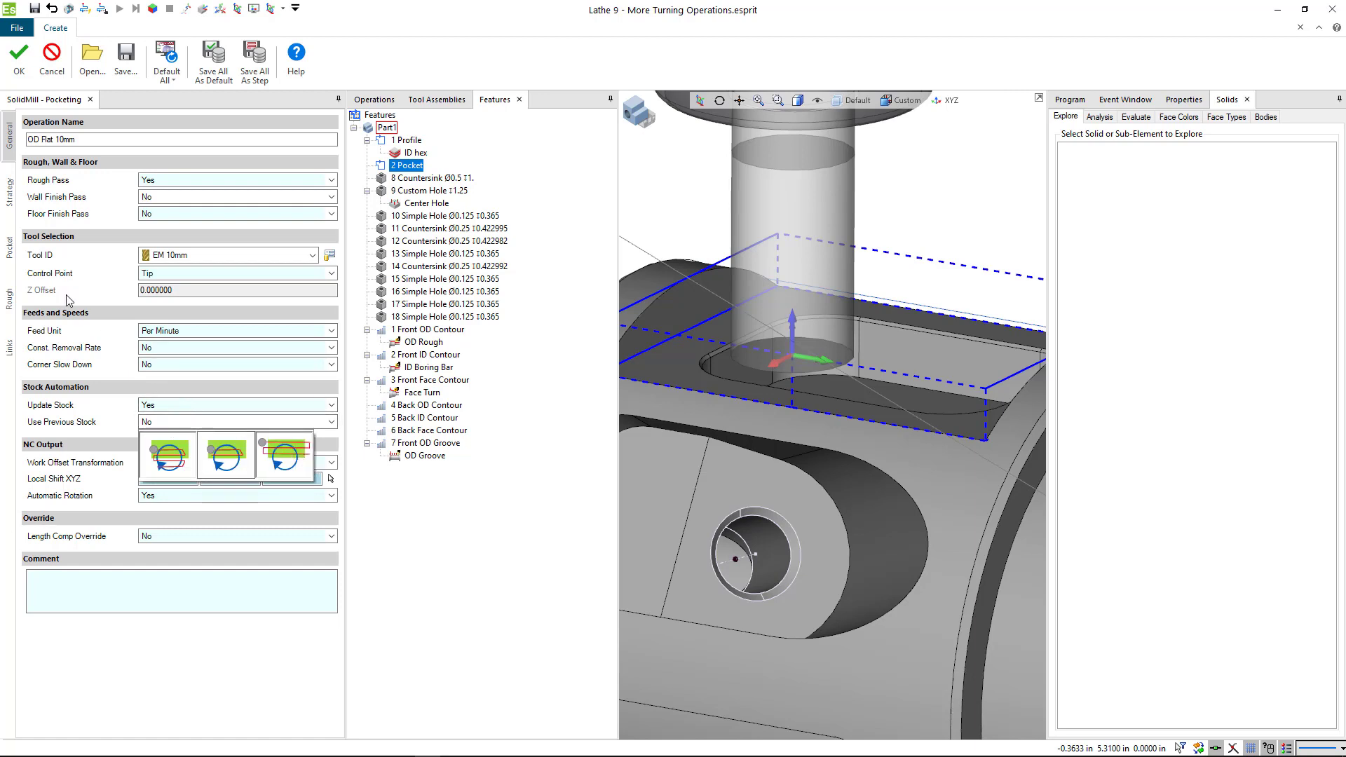
{"action": "left_click", "coordinate": [8, 199]}
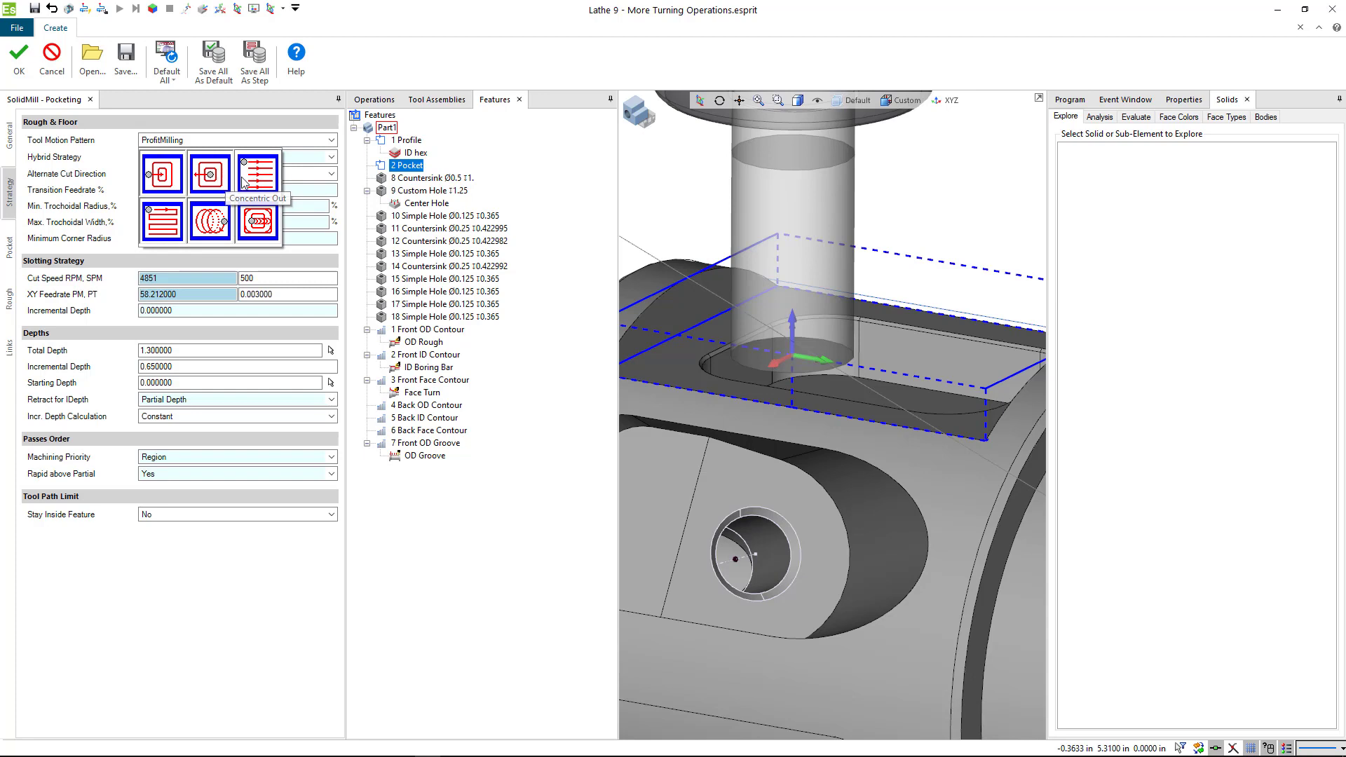
{"action": "mouse_move", "coordinate": [258, 173]}
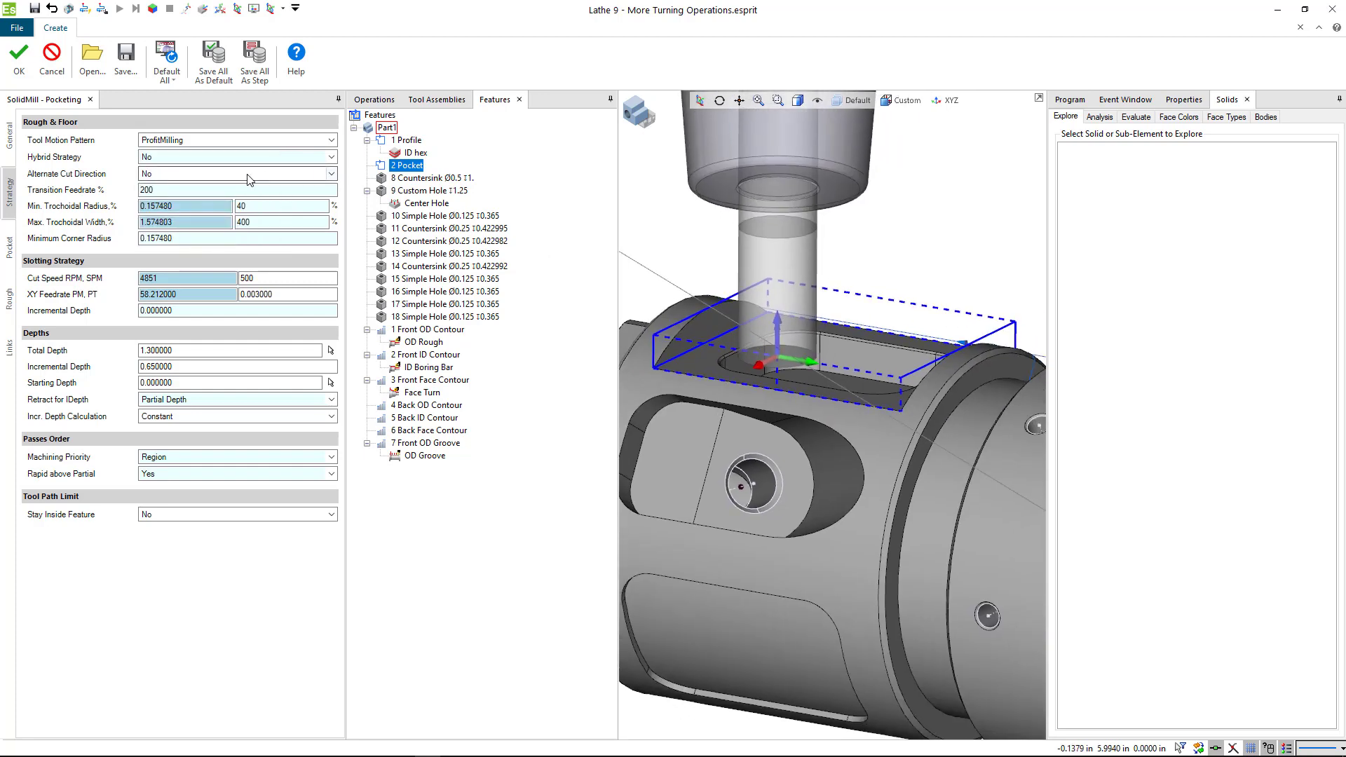
Step: Set a One Way tool motion pattern and a 0.173228 total depth
{"action": "left_click", "coordinate": [329, 140]}
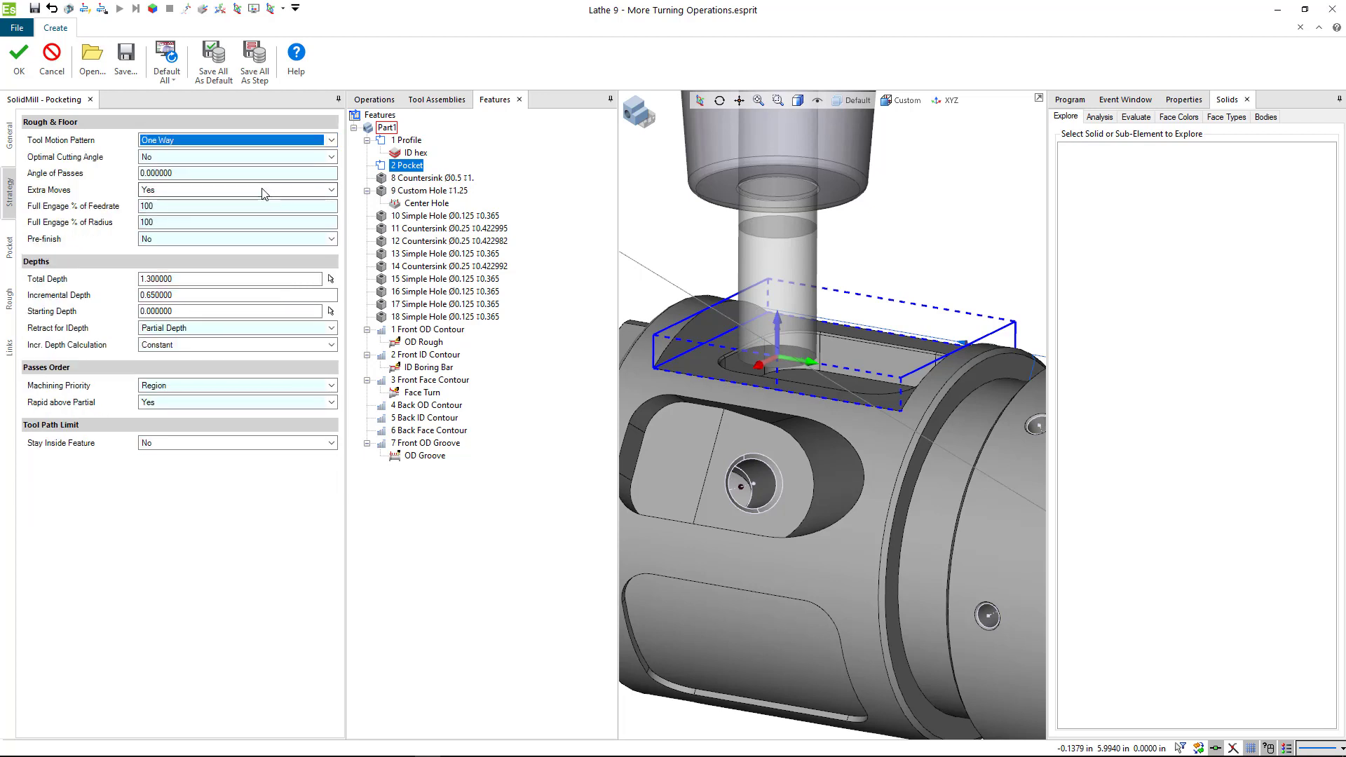
{"action": "mouse_move", "coordinate": [543, 326]}
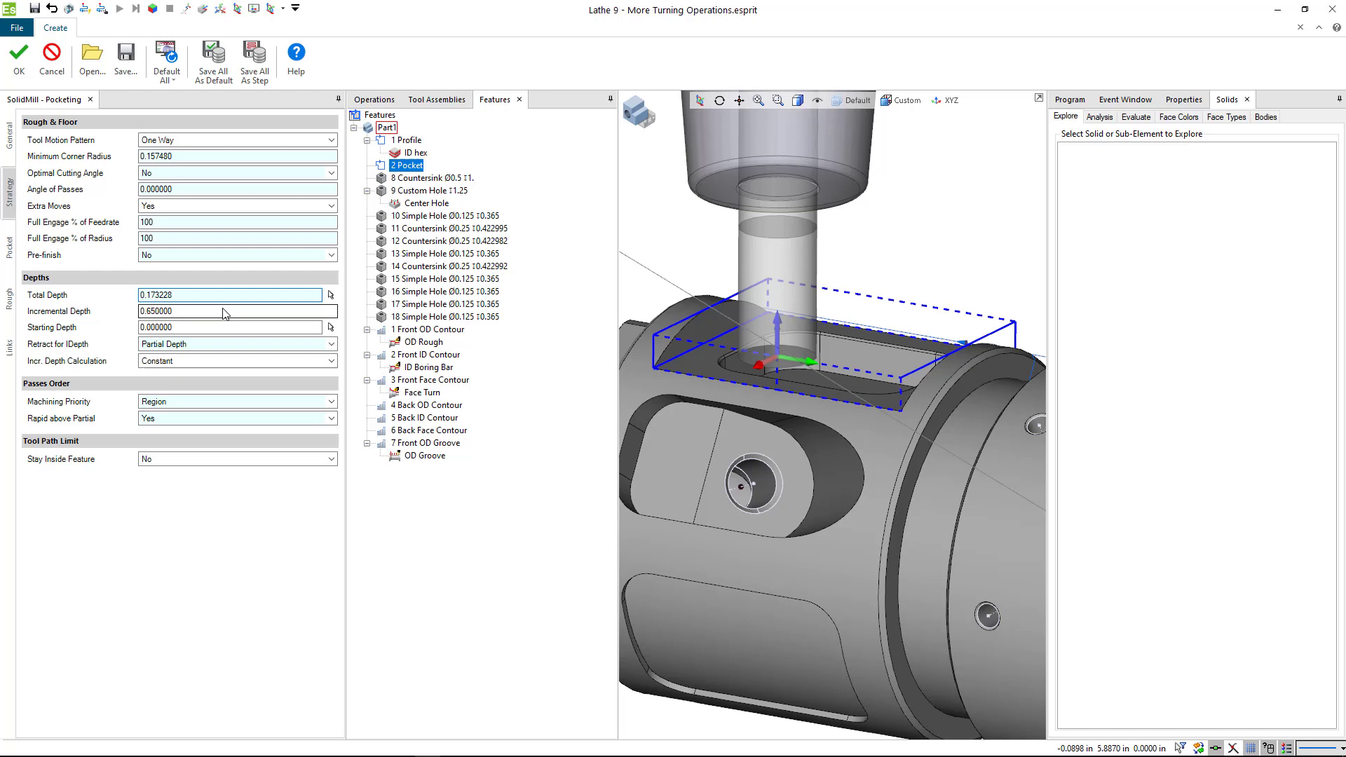
{"action": "left_click", "coordinate": [193, 295]}
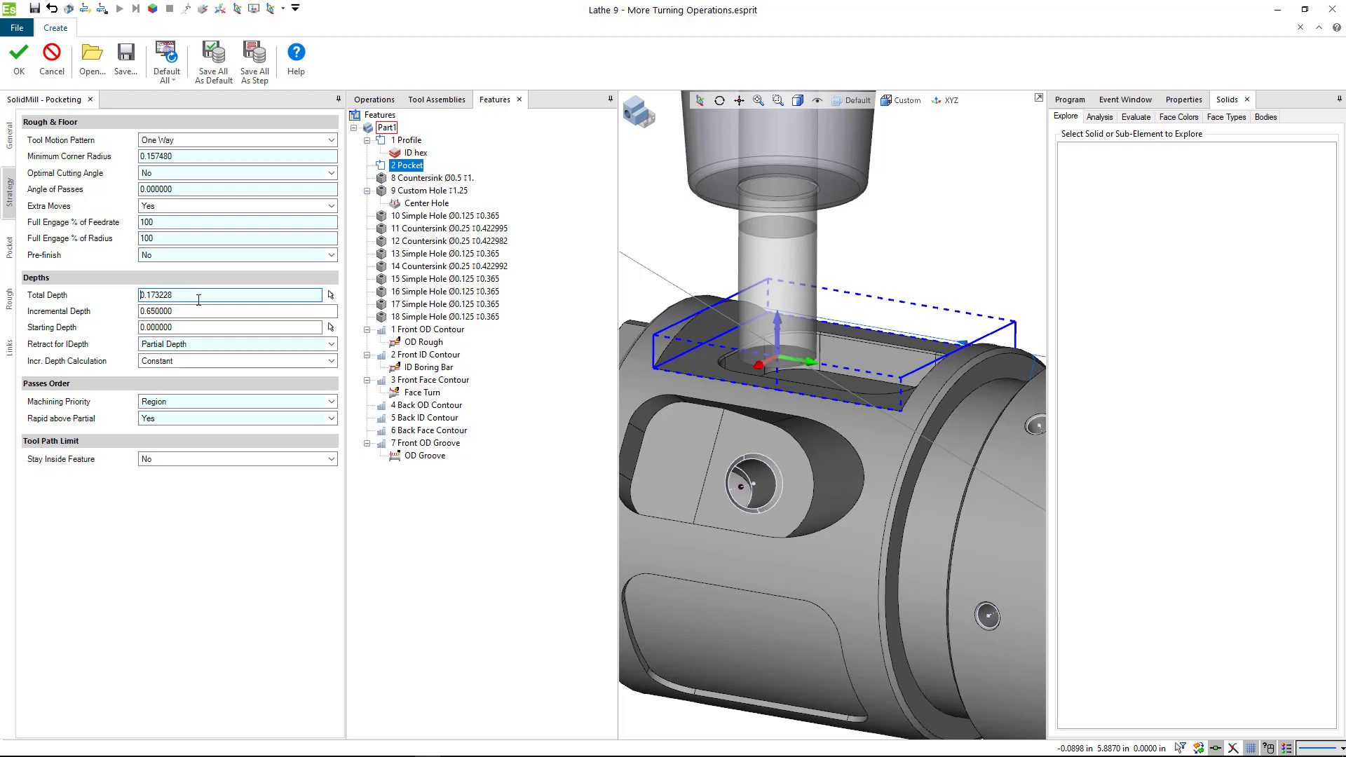
{"action": "mouse_move", "coordinate": [86, 295]}
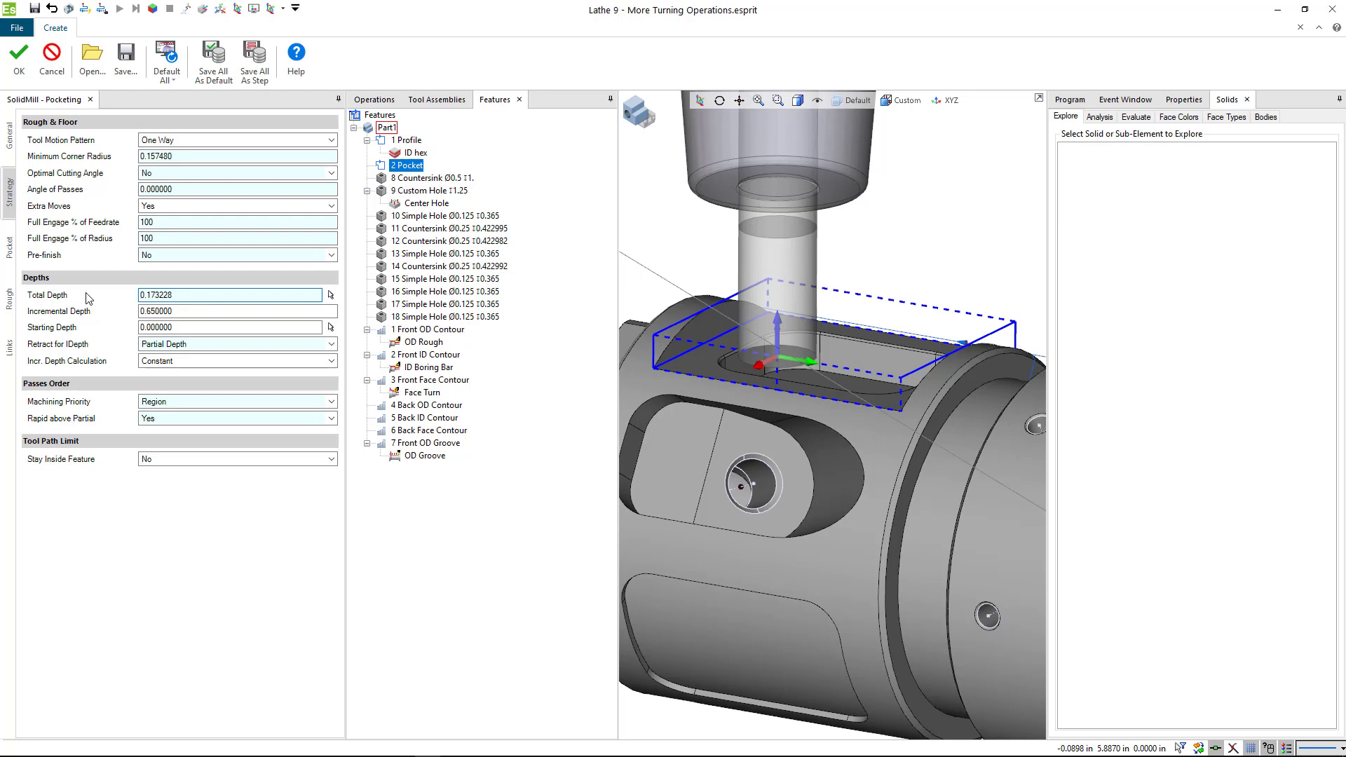
{"action": "left_click", "coordinate": [189, 295]}
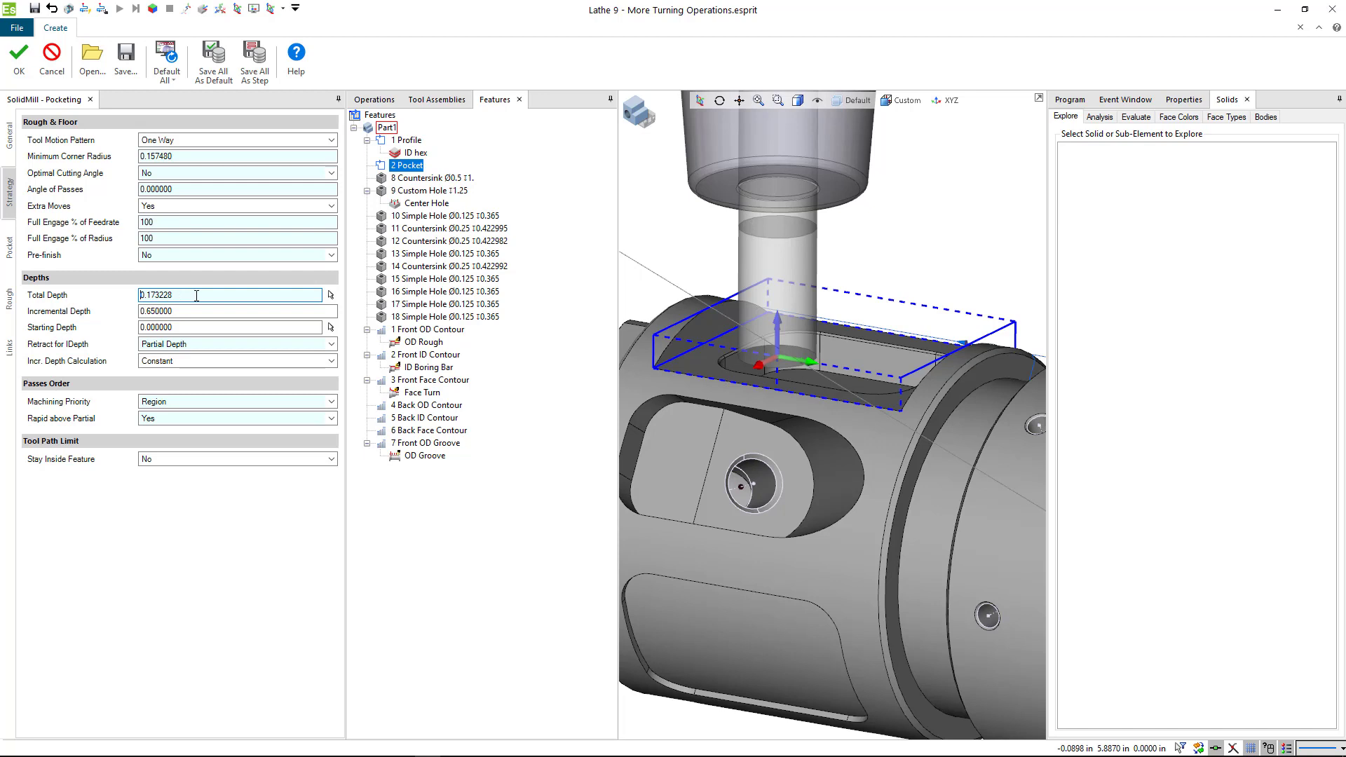
{"action": "right_click", "coordinate": [231, 295]}
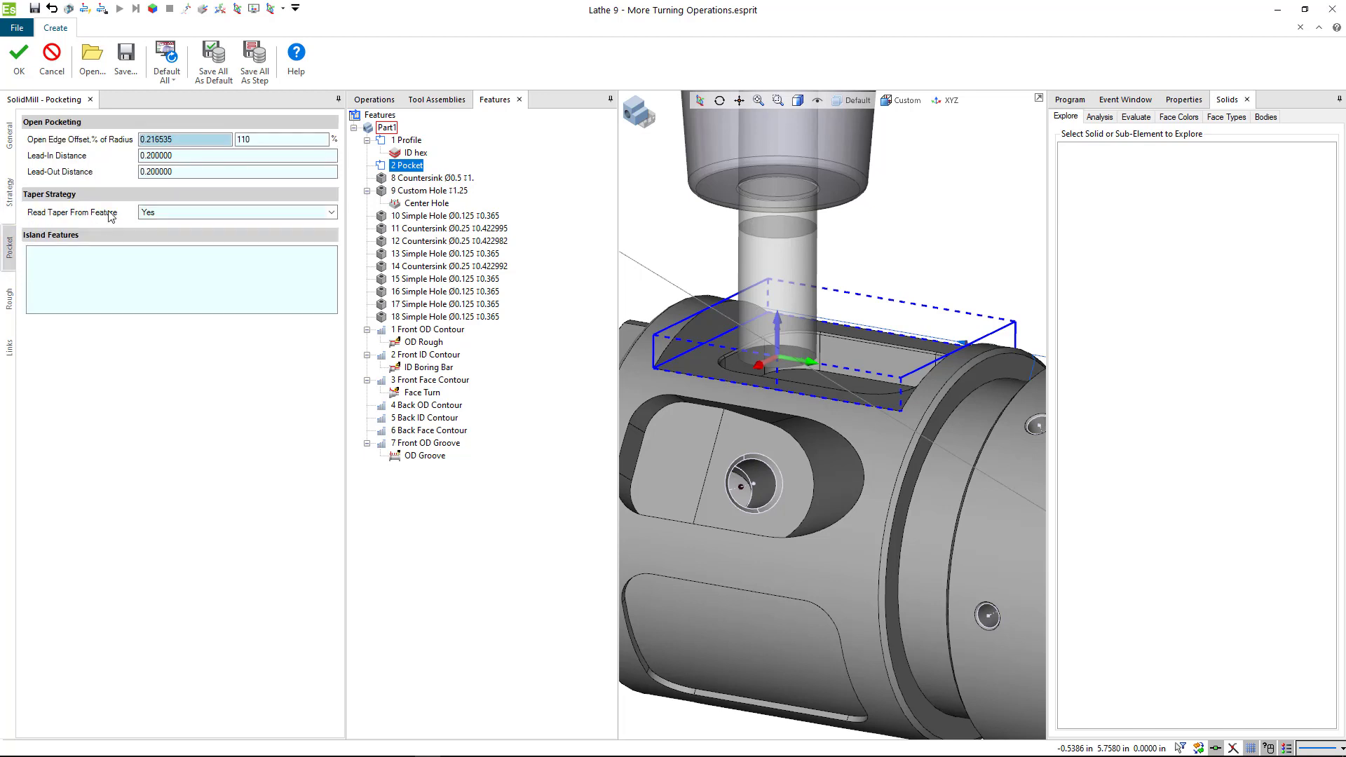
{"action": "mouse_move", "coordinate": [9, 285]}
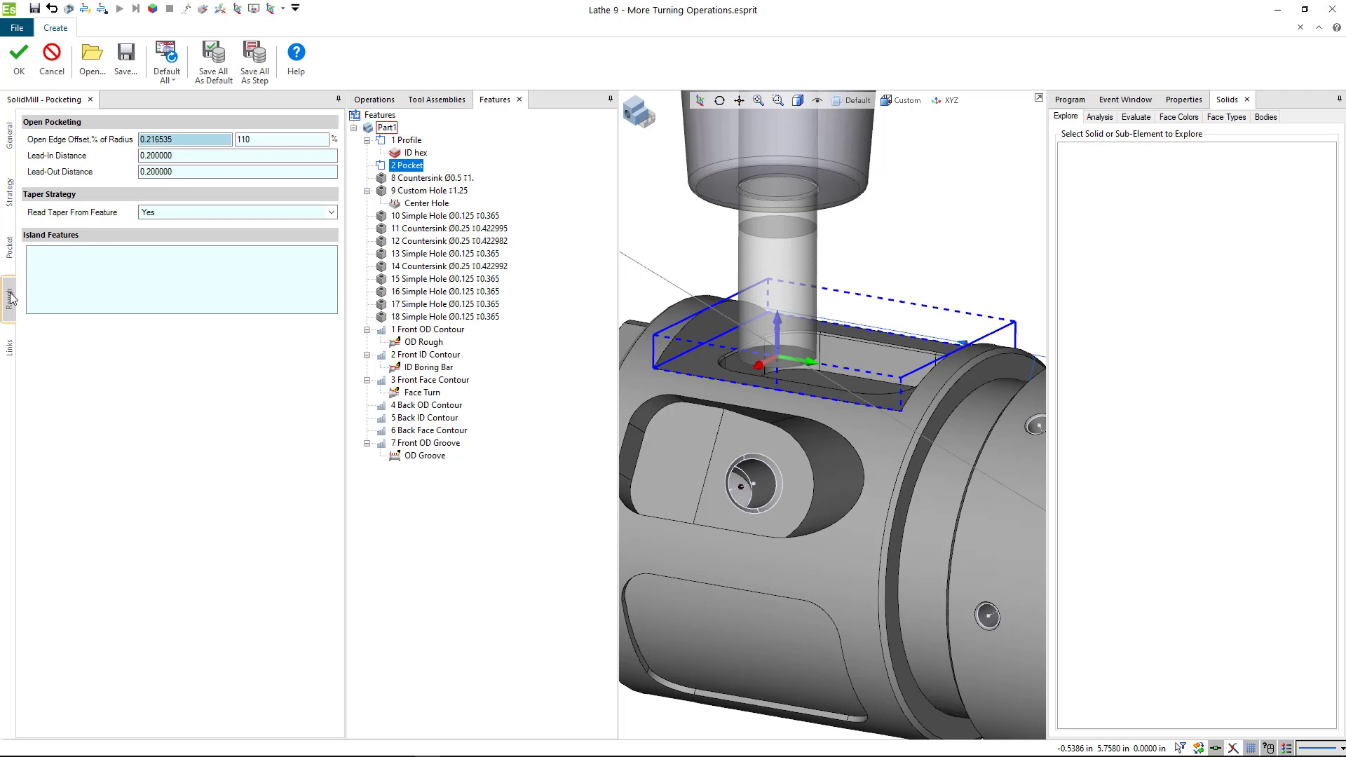
Step: Enter roughing feeds: 300 RPM, 0.002 feed per tooth, 50% step-over
{"action": "left_click", "coordinate": [9, 288]}
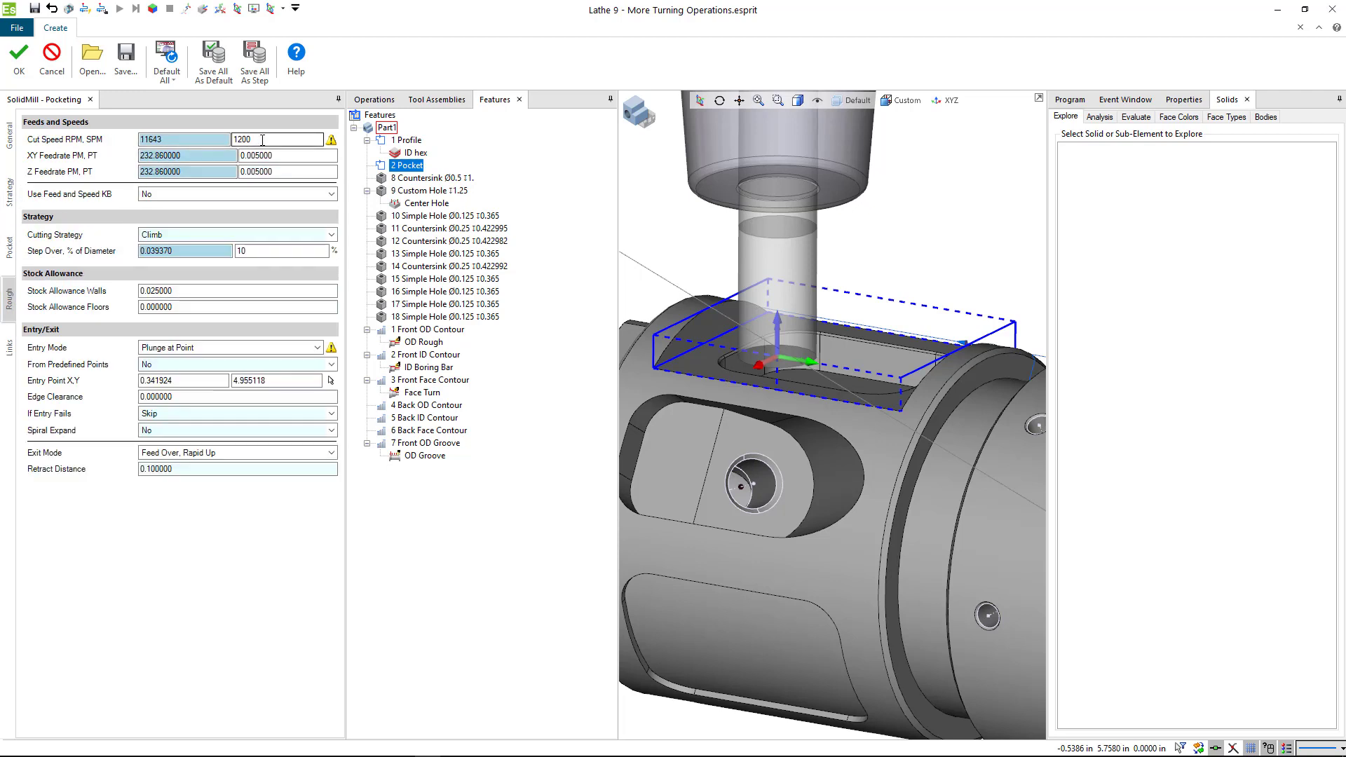
{"action": "type", "text": "3"}
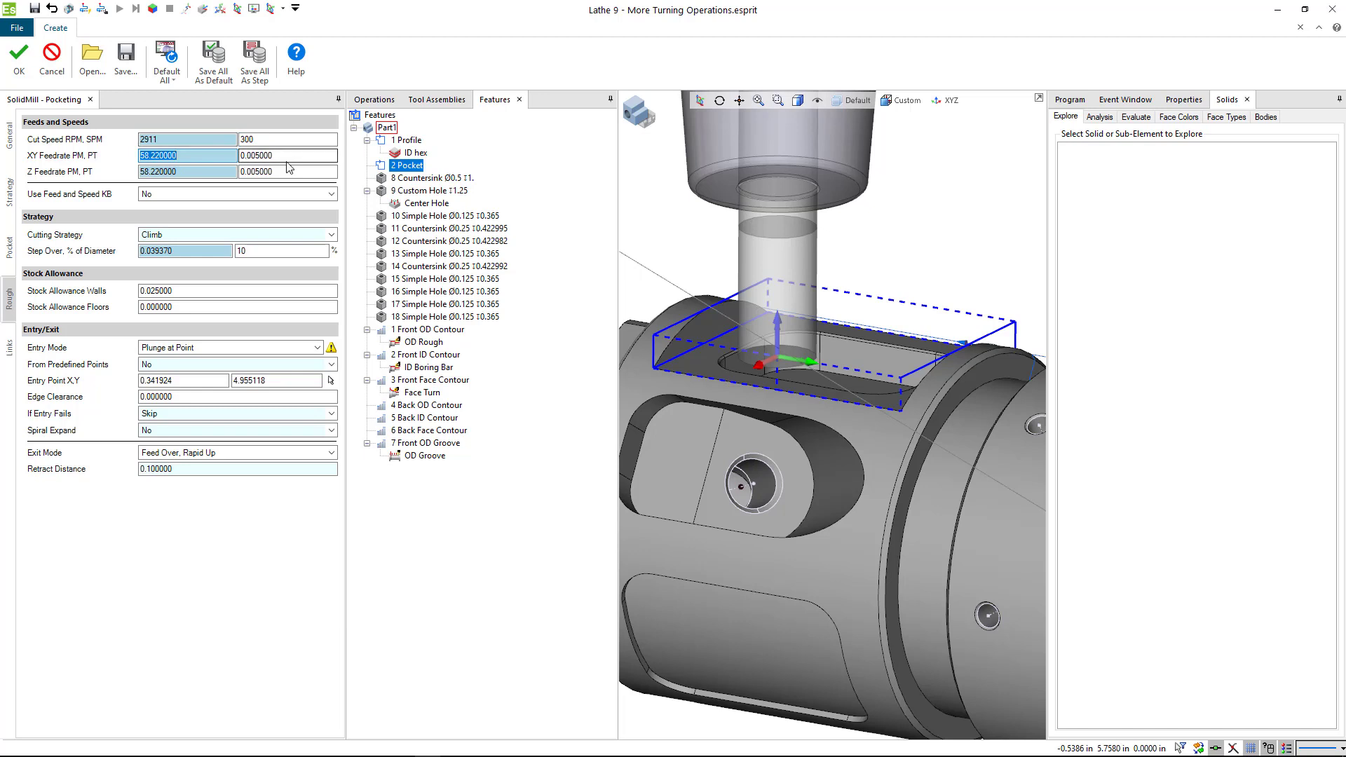
{"action": "type", "text": "0.002"}
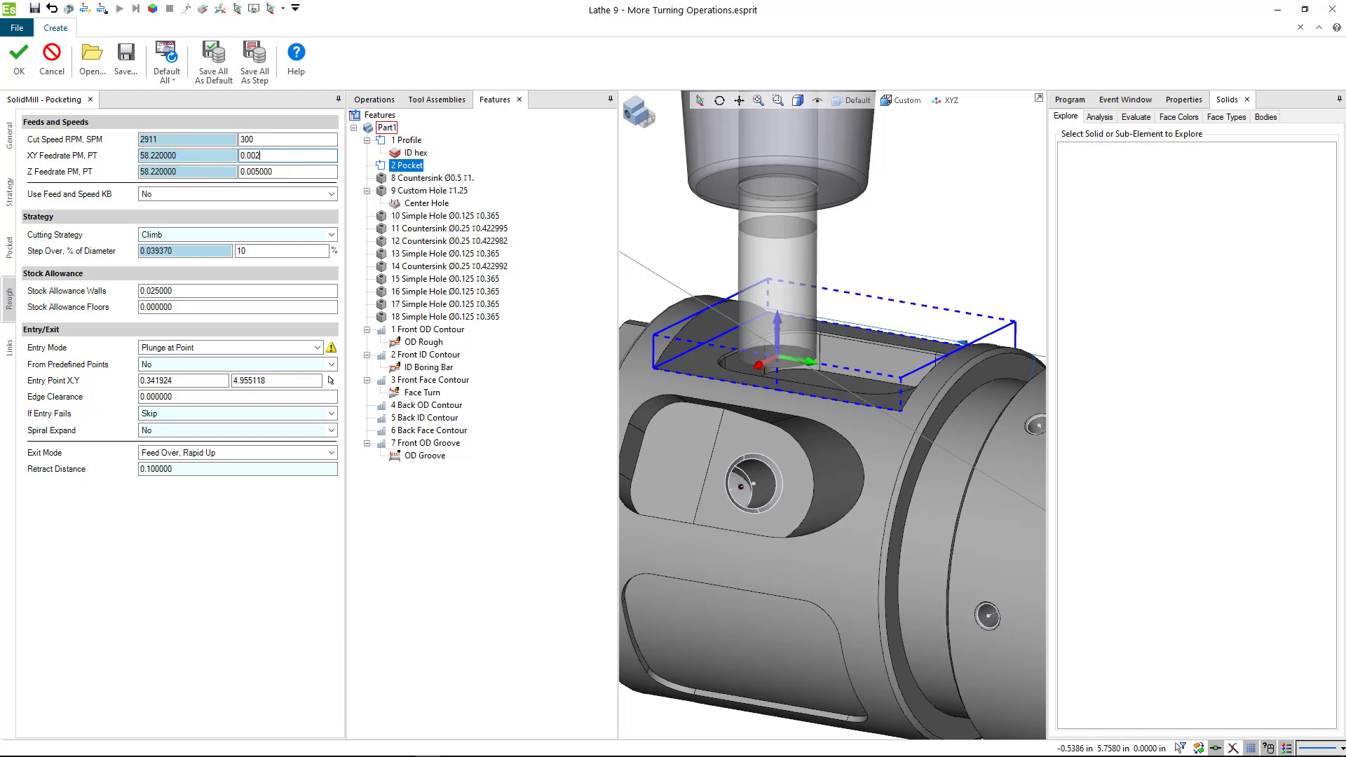
{"action": "left_click", "coordinate": [280, 171]}
{"action": "type", "text": "0.003000"}
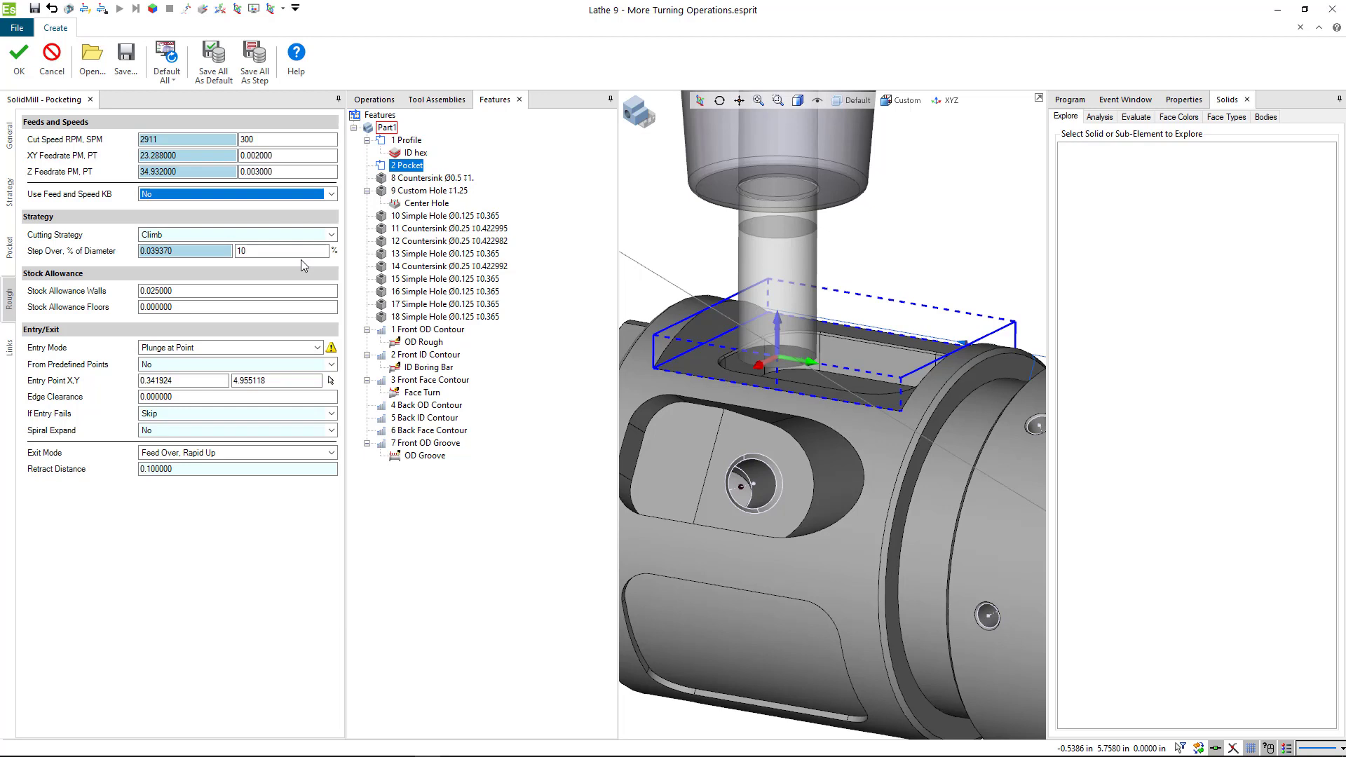
{"action": "left_click", "coordinate": [279, 251]}
{"action": "type", "text": "0"}
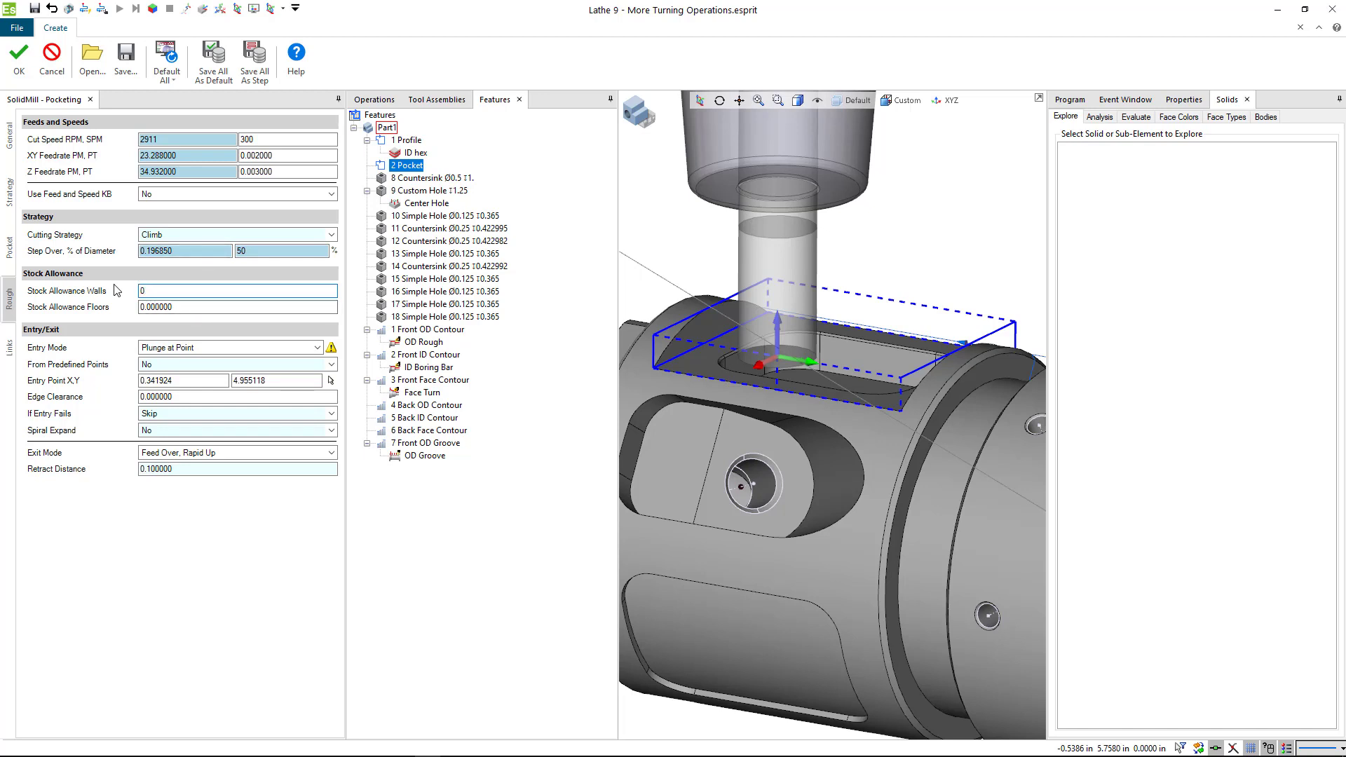
Step: Set Plunge entry with 0.02 edge clearance and review the retract settings
{"action": "left_click", "coordinate": [235, 307]}
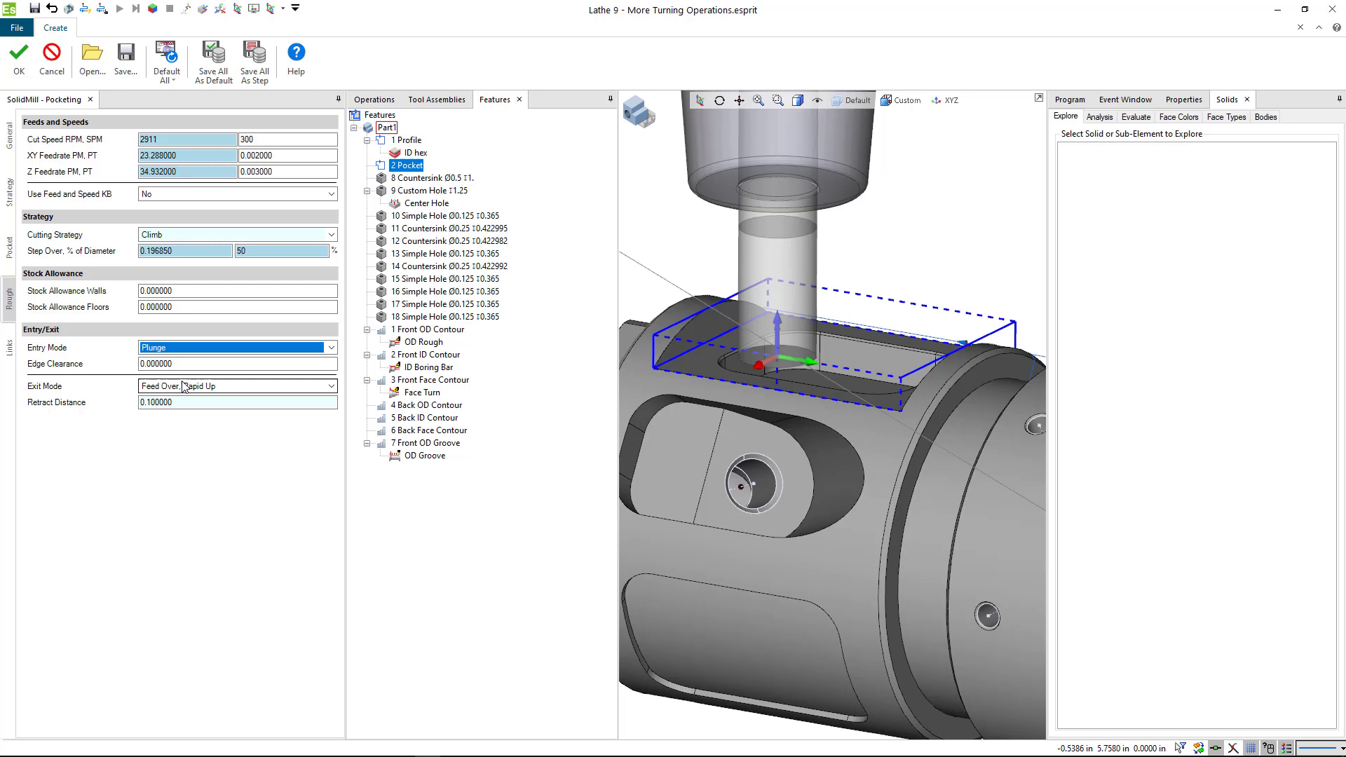
{"action": "left_click", "coordinate": [237, 363]}
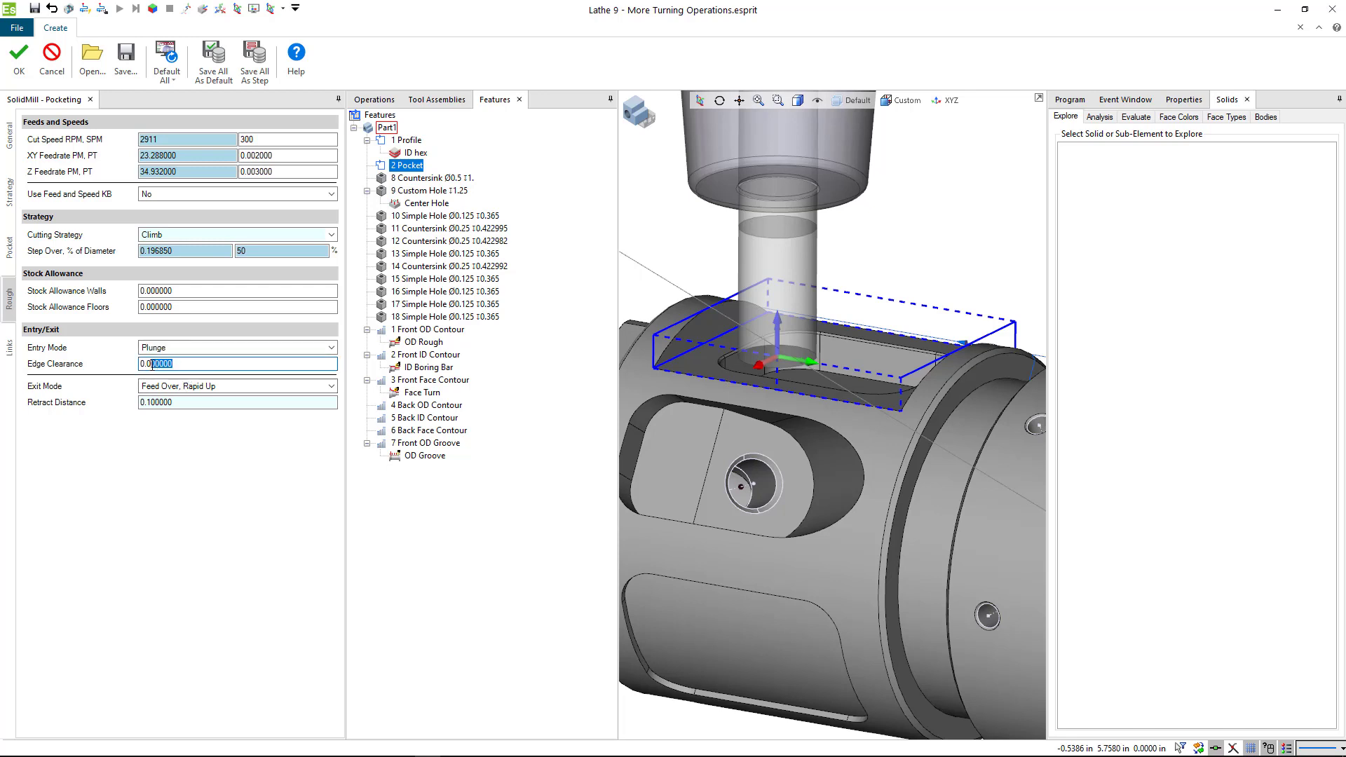
{"action": "type", "text": "0.02"}
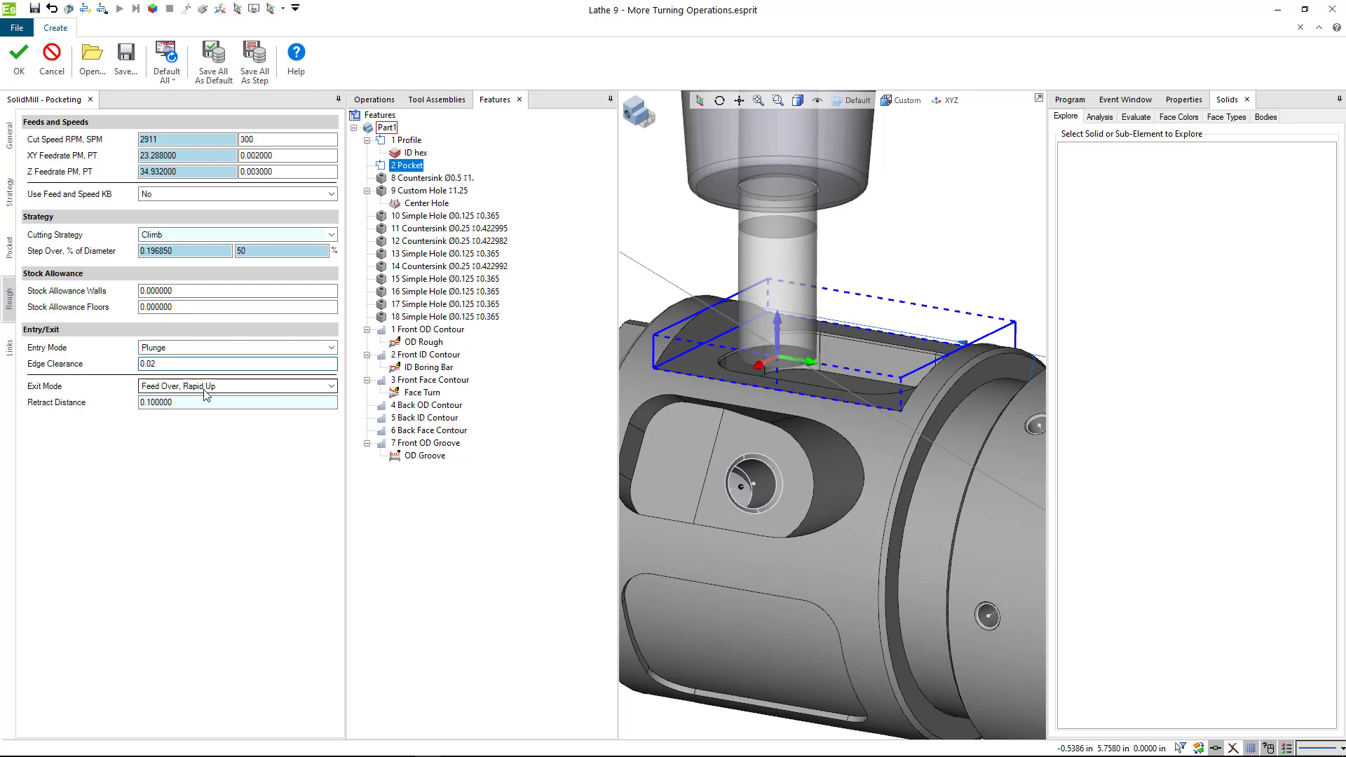
{"action": "left_click", "coordinate": [9, 367]}
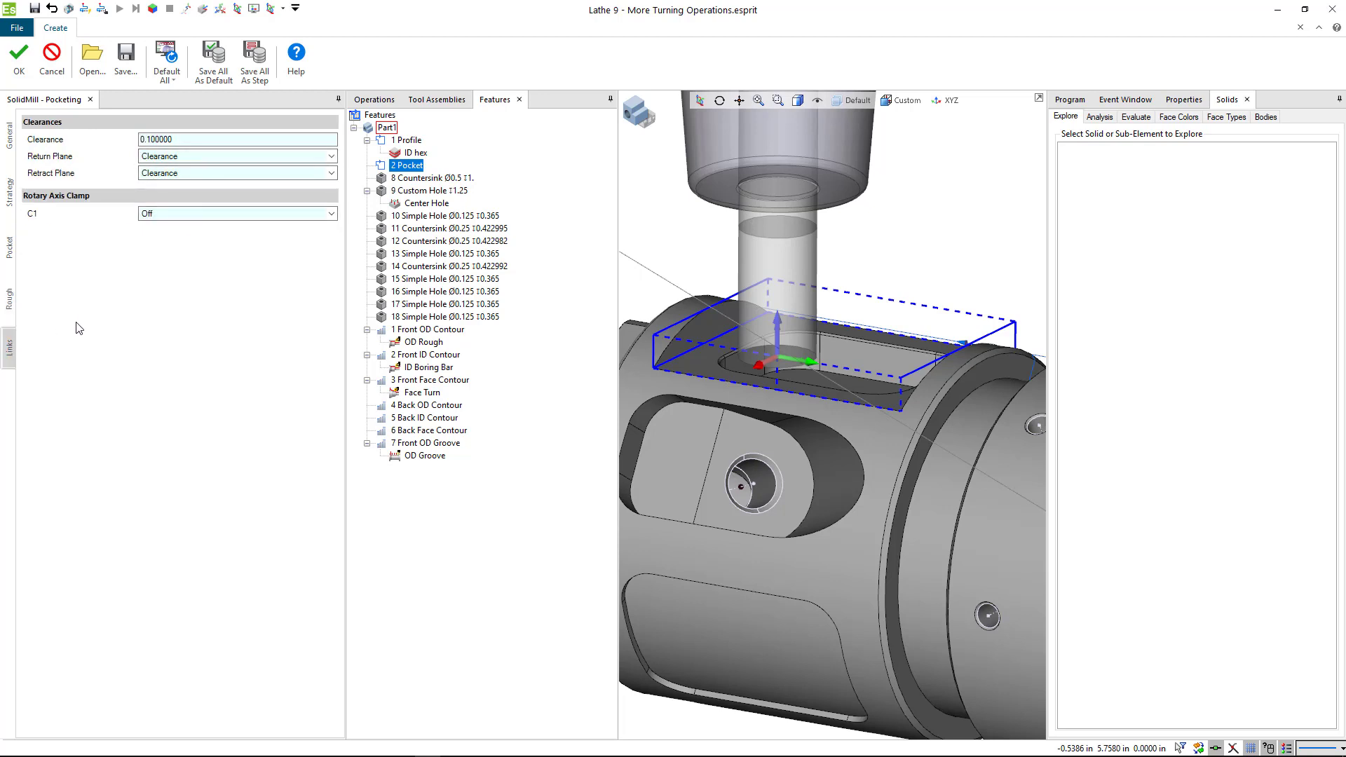
{"action": "mouse_move", "coordinate": [22, 247]}
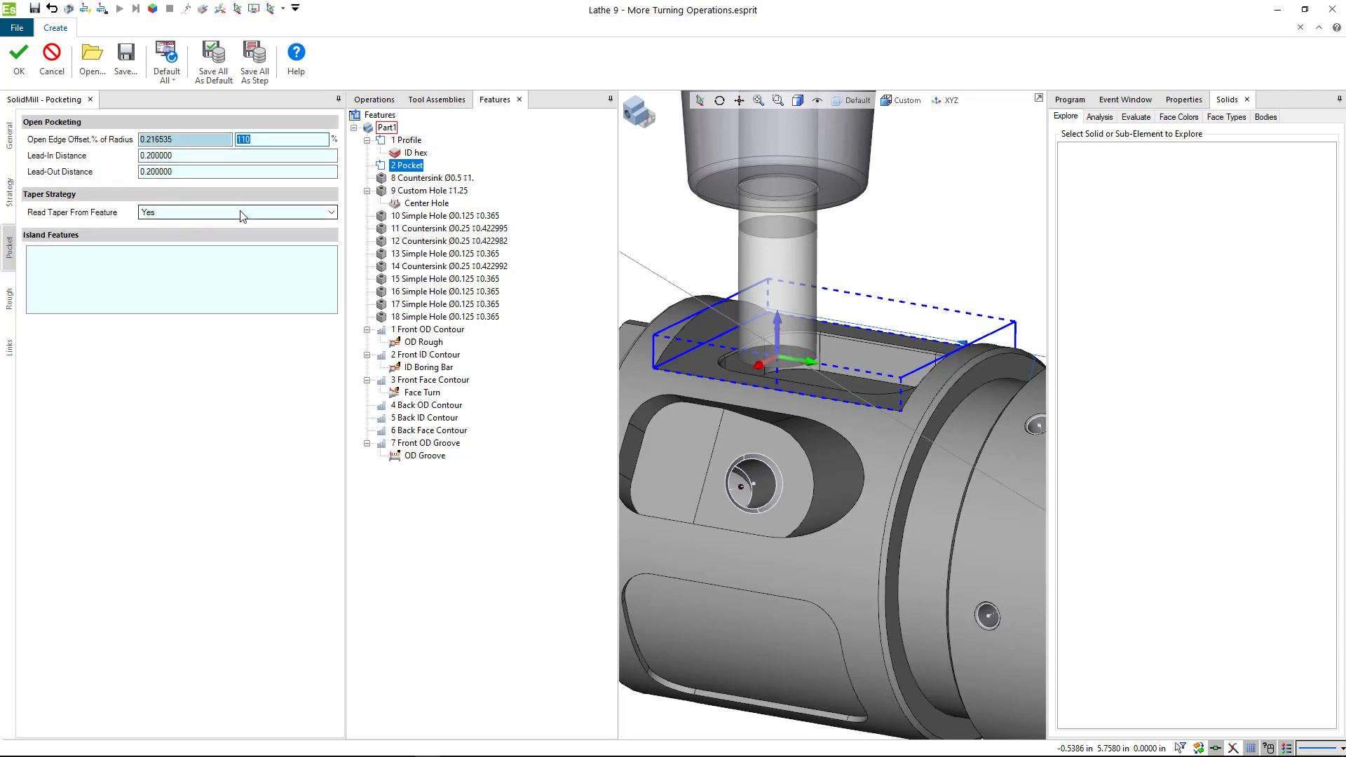
{"action": "mouse_move", "coordinate": [134, 180]}
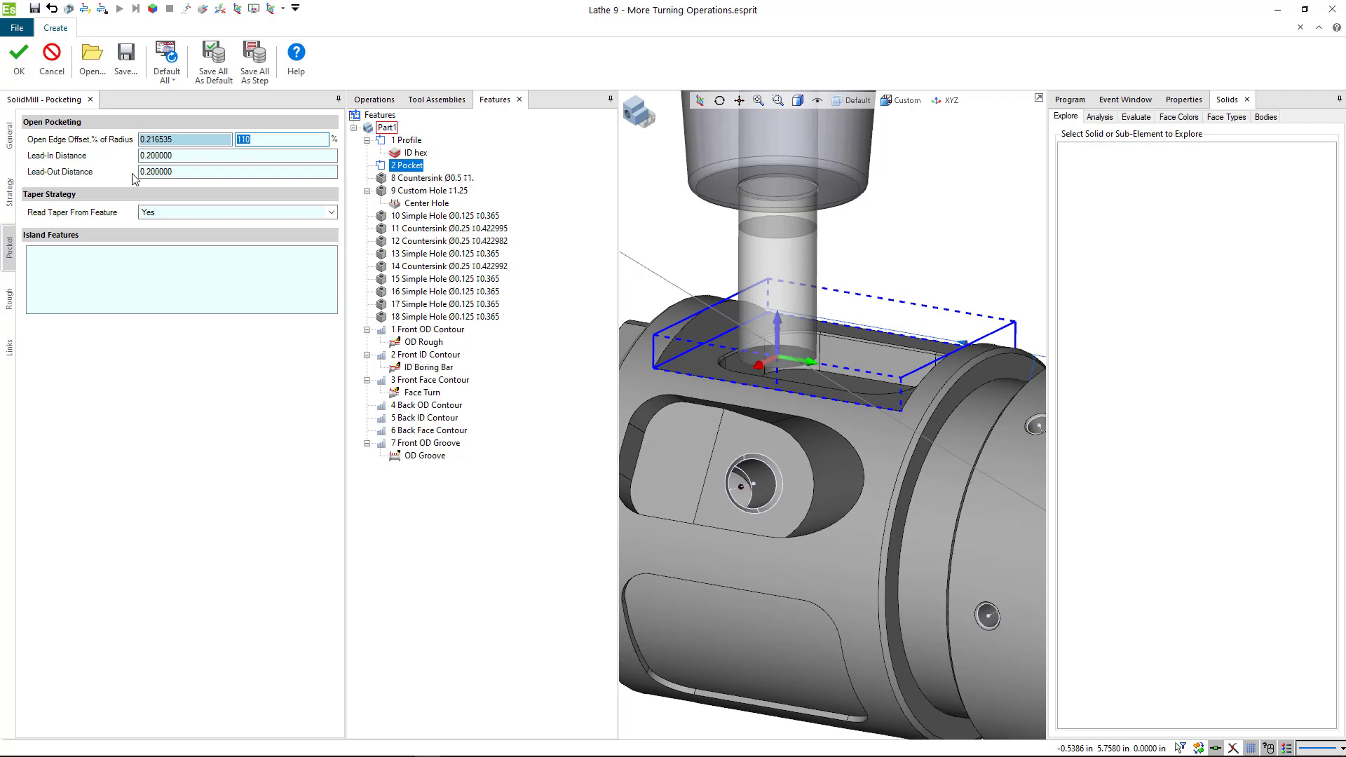
{"action": "mouse_move", "coordinate": [21, 53]}
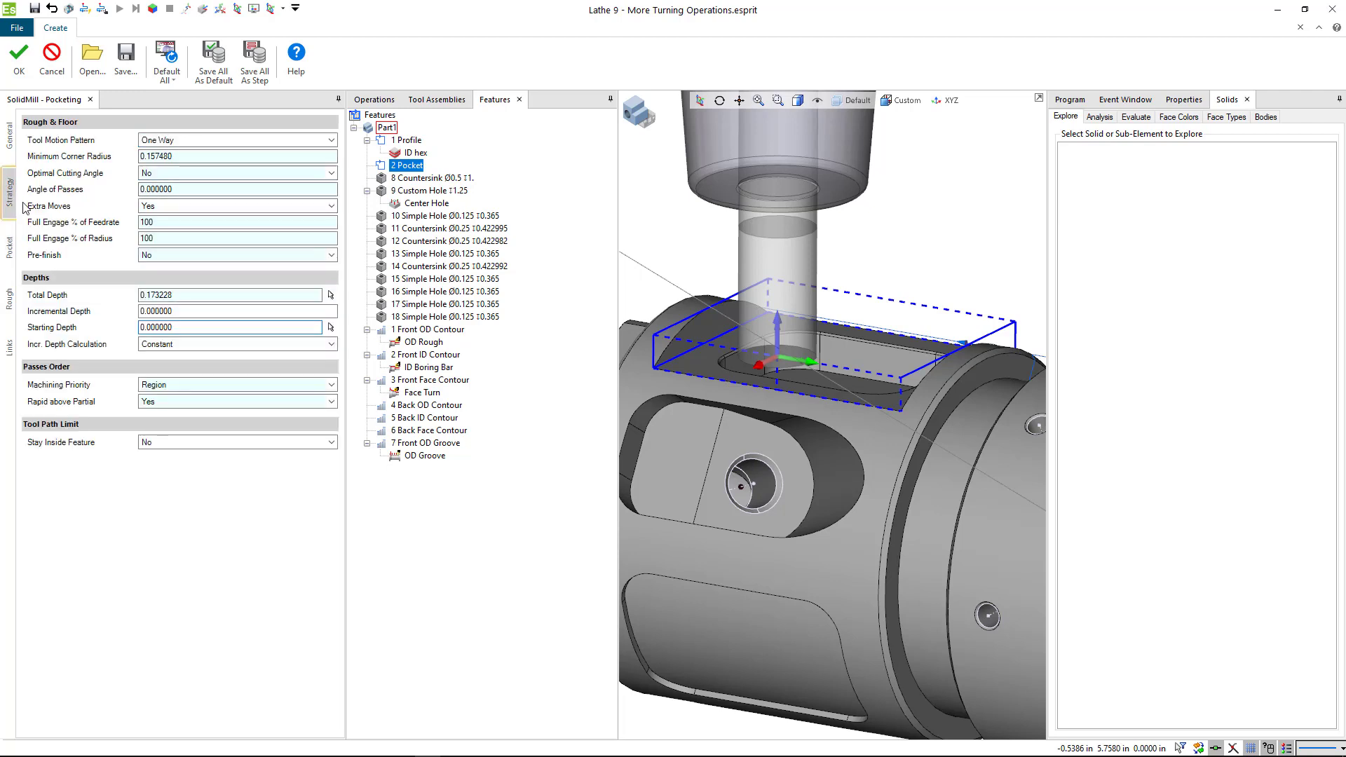
{"action": "left_click", "coordinate": [210, 311]}
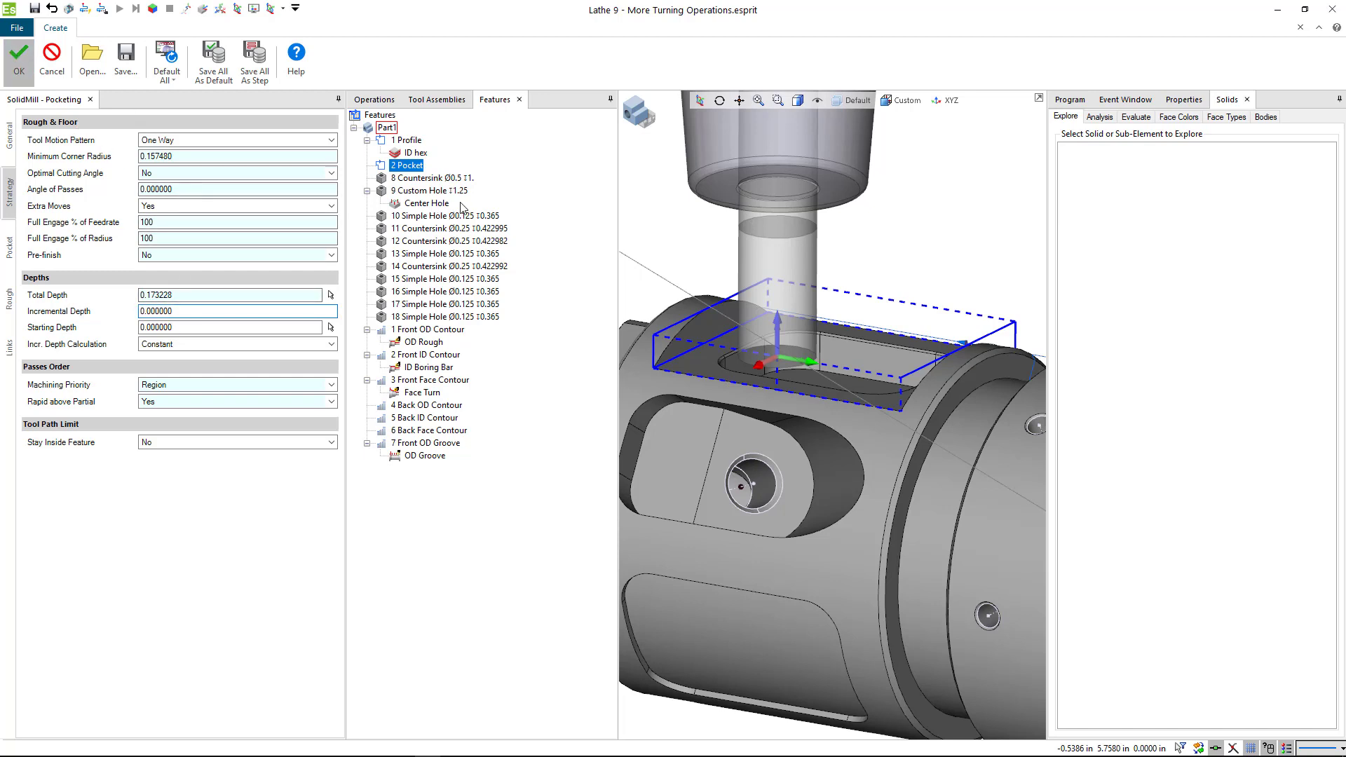
Step: Display the OD Flat 10mm toolpath and orbit to inspect it across the top flat
{"action": "left_click", "coordinate": [15, 57]}
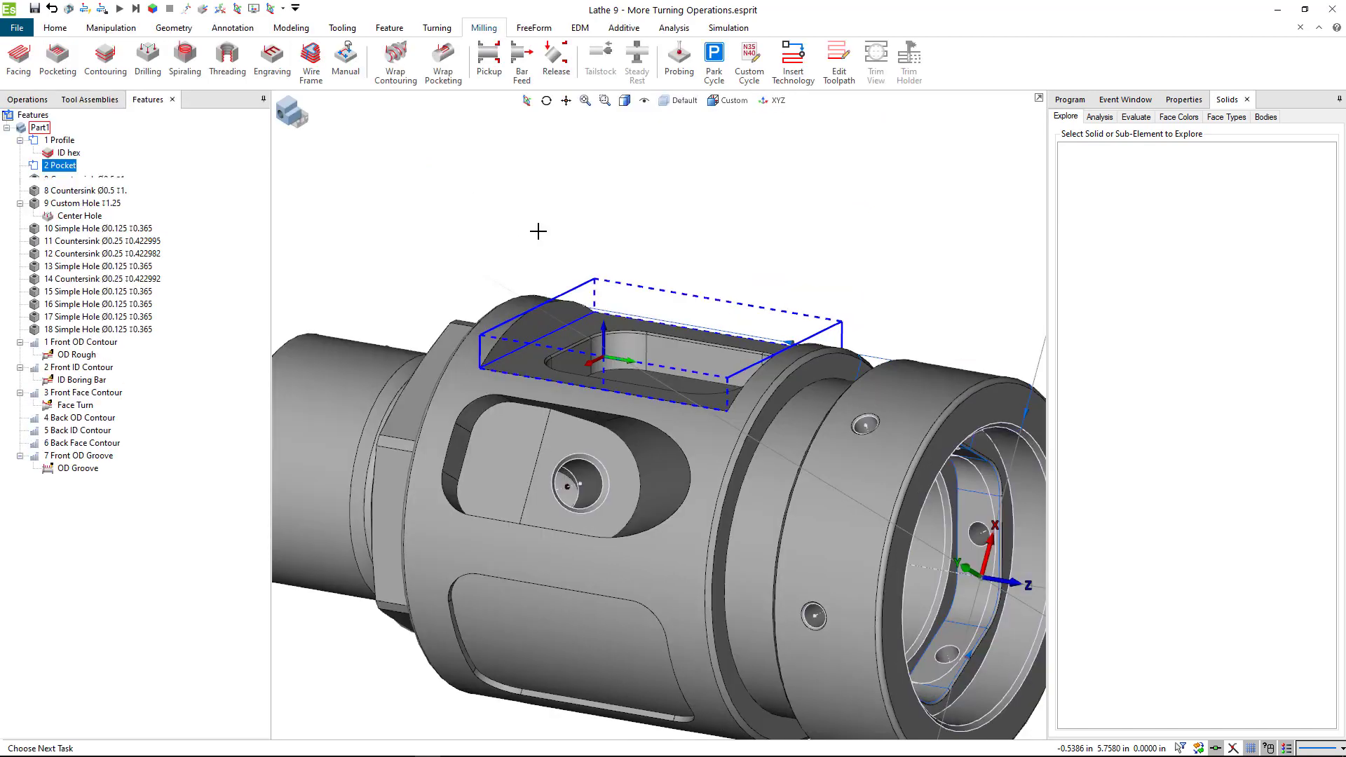
{"action": "left_click", "coordinate": [72, 177]}
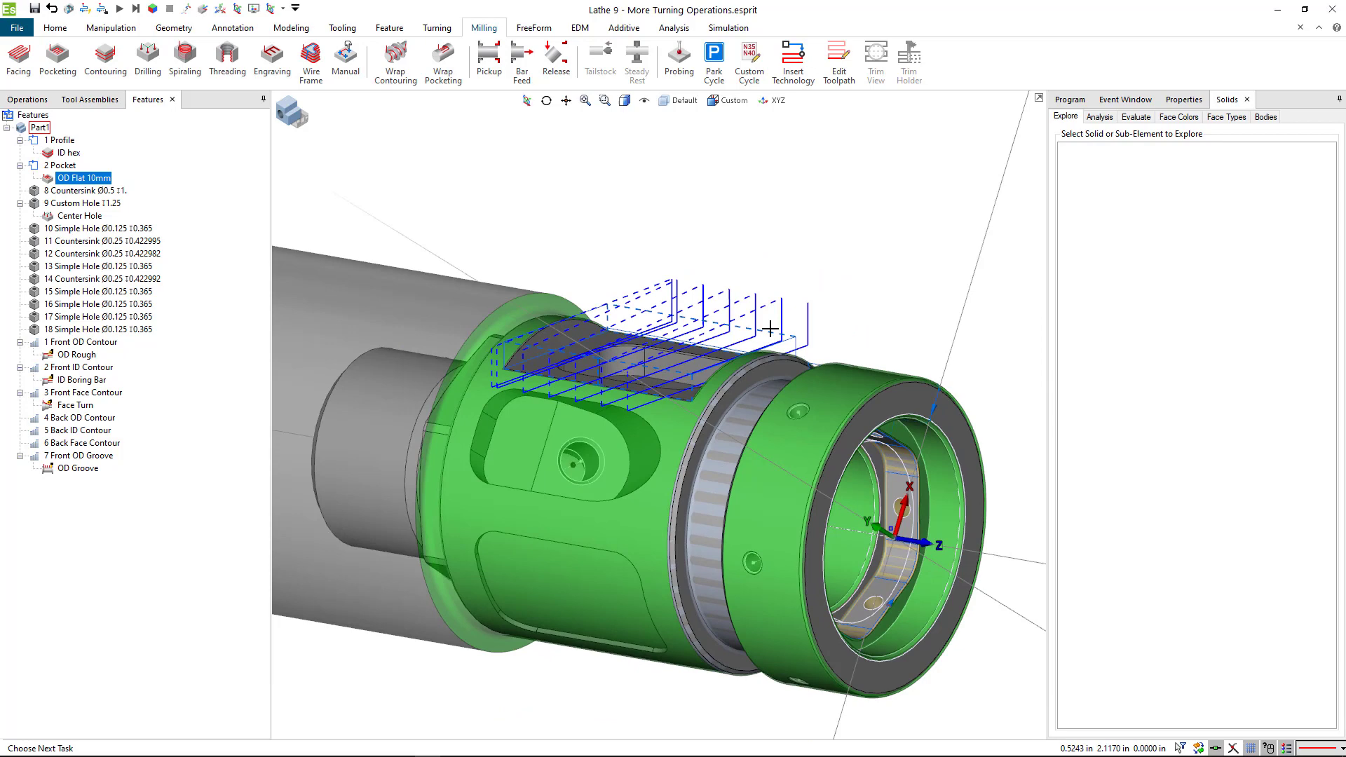
{"action": "left_click_drag", "start_coordinate": [770, 328], "coordinate": [798, 303]}
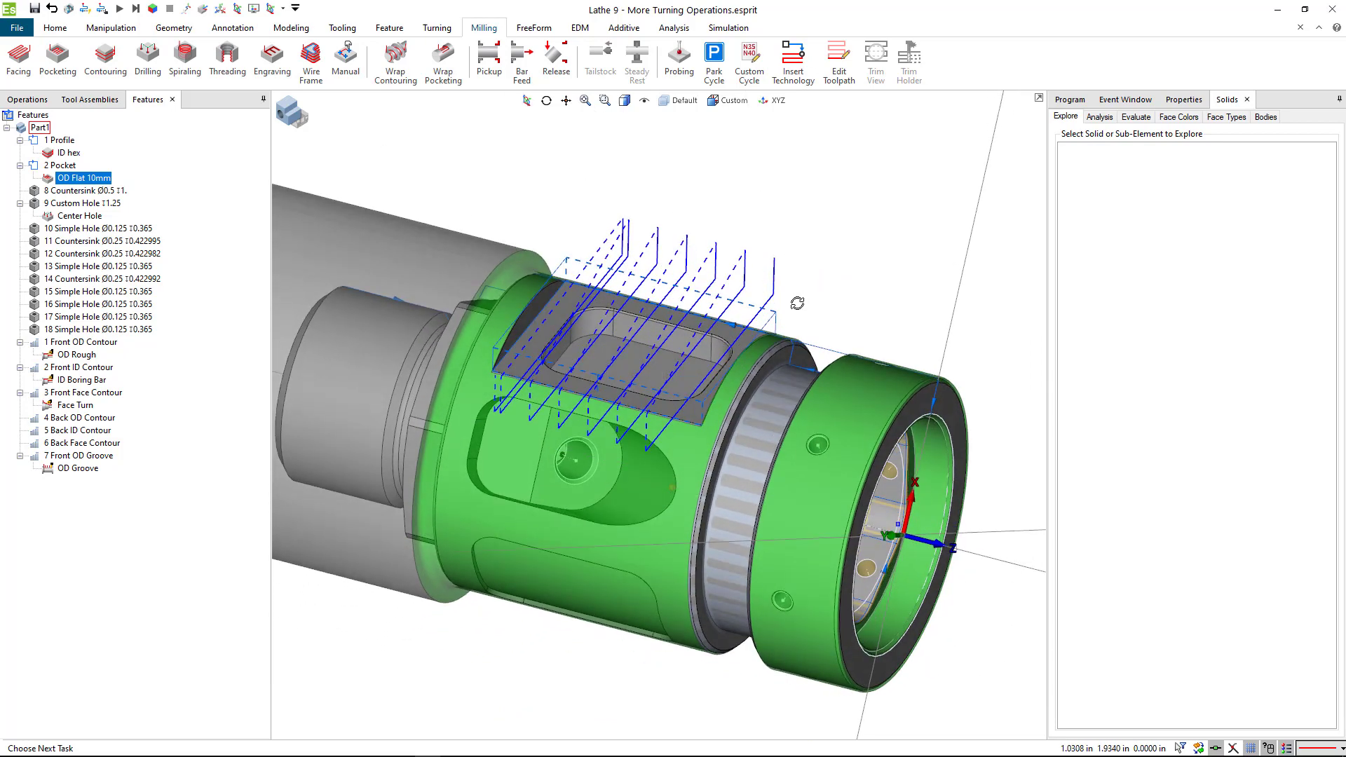
{"action": "left_click_drag", "start_coordinate": [796, 302], "coordinate": [783, 285]}
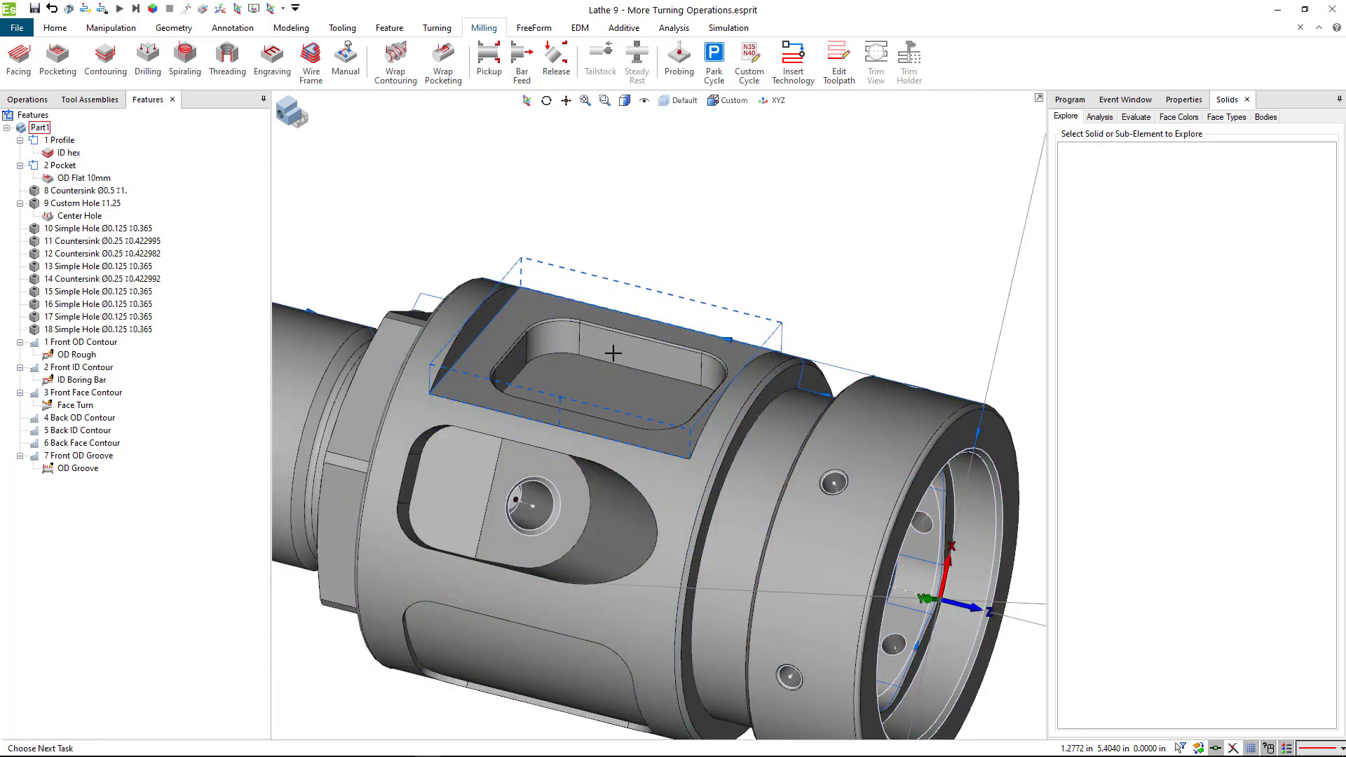
{"action": "mouse_move", "coordinate": [345, 275]}
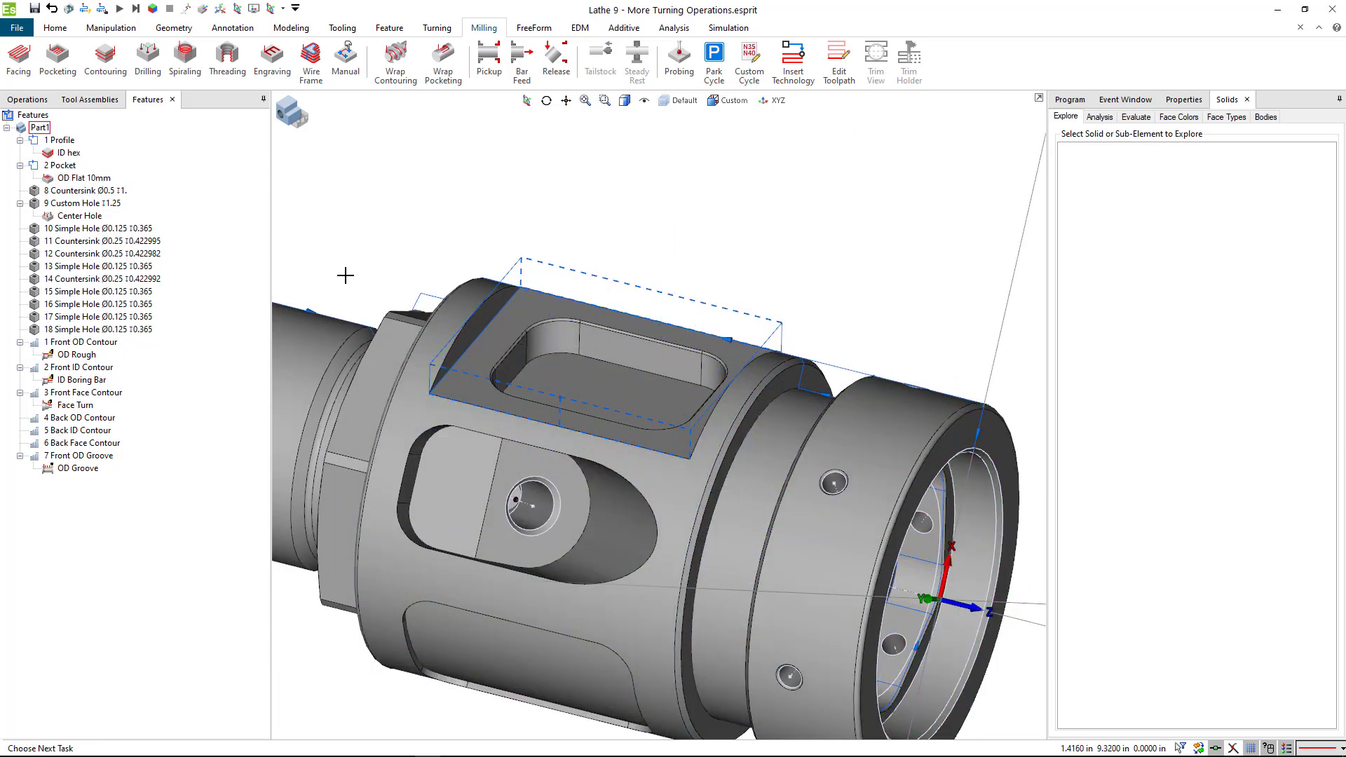
{"action": "left_click", "coordinate": [79, 177]}
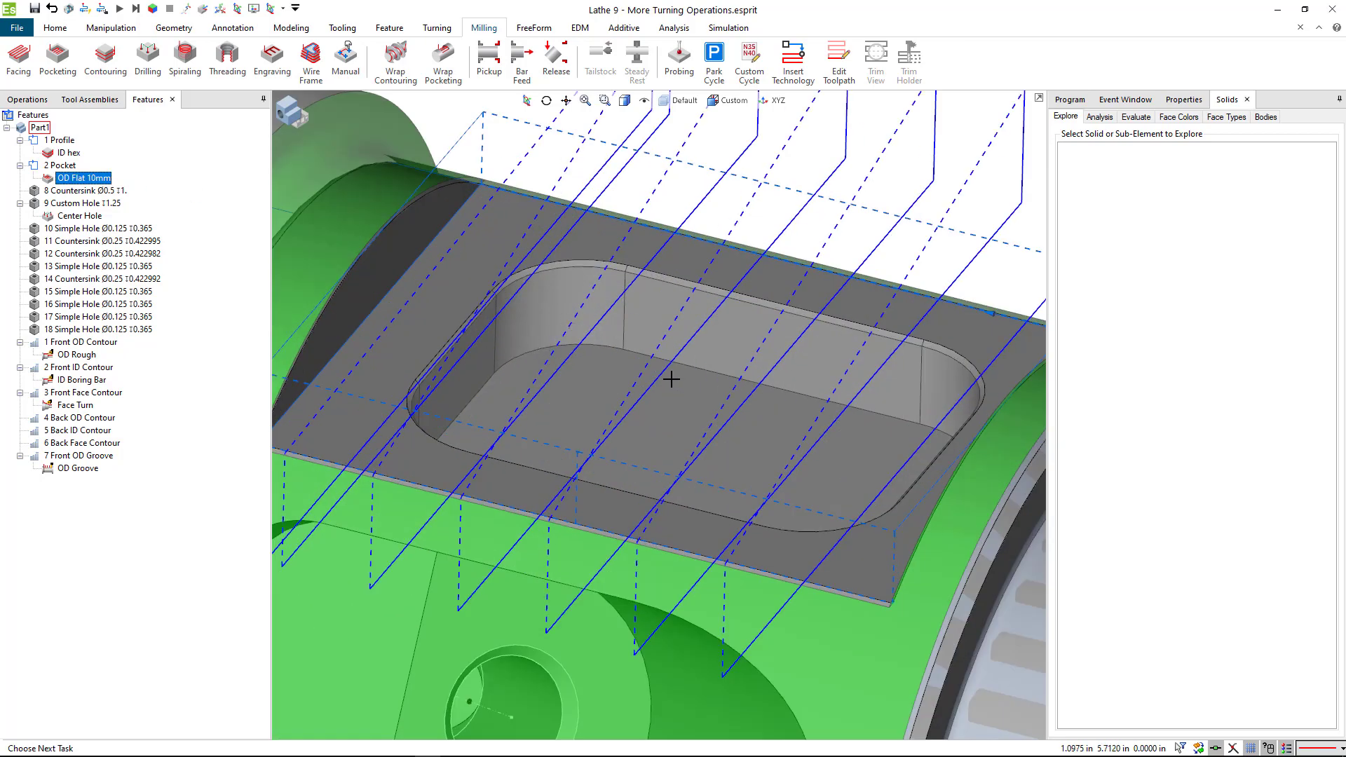
{"action": "mouse_move", "coordinate": [693, 238]}
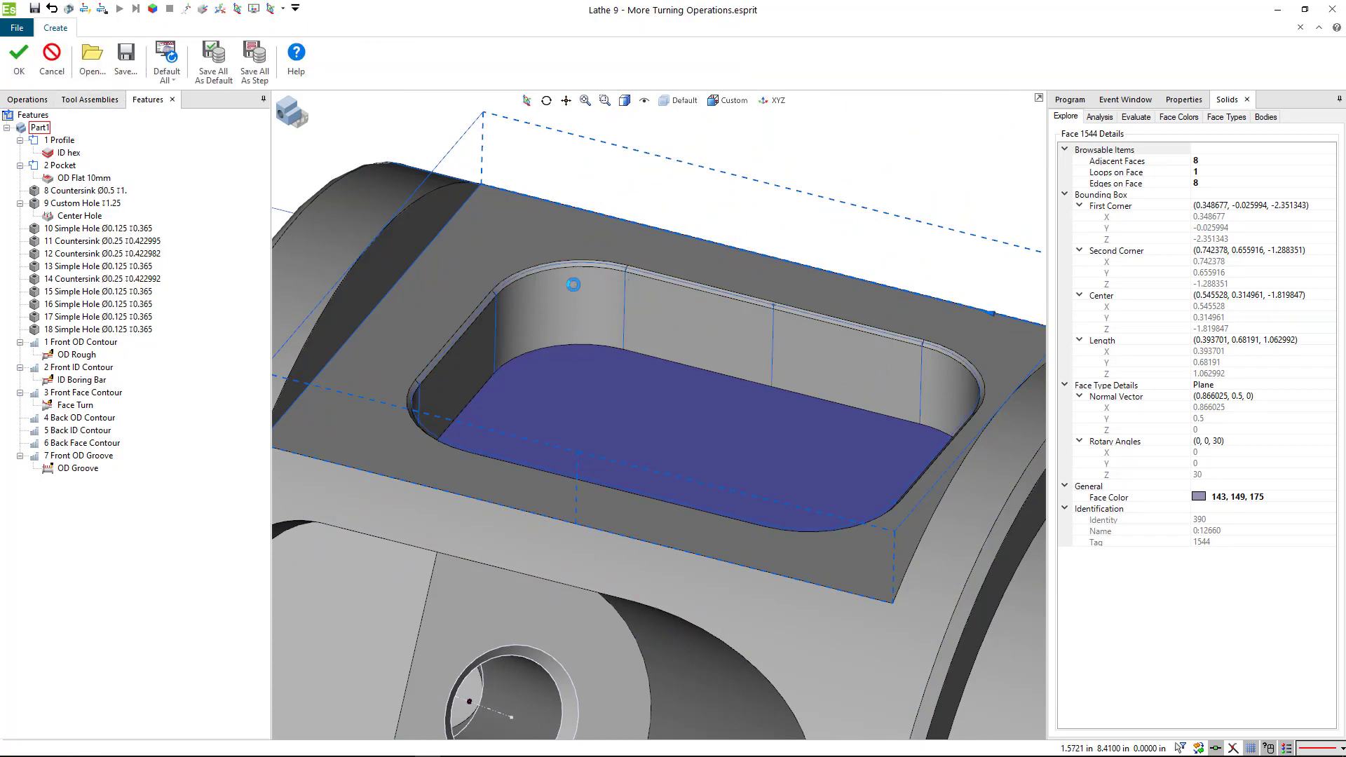
{"action": "mouse_move", "coordinate": [542, 303]}
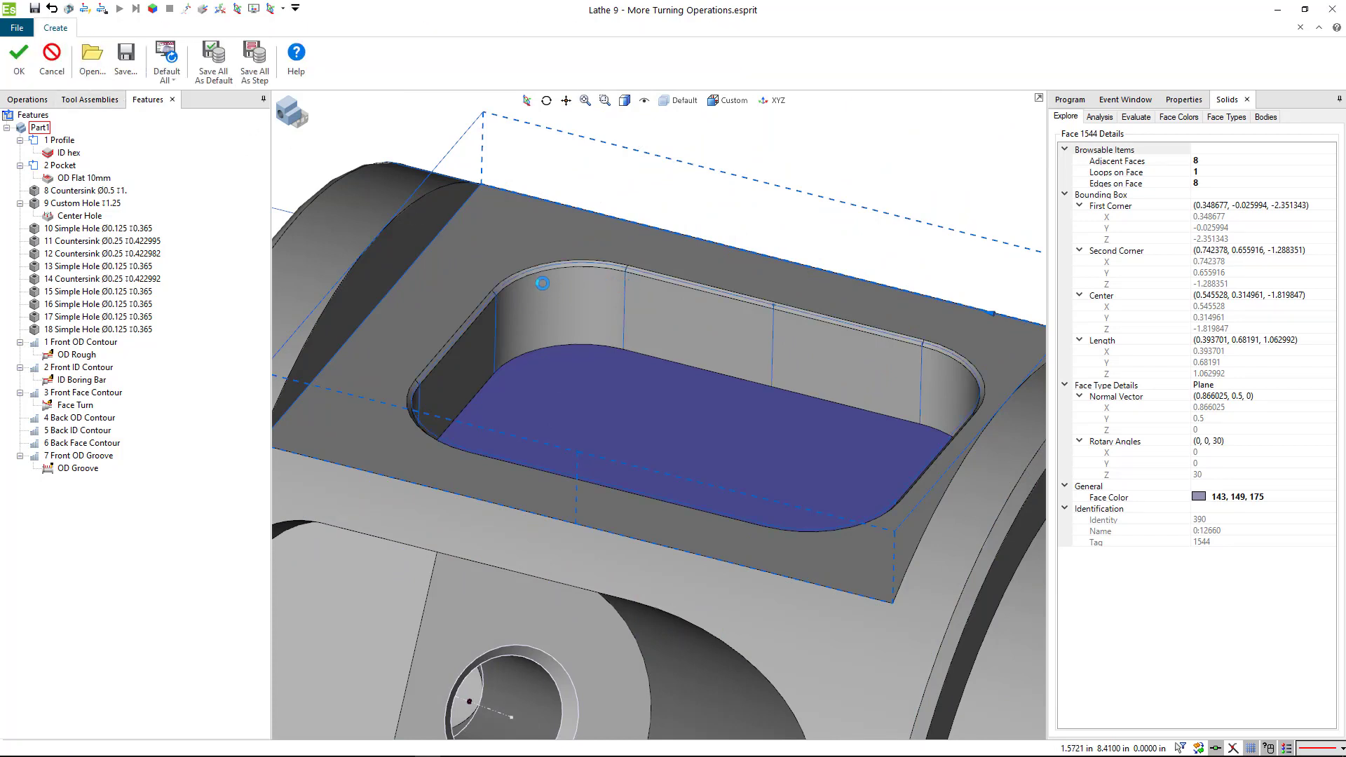
Step: Pick the inner pocket floor face and create the 3 Pocket feature from it
{"action": "double_click", "coordinate": [74, 178]}
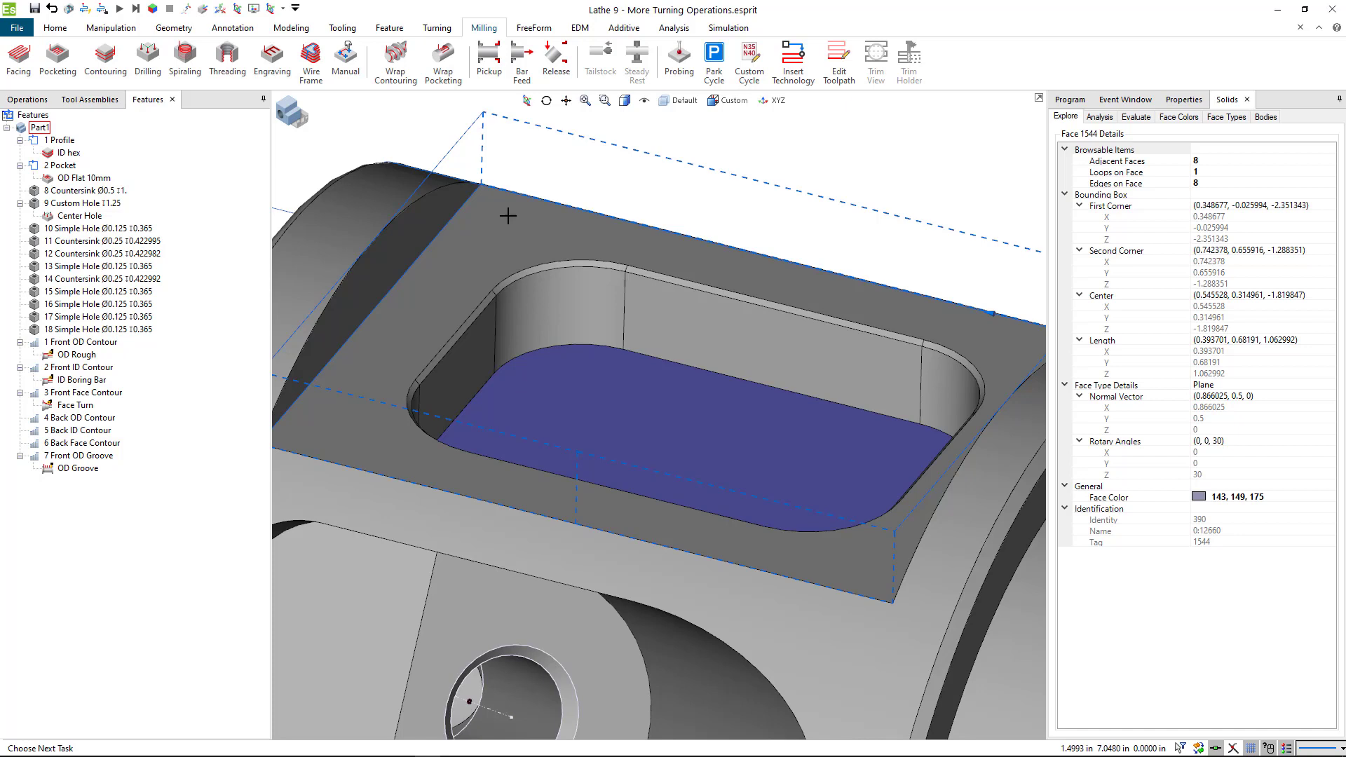
{"action": "mouse_move", "coordinate": [600, 372]}
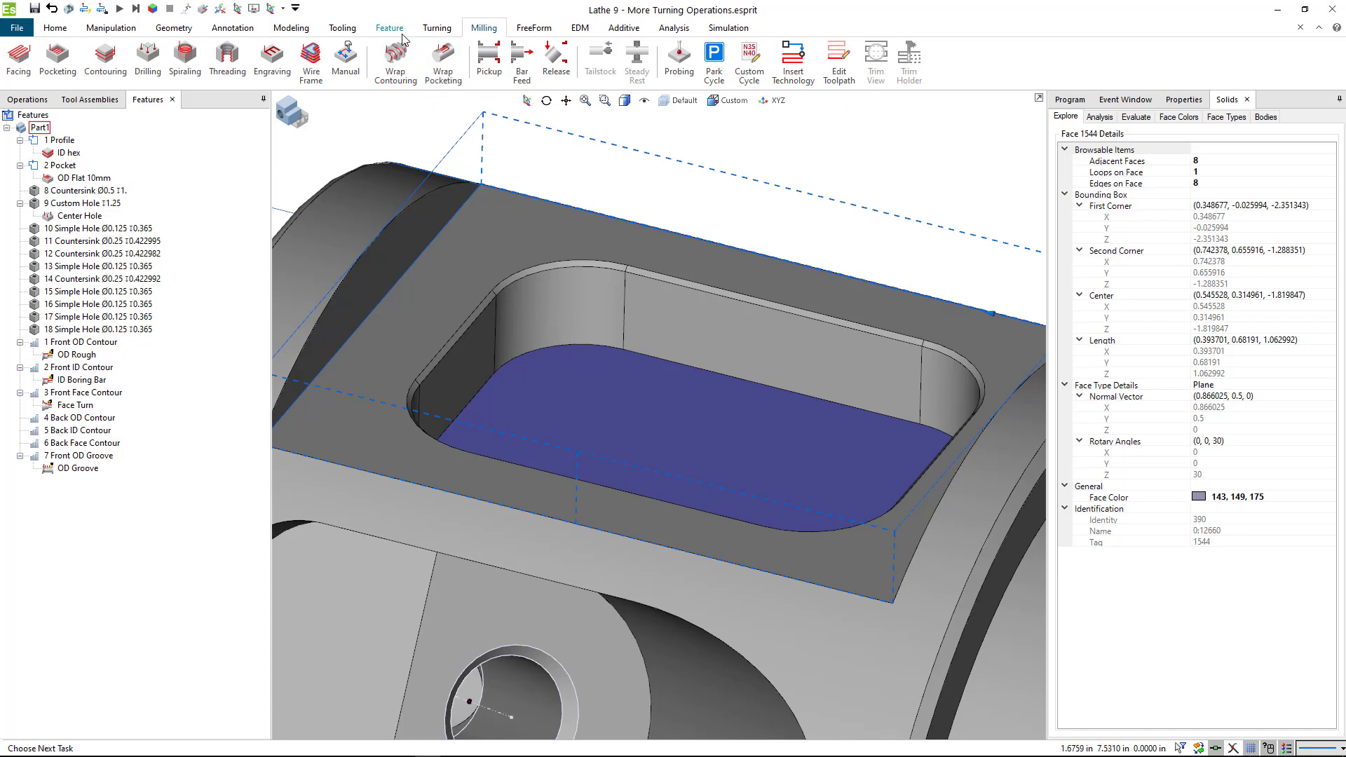
{"action": "left_click", "coordinate": [389, 27]}
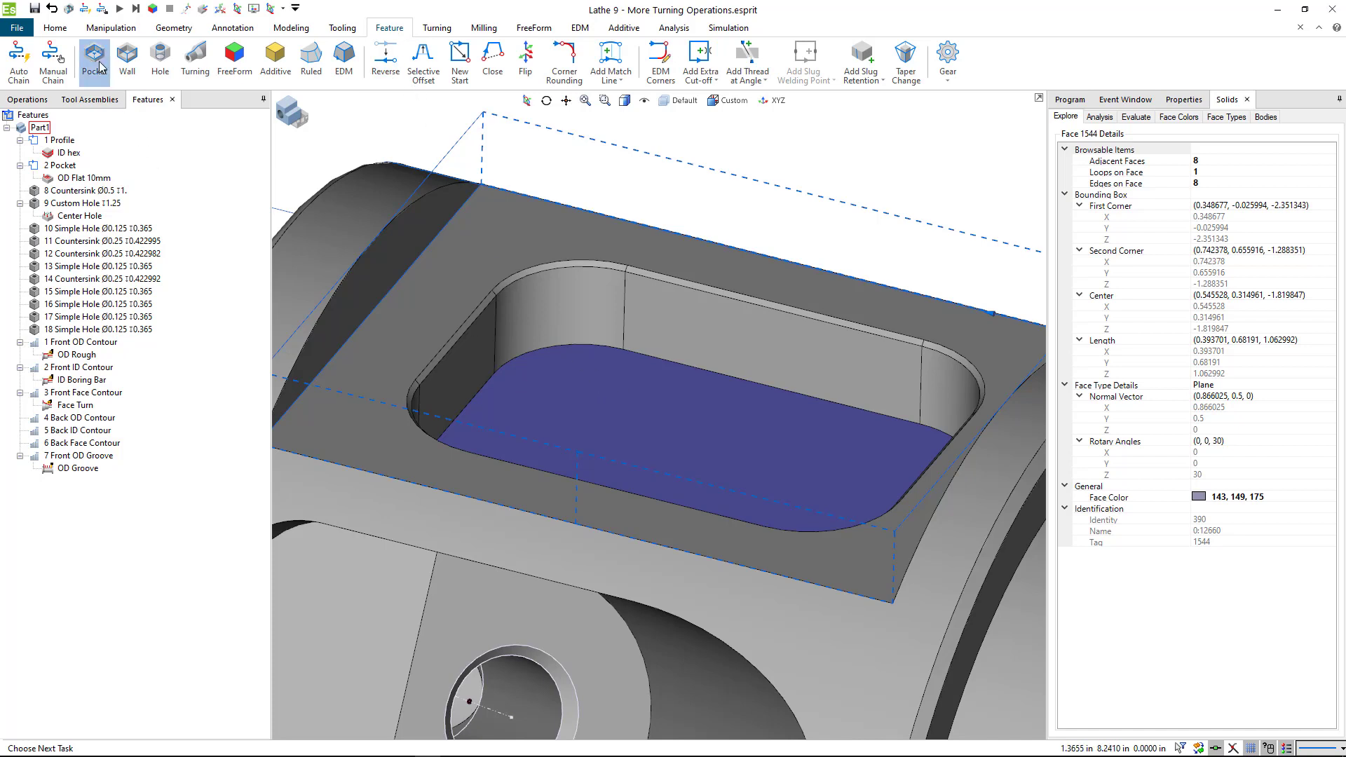
{"action": "left_click", "coordinate": [94, 58]}
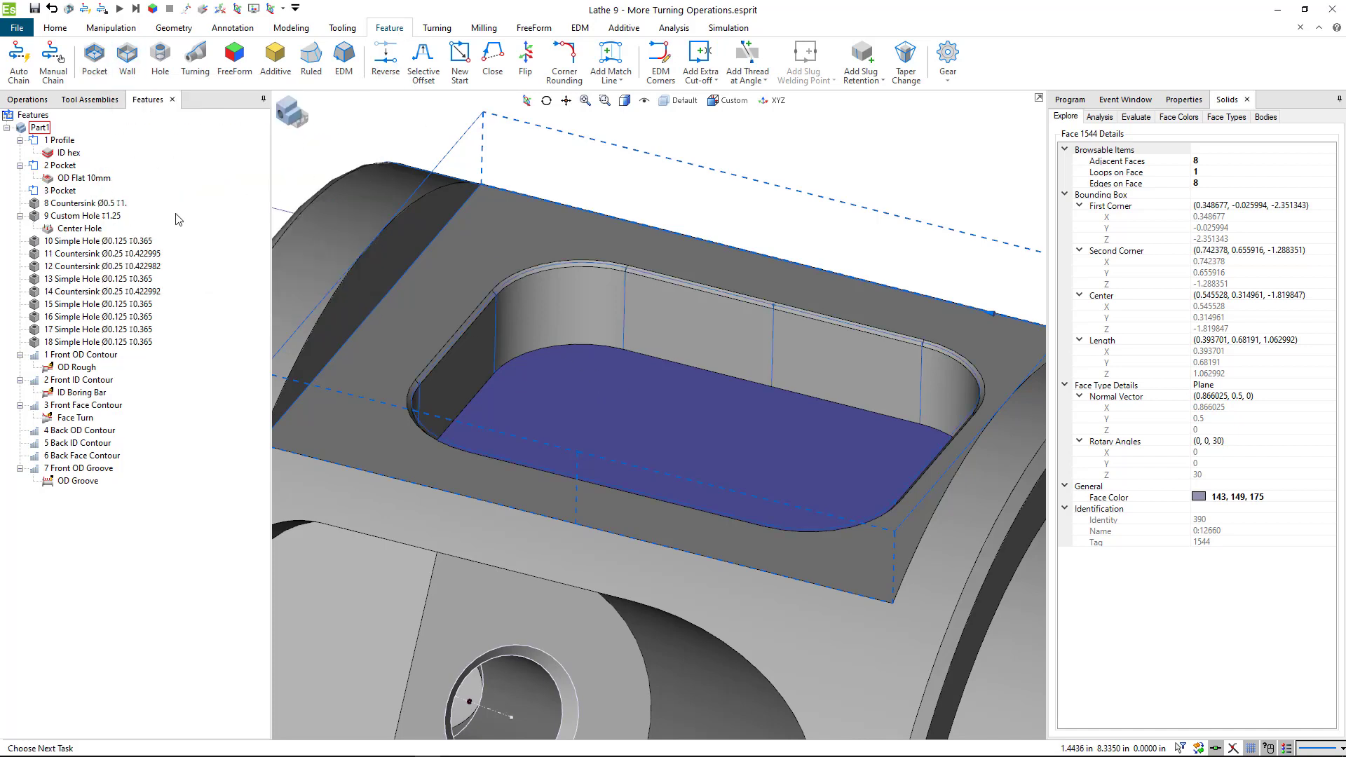
{"action": "left_click", "coordinate": [57, 190]}
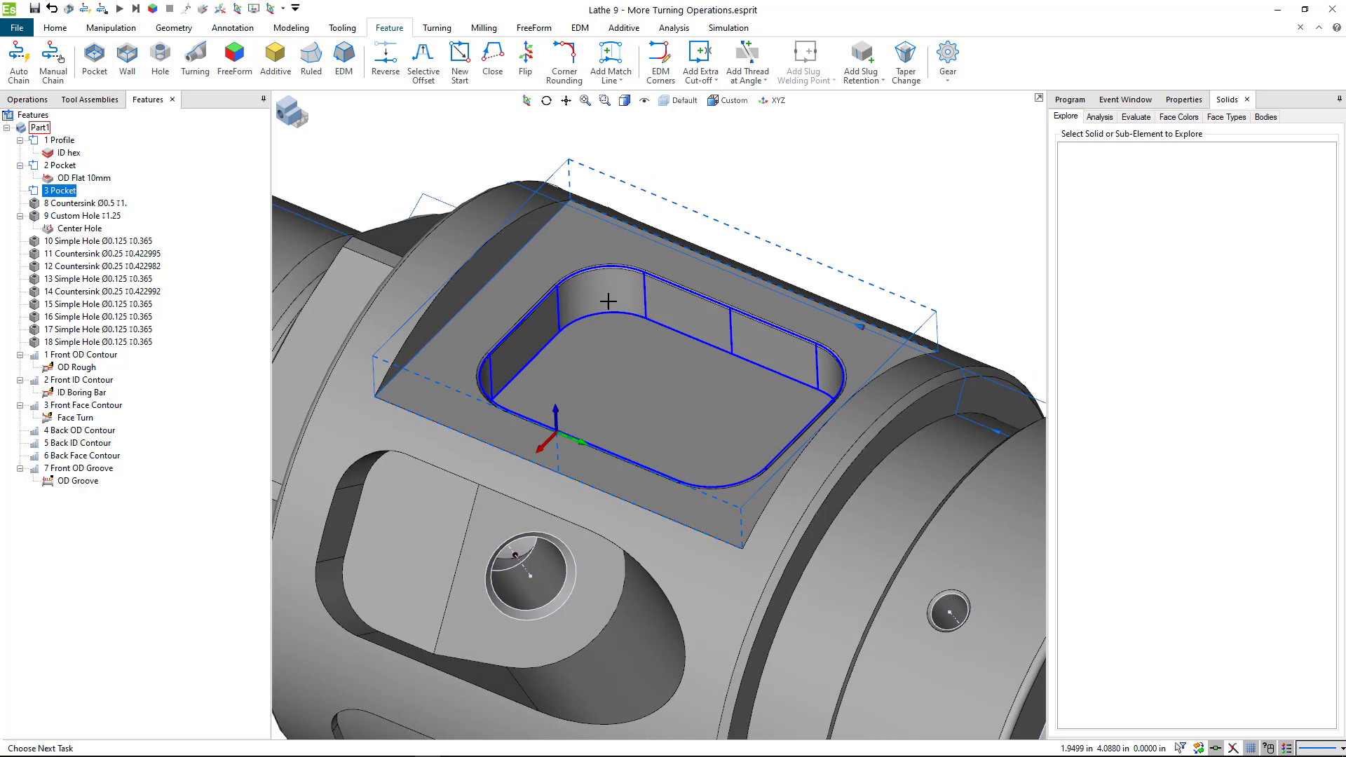
Step: On 3 Pocket, set up OD Flat 6mm: EM 6mm tool, 6000 RPM, Helical Contained entry
{"action": "left_click", "coordinate": [483, 28]}
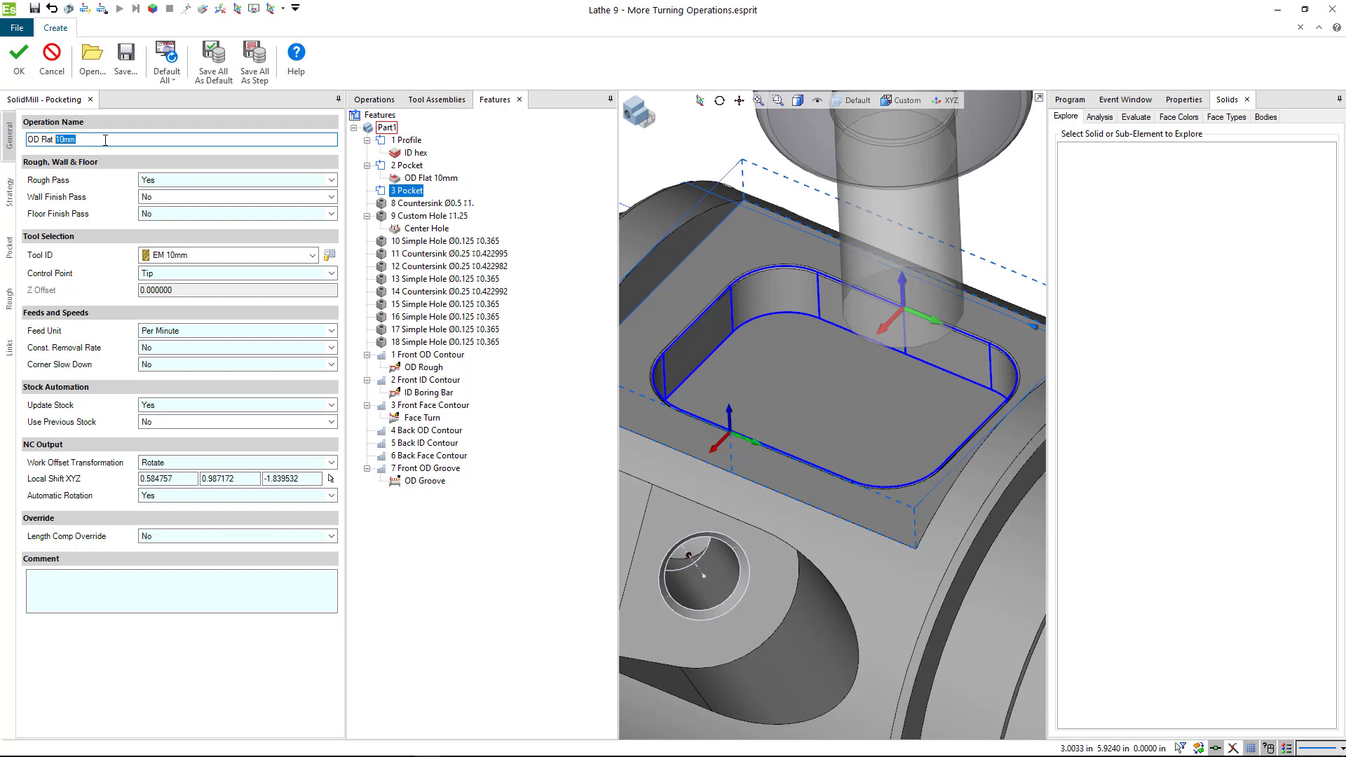
{"action": "type", "text": "6mm"}
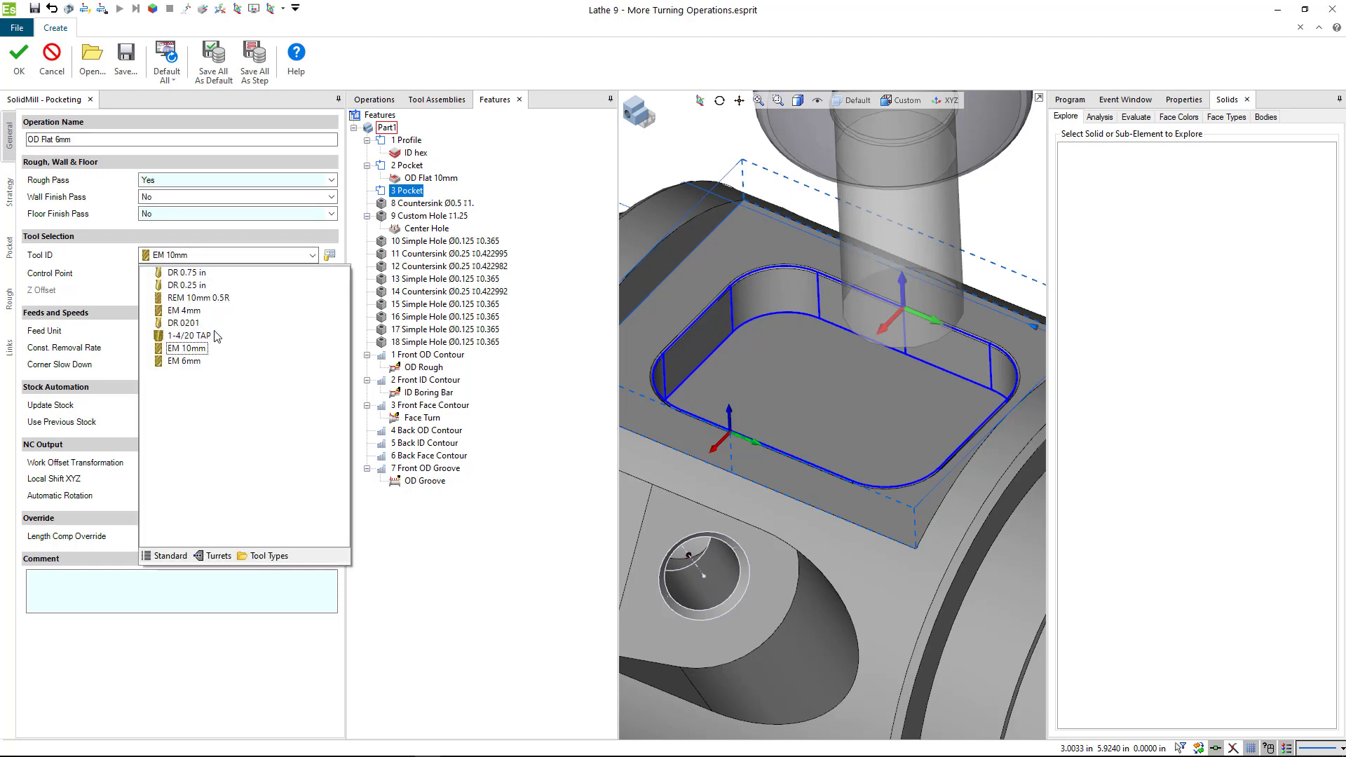
{"action": "left_click", "coordinate": [179, 360]}
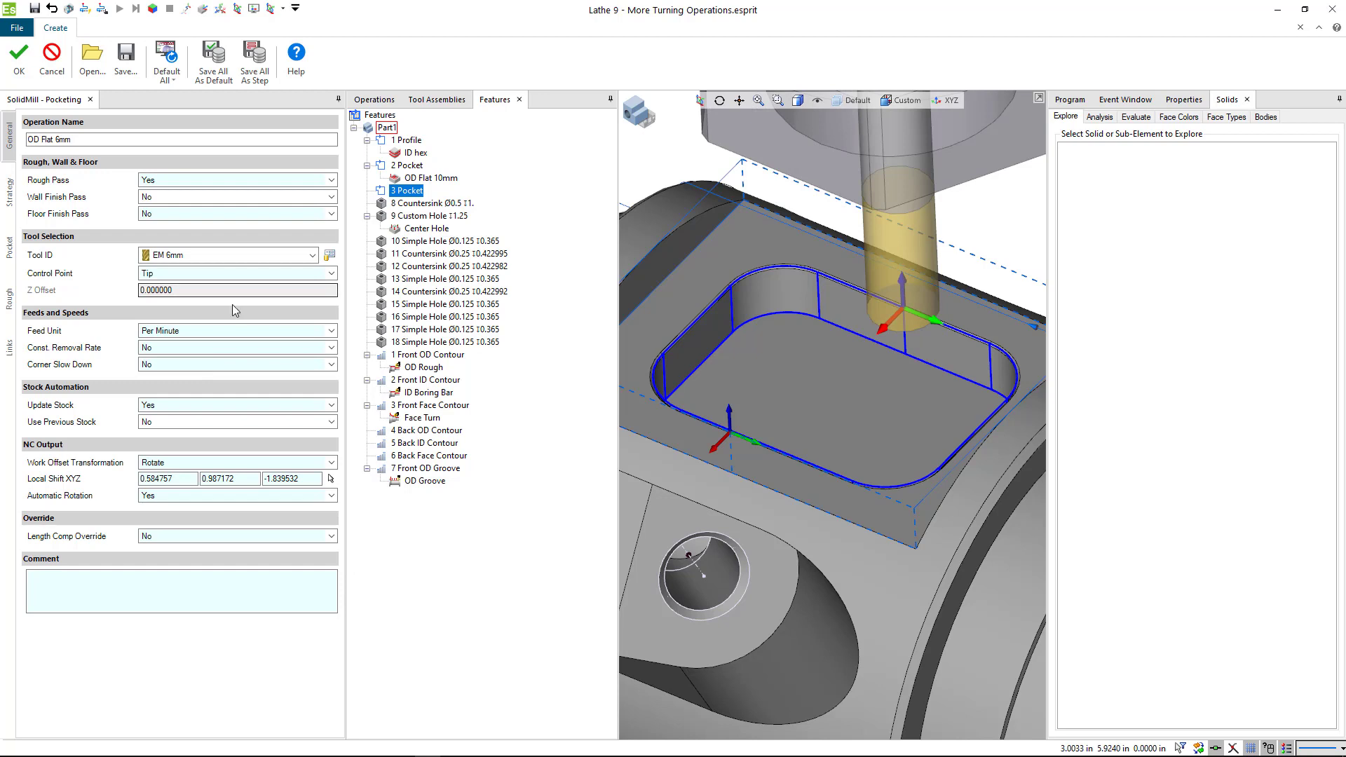
{"action": "mouse_move", "coordinate": [273, 357]}
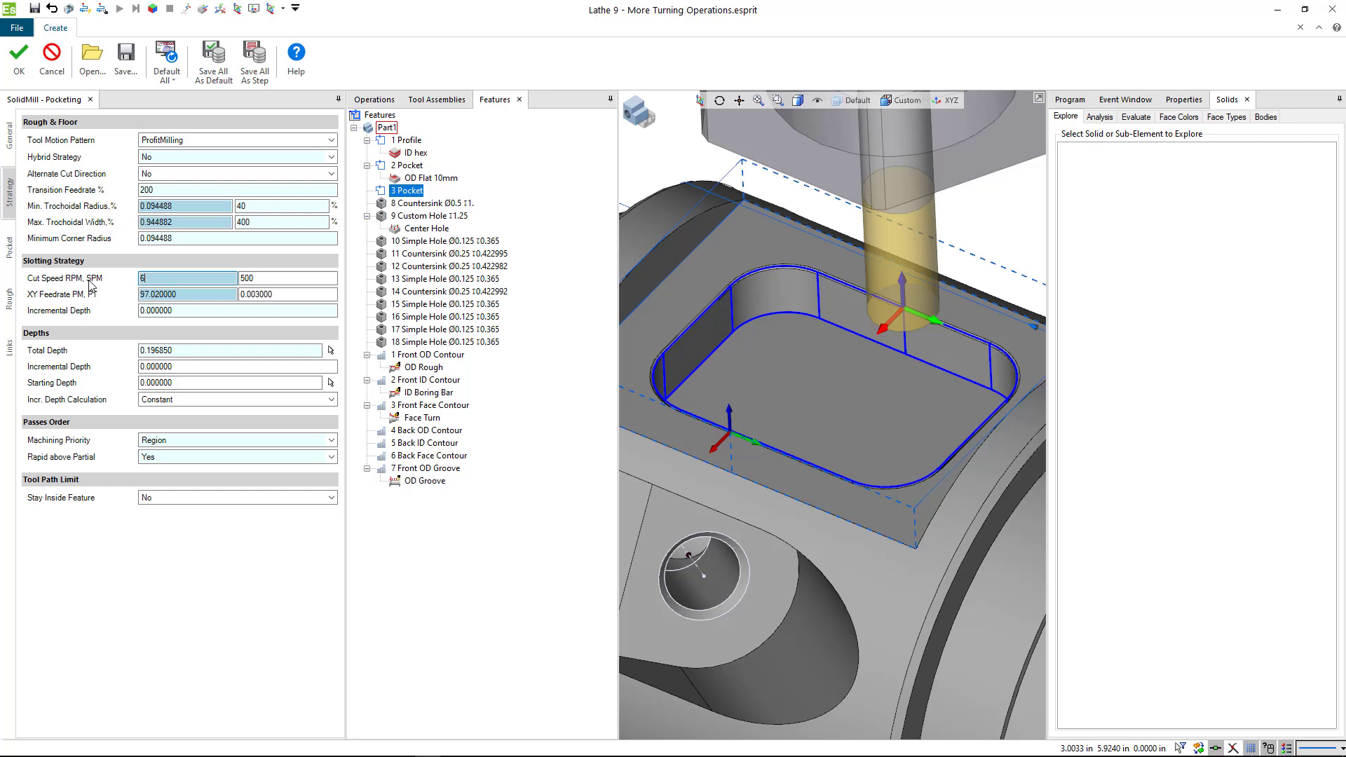
{"action": "type", "text": "6000"}
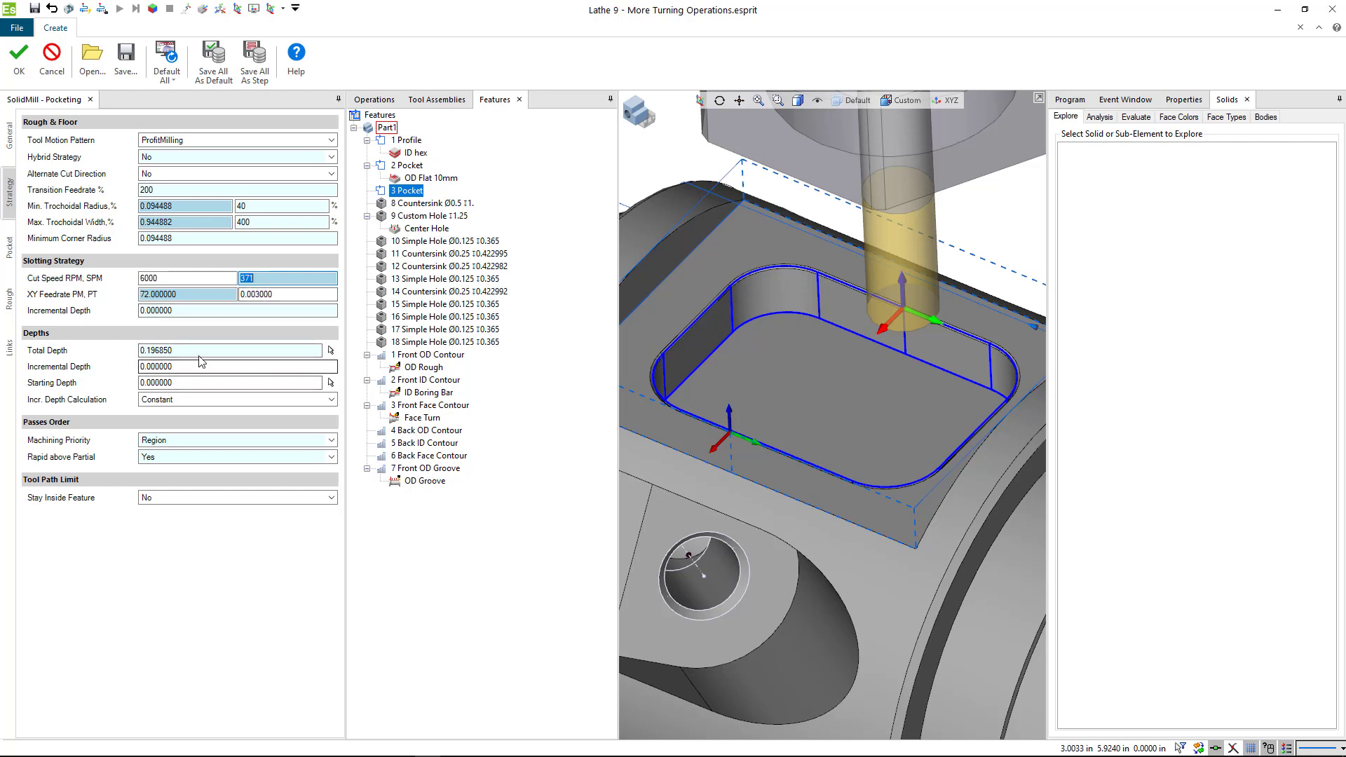
{"action": "left_click", "coordinate": [229, 349]}
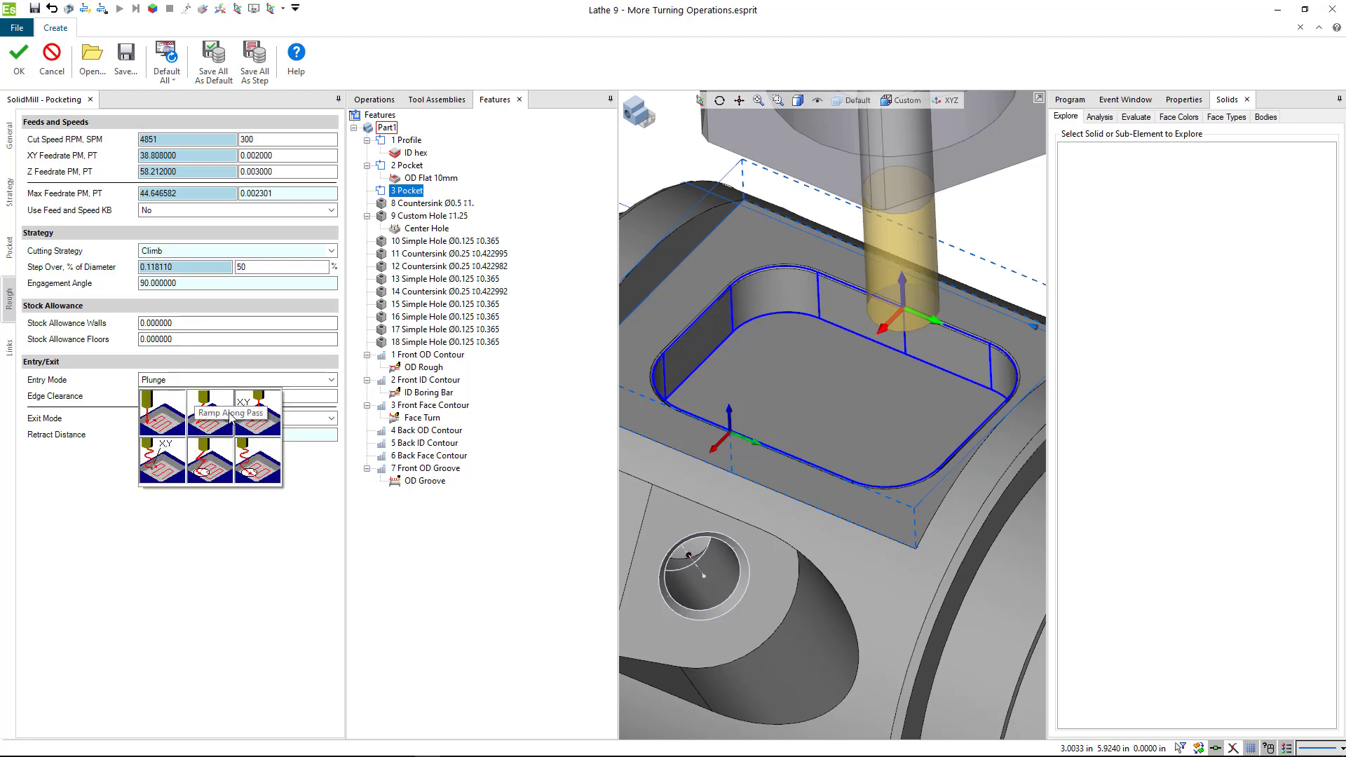
{"action": "mouse_move", "coordinate": [210, 460]}
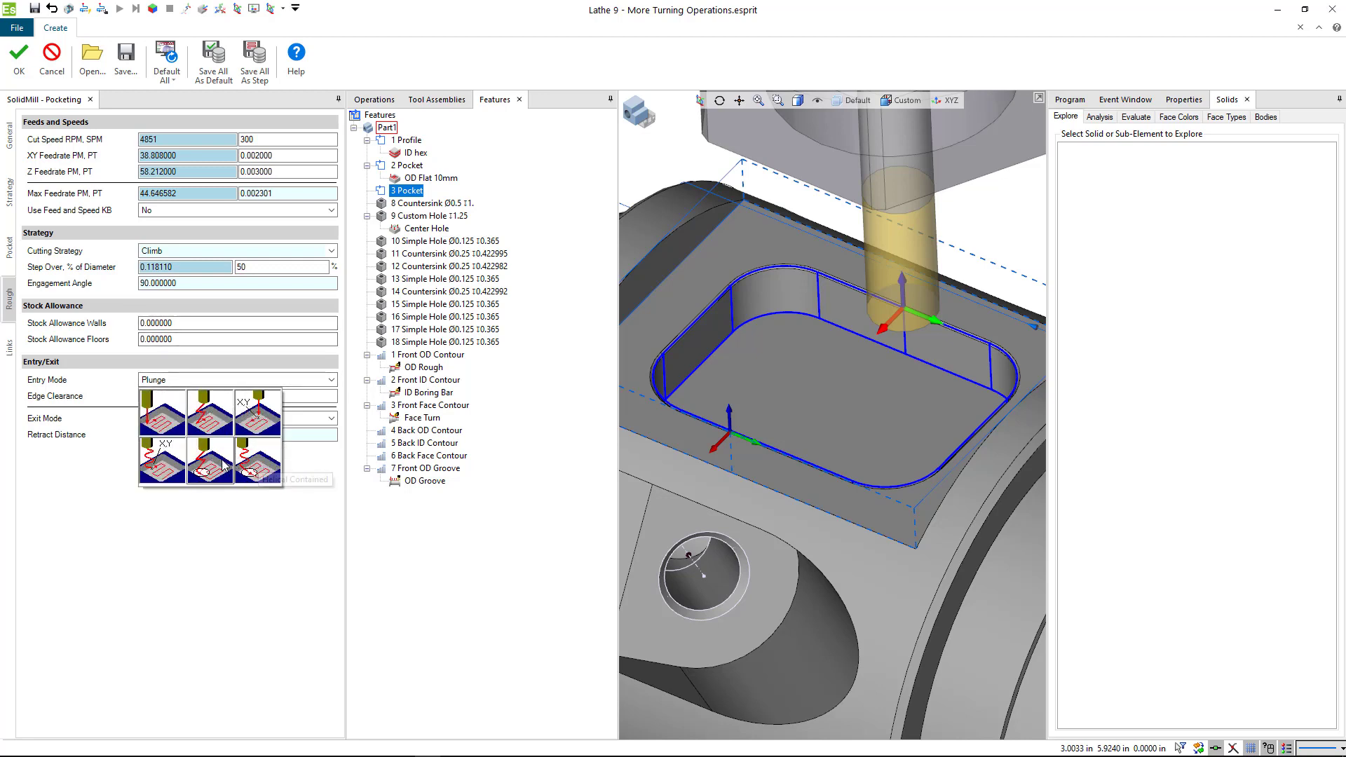
{"action": "mouse_move", "coordinate": [257, 459]}
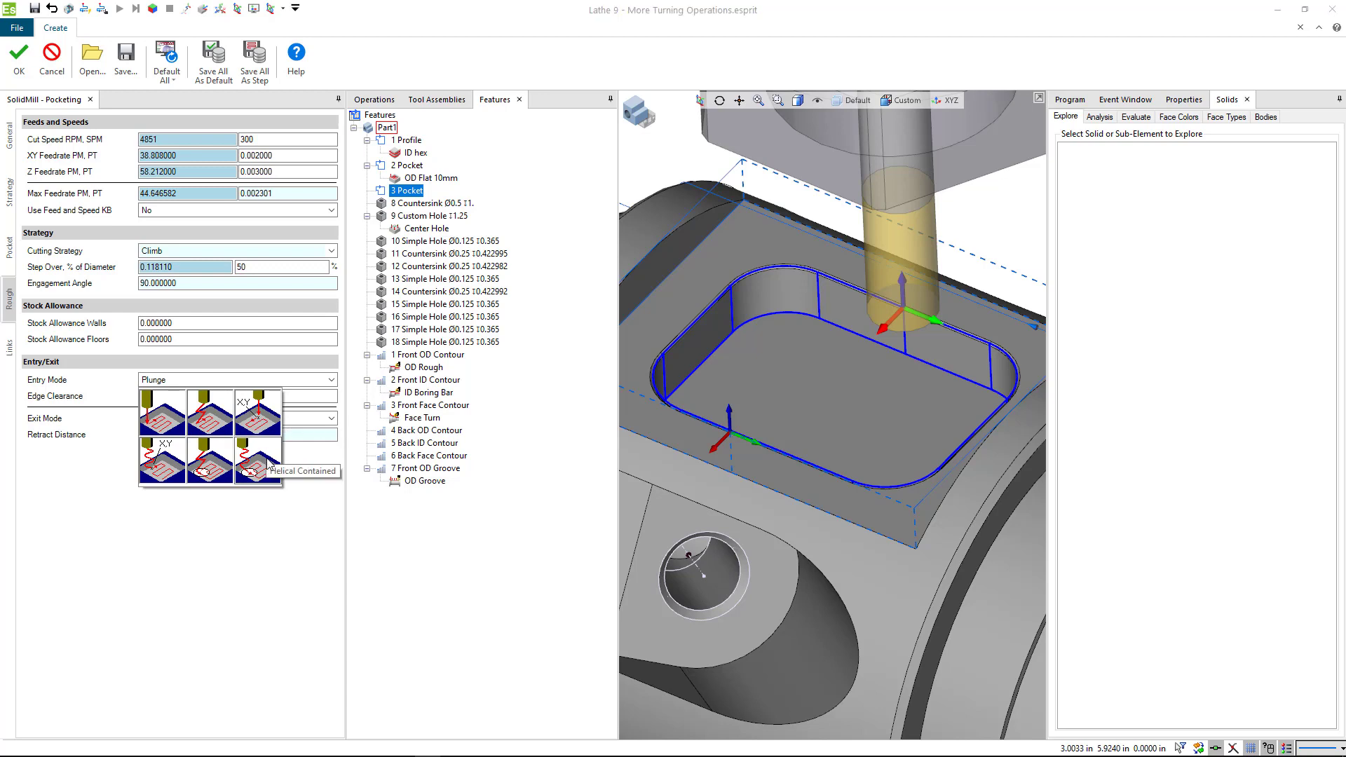
{"action": "left_click", "coordinate": [256, 460]}
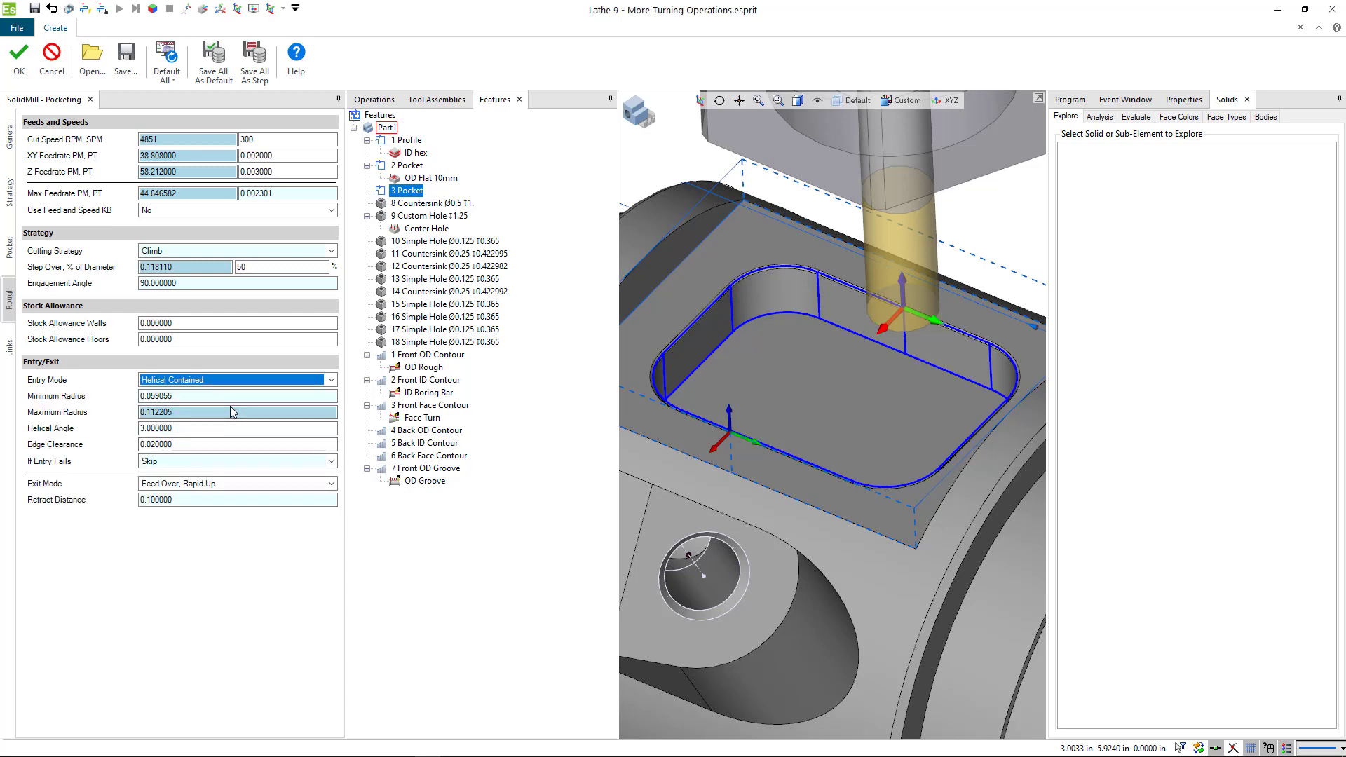
{"action": "mouse_move", "coordinate": [224, 408]}
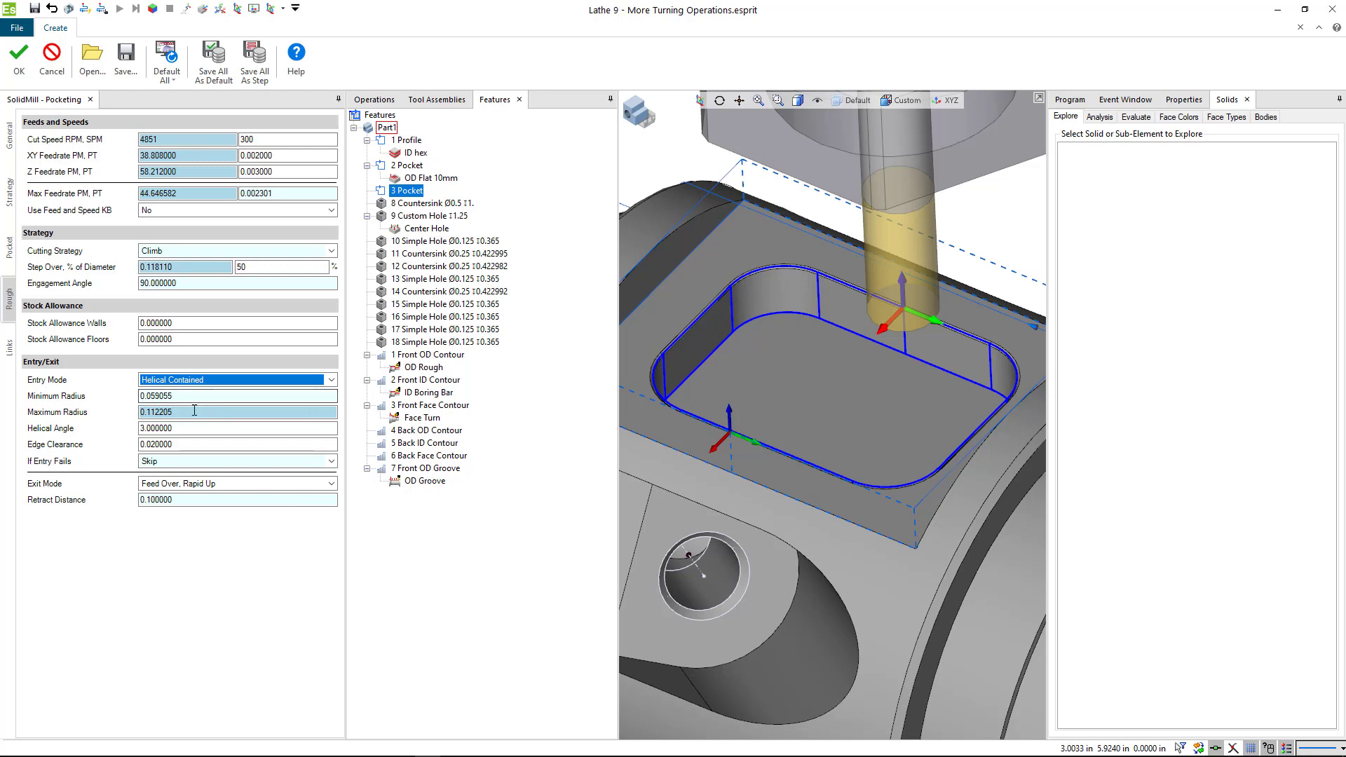
{"action": "mouse_move", "coordinate": [190, 432]}
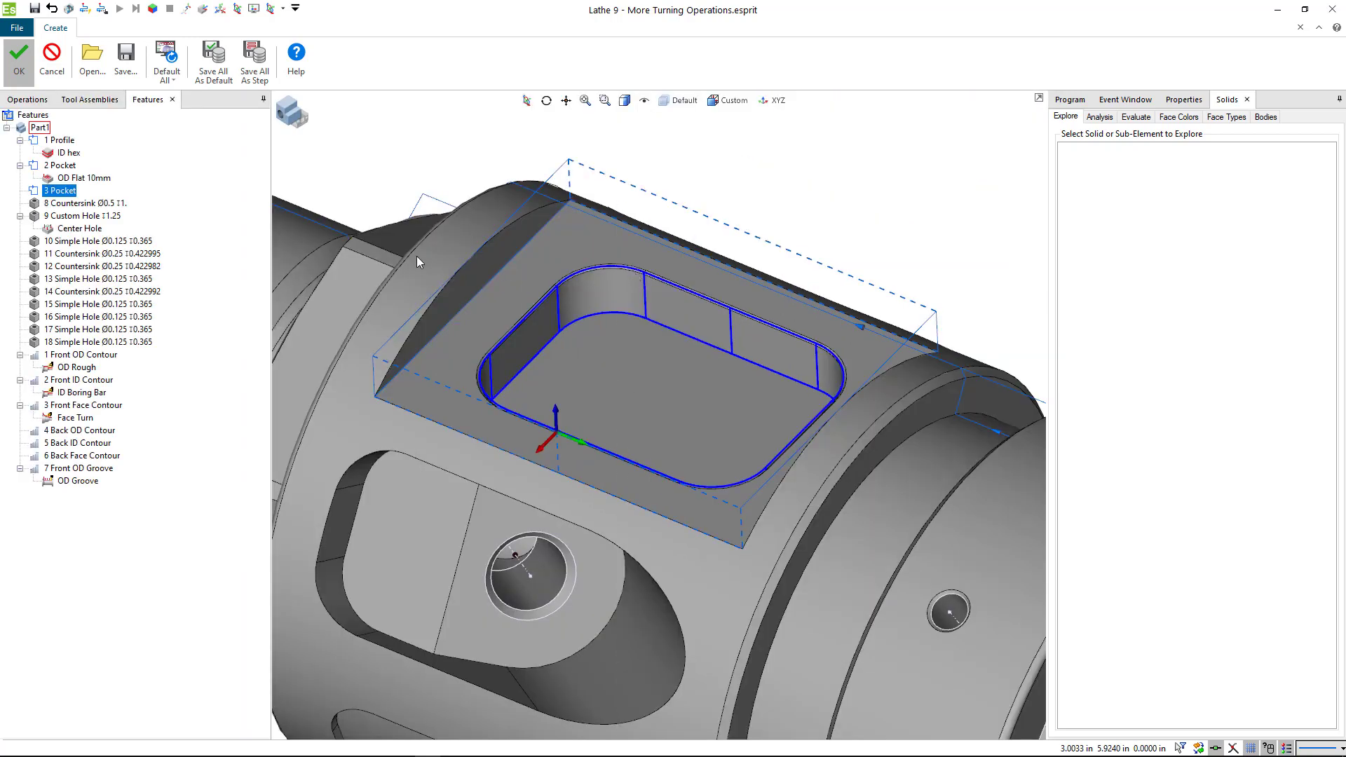
Step: Confirm OD Flat 6mm to generate its trochoidal toolpath inside the inner pocket
{"action": "left_click", "coordinate": [15, 54]}
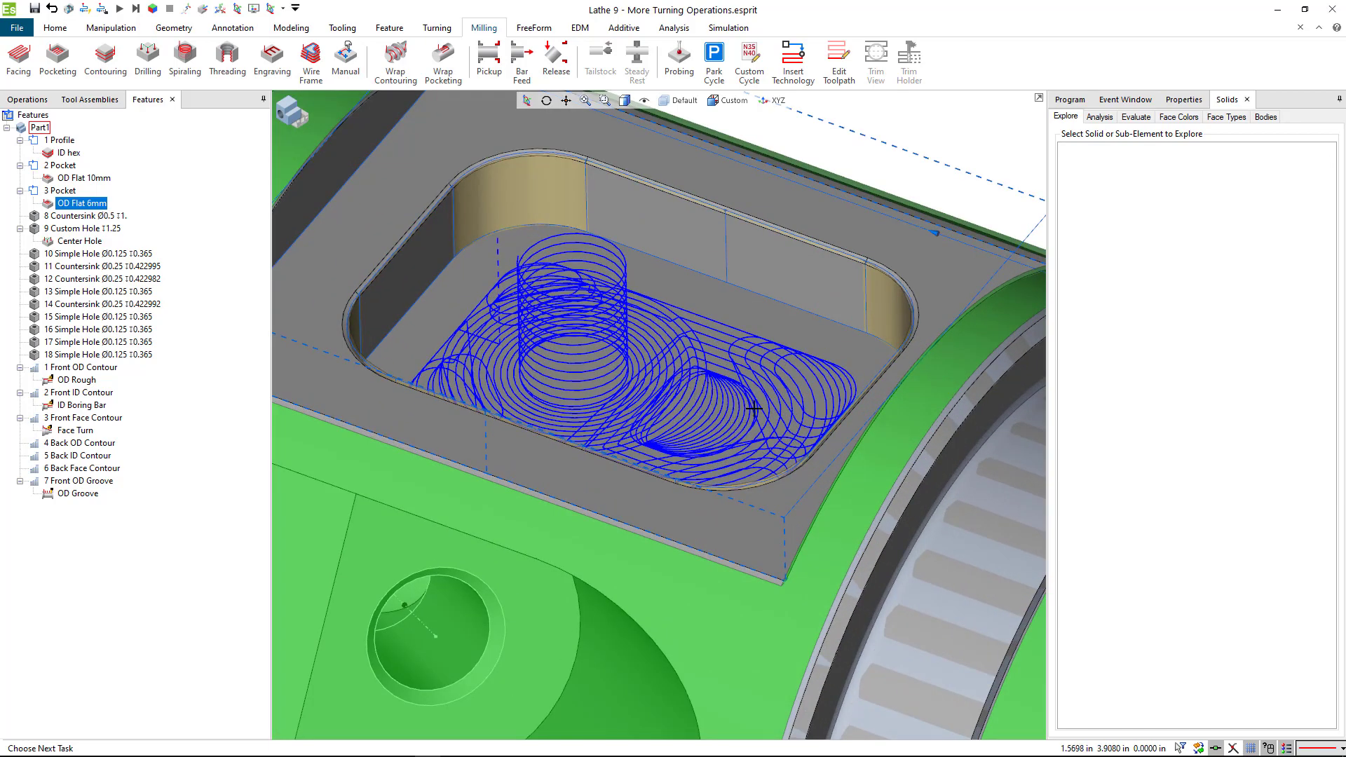
{"action": "mouse_move", "coordinate": [770, 388]}
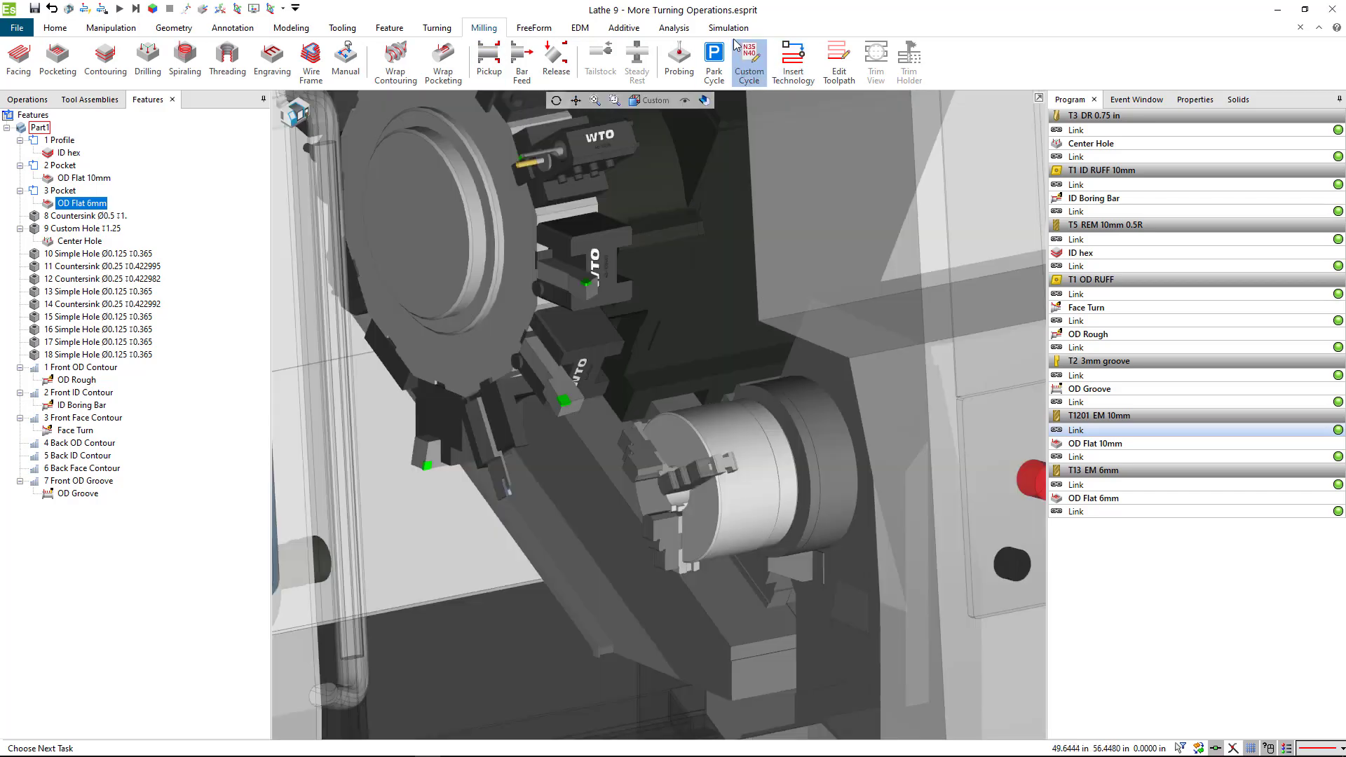
Step: Play and restart the machine simulation, adjusting the view, then exit once it reports 0 errors
{"action": "left_click", "coordinate": [728, 28]}
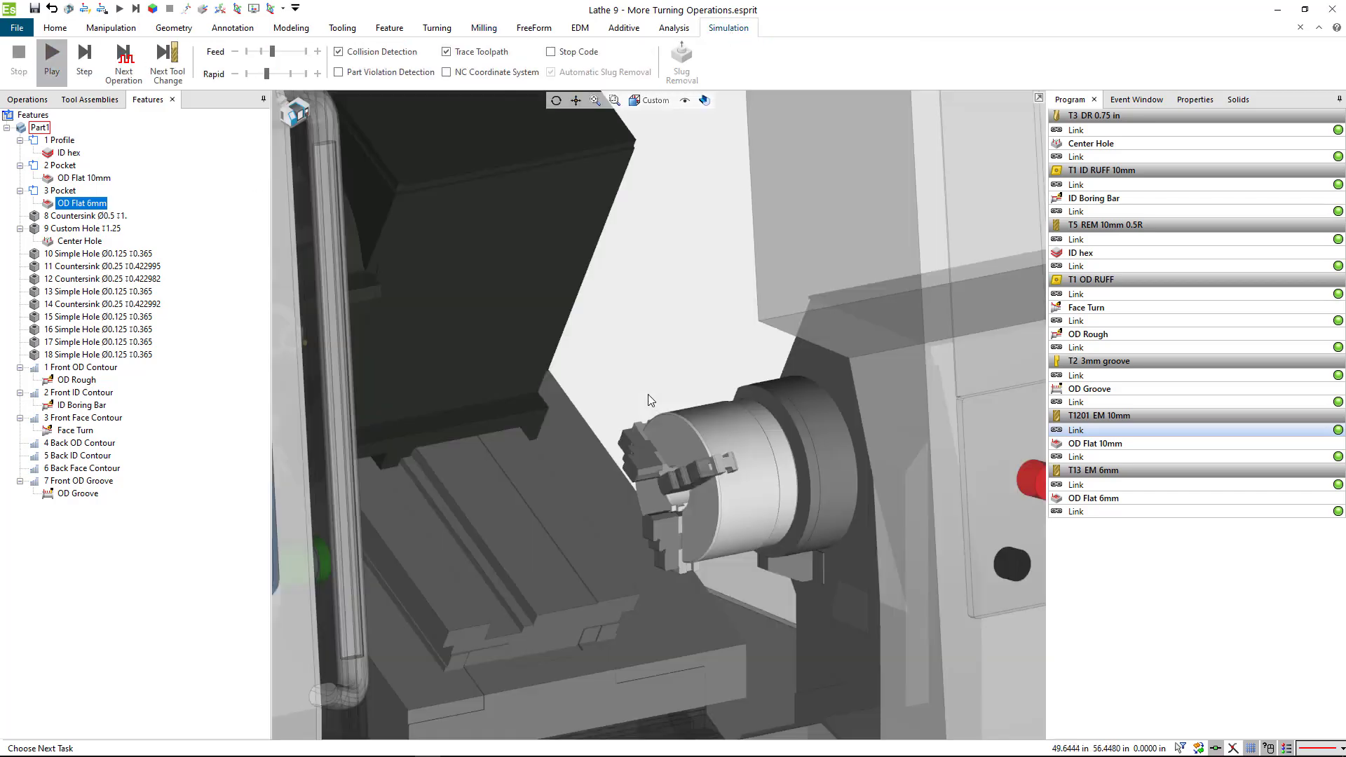
{"action": "left_click", "coordinate": [79, 55]}
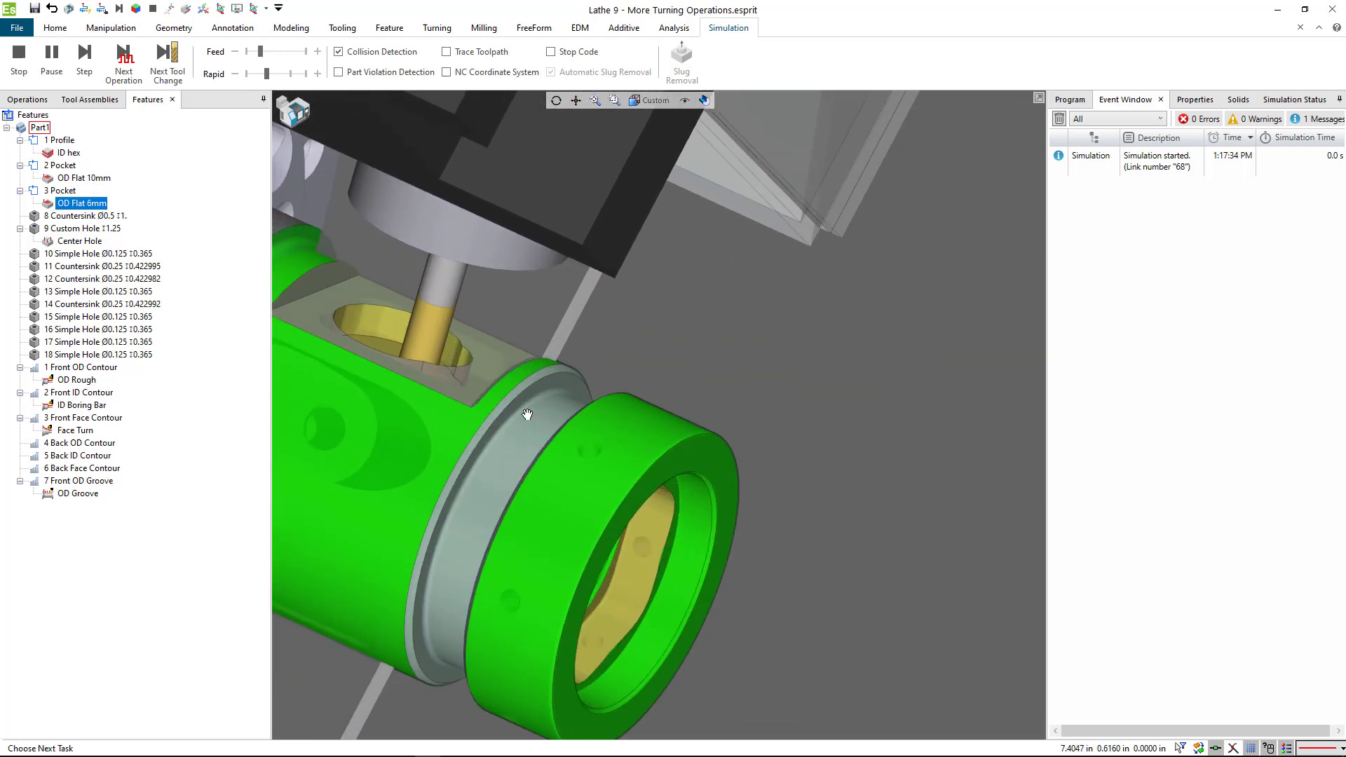
{"action": "left_click_drag", "start_coordinate": [527, 414], "coordinate": [596, 457]}
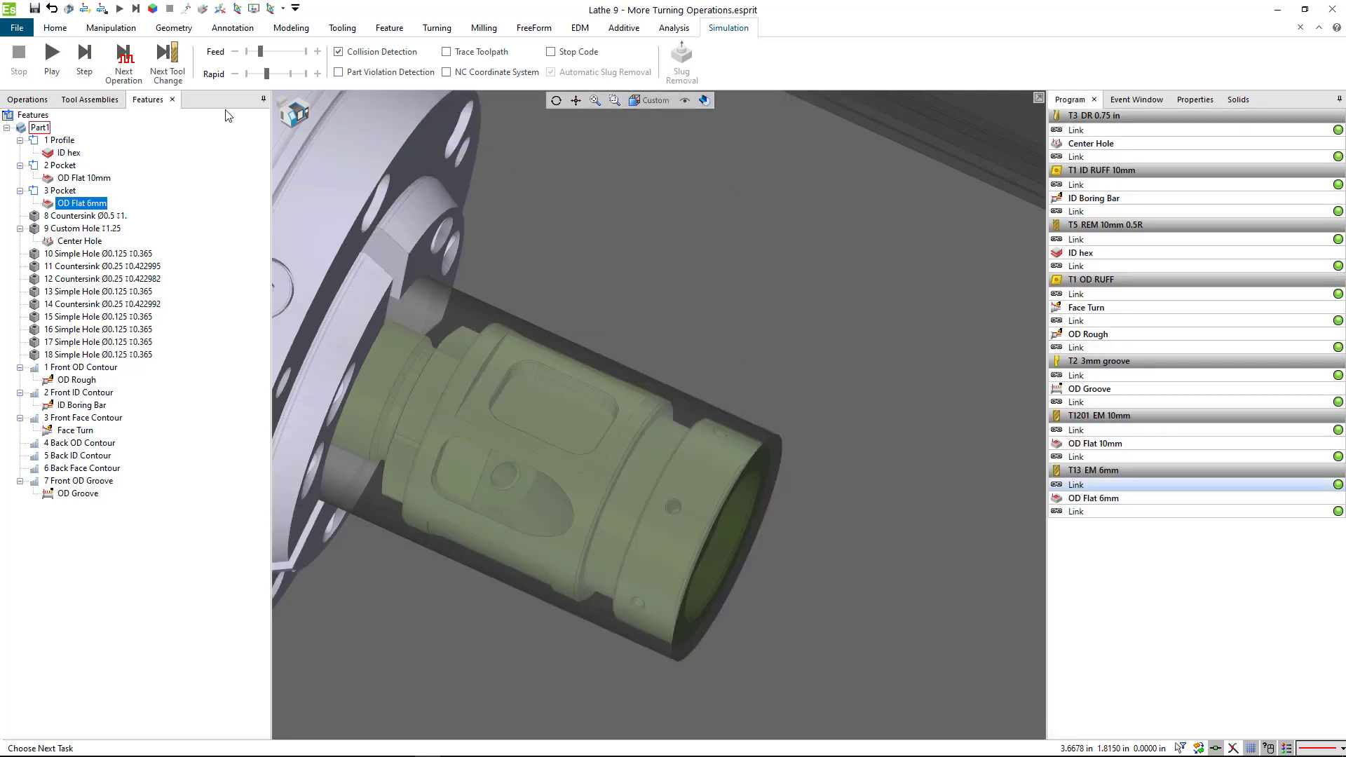
{"action": "left_click", "coordinate": [56, 52]}
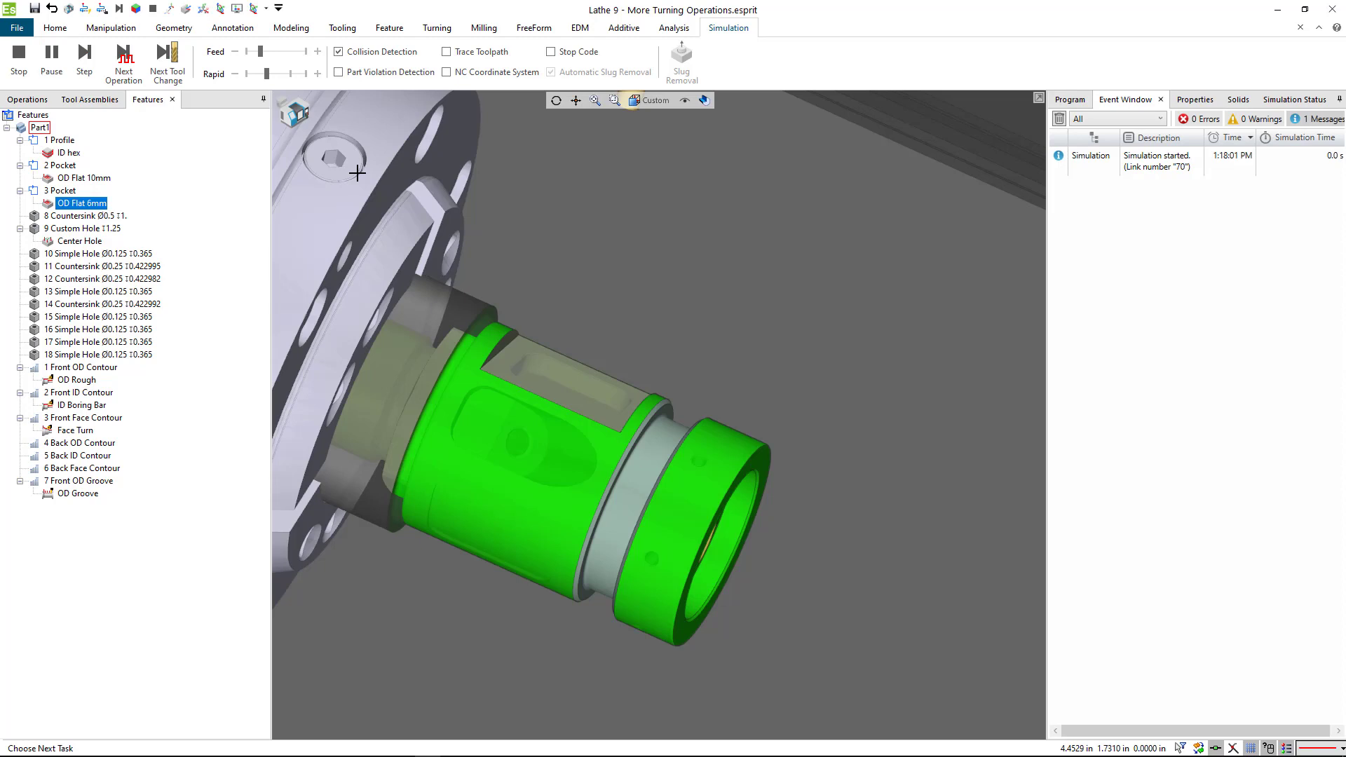
{"action": "left_click", "coordinate": [85, 63]}
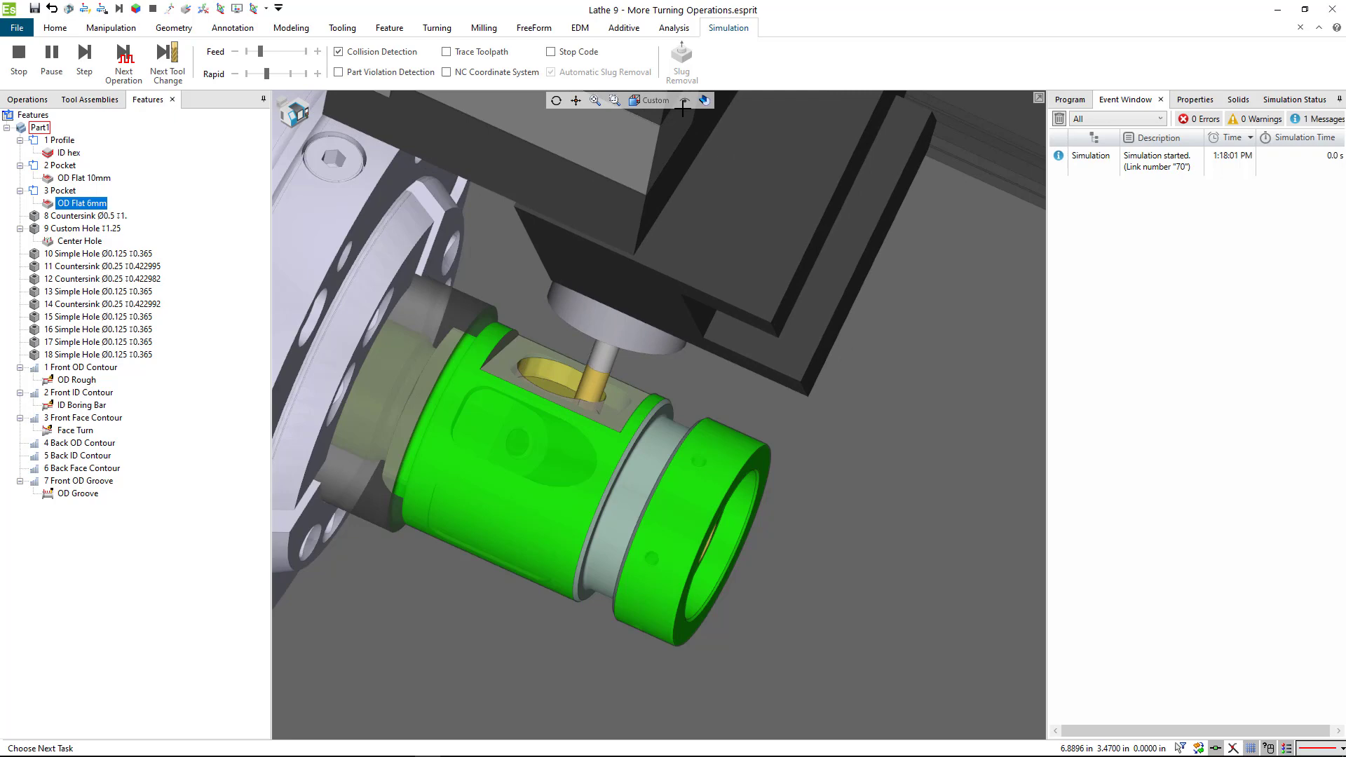
{"action": "left_click", "coordinate": [684, 100]}
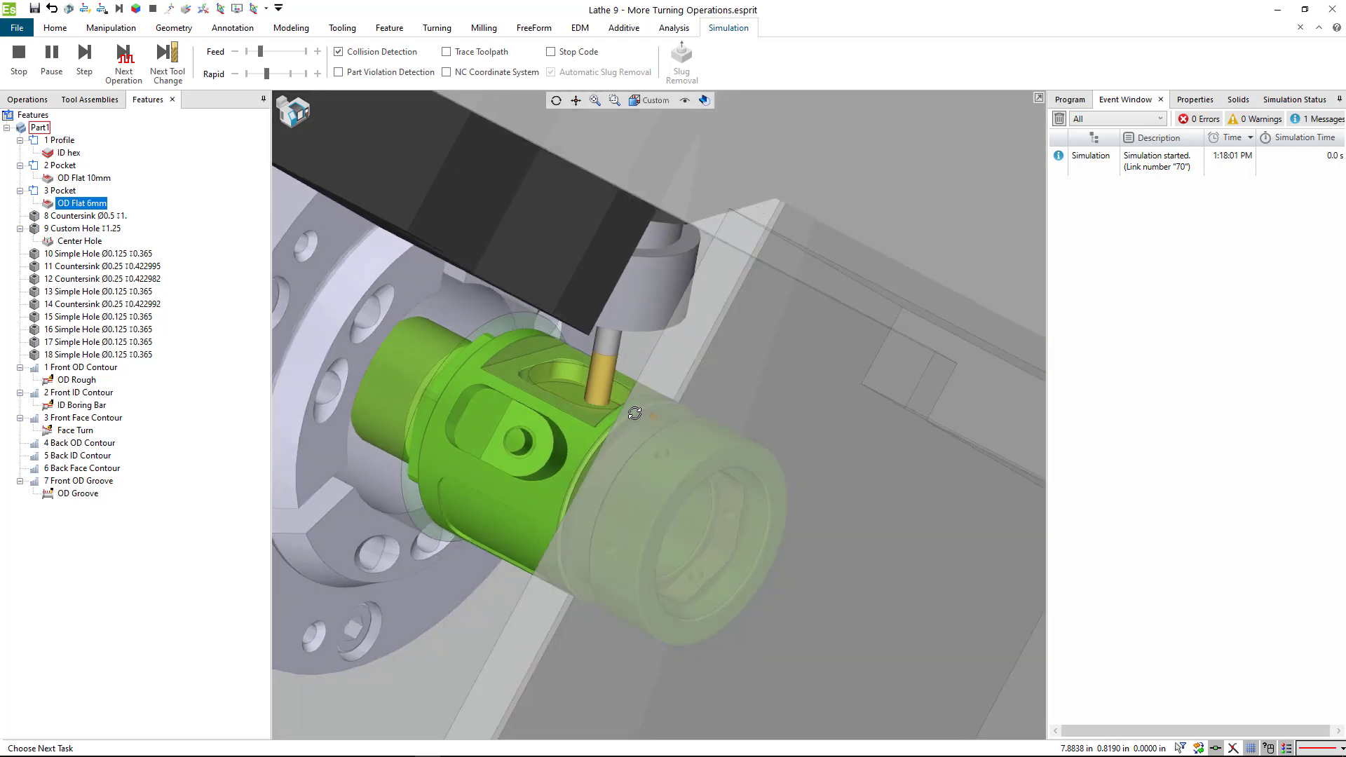
{"action": "left_click", "coordinate": [684, 101]}
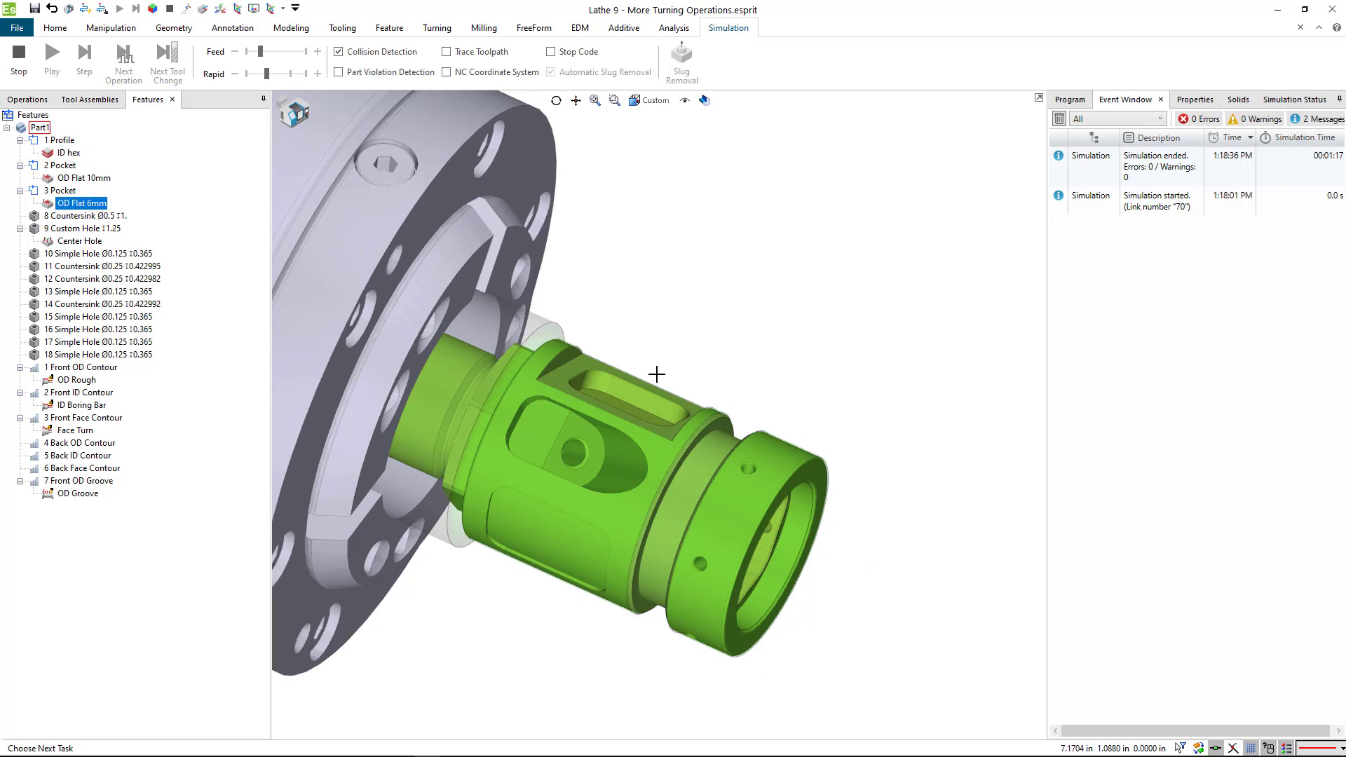
{"action": "left_click", "coordinate": [19, 51]}
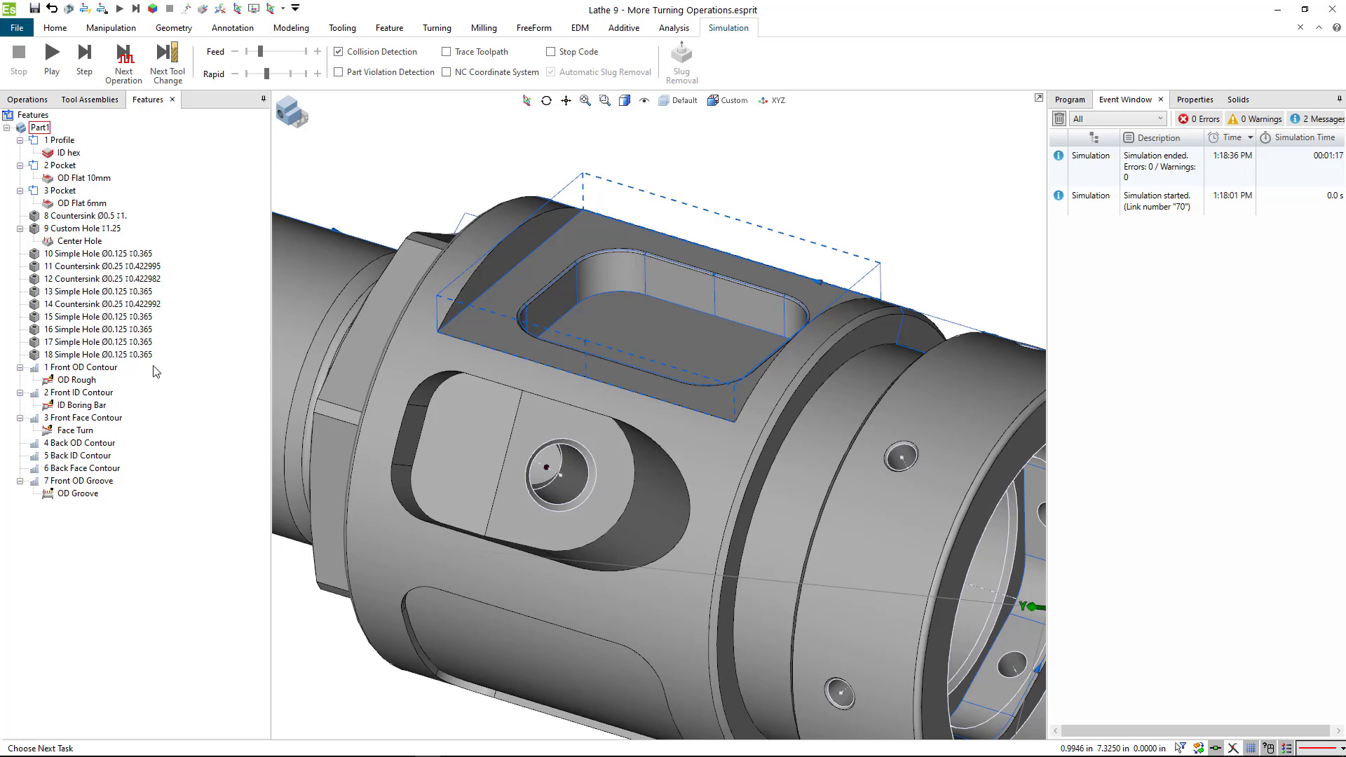
{"action": "mouse_move", "coordinate": [96, 399]}
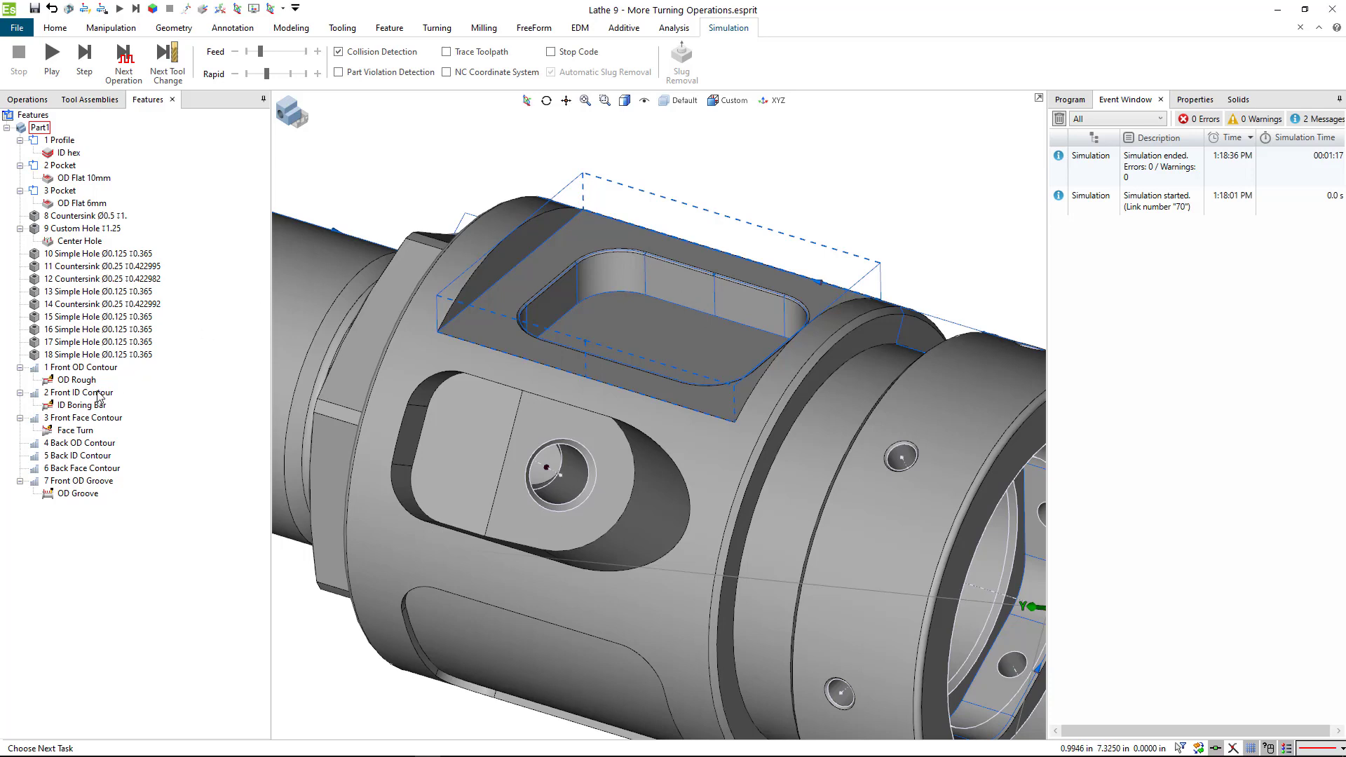
{"action": "mouse_move", "coordinate": [119, 408]}
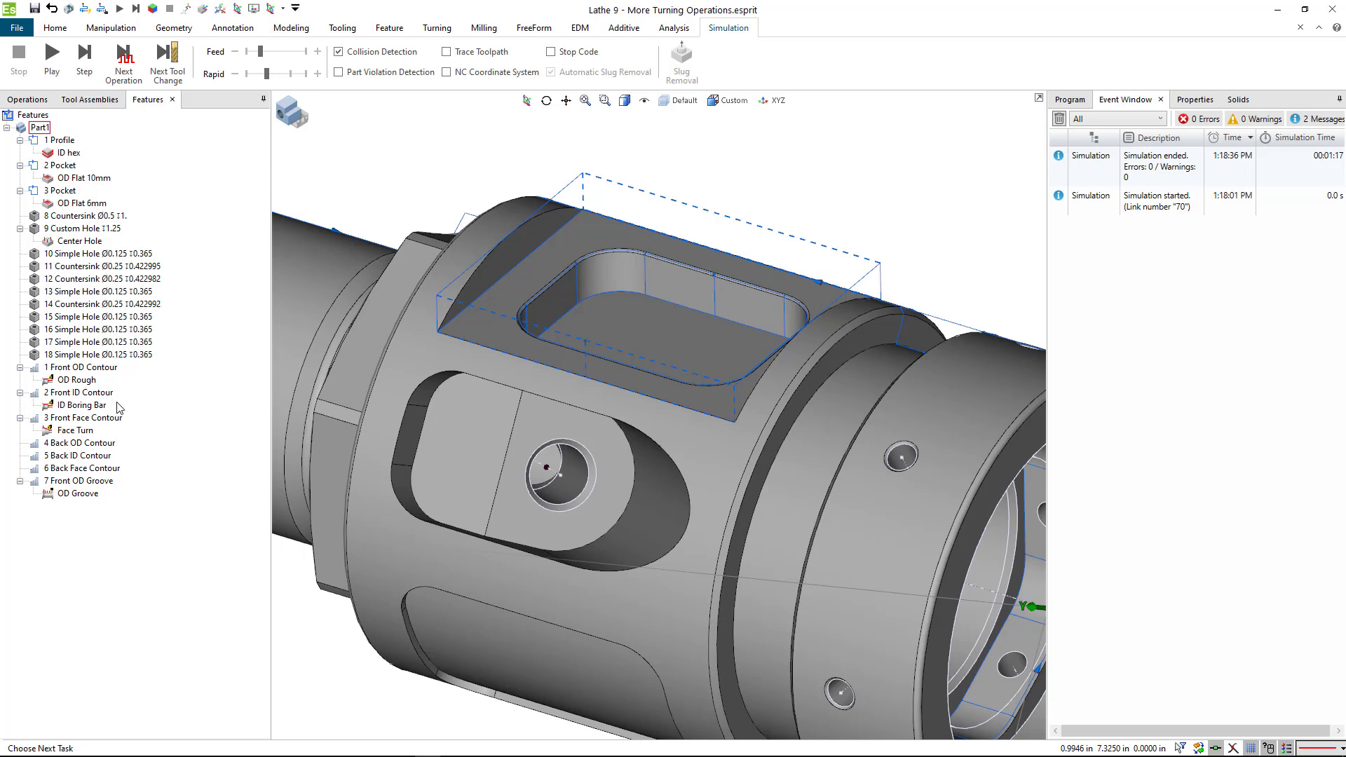
Step: Set OD Flat 6mm roughing stock allowances to 0.02 and 0.015
{"action": "left_click", "coordinate": [72, 202]}
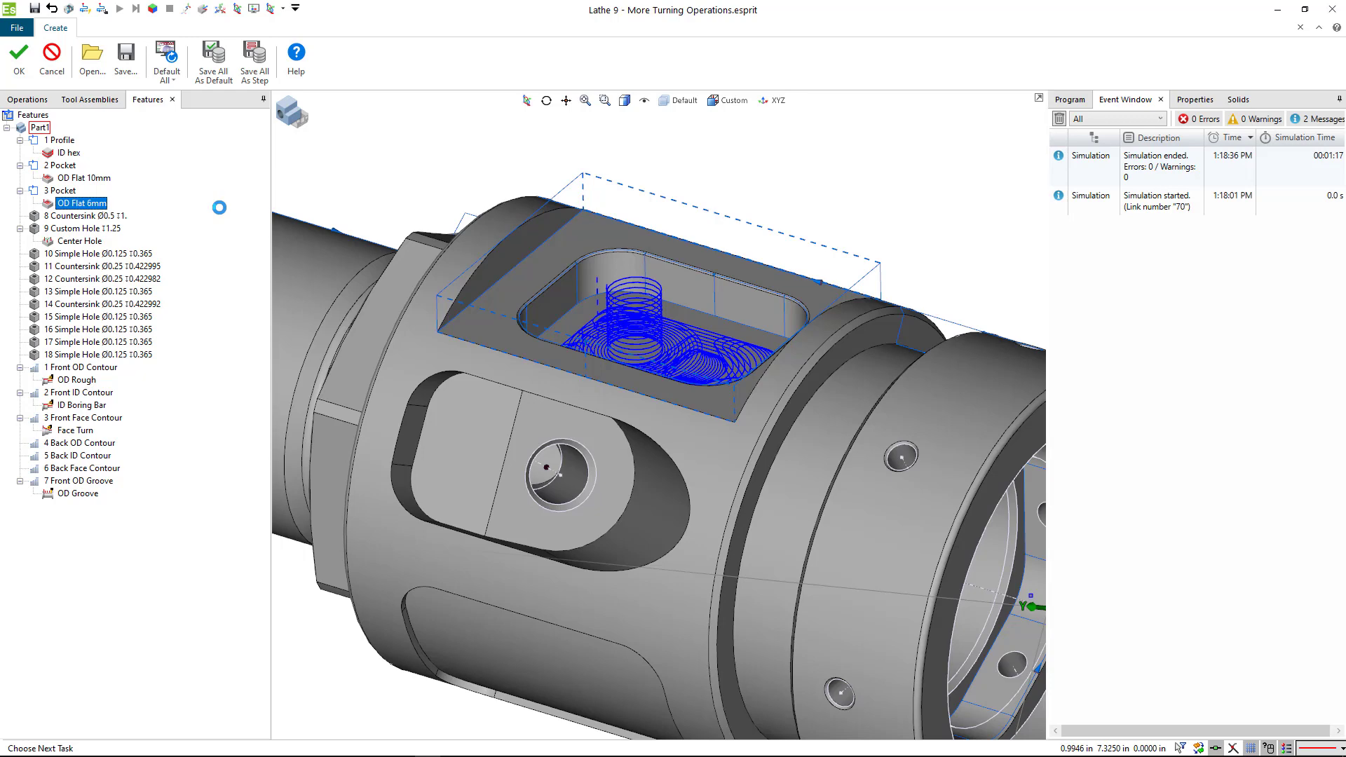
{"action": "double_click", "coordinate": [71, 202]}
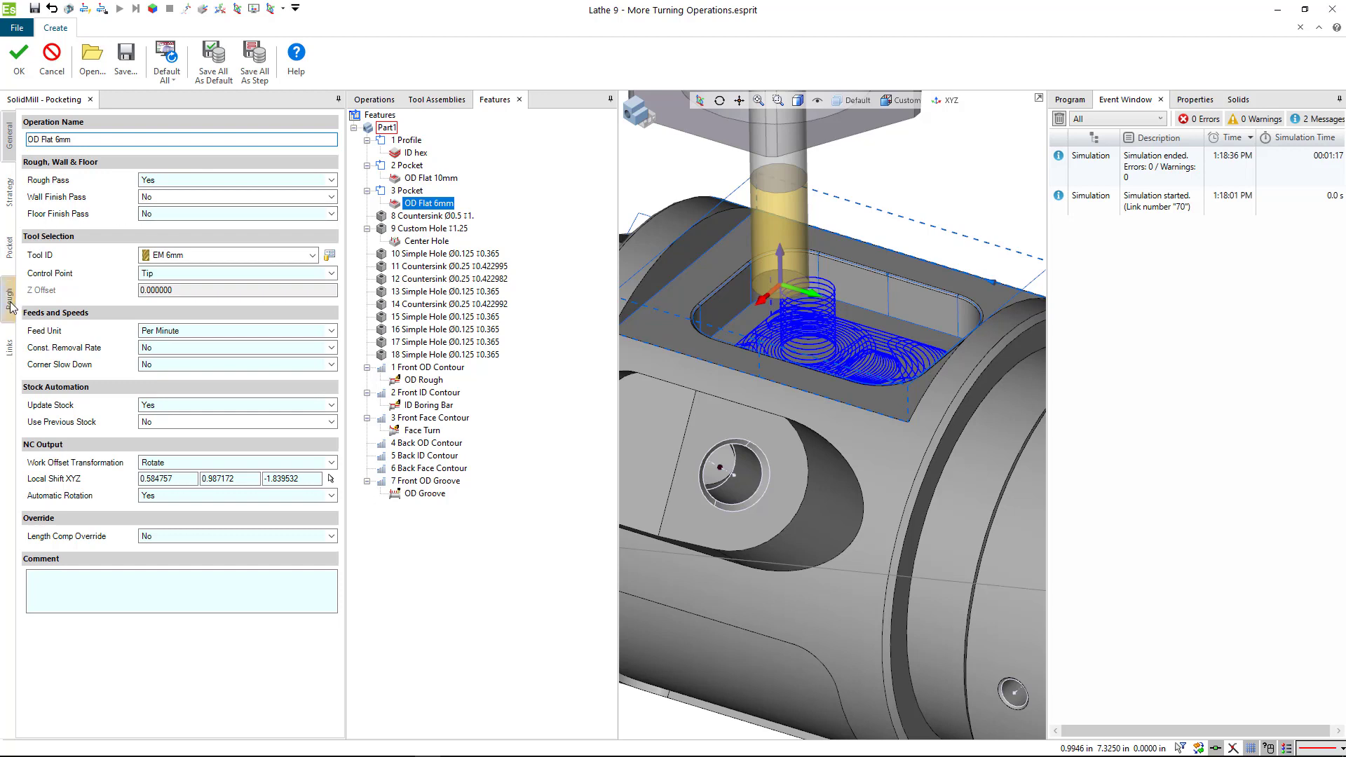
{"action": "left_click", "coordinate": [9, 287]}
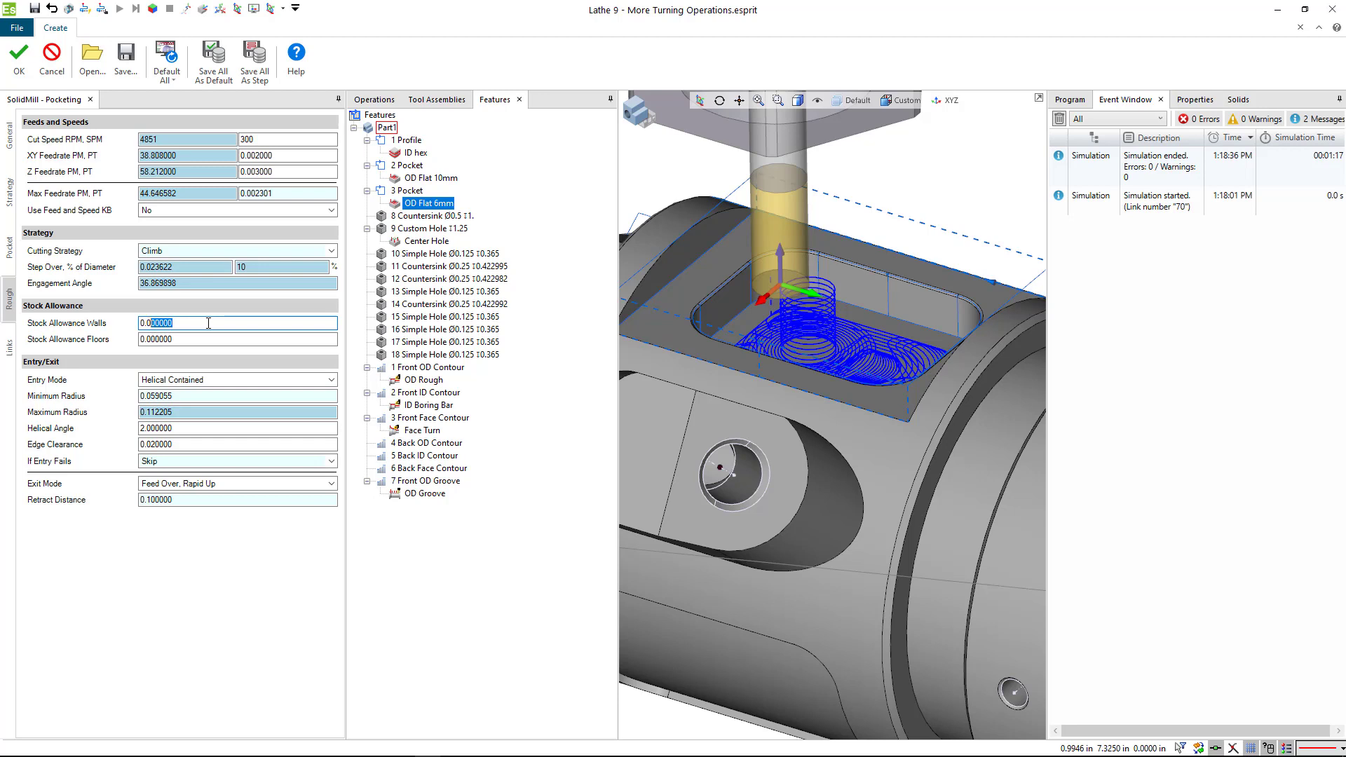
{"action": "type", "text": "0.02"}
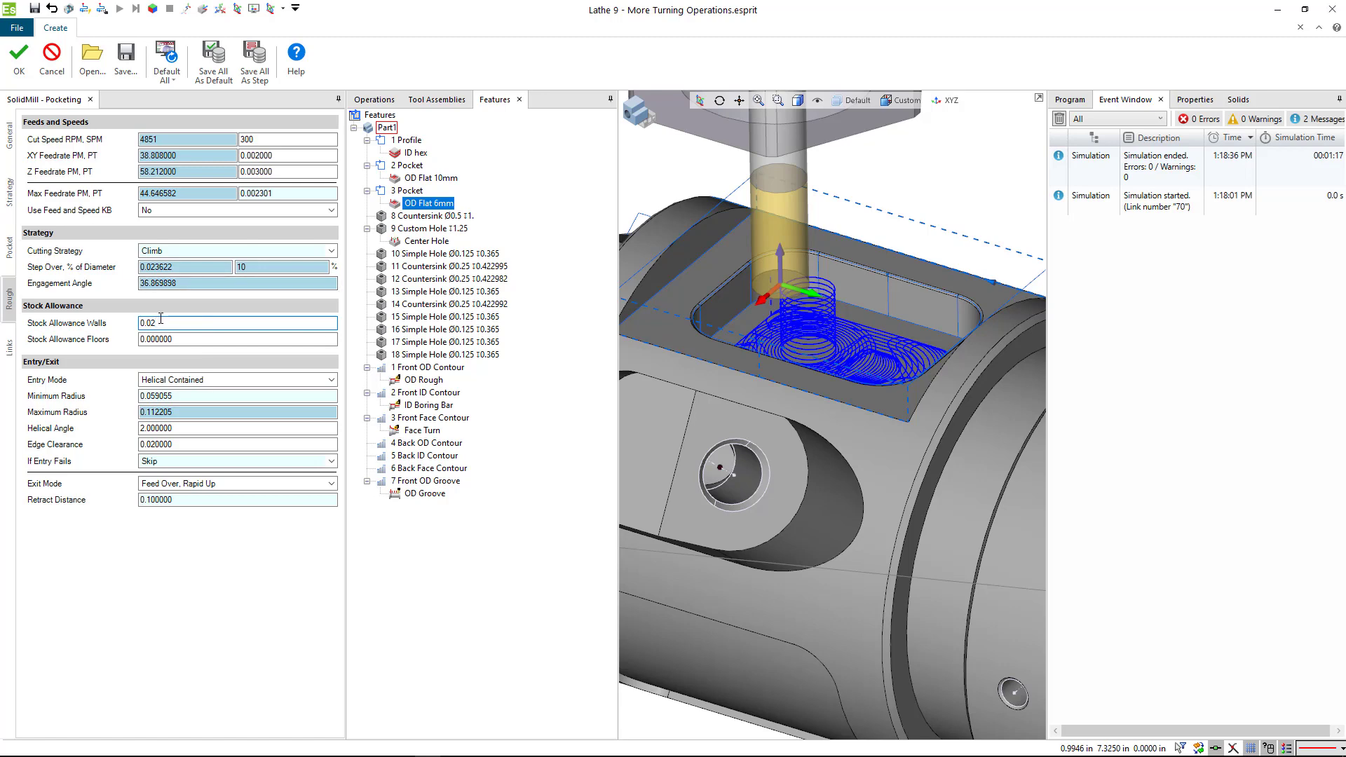
{"action": "type", "text": "0.015"}
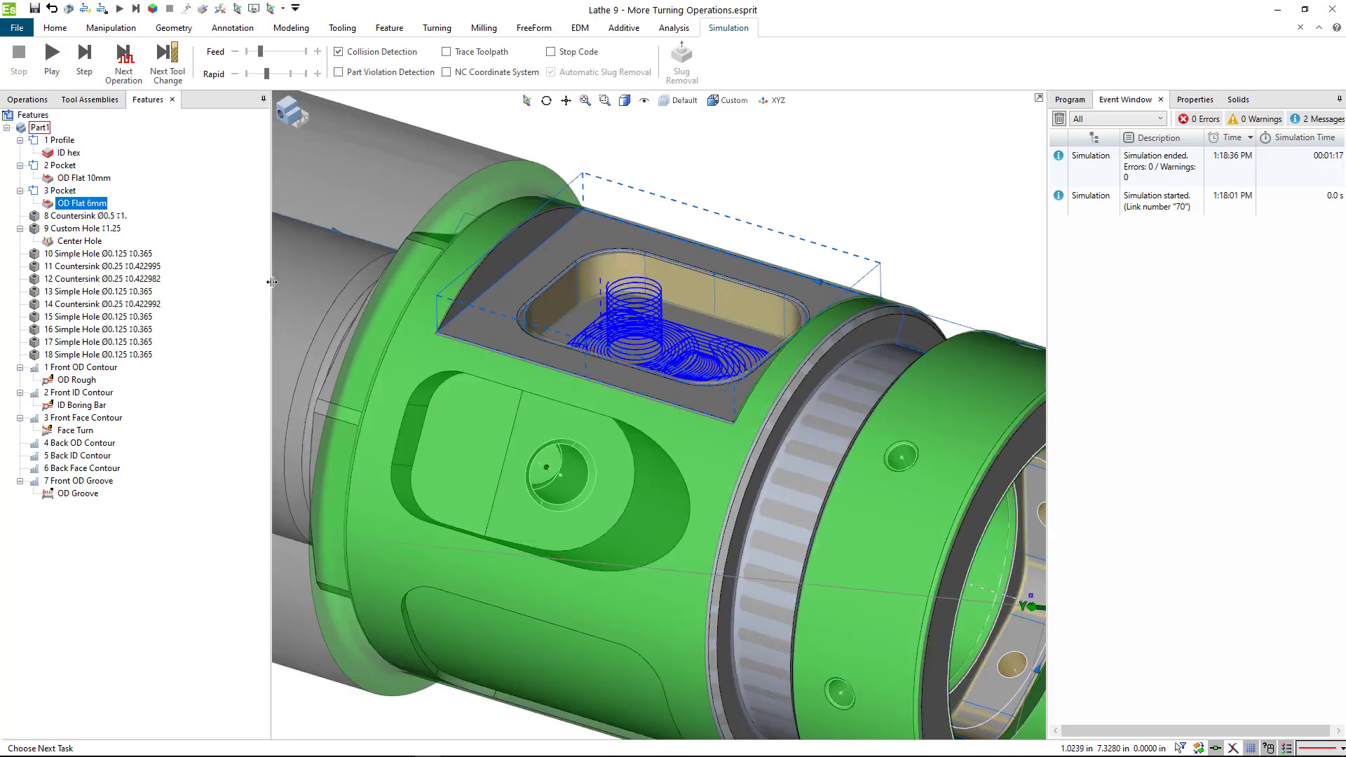
Step: Select the 3 Pocket feature and start a Milling Contouring operation on it
{"action": "left_click", "coordinate": [52, 190]}
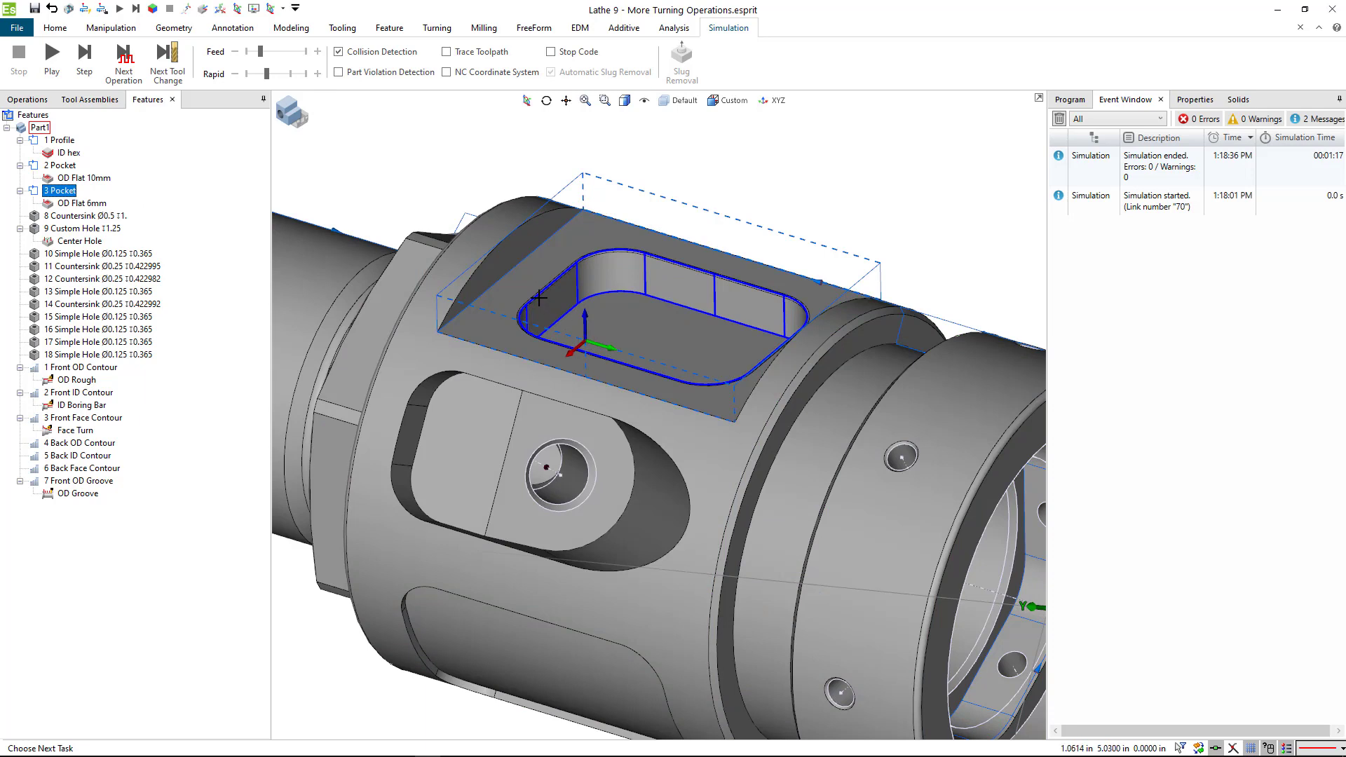
{"action": "left_click", "coordinate": [482, 26]}
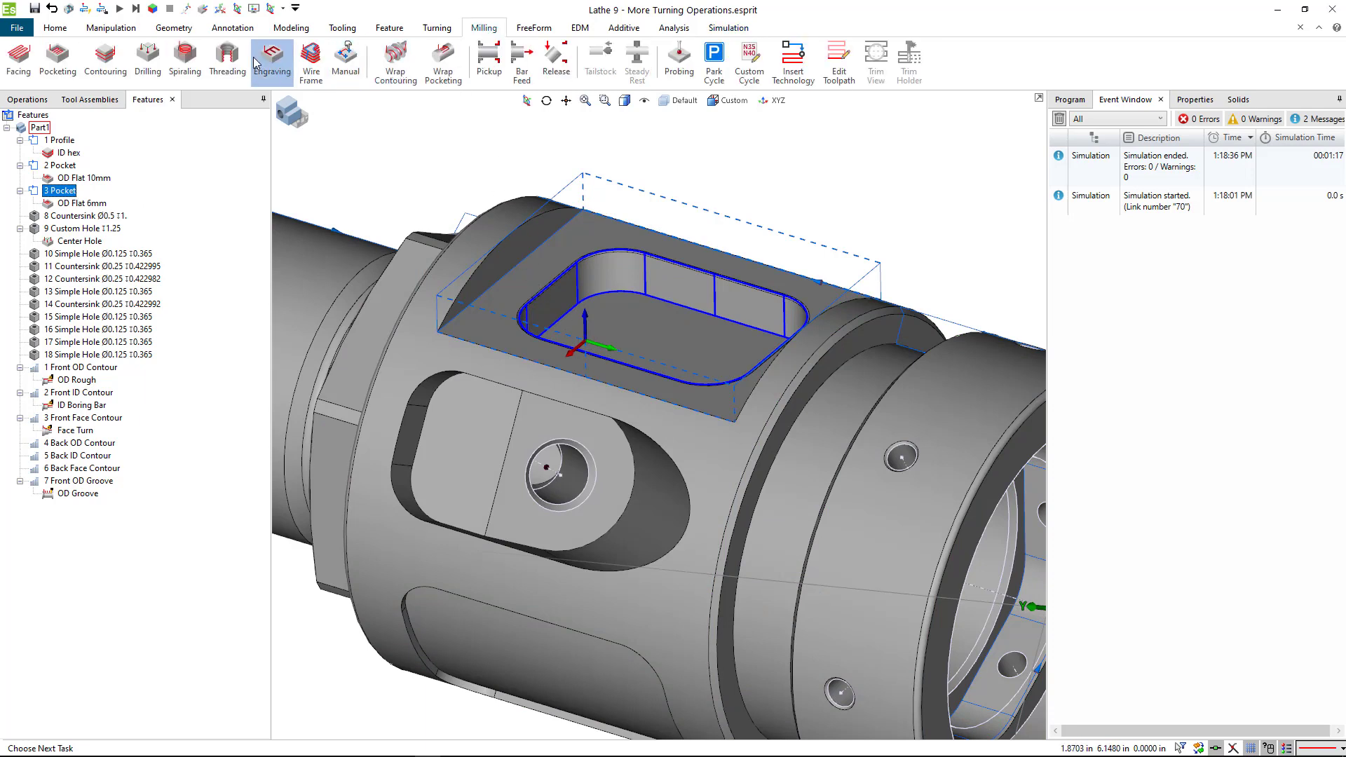
{"action": "mouse_move", "coordinate": [100, 56]}
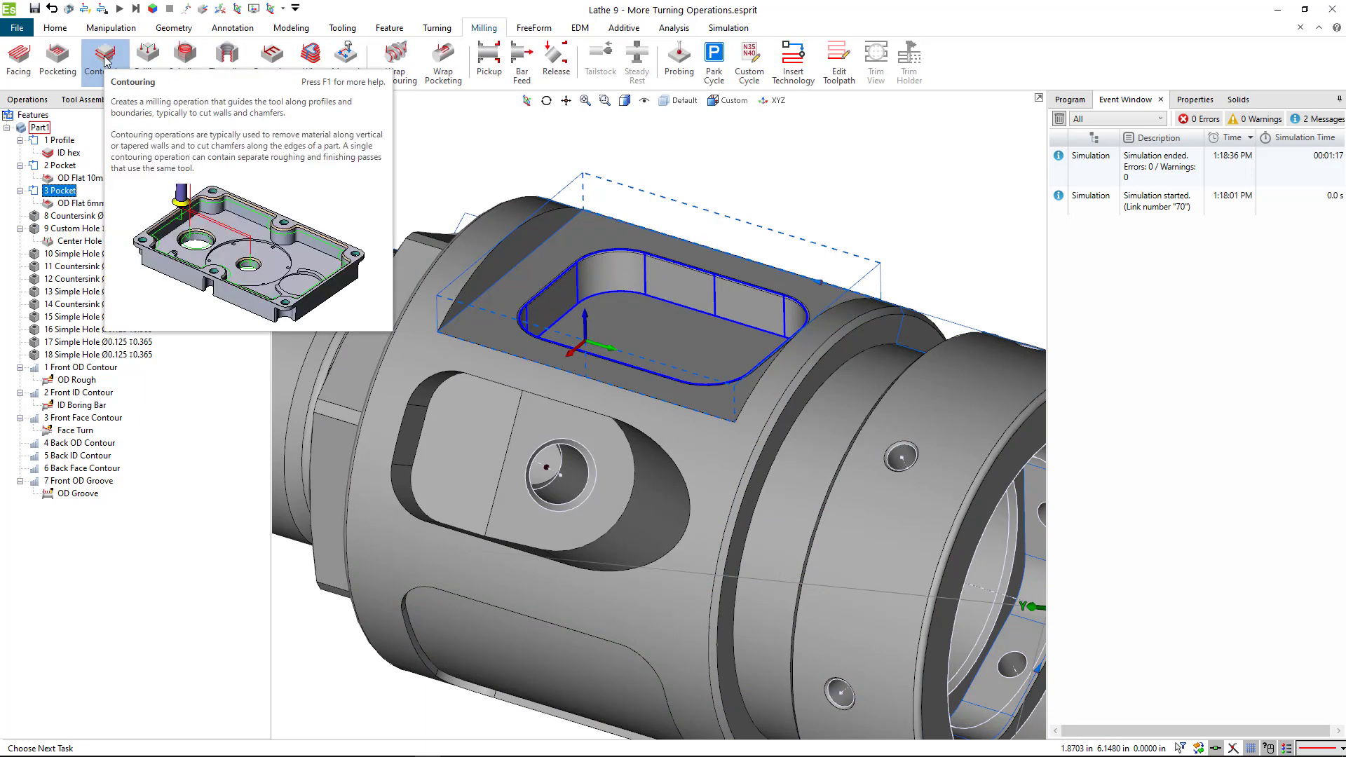
{"action": "left_click", "coordinate": [100, 51]}
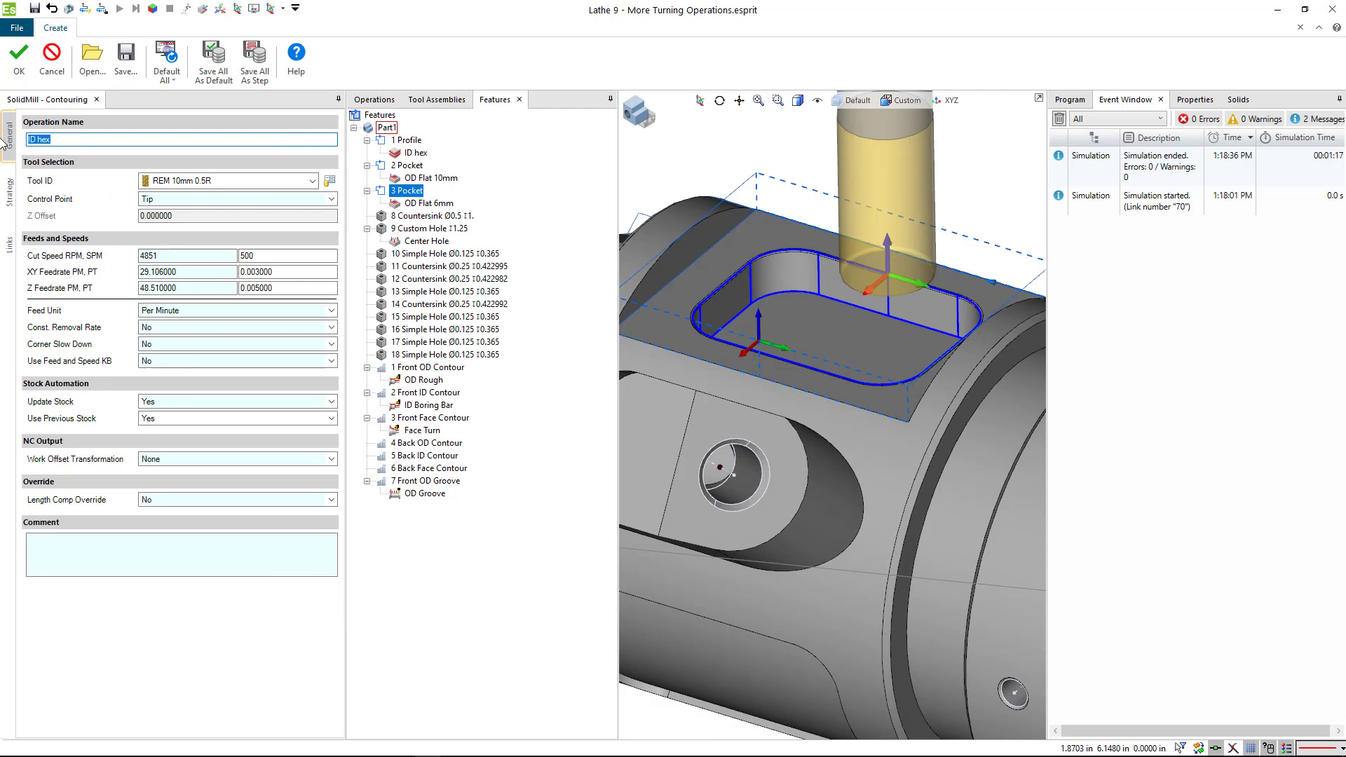
Step: Name the operation OD Flat 6mm Fin, using EM 6mm at 6000 RPM with adjusted feed per tooth
{"action": "type", "text": "OD Flat 6mm Fin"}
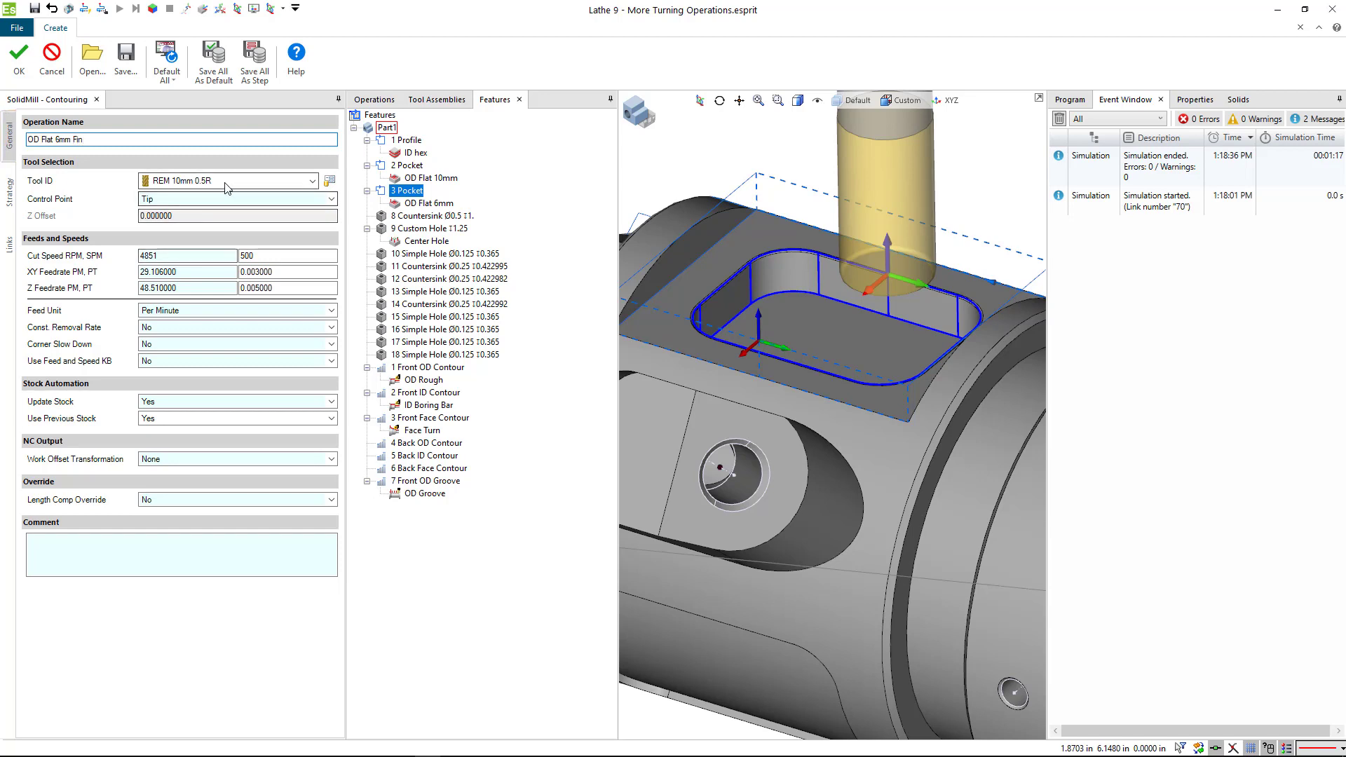
{"action": "left_click", "coordinate": [304, 180]}
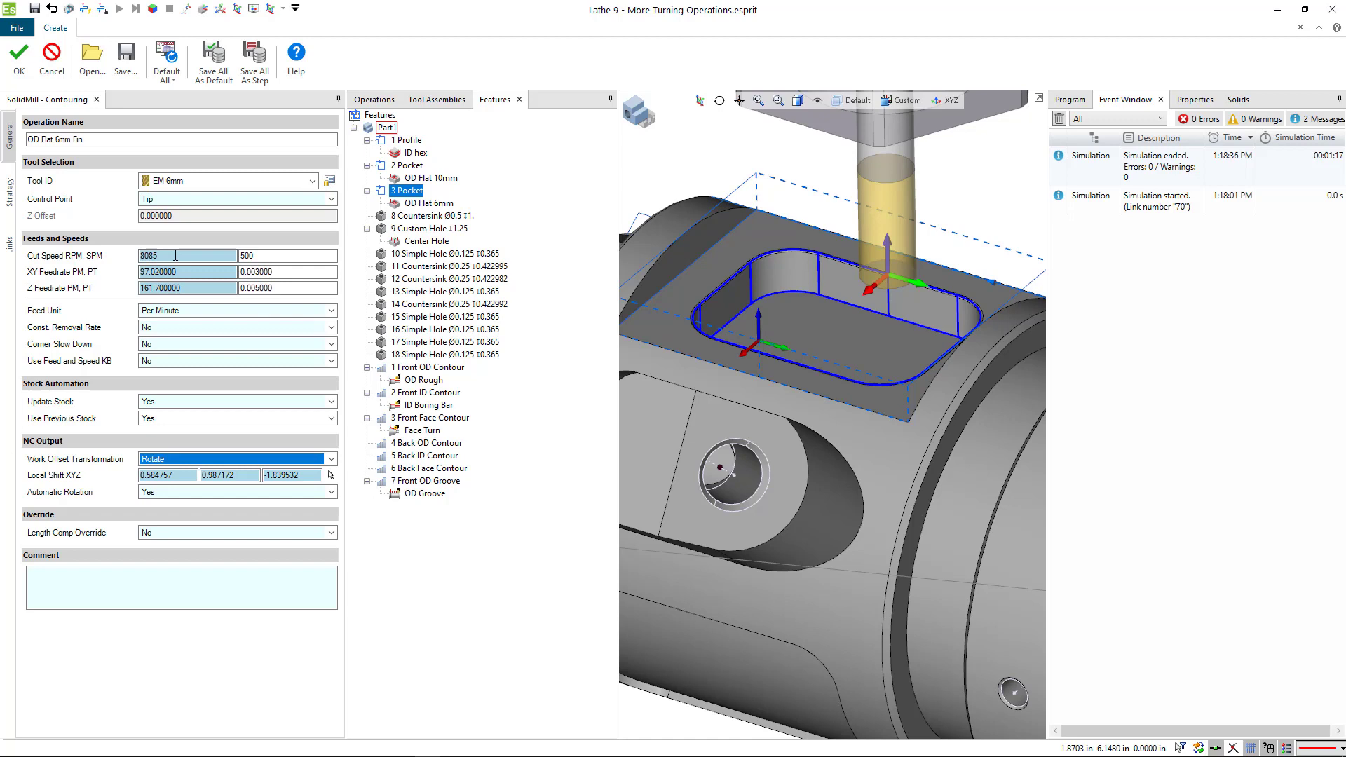
{"action": "type", "text": "6000"}
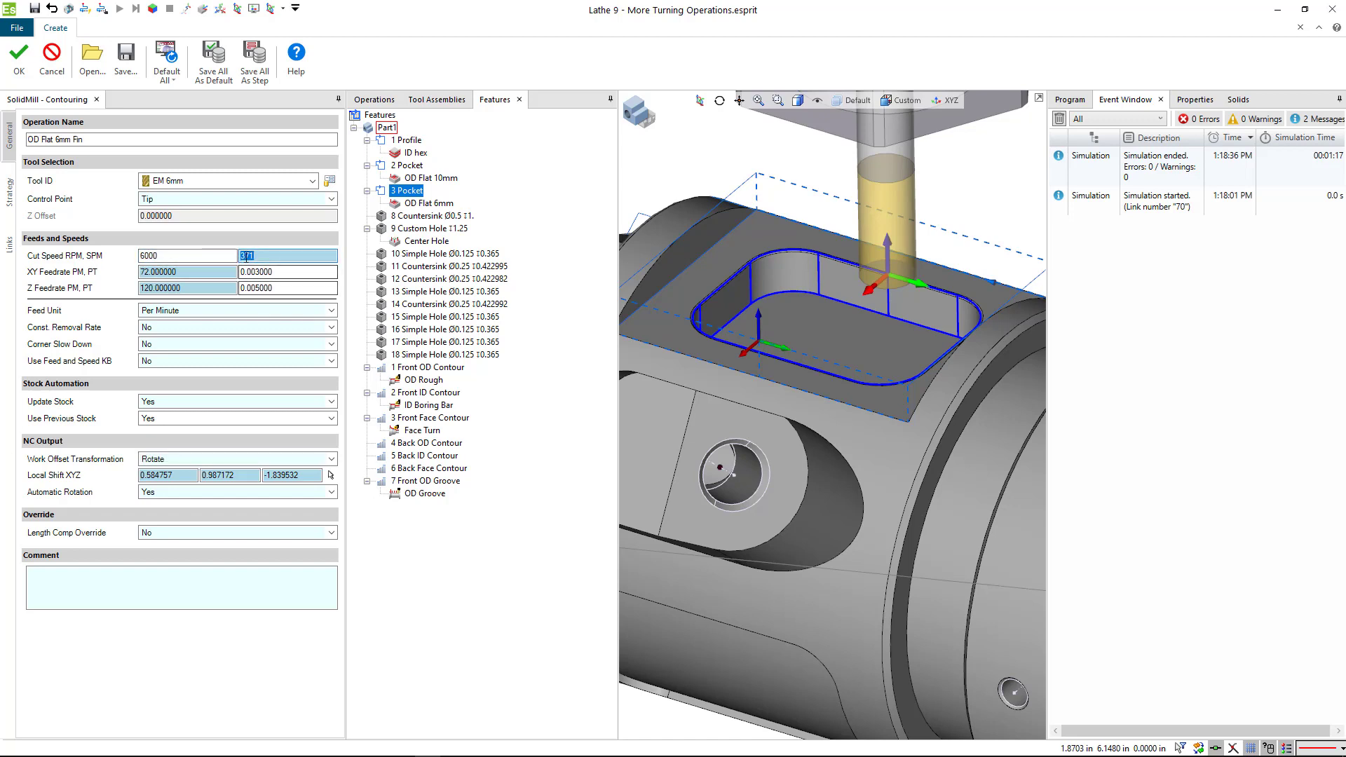
{"action": "left_click", "coordinate": [287, 272]}
{"action": "type", "text": "0.002500"}
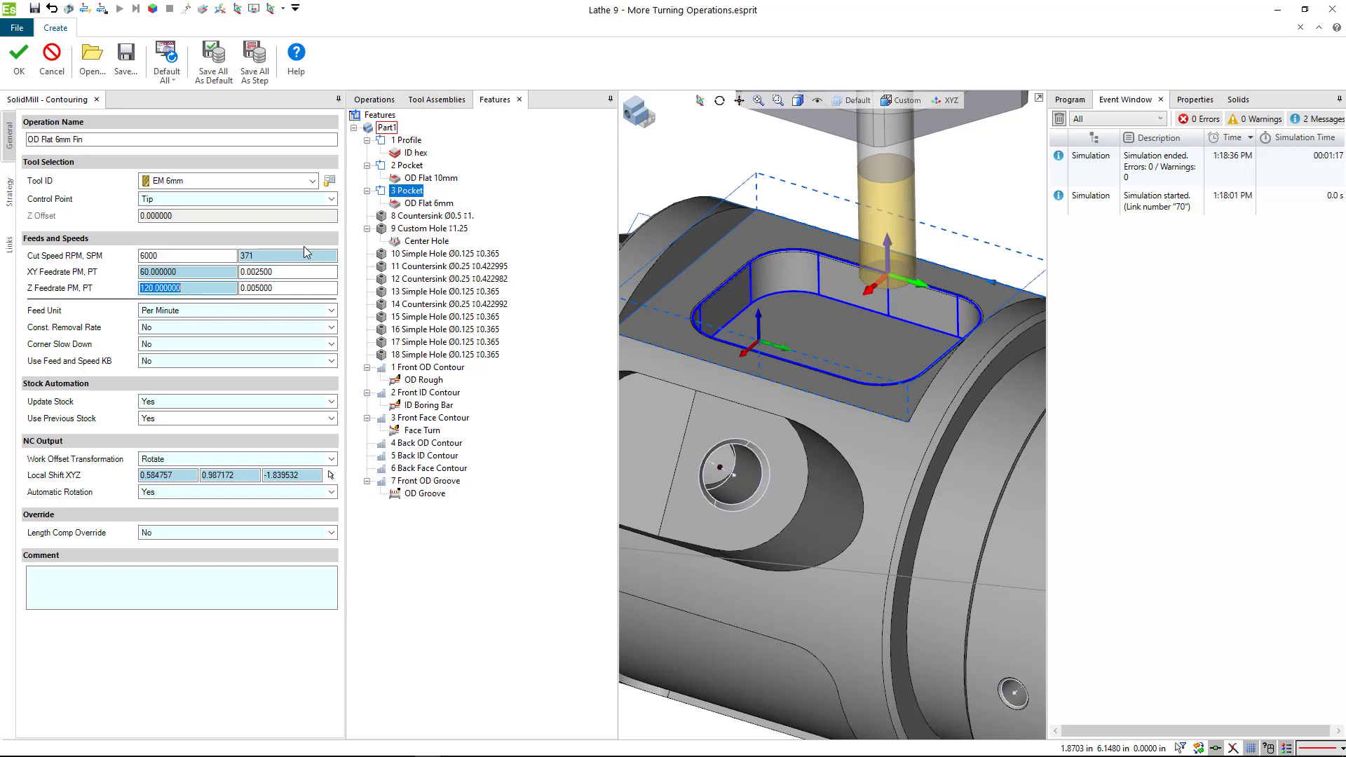
Step: Reduce the lead-in/out distances and radii on the Links page to 0.218
{"action": "left_click", "coordinate": [8, 206]}
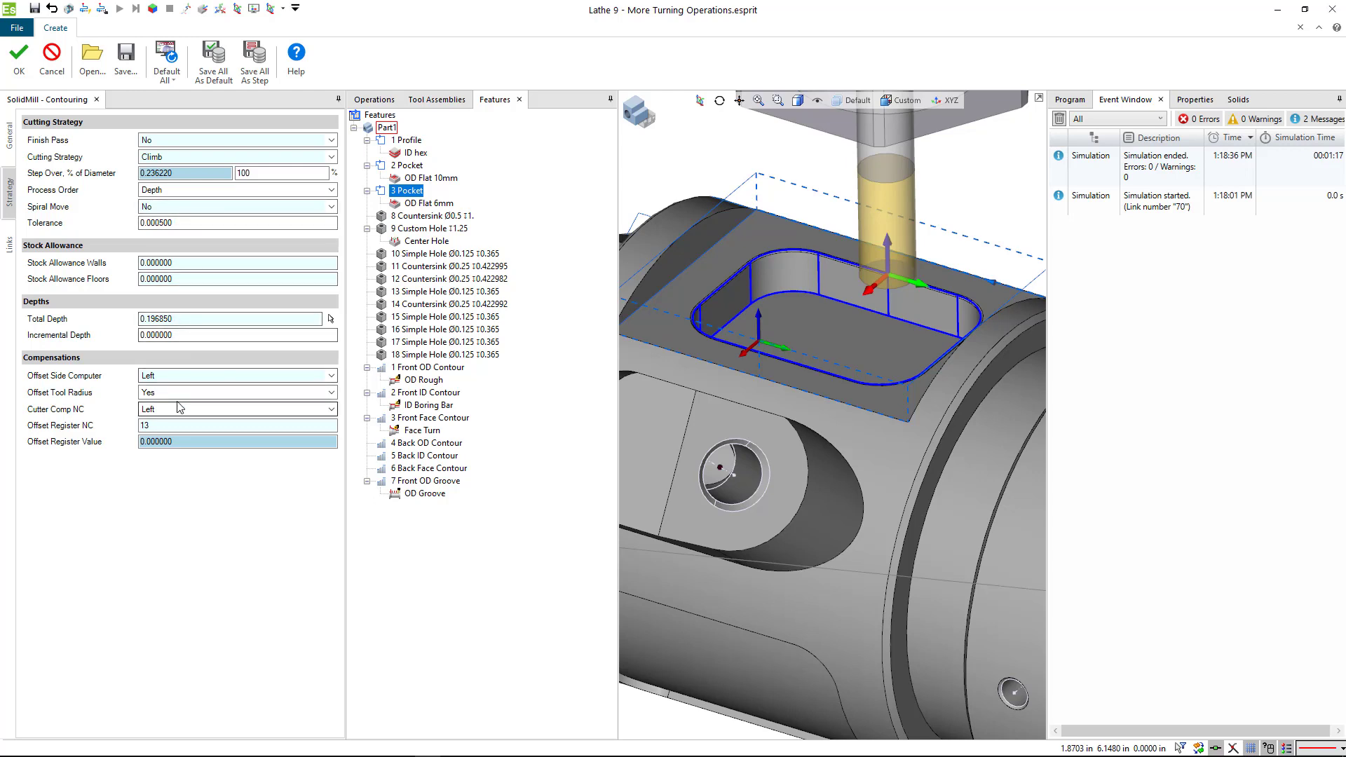
{"action": "left_click", "coordinate": [8, 204]}
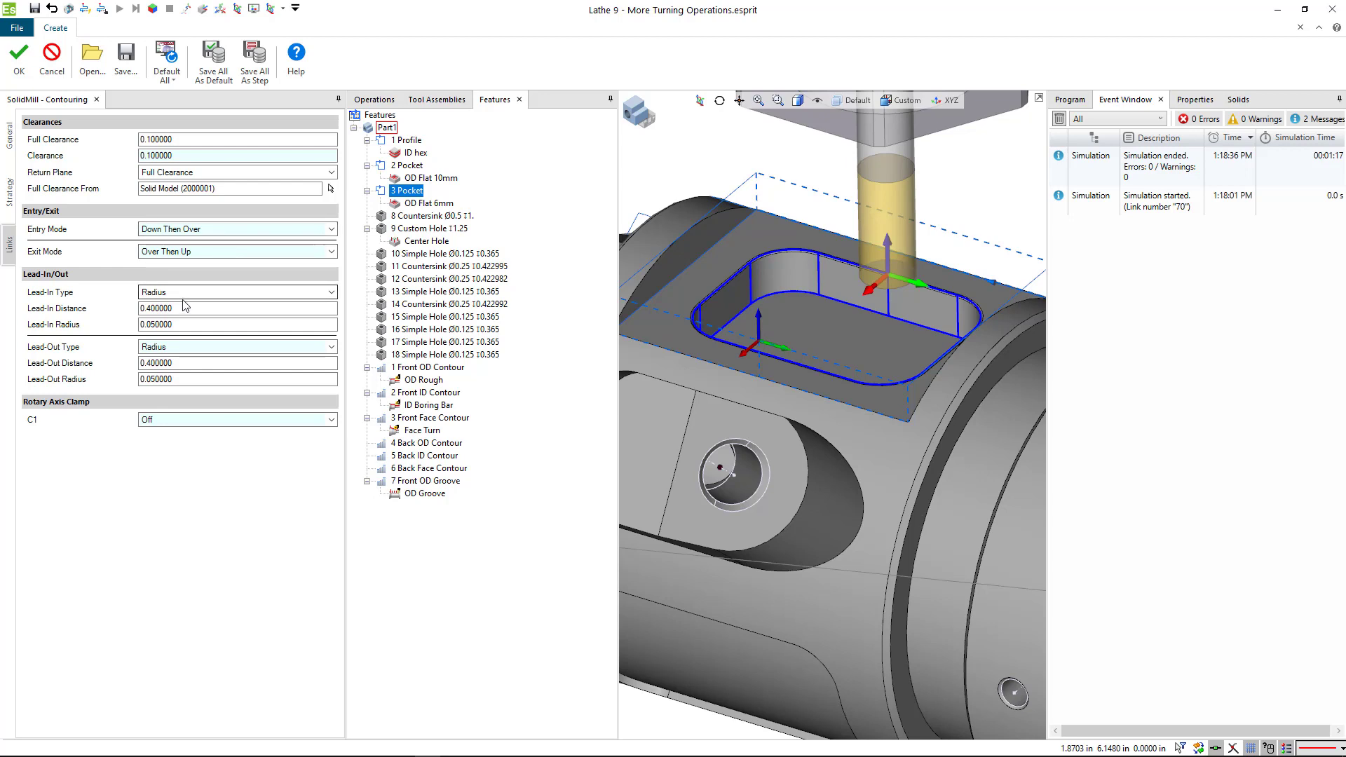
{"action": "right_click", "coordinate": [184, 308]}
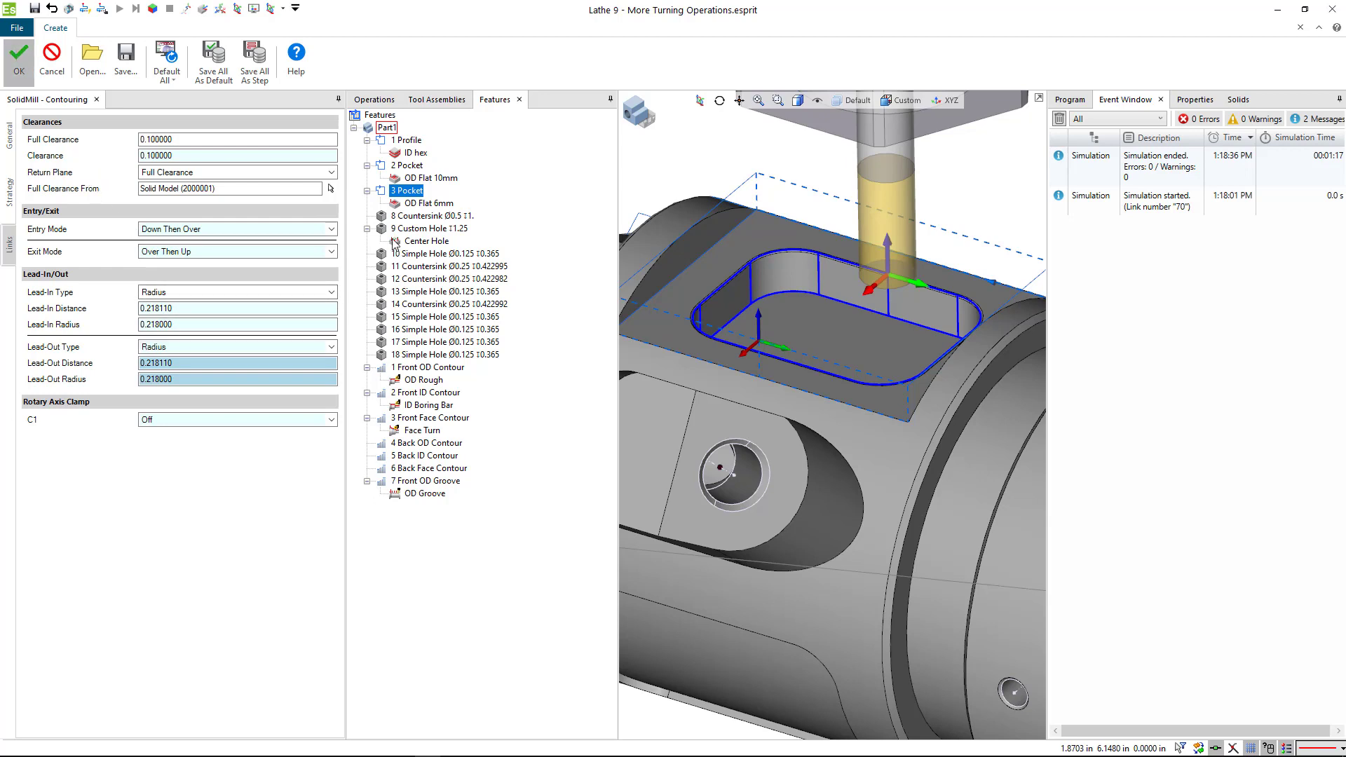
Step: Confirm the OD Flat 6mm Fin operation and orbit to inspect its pocket toolpath
{"action": "left_click", "coordinate": [15, 56]}
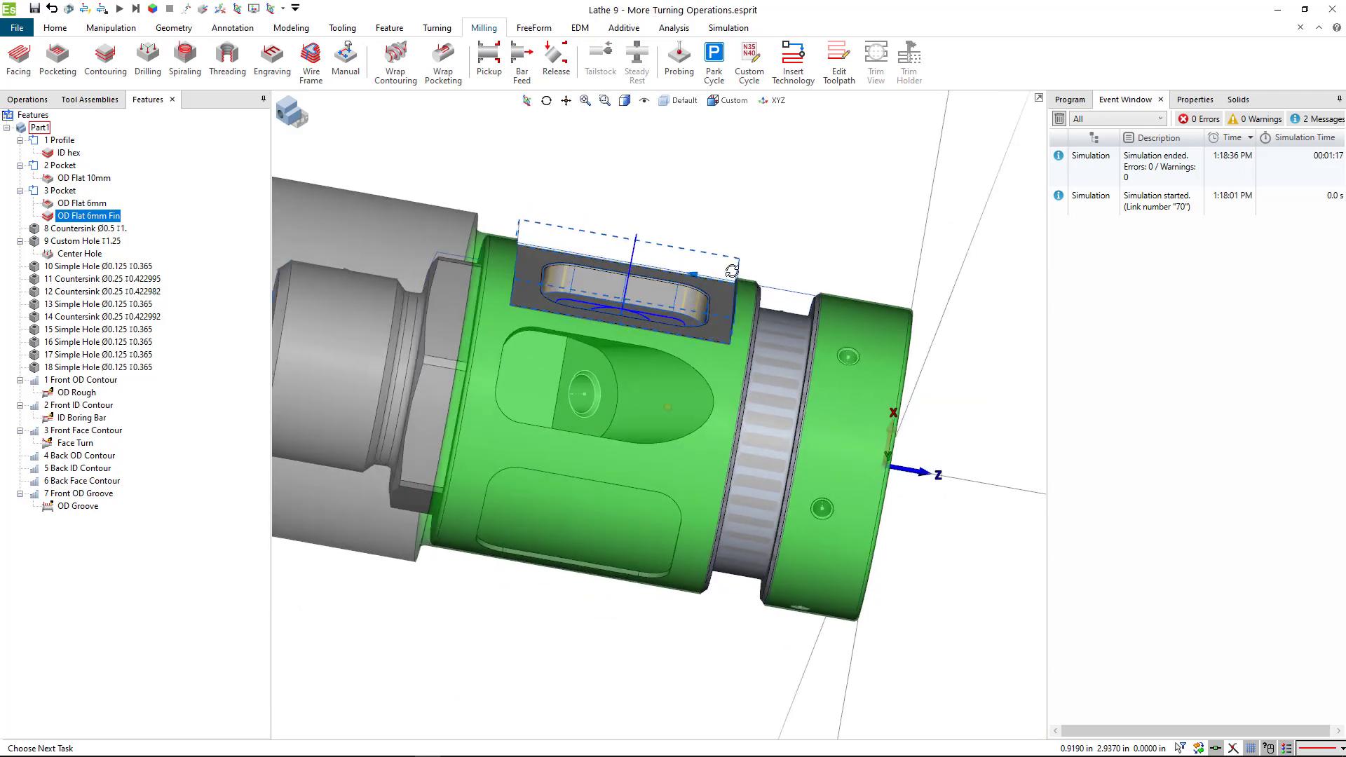
{"action": "left_click_drag", "start_coordinate": [729, 271], "coordinate": [716, 324]}
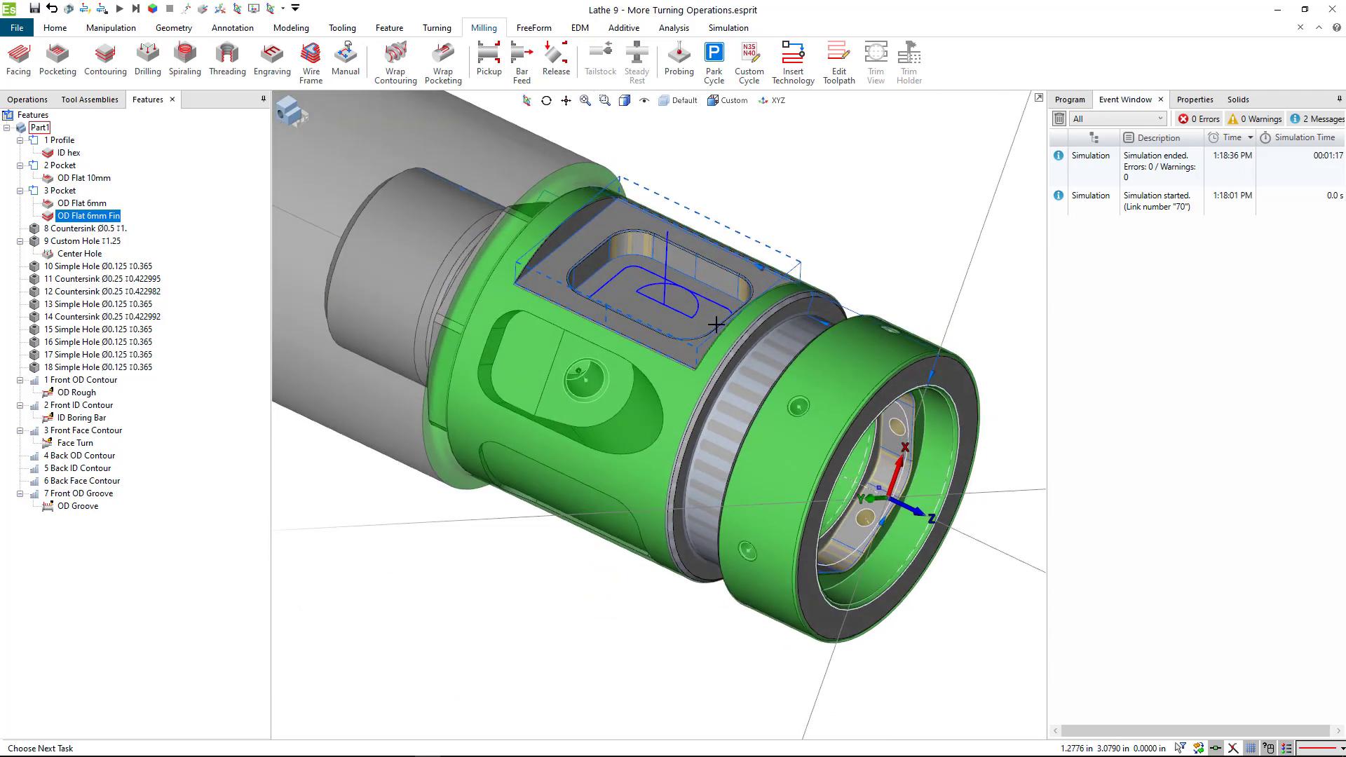